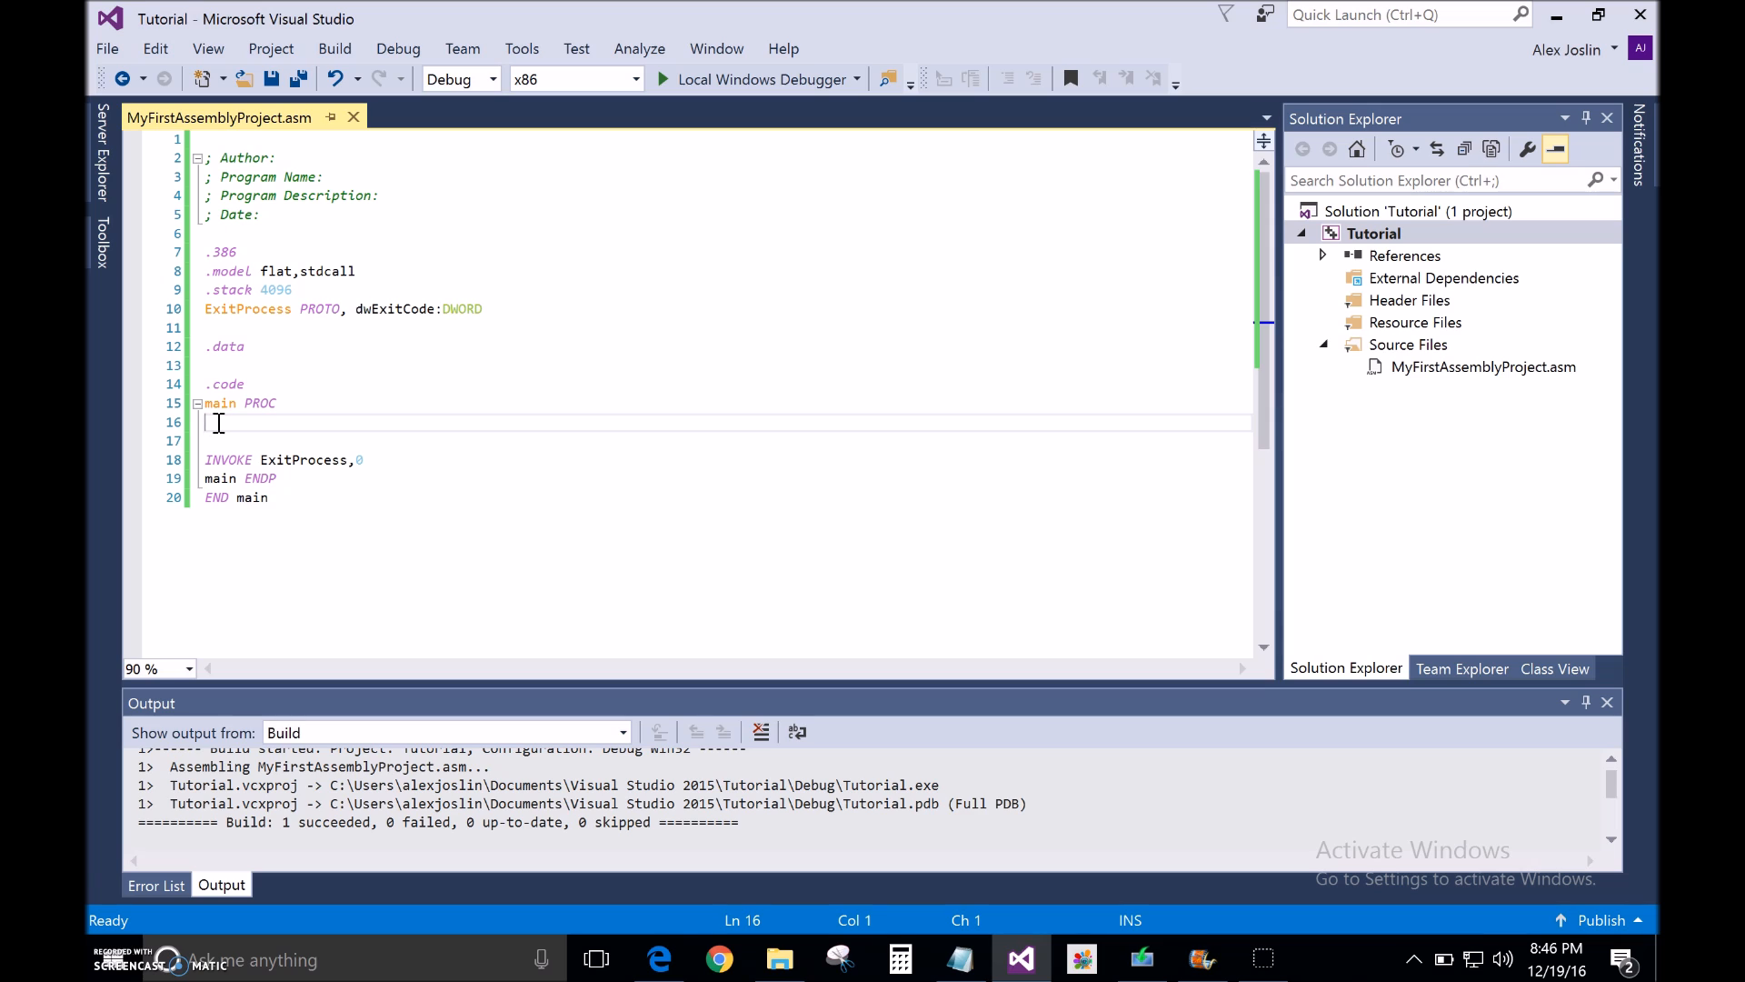
Add 'mov eax,5' and 'call writeInt' to main, then run without debugging.
text(mov)
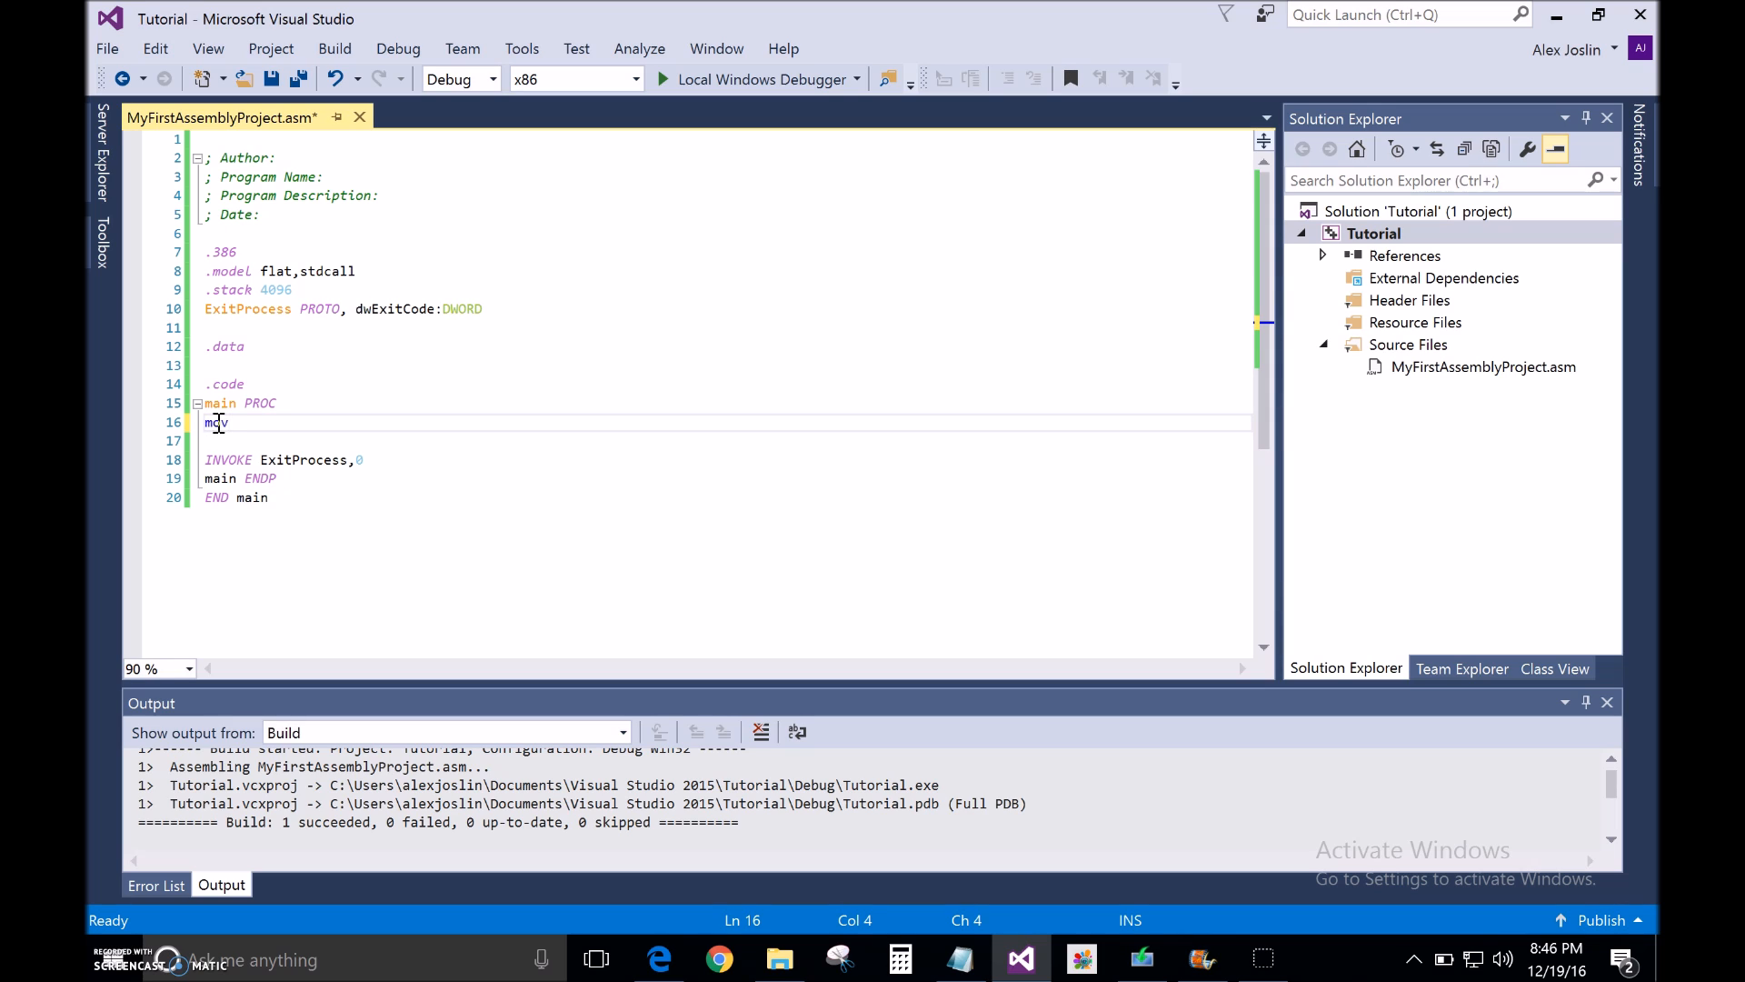
text(eax,5)
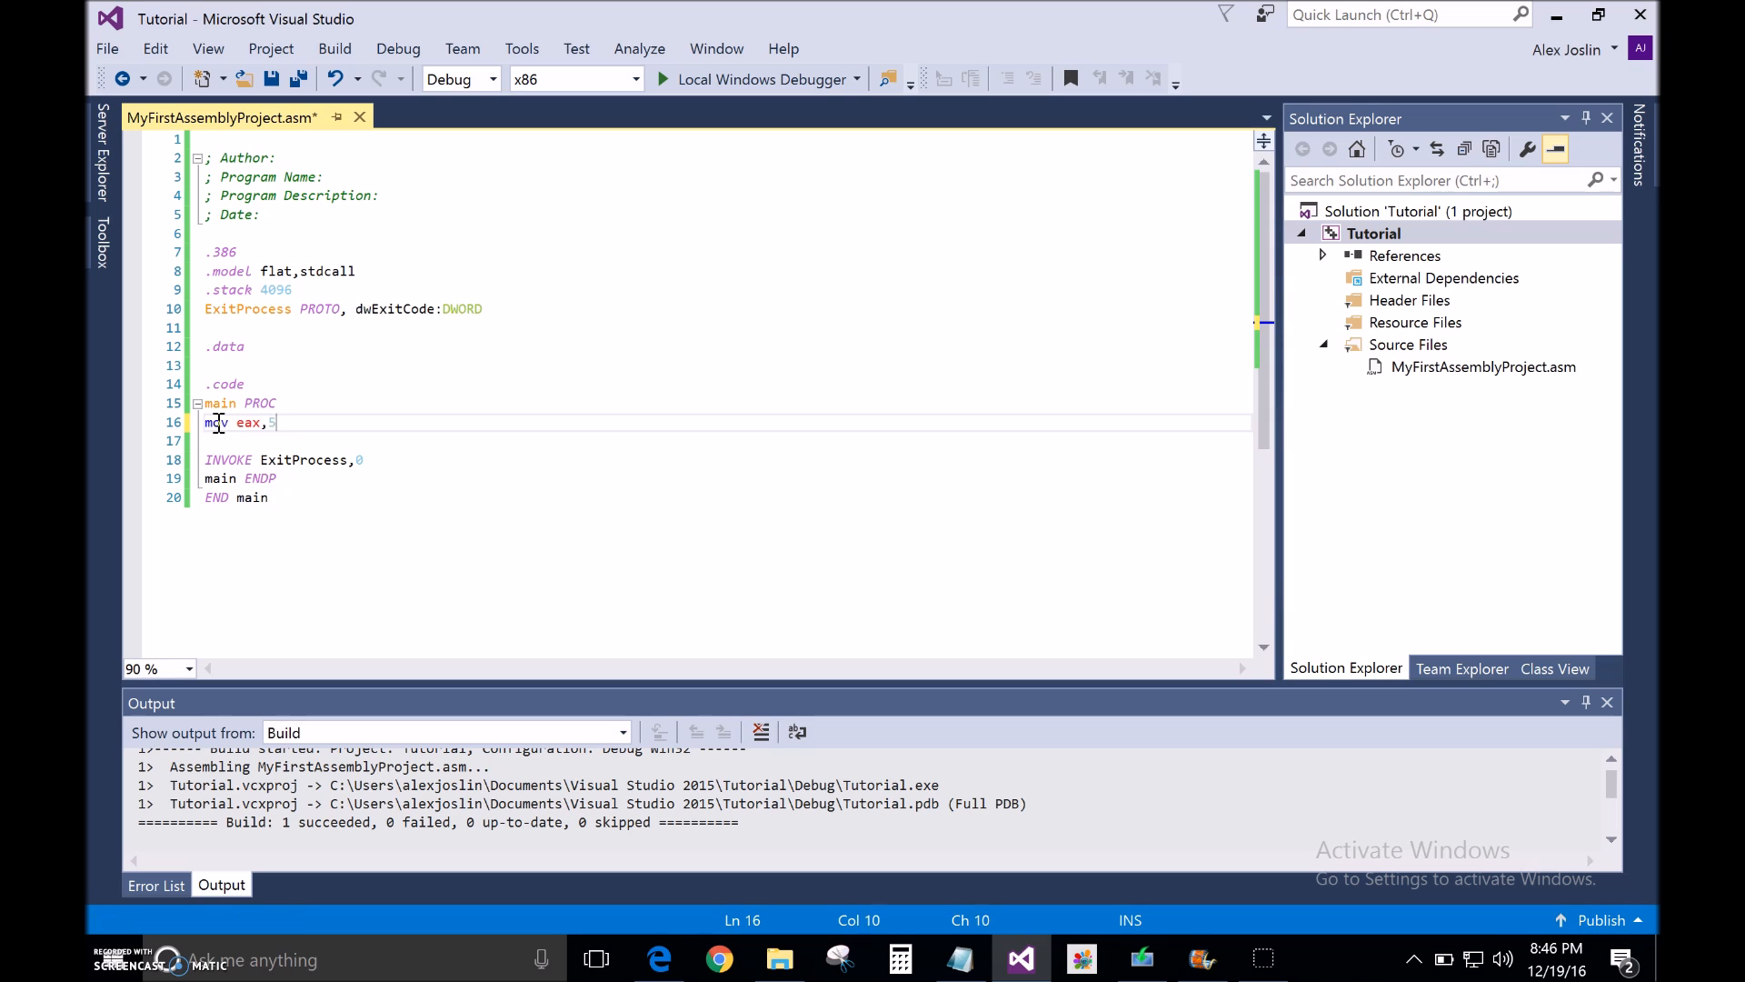
text(call w)
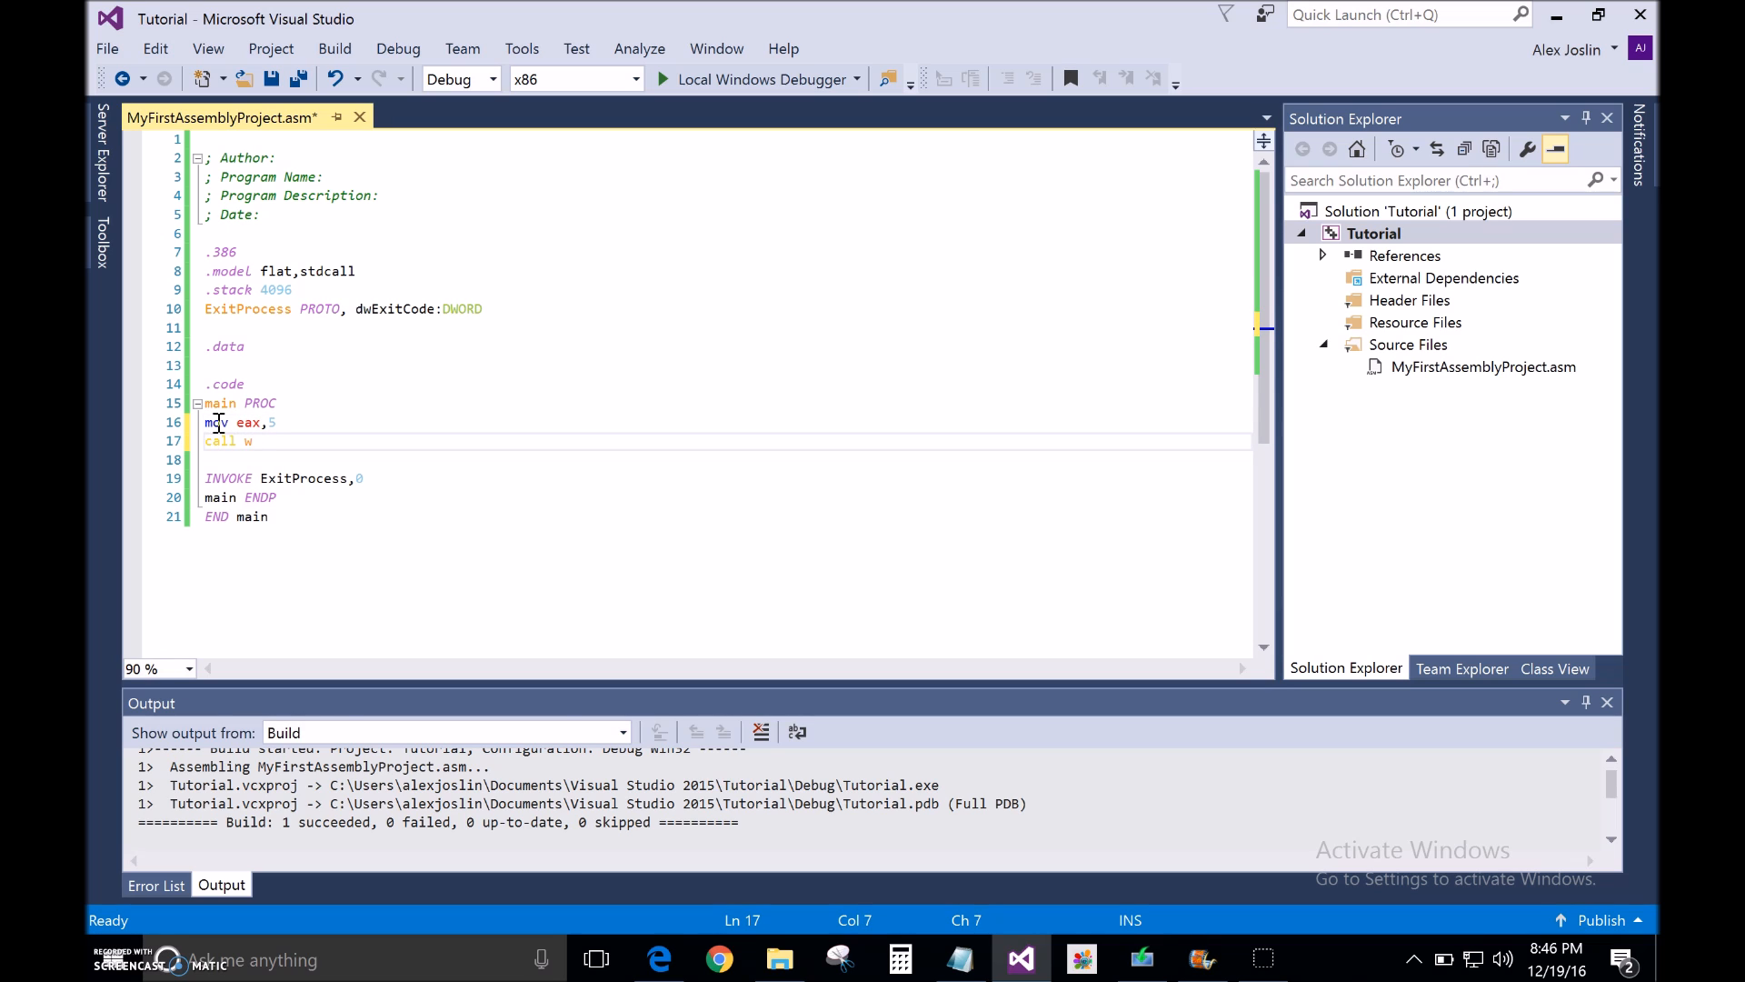
text(rite)
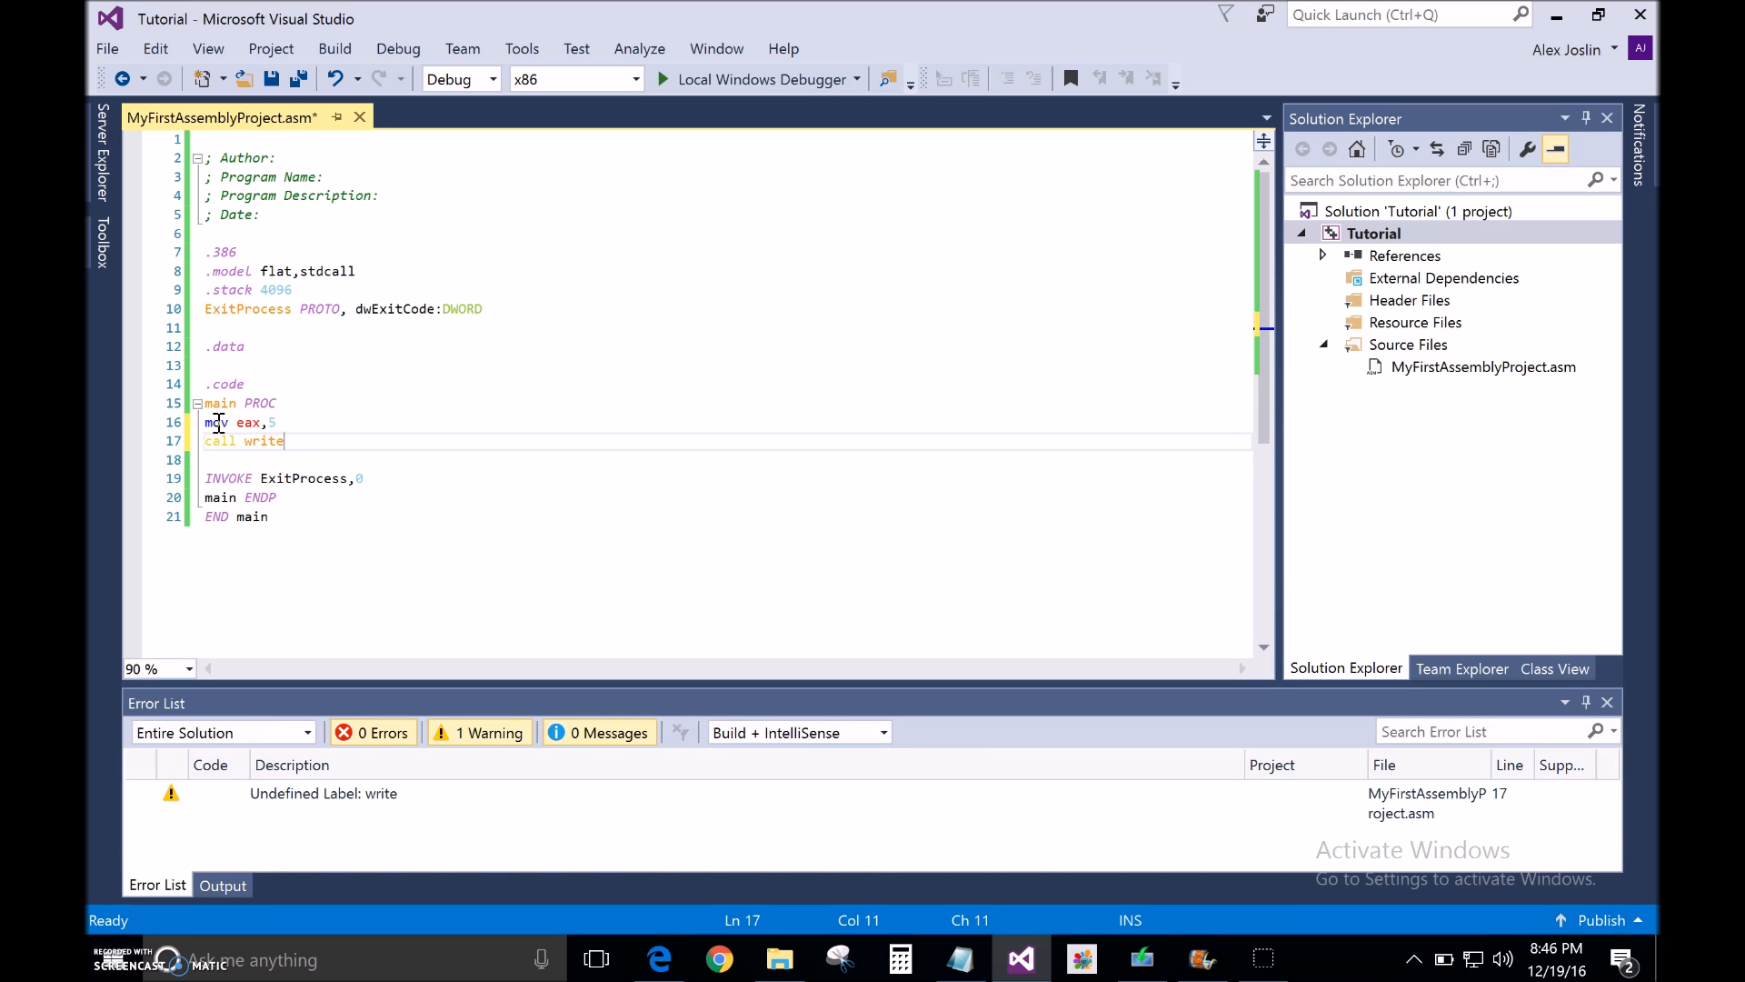
text(Int)
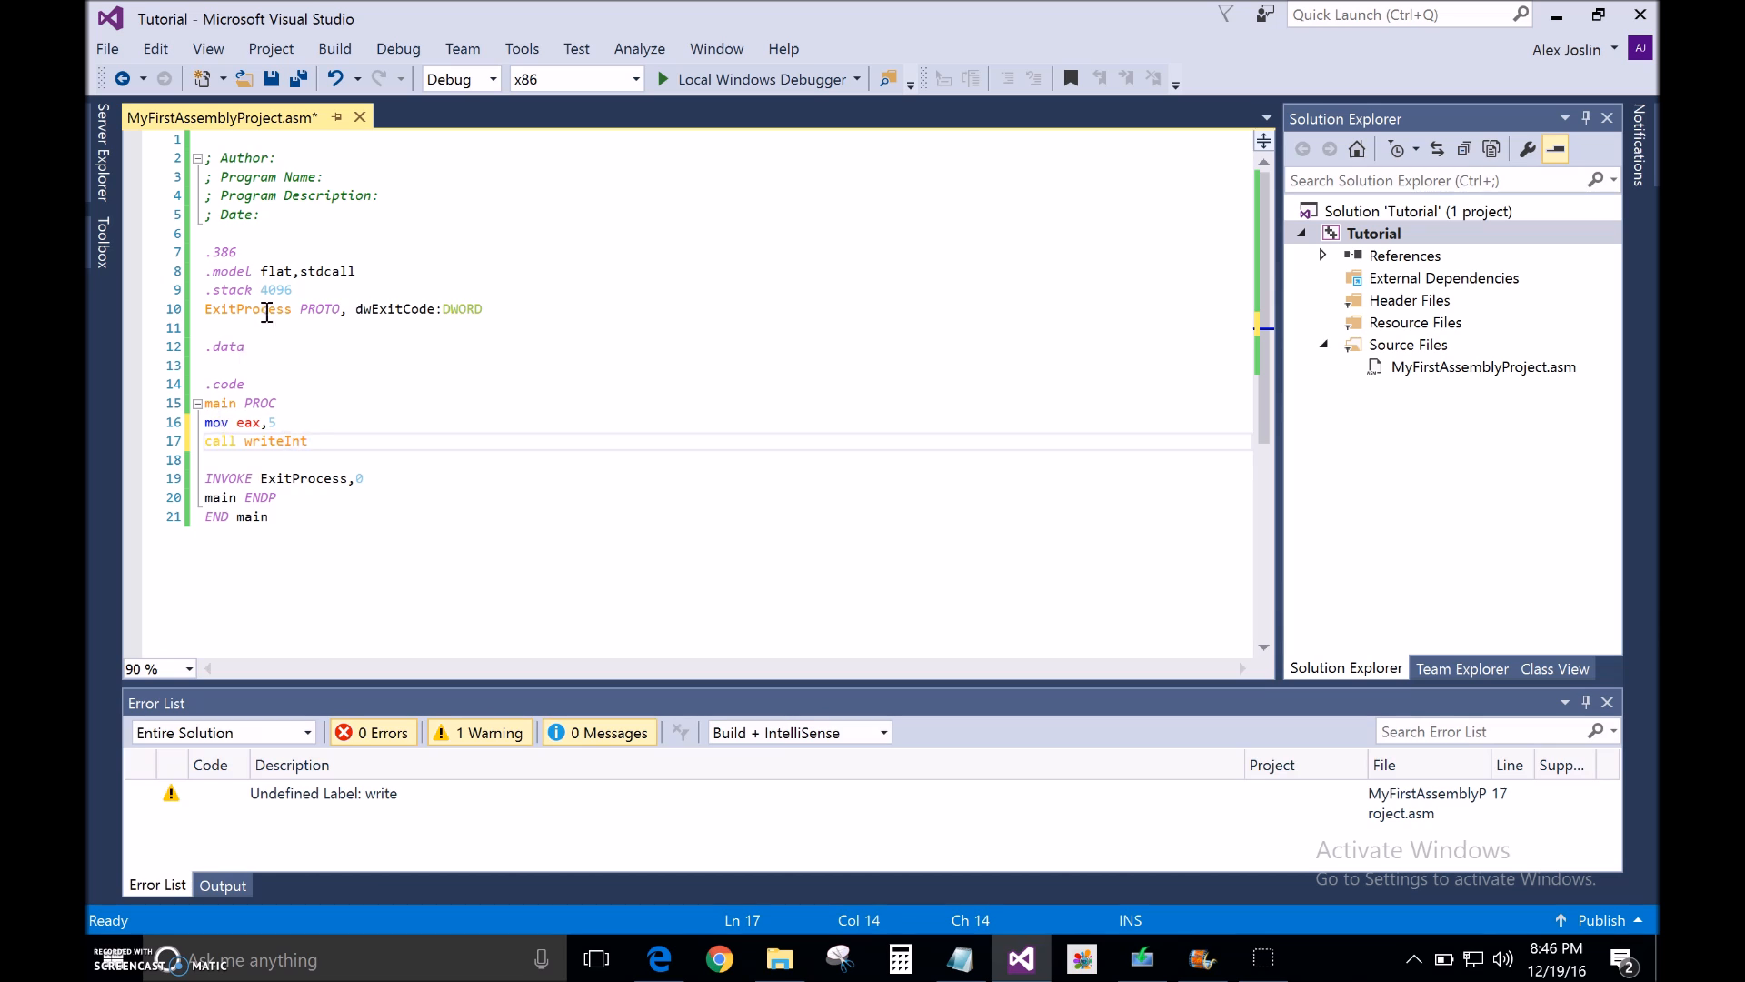
click(398, 48)
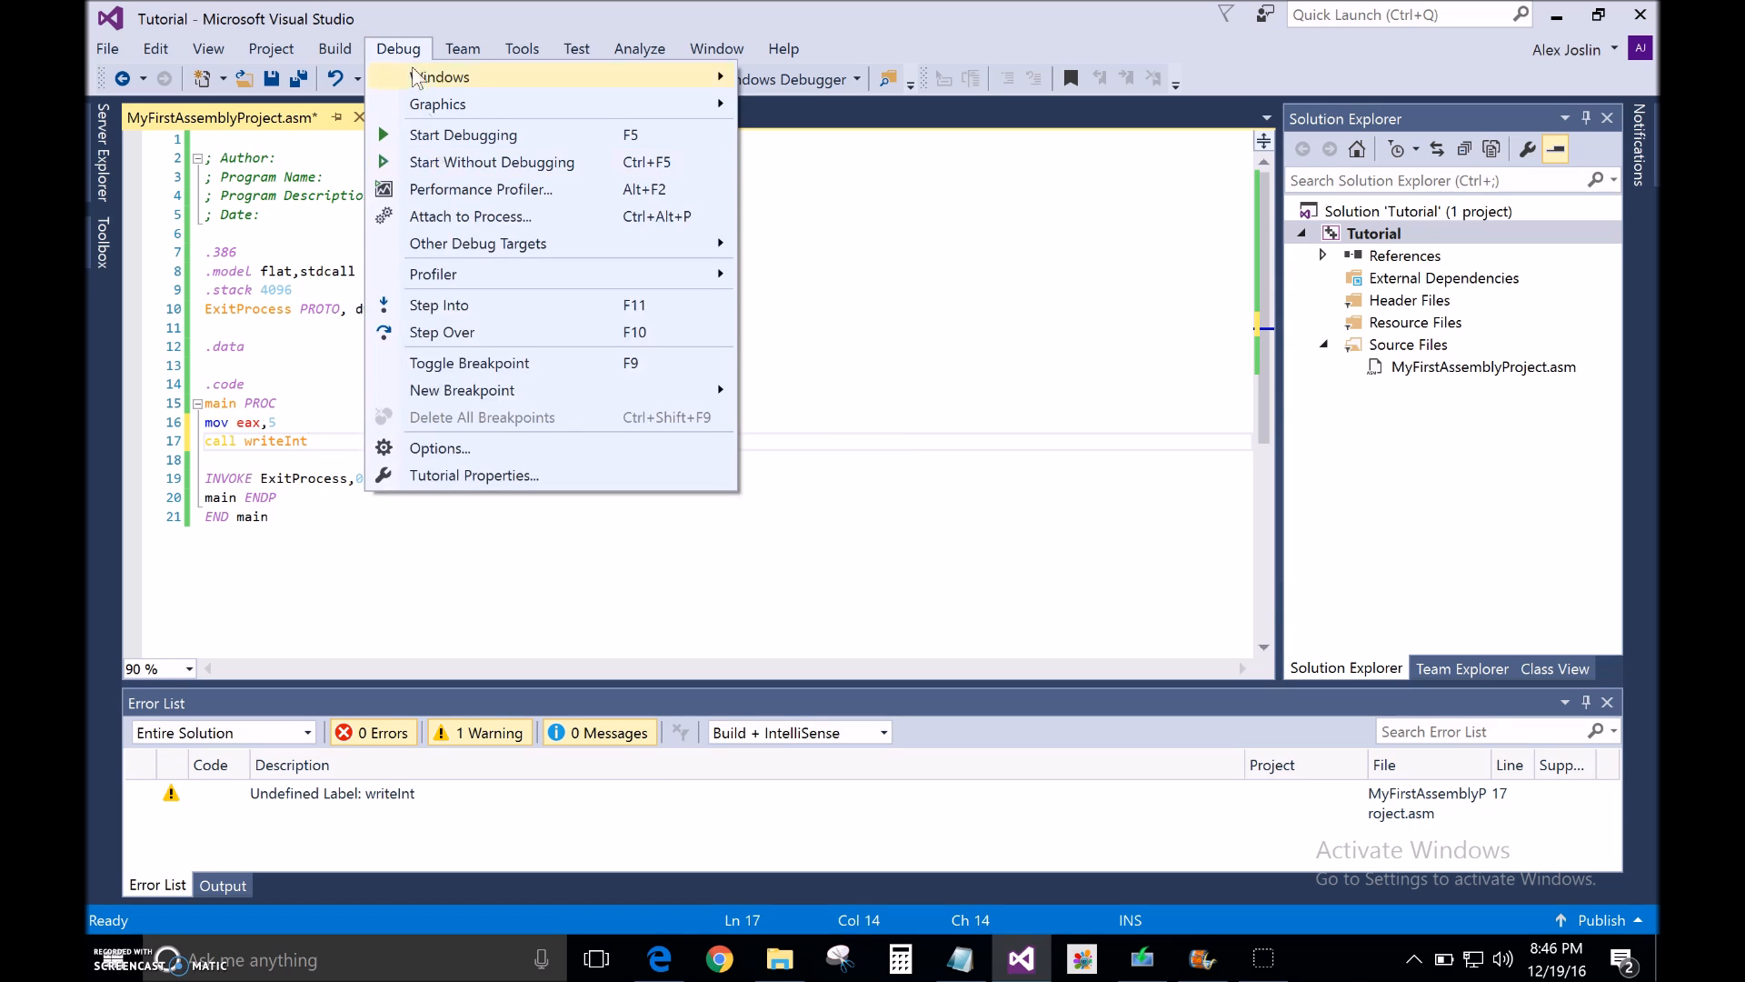
mouse_move(491, 162)
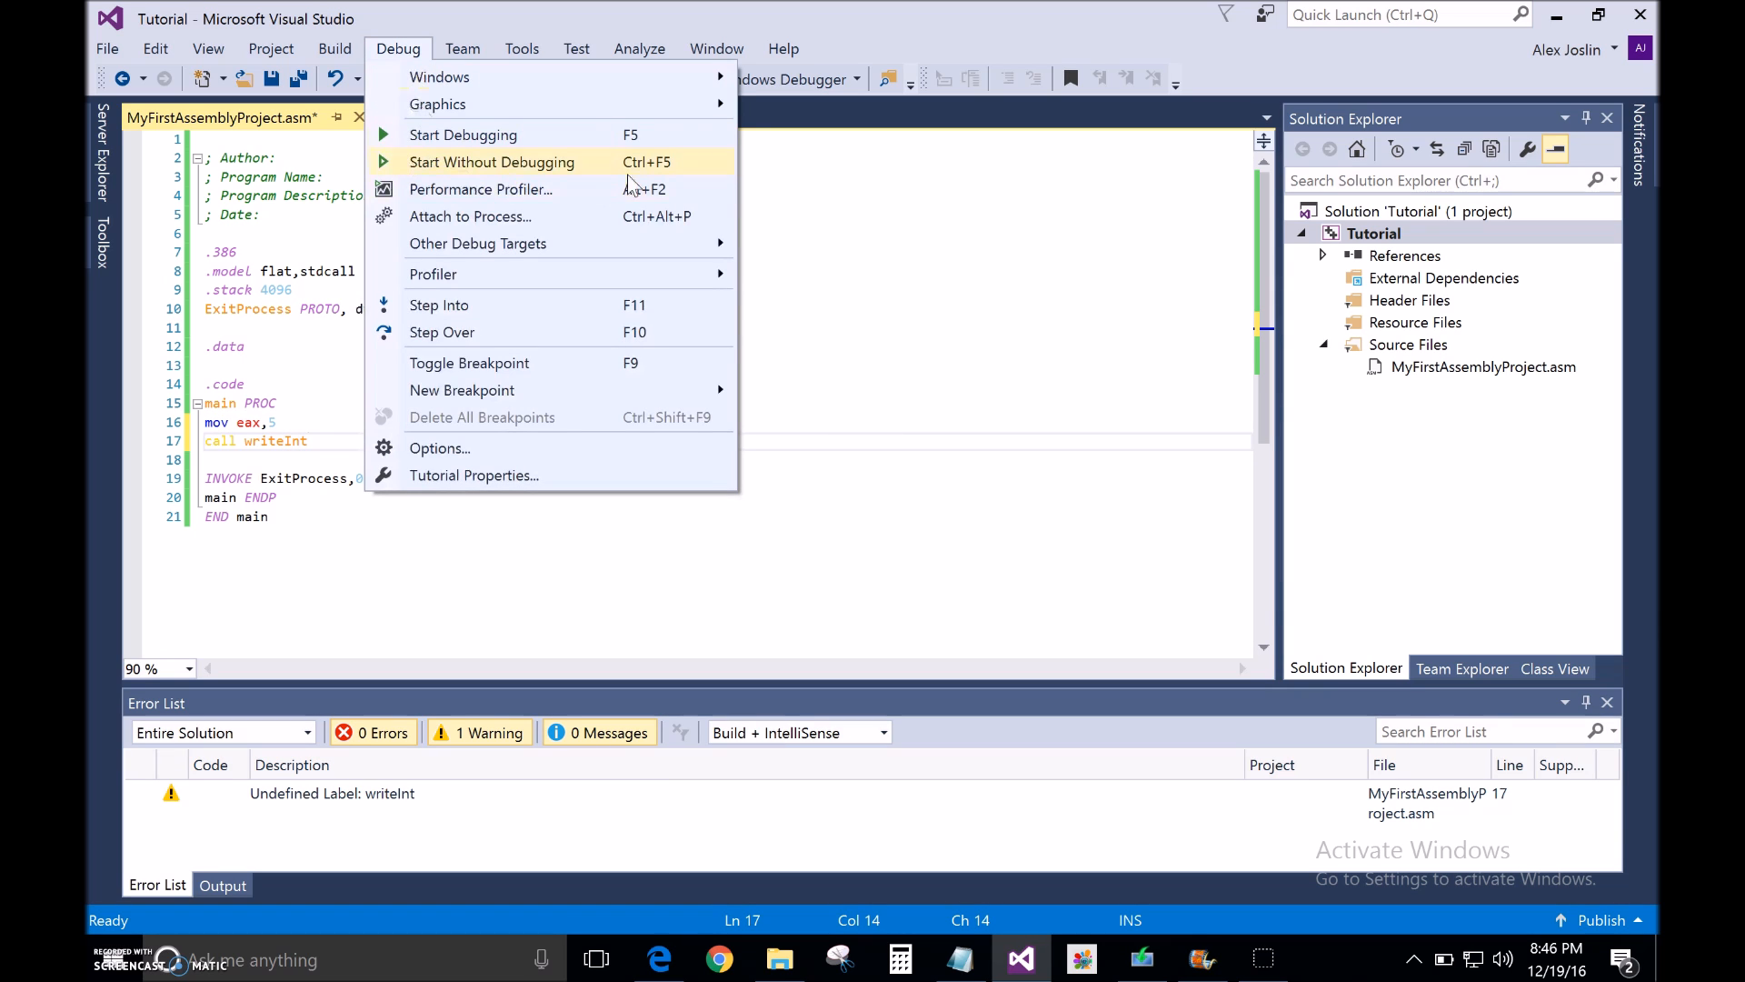
click(491, 162)
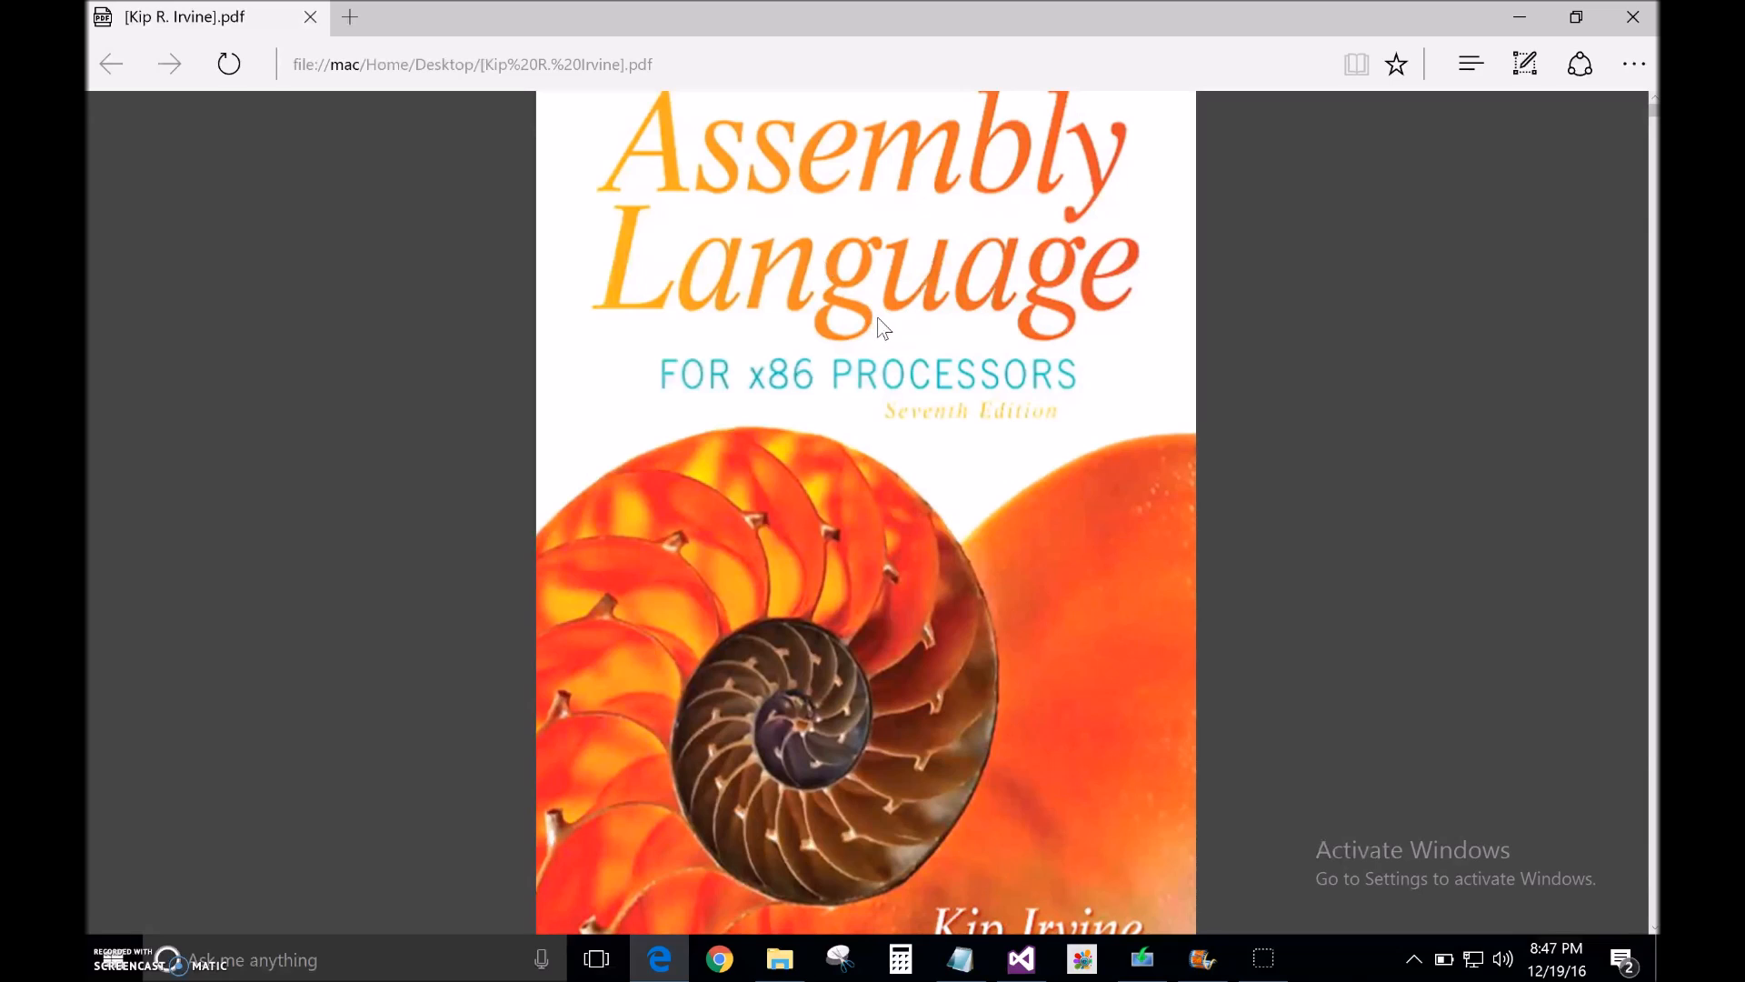
mouse_move(872, 337)
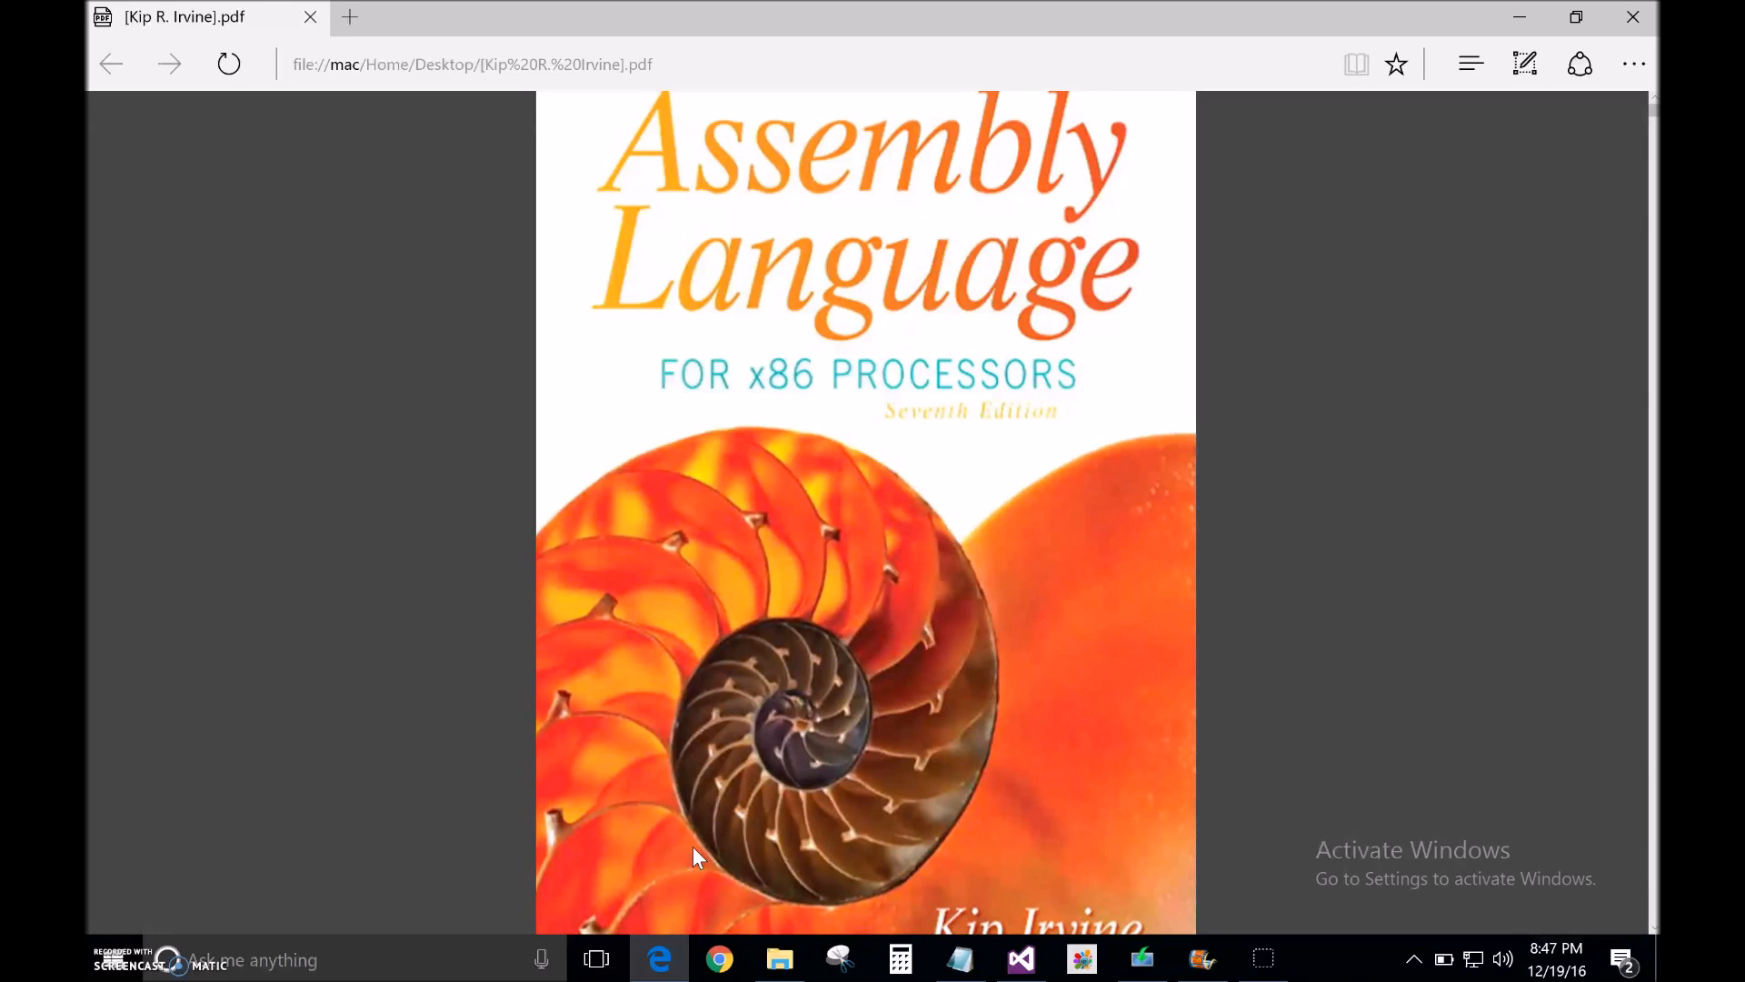
mouse_move(703, 871)
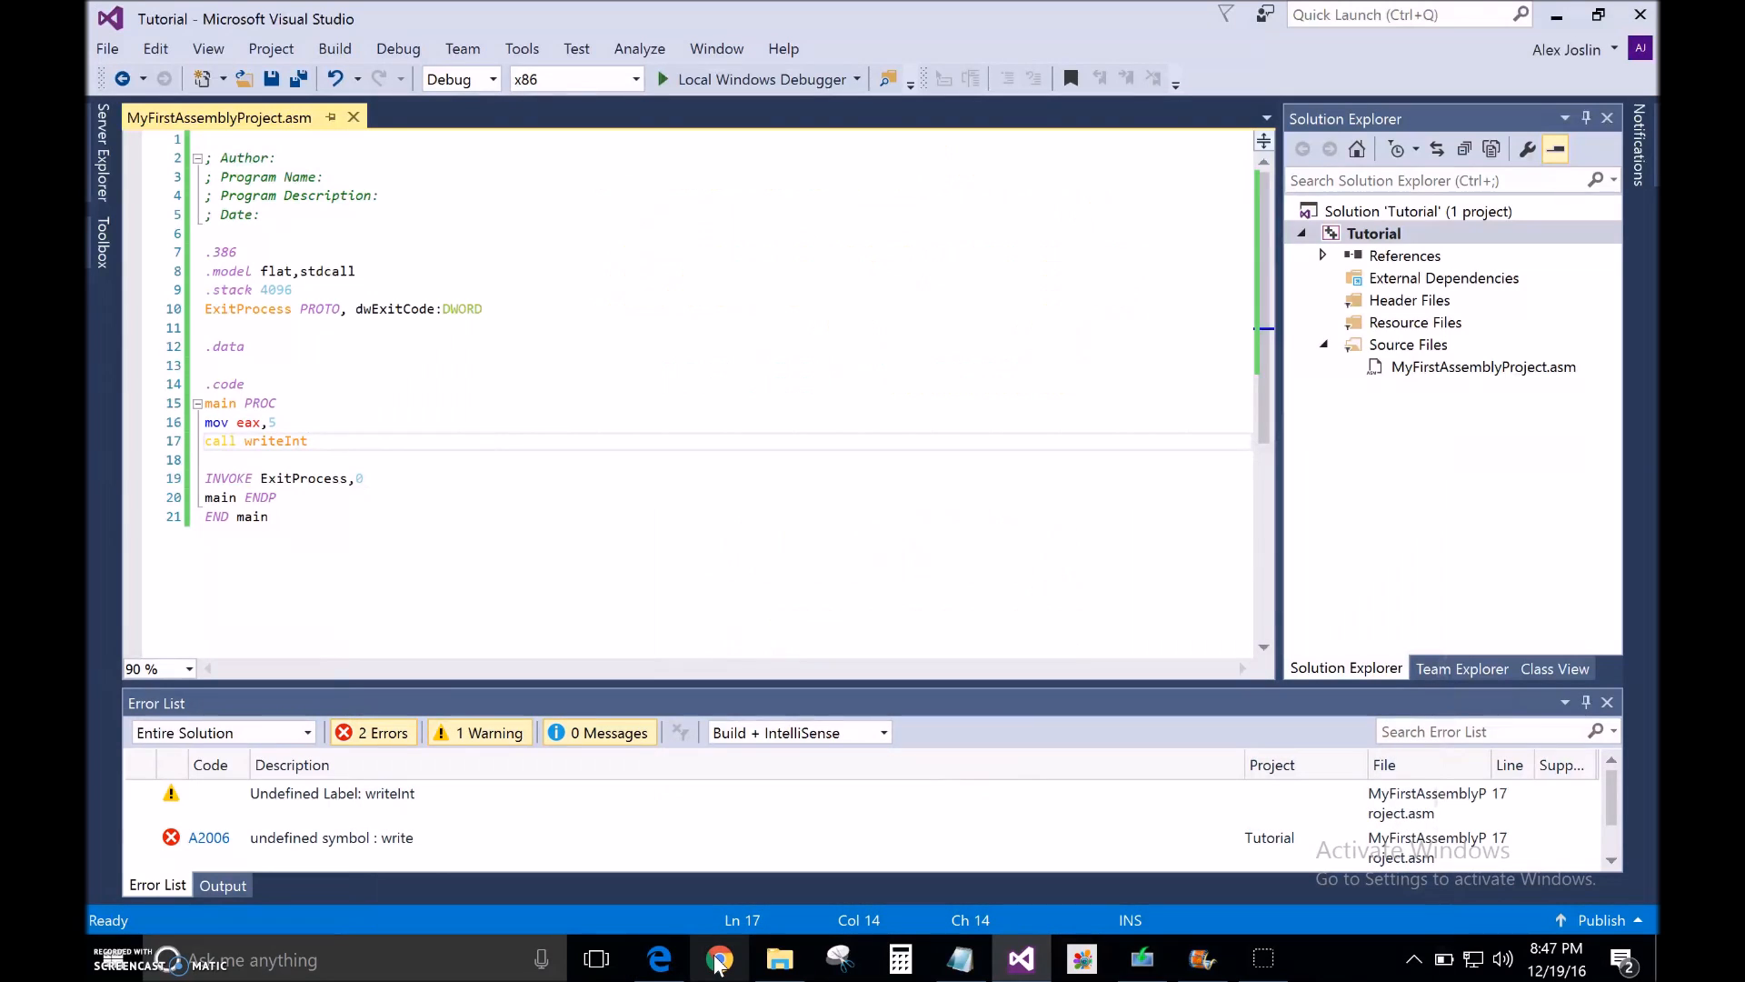
click(718, 958)
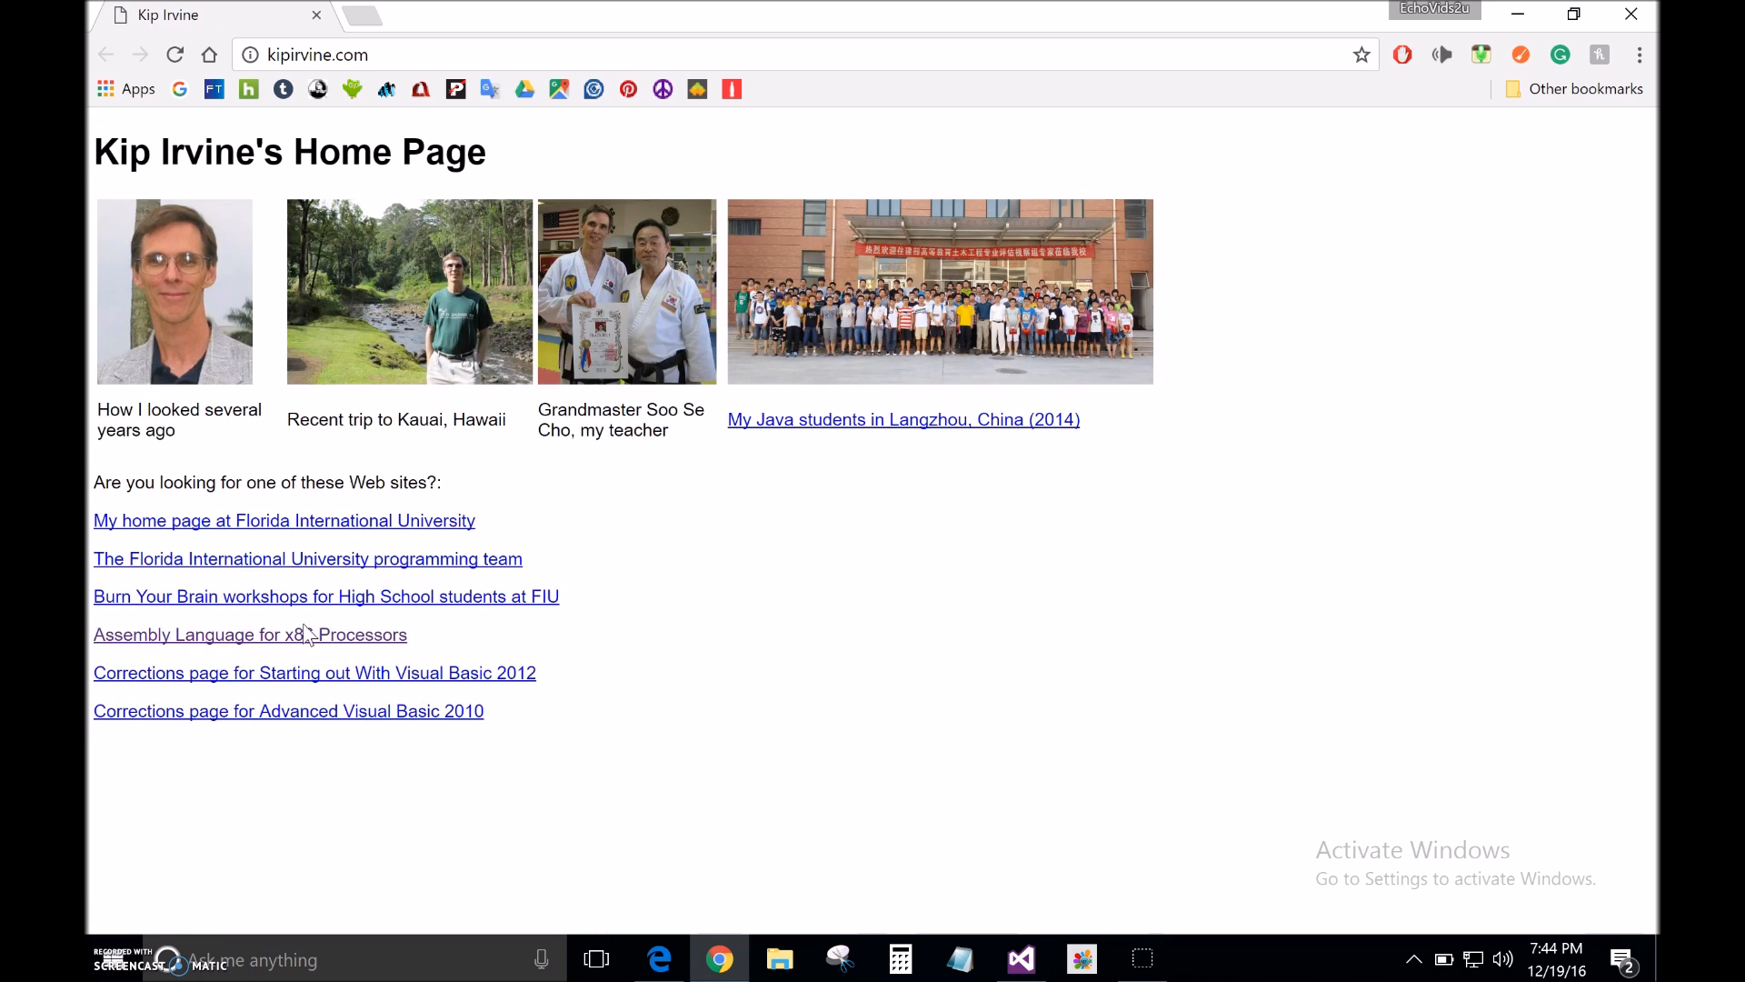
mouse_move(275, 644)
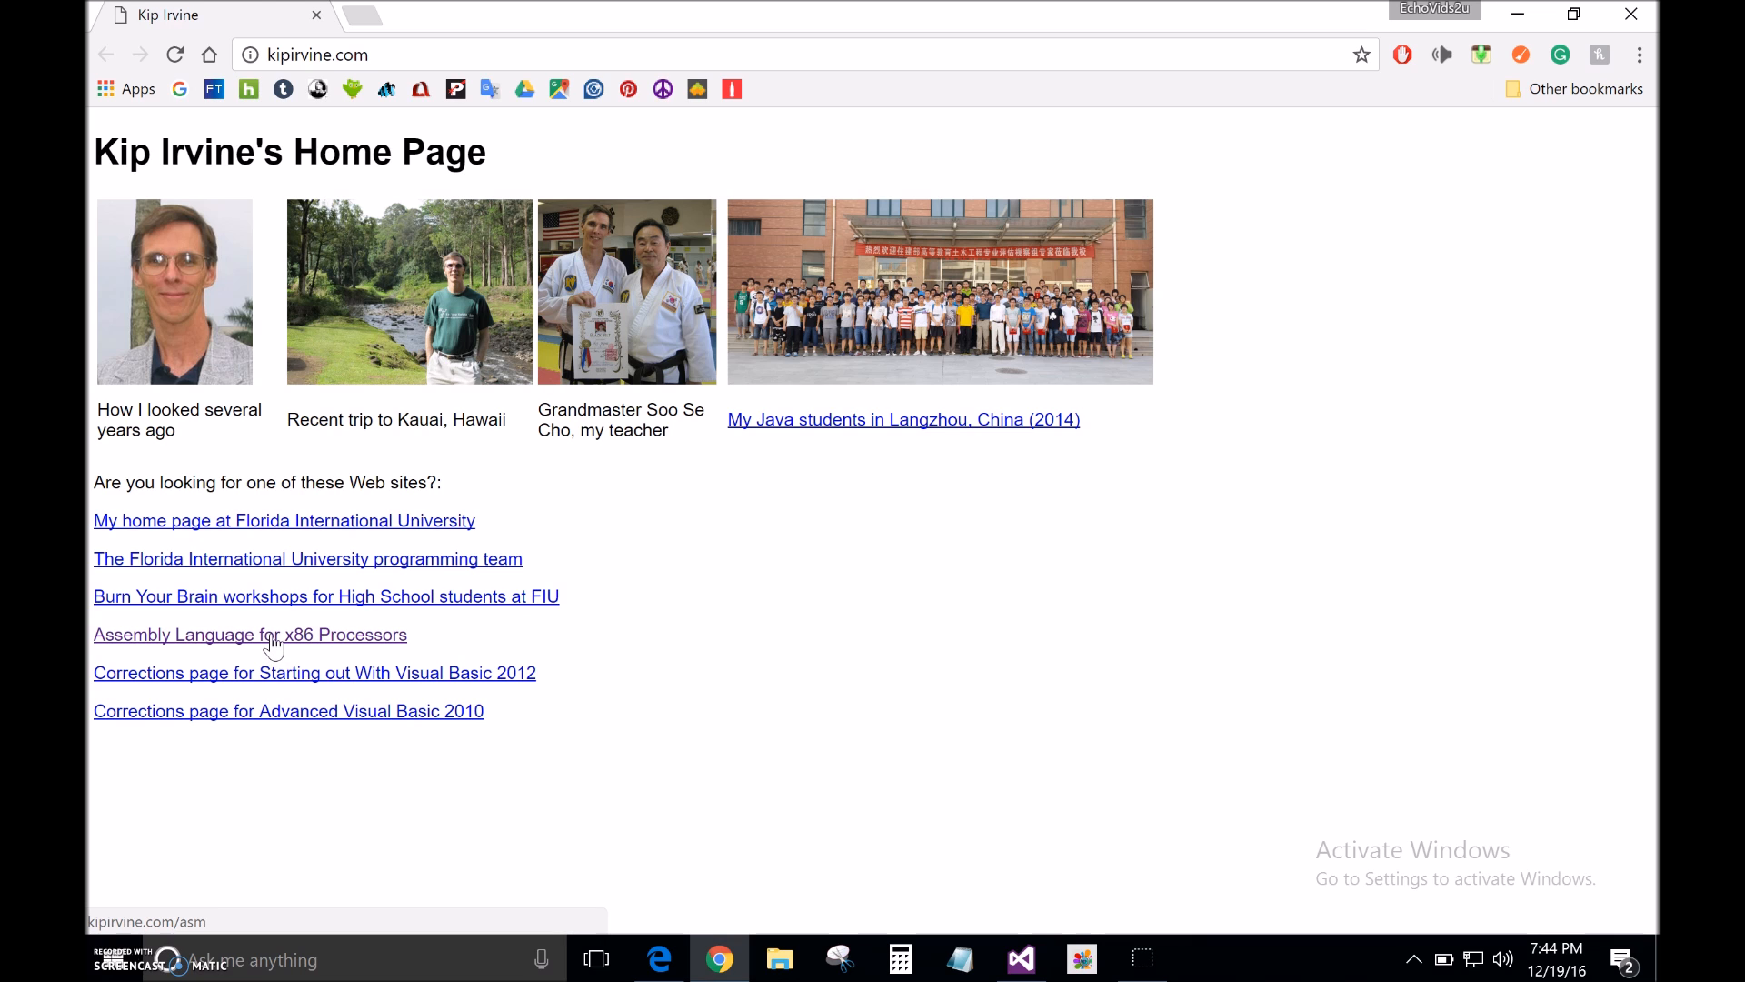
Follow the MASM and Visual Studio 2015 guide to download the Seventh Edition libraries.
click(270, 635)
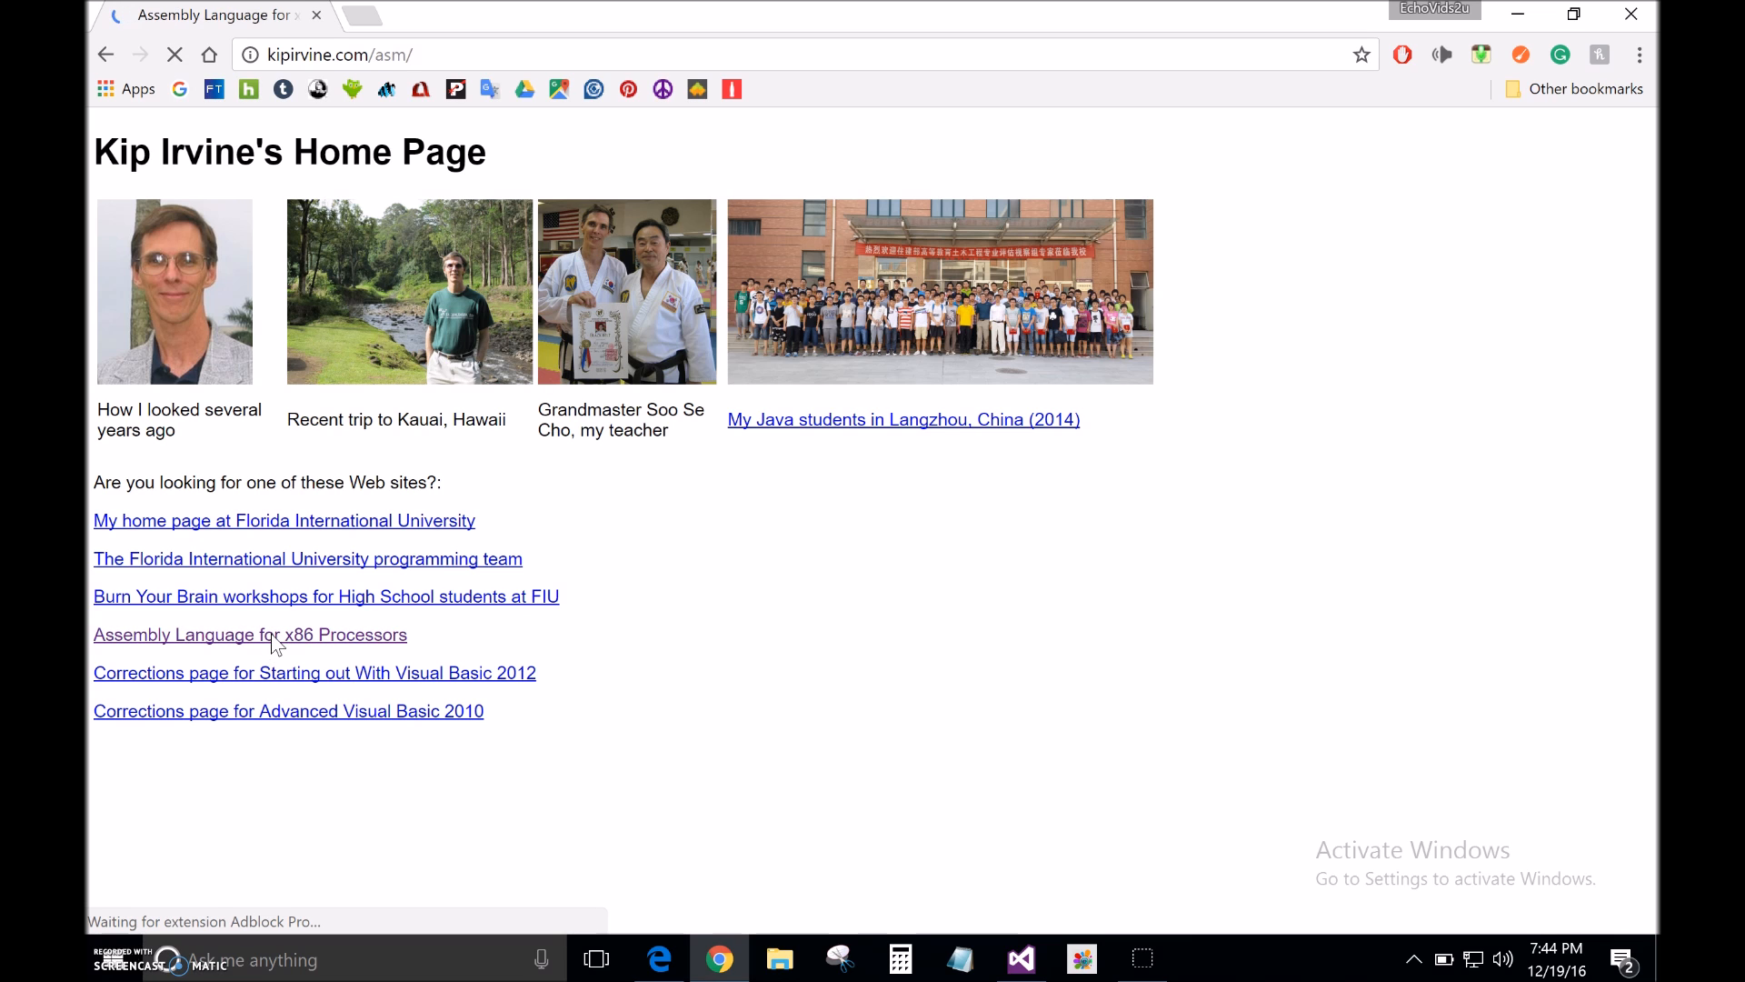
click(250, 634)
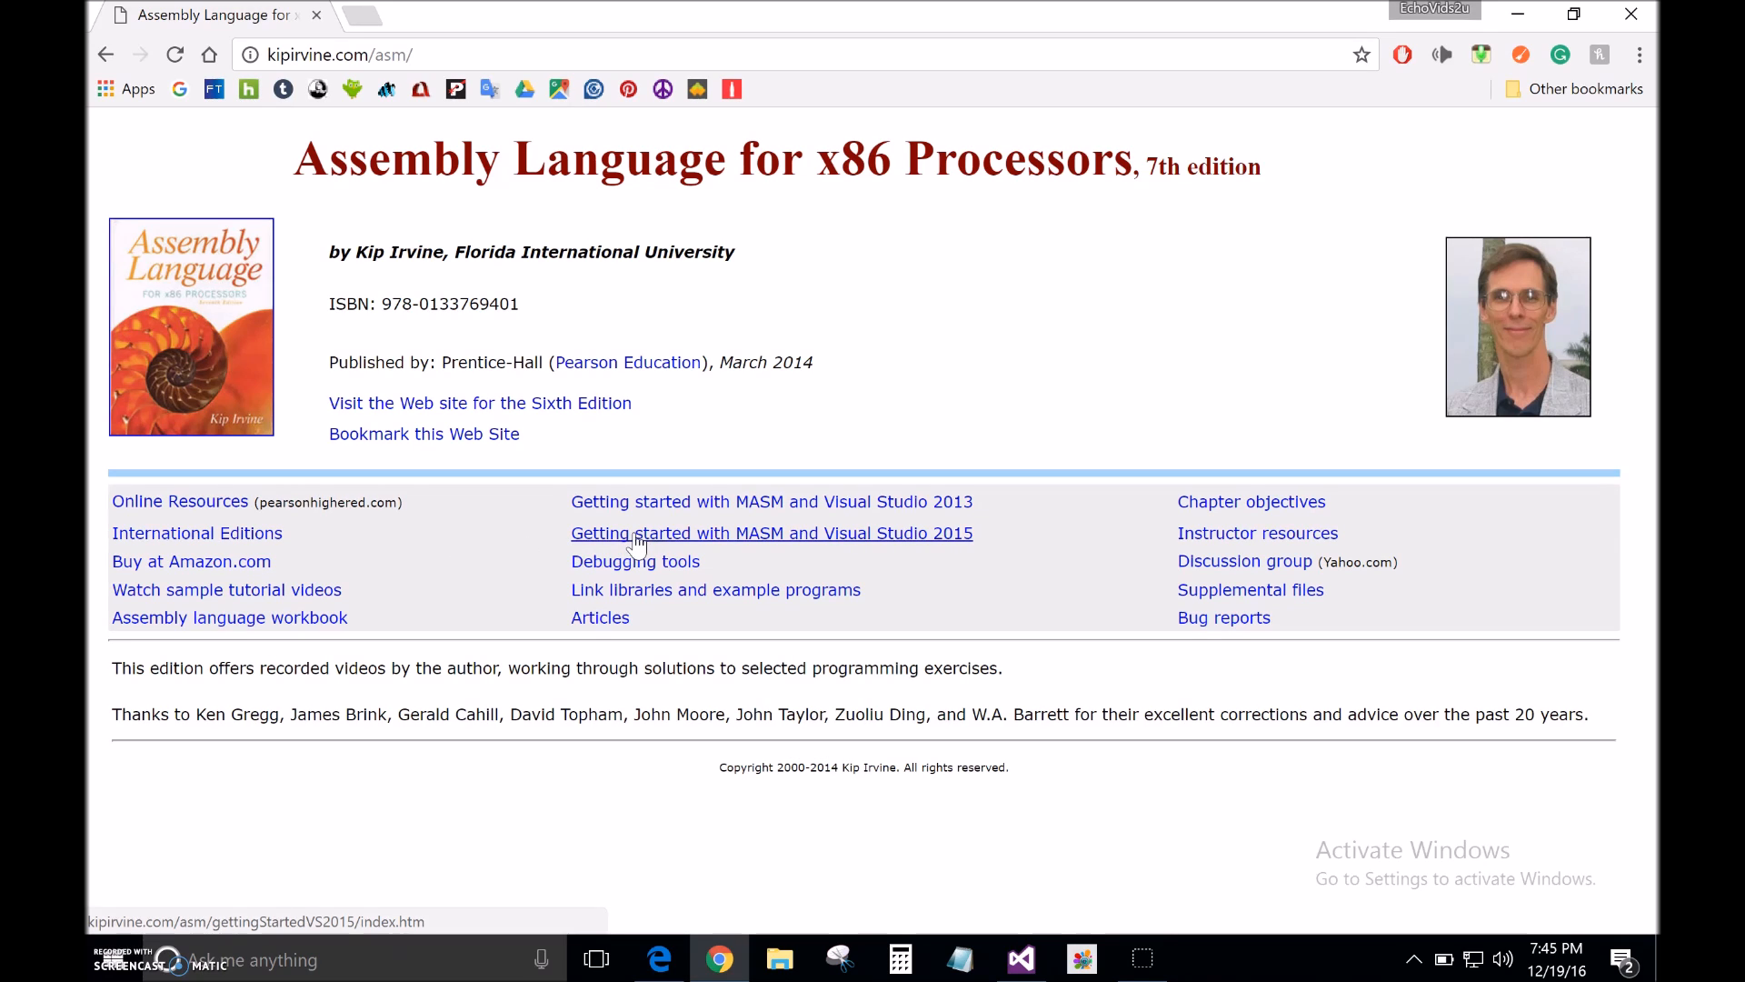
click(772, 533)
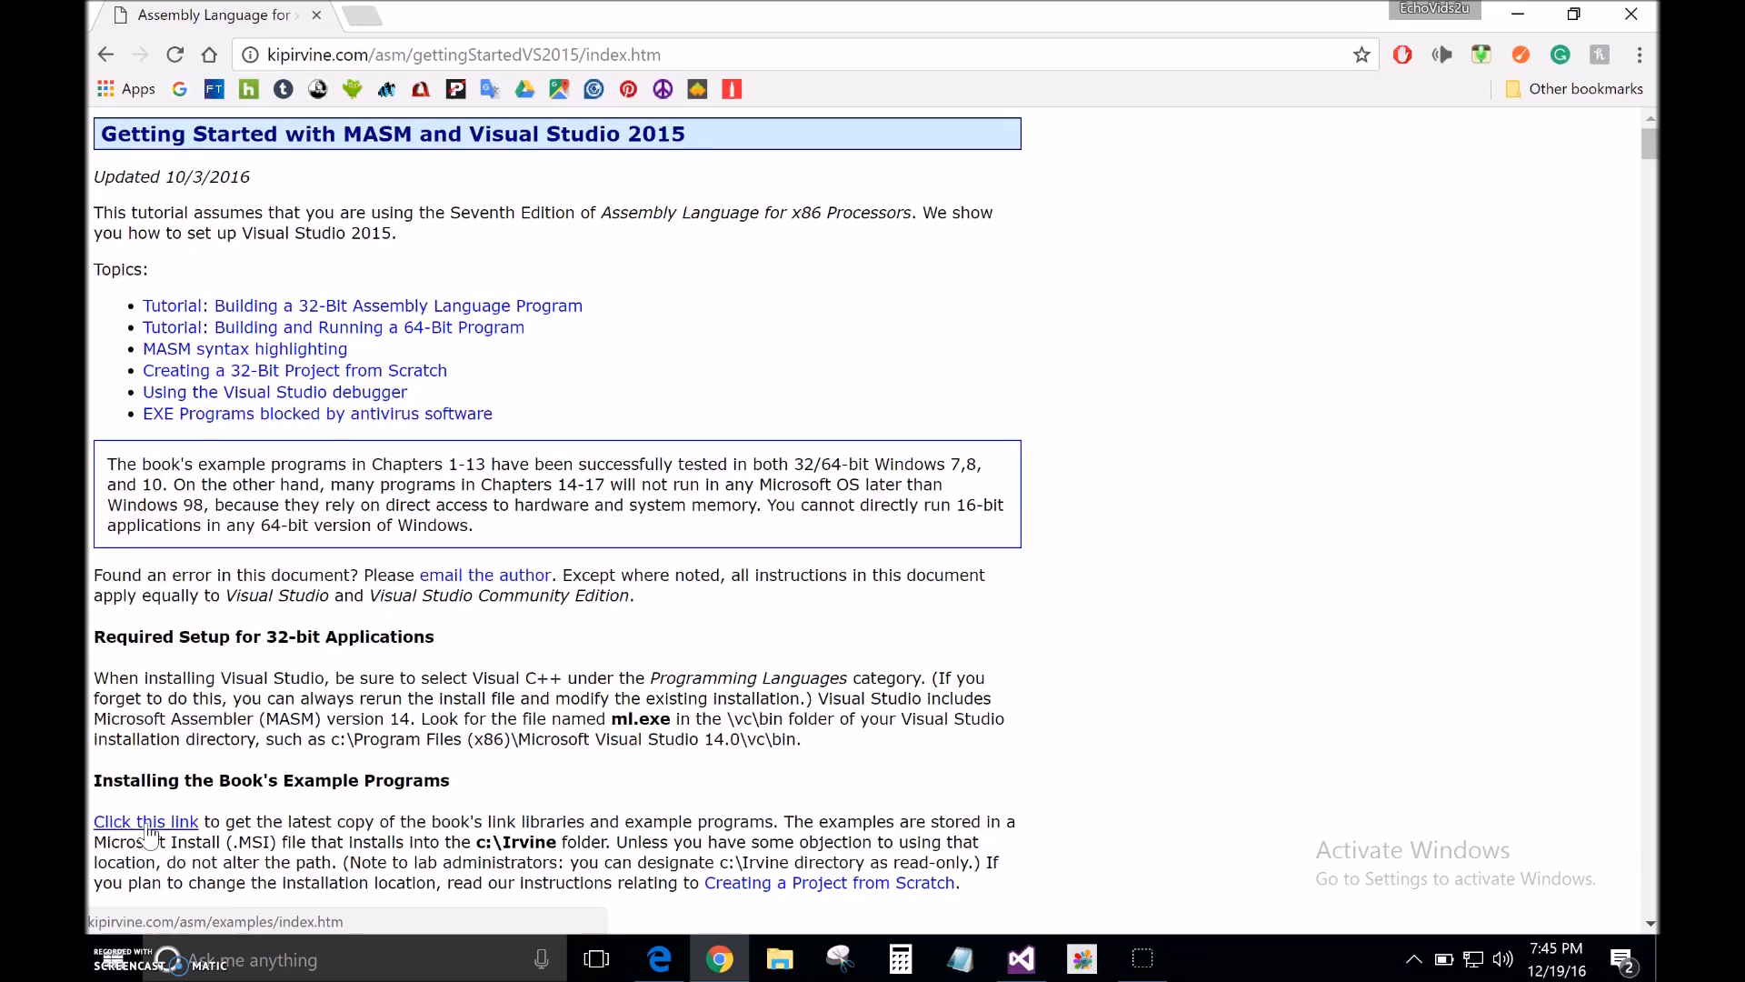
click(146, 822)
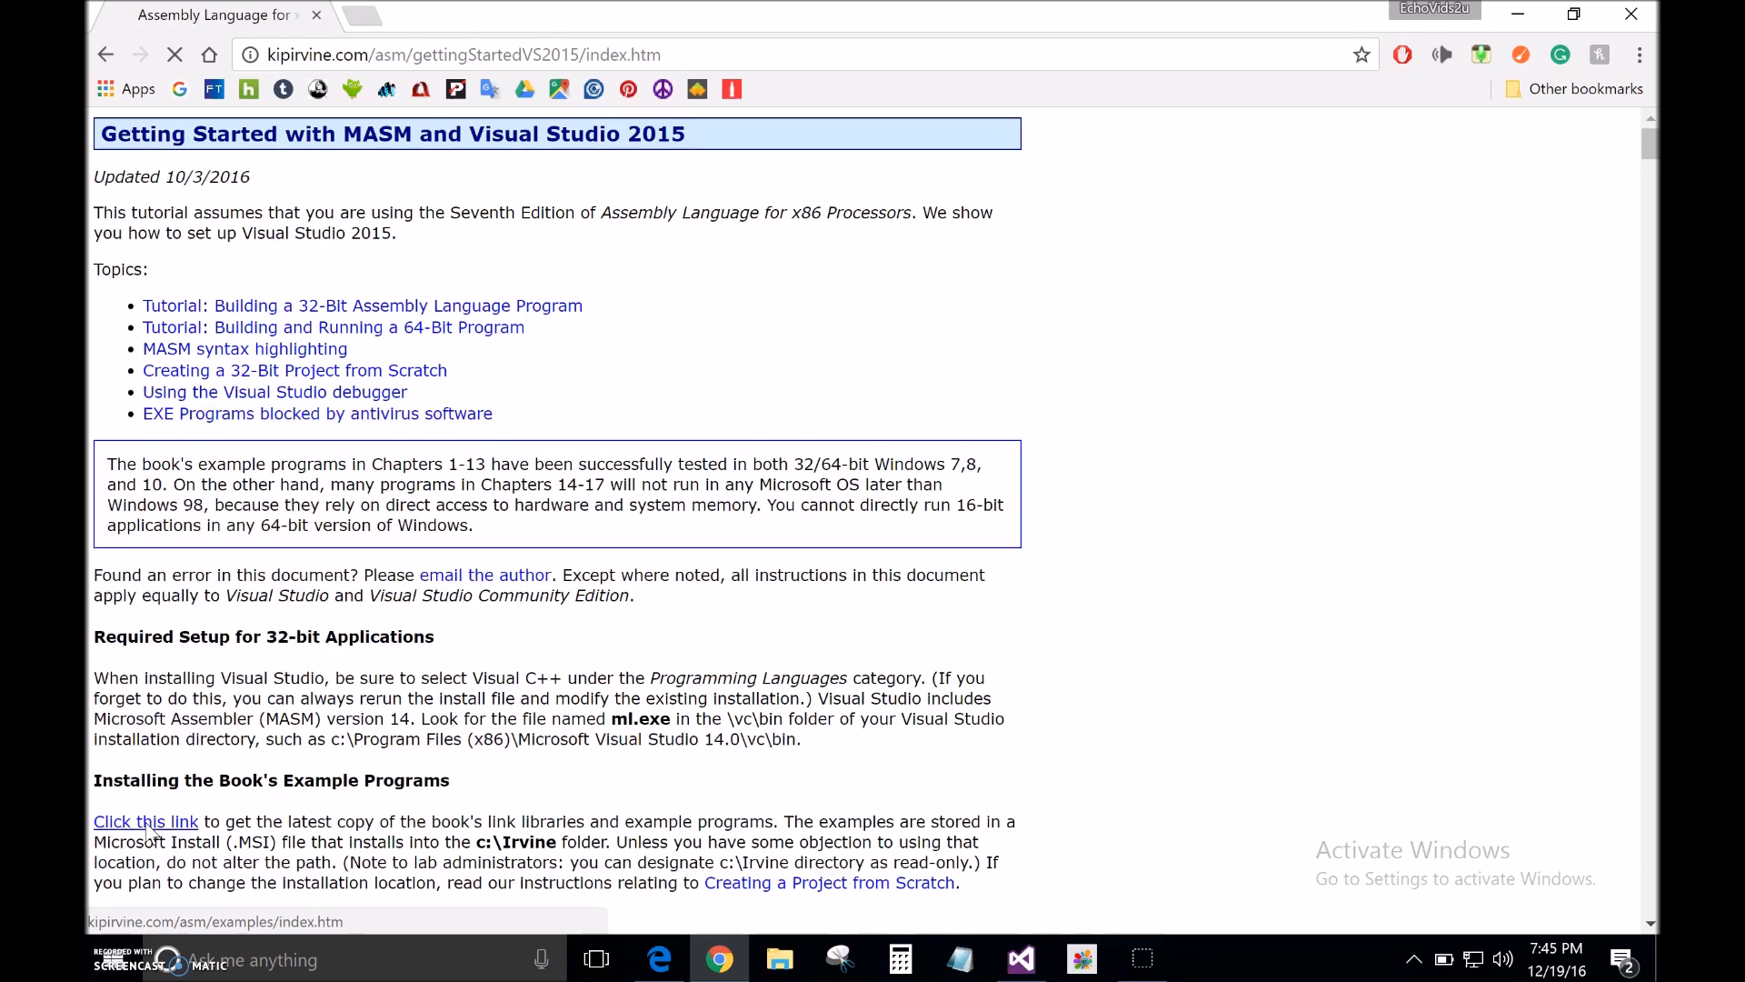
click(146, 822)
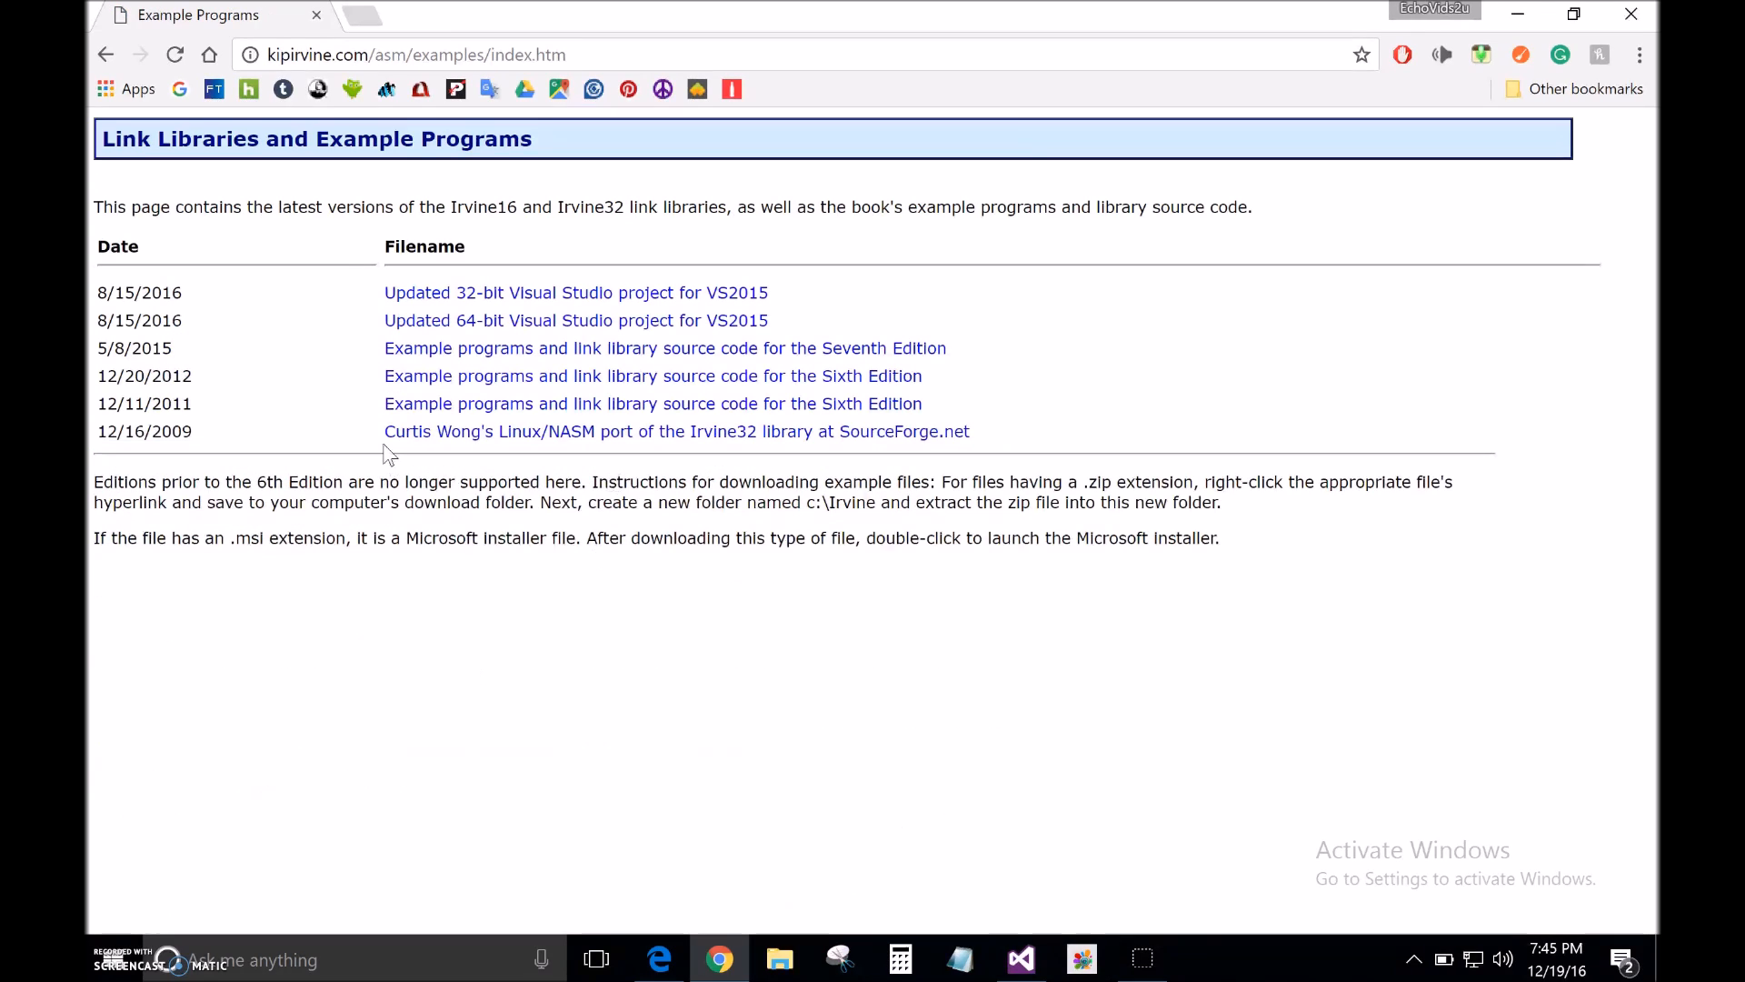
mouse_move(496, 358)
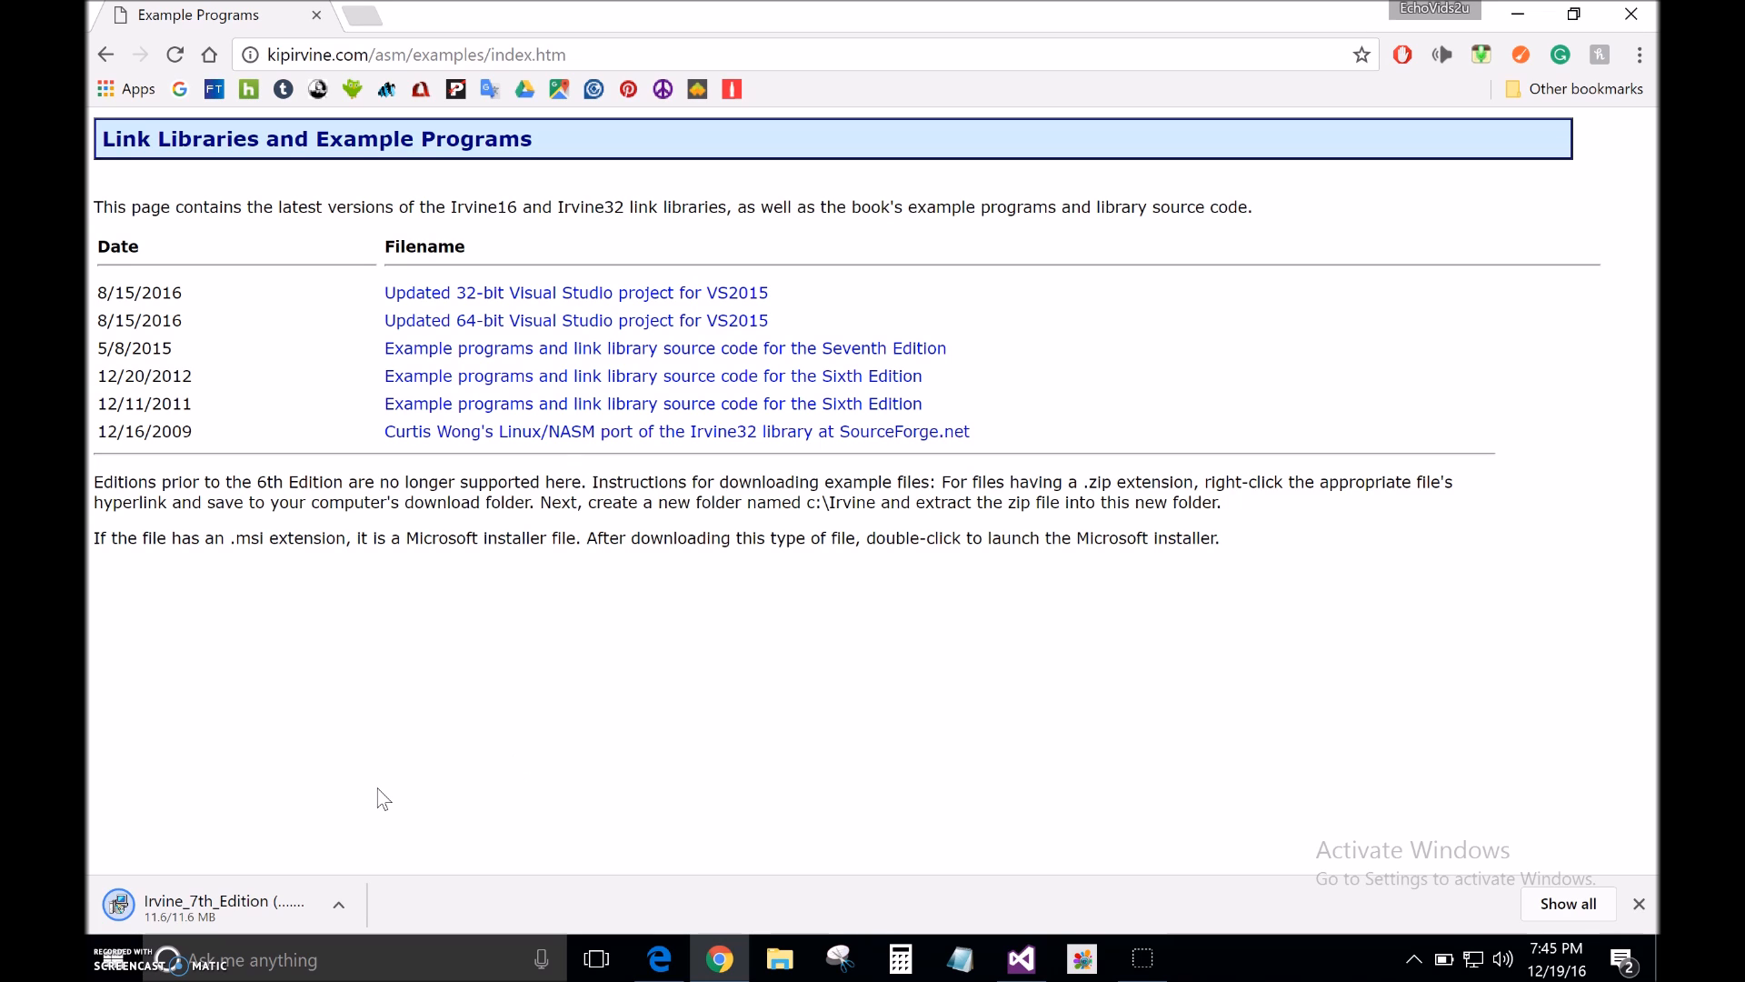
mouse_move(283, 858)
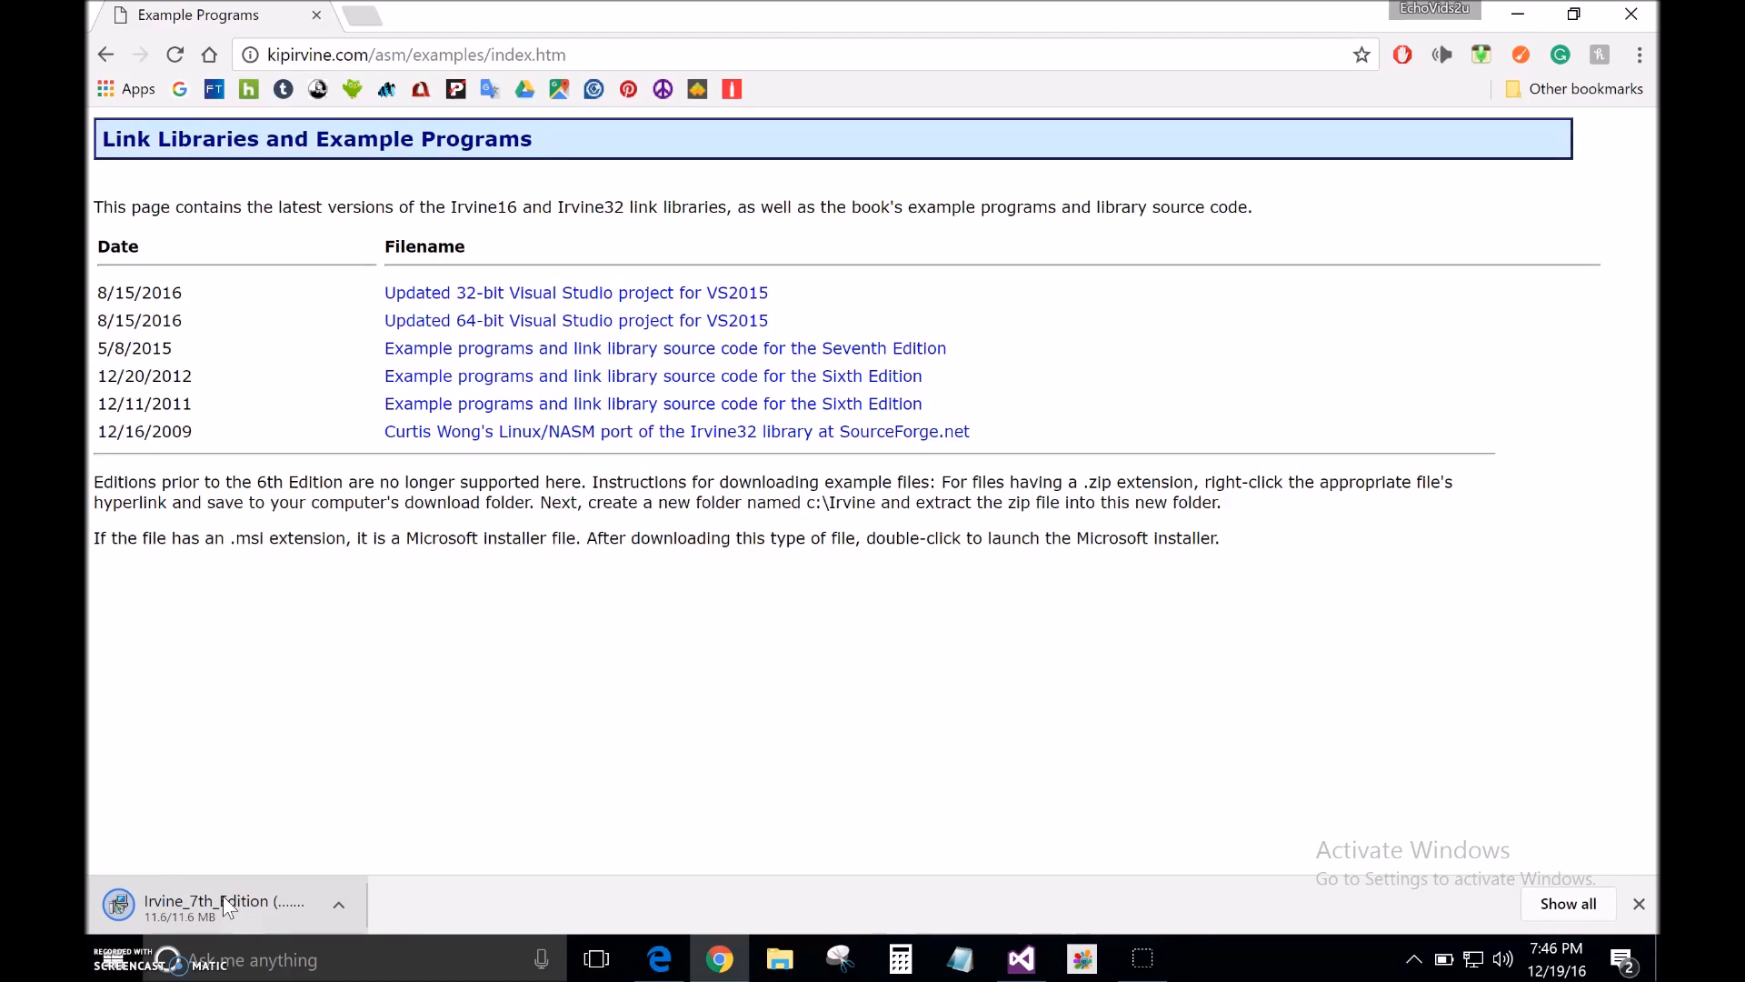
mouse_move(253, 911)
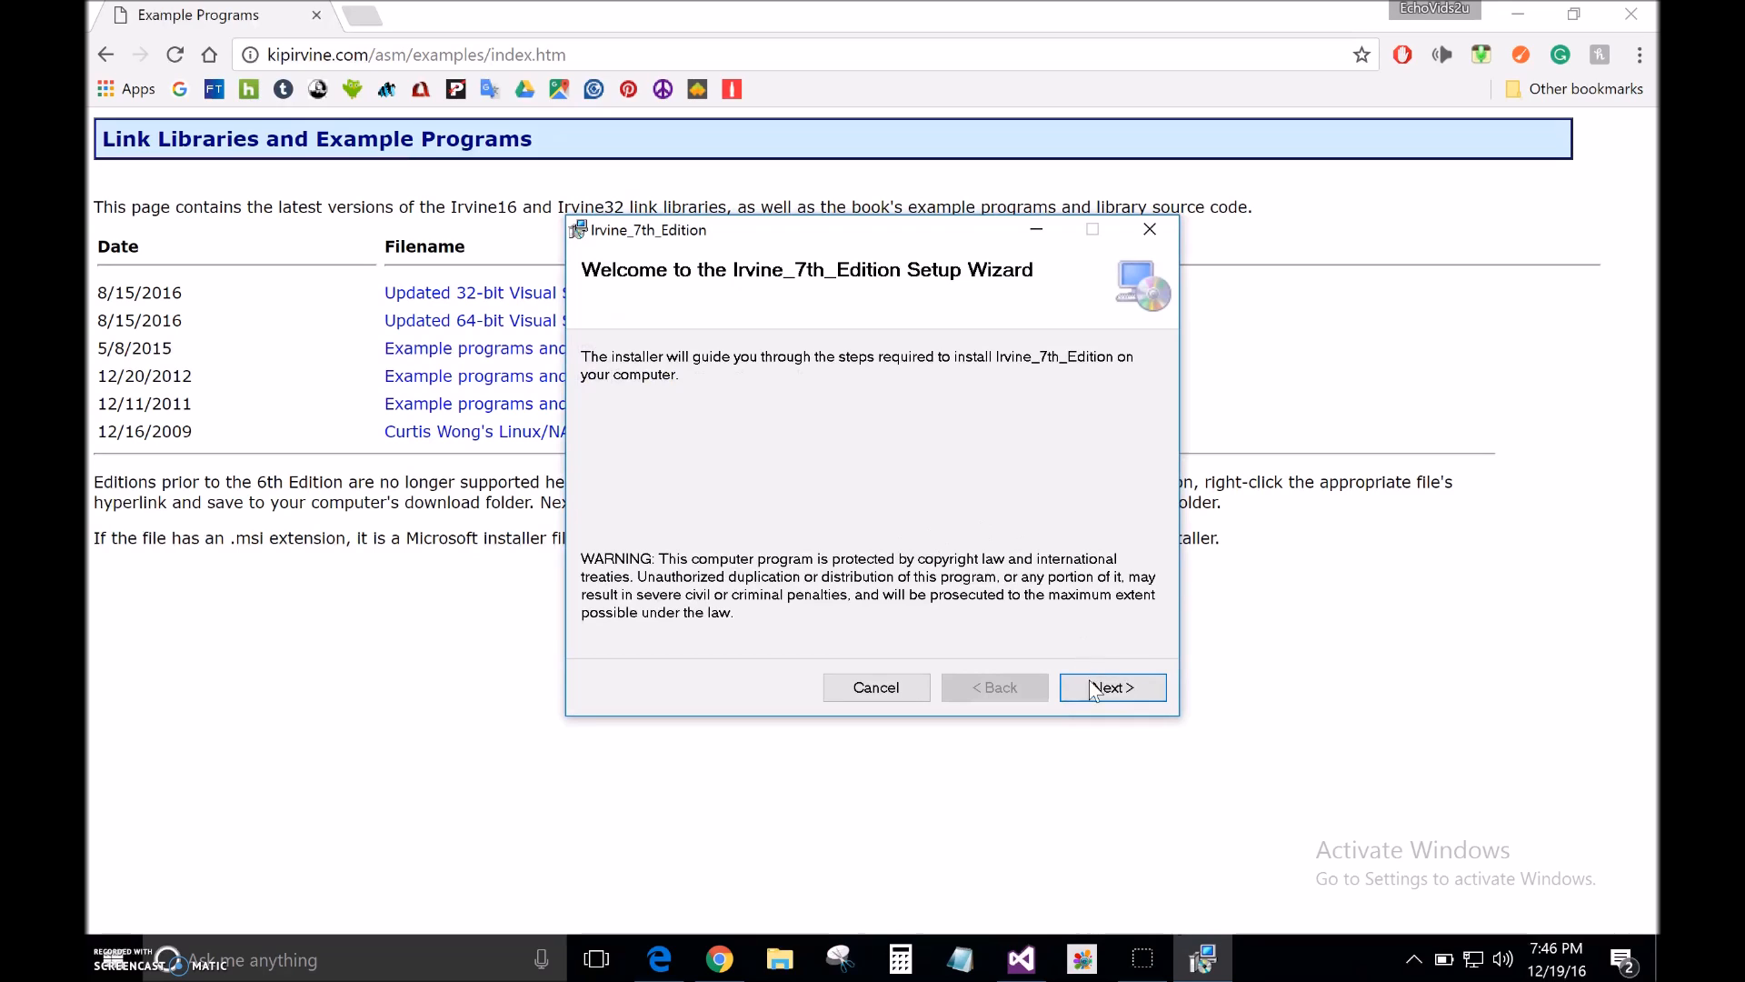
Run the Irvine_7th_Edition setup with the default C:\Irvine\ folder, then close it.
click(1113, 688)
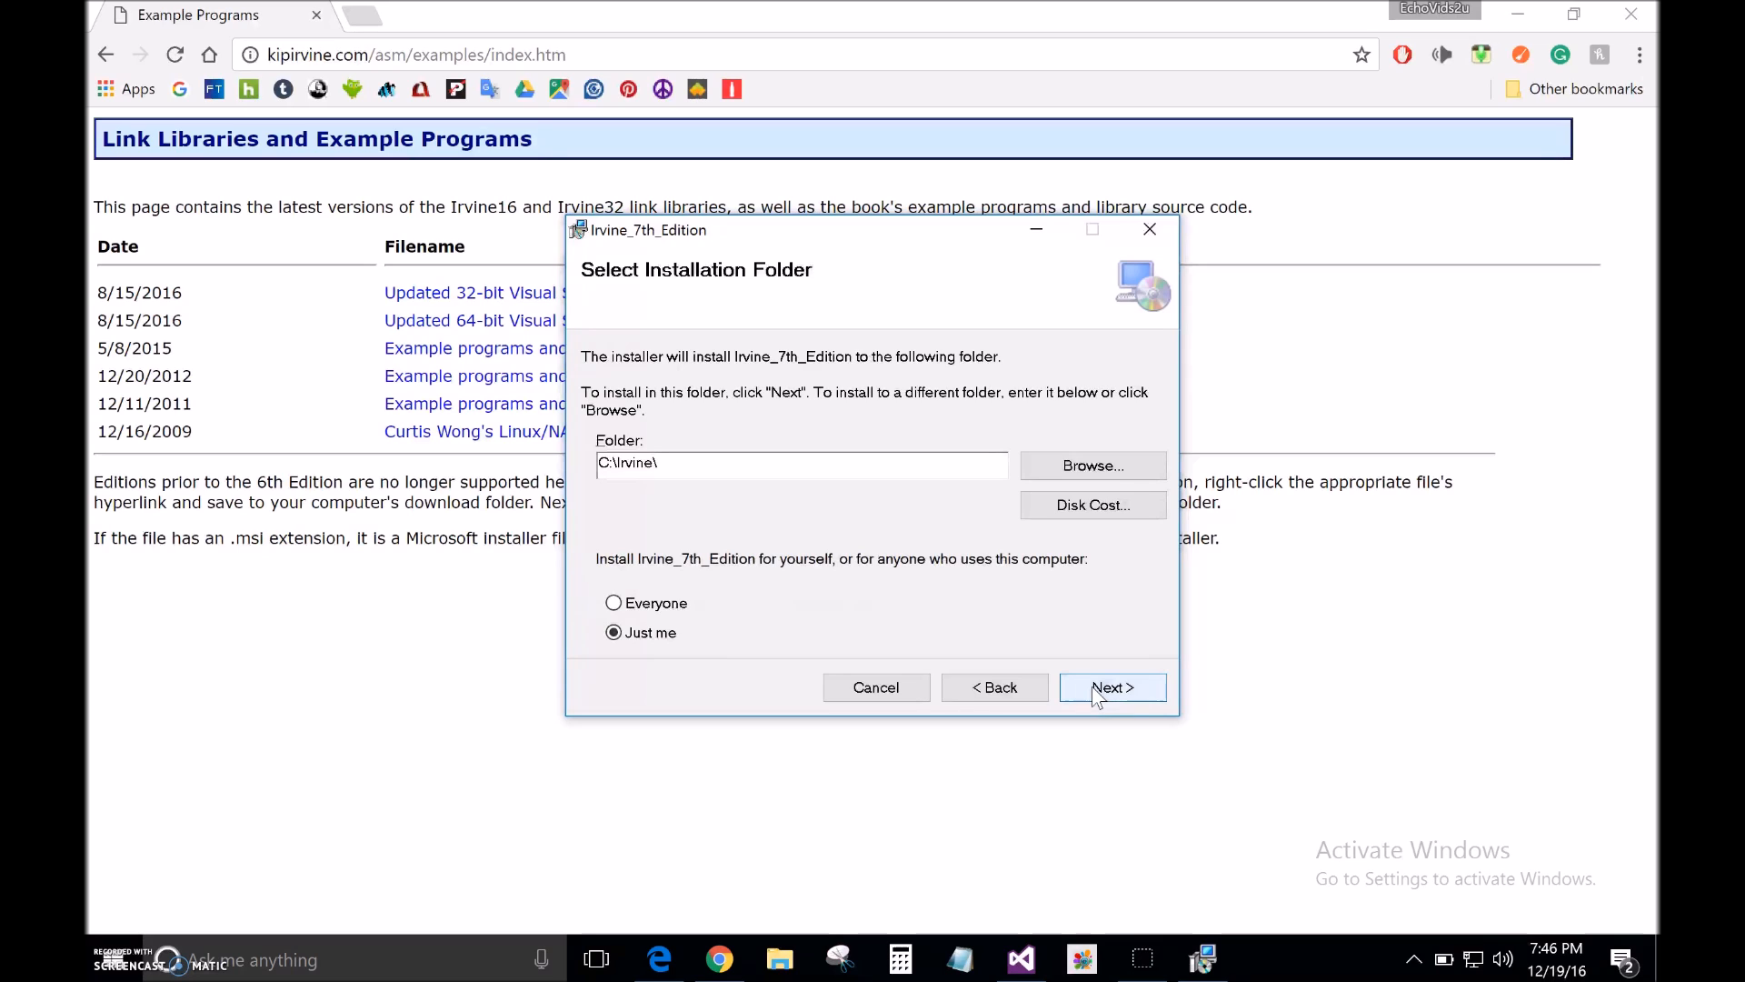
click(1113, 688)
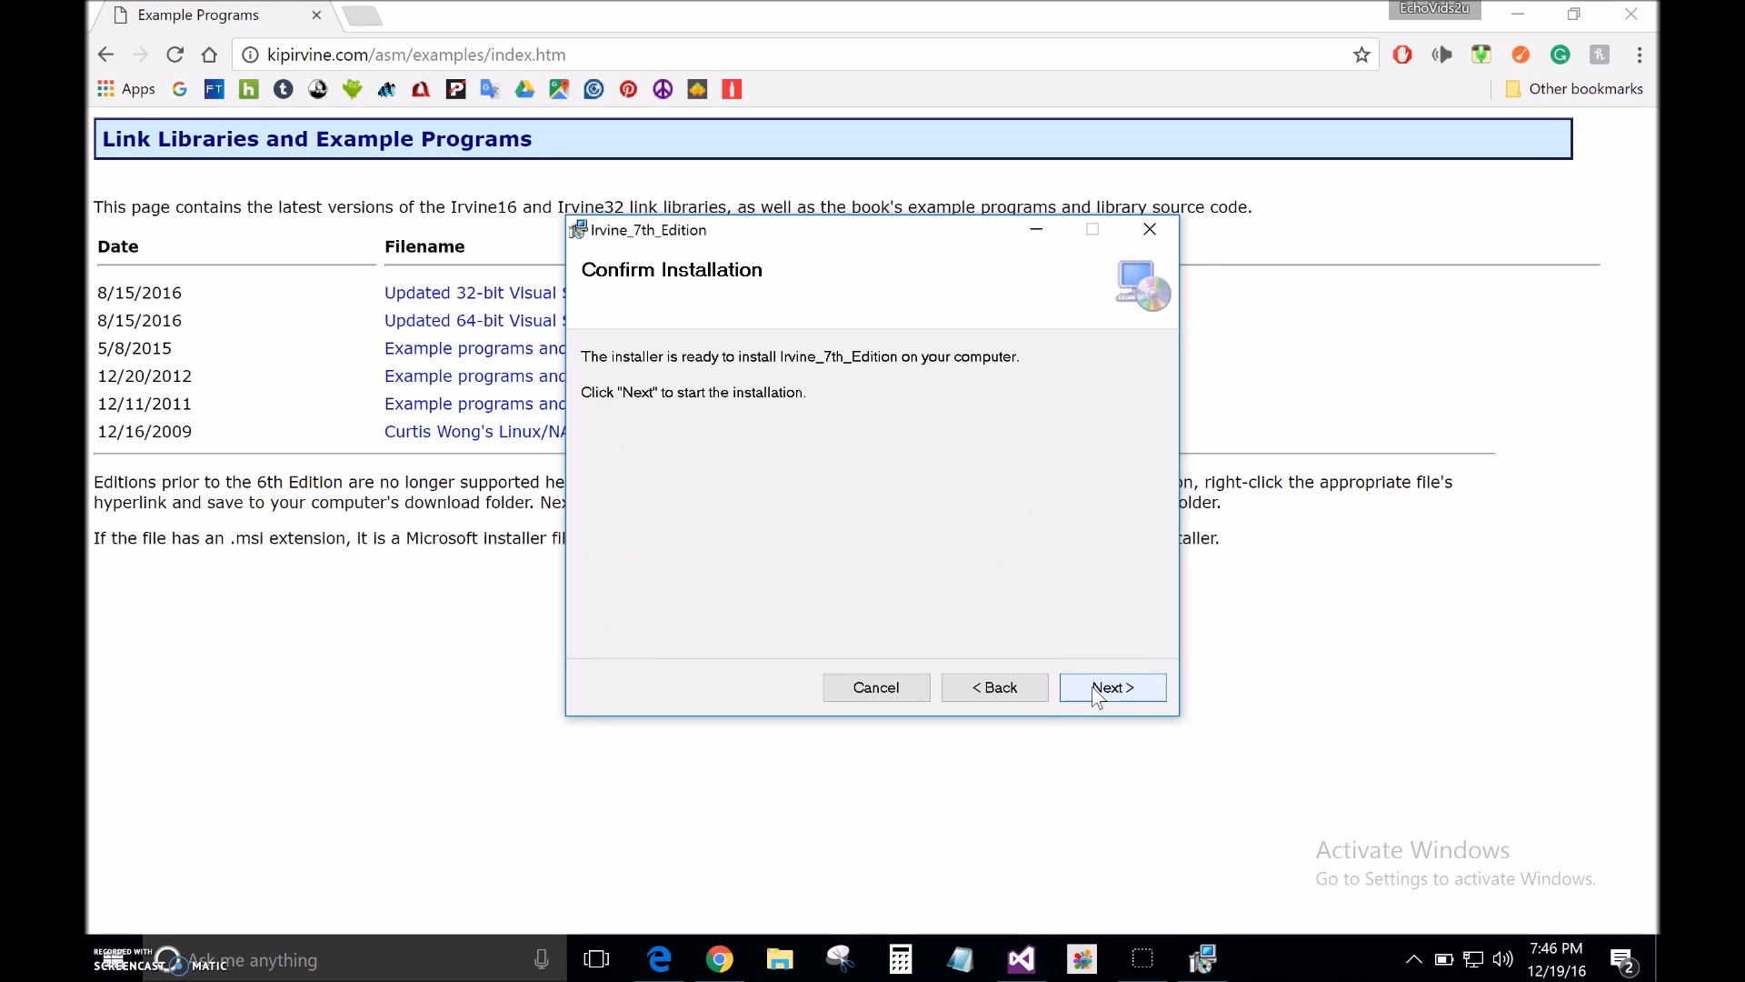
click(1113, 687)
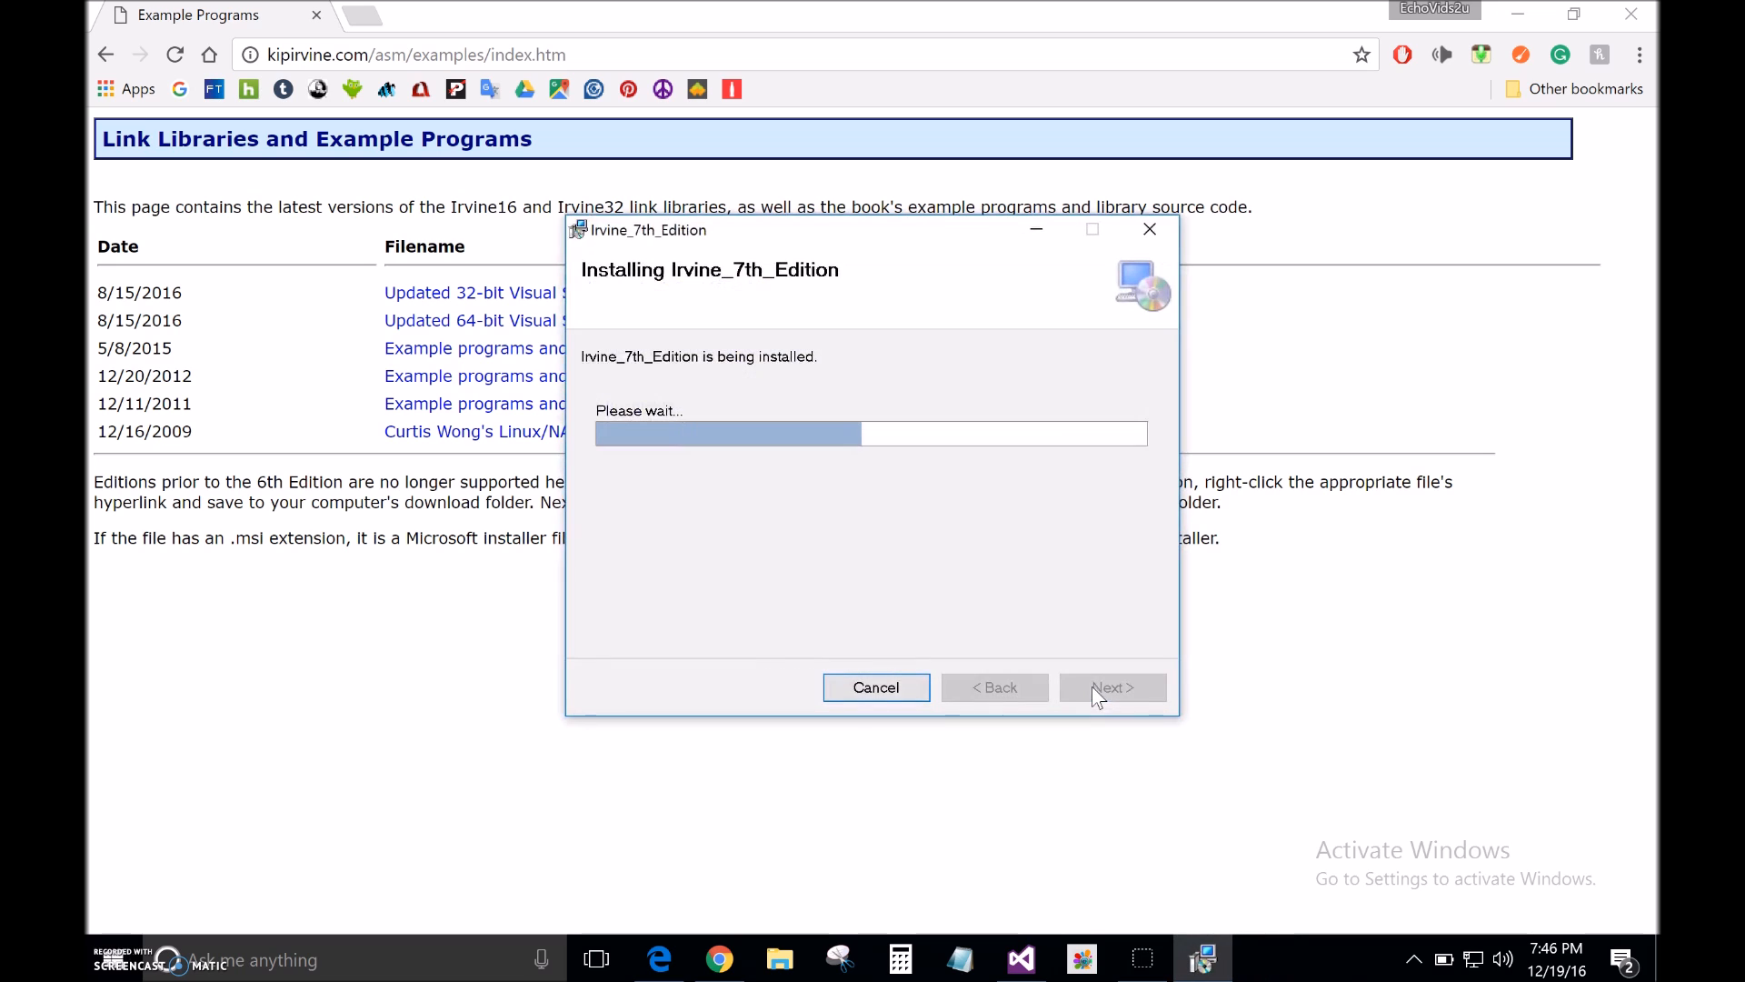
mouse_move(999, 664)
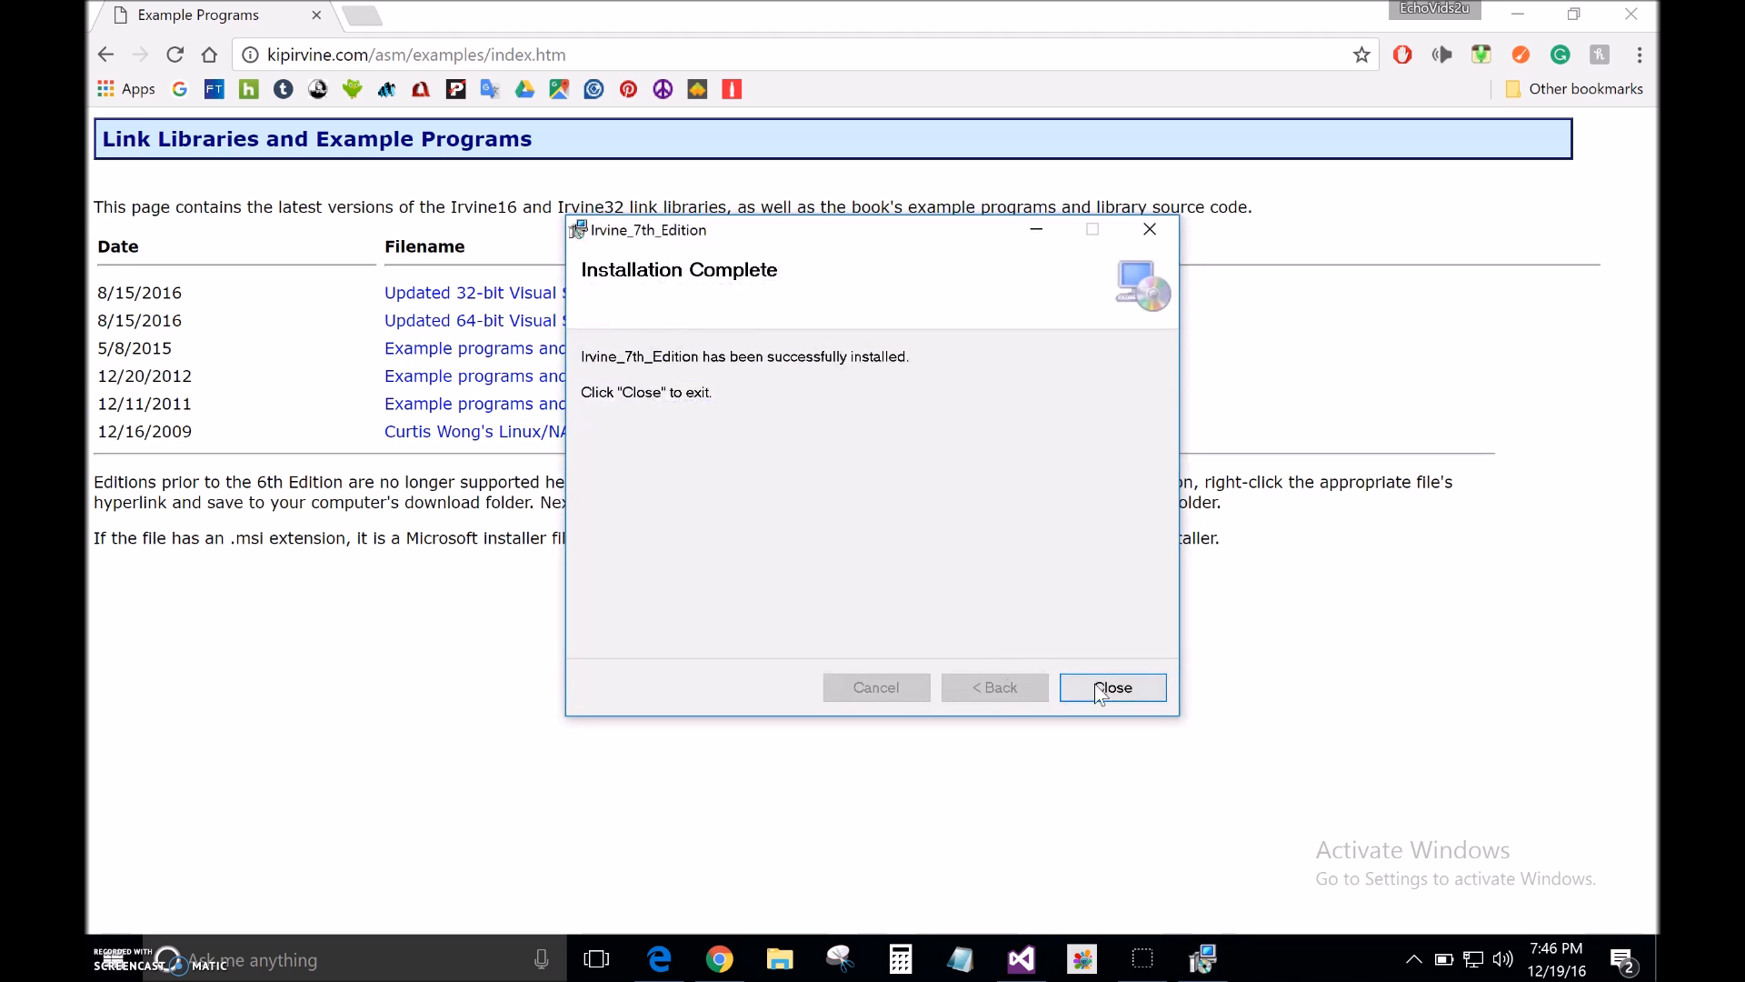
click(1113, 687)
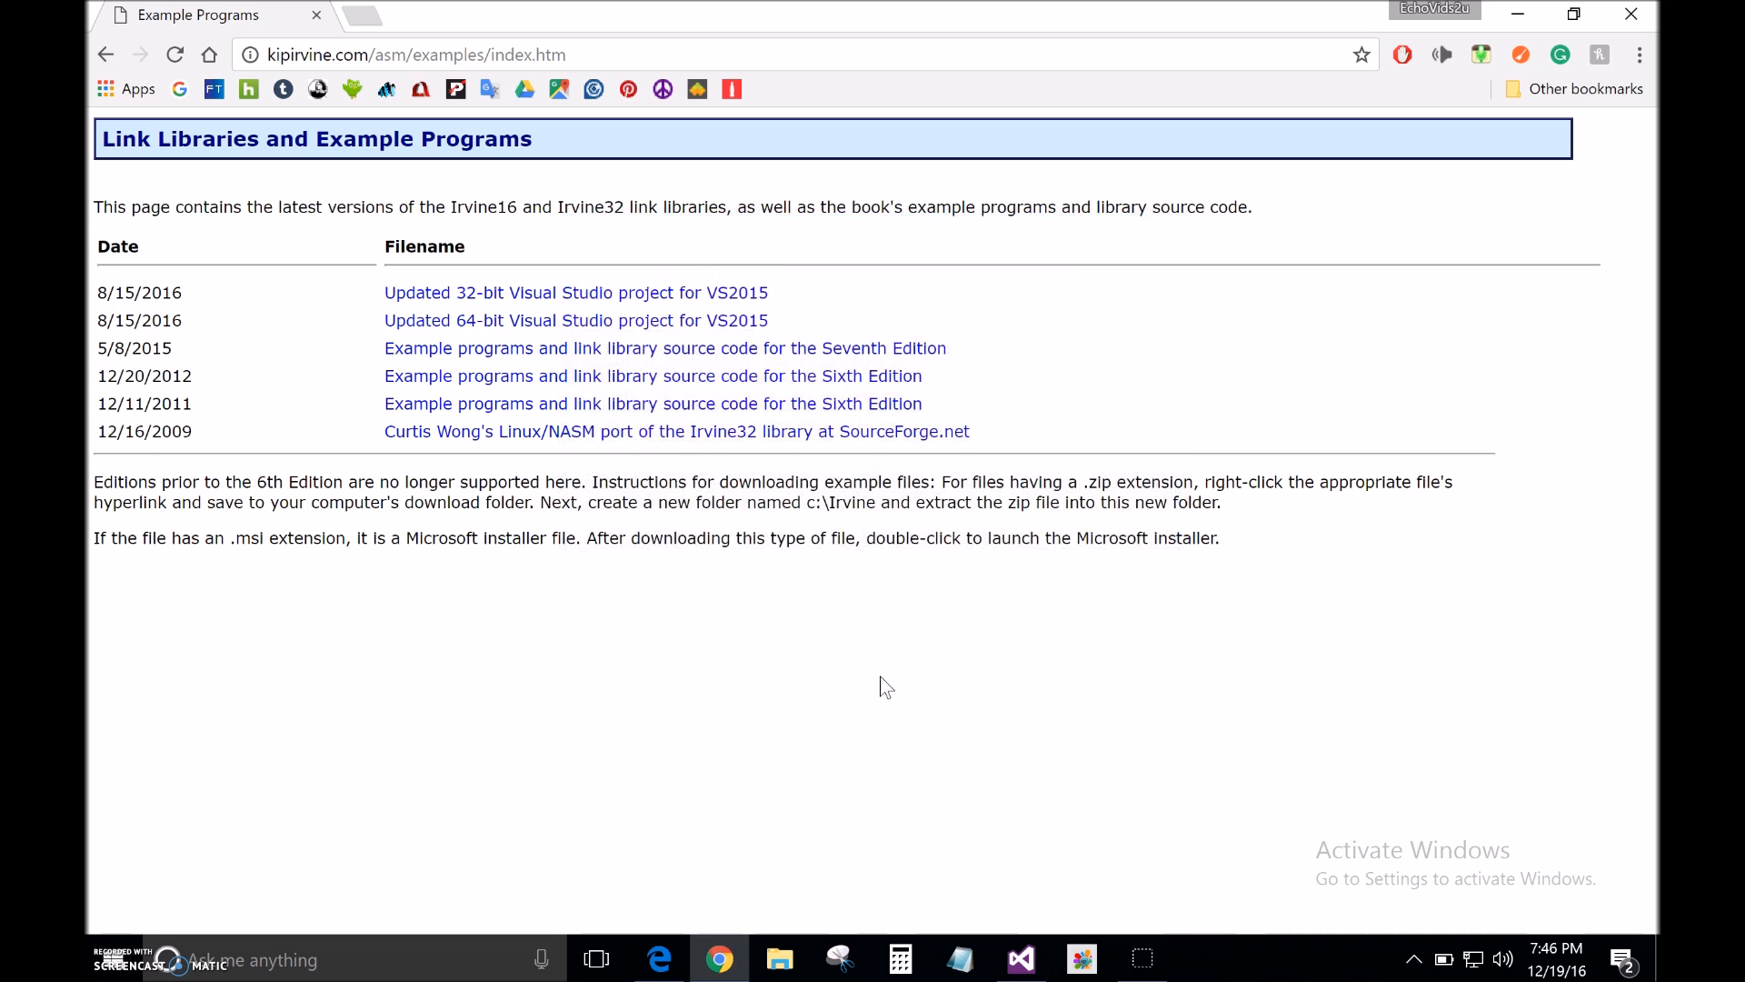
mouse_move(867, 683)
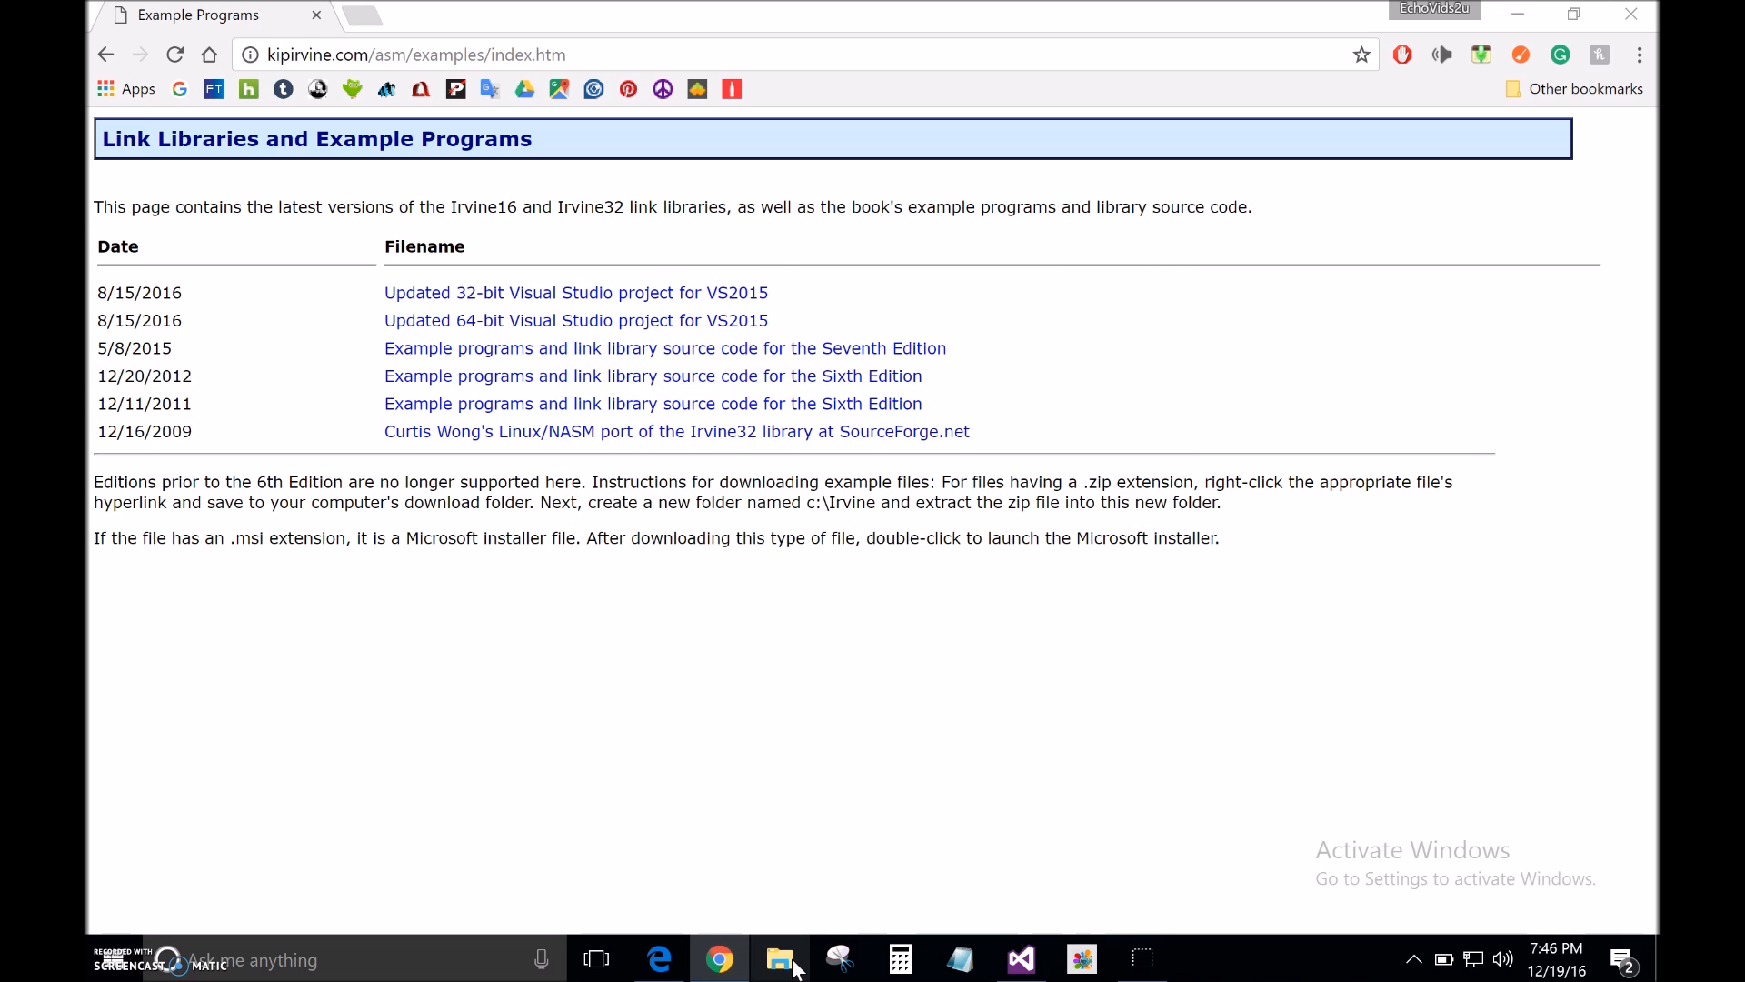
Launch Irvine_7th_Edition.msi from Downloads, run Repair, and close the installer.
click(779, 958)
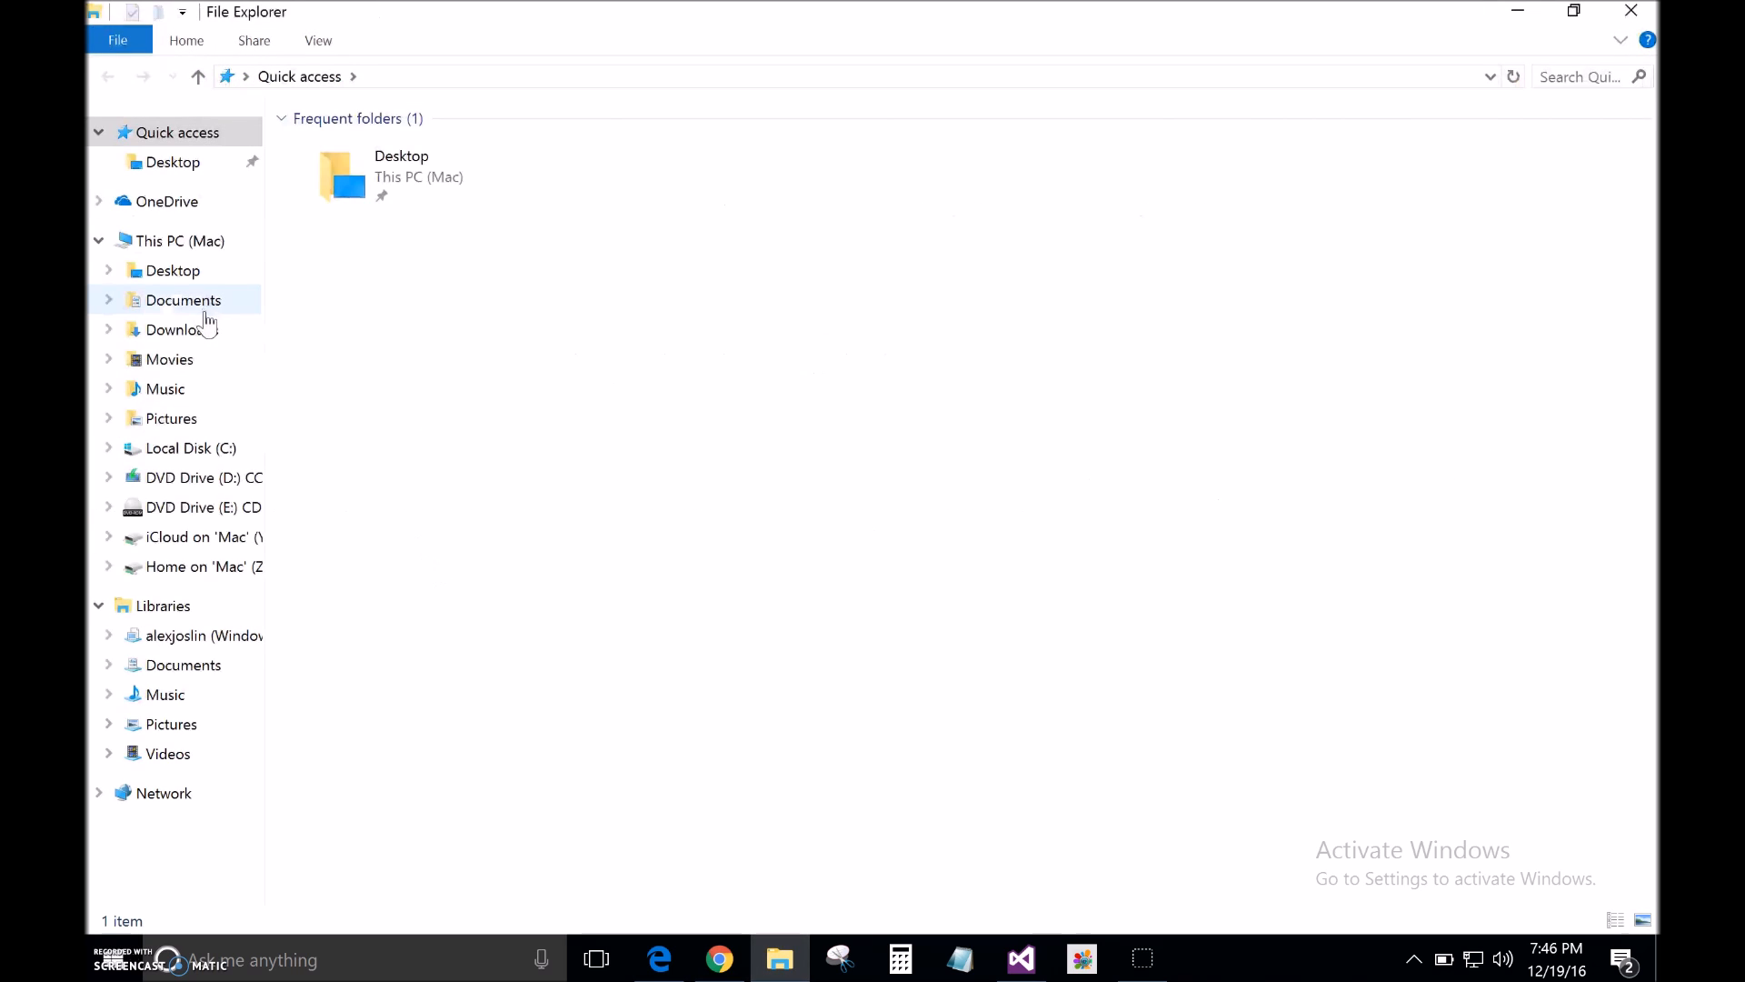
click(174, 329)
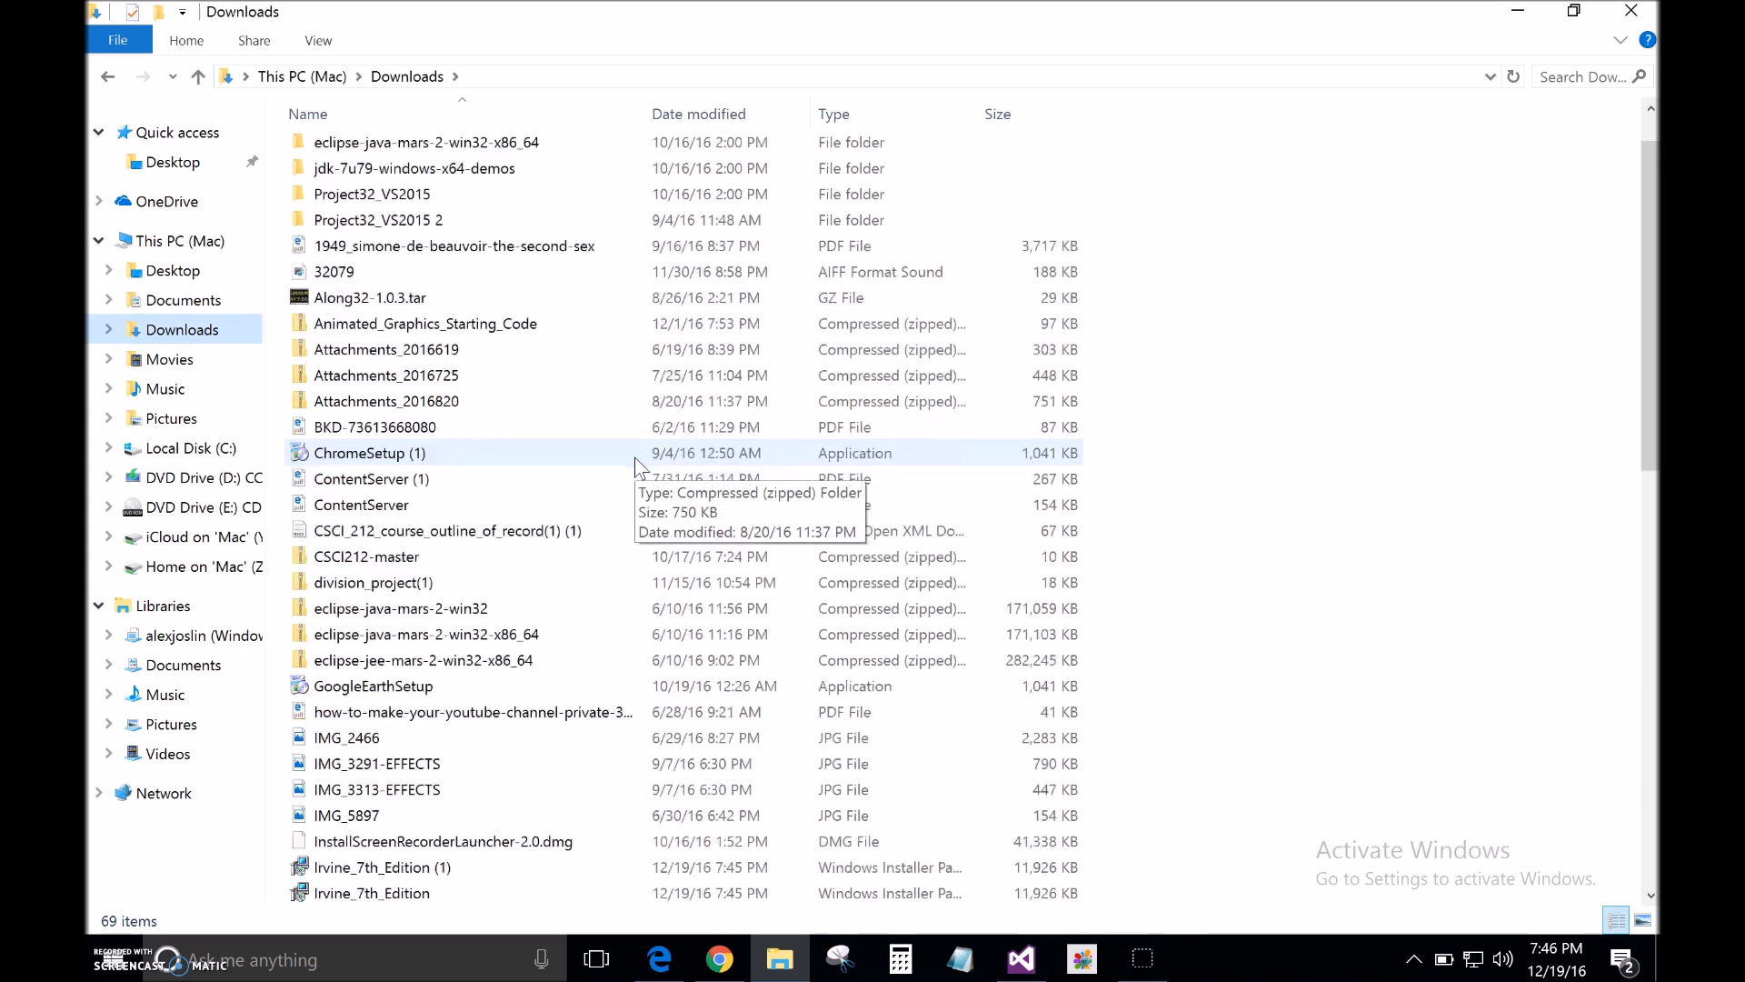
scroll(down, 3)
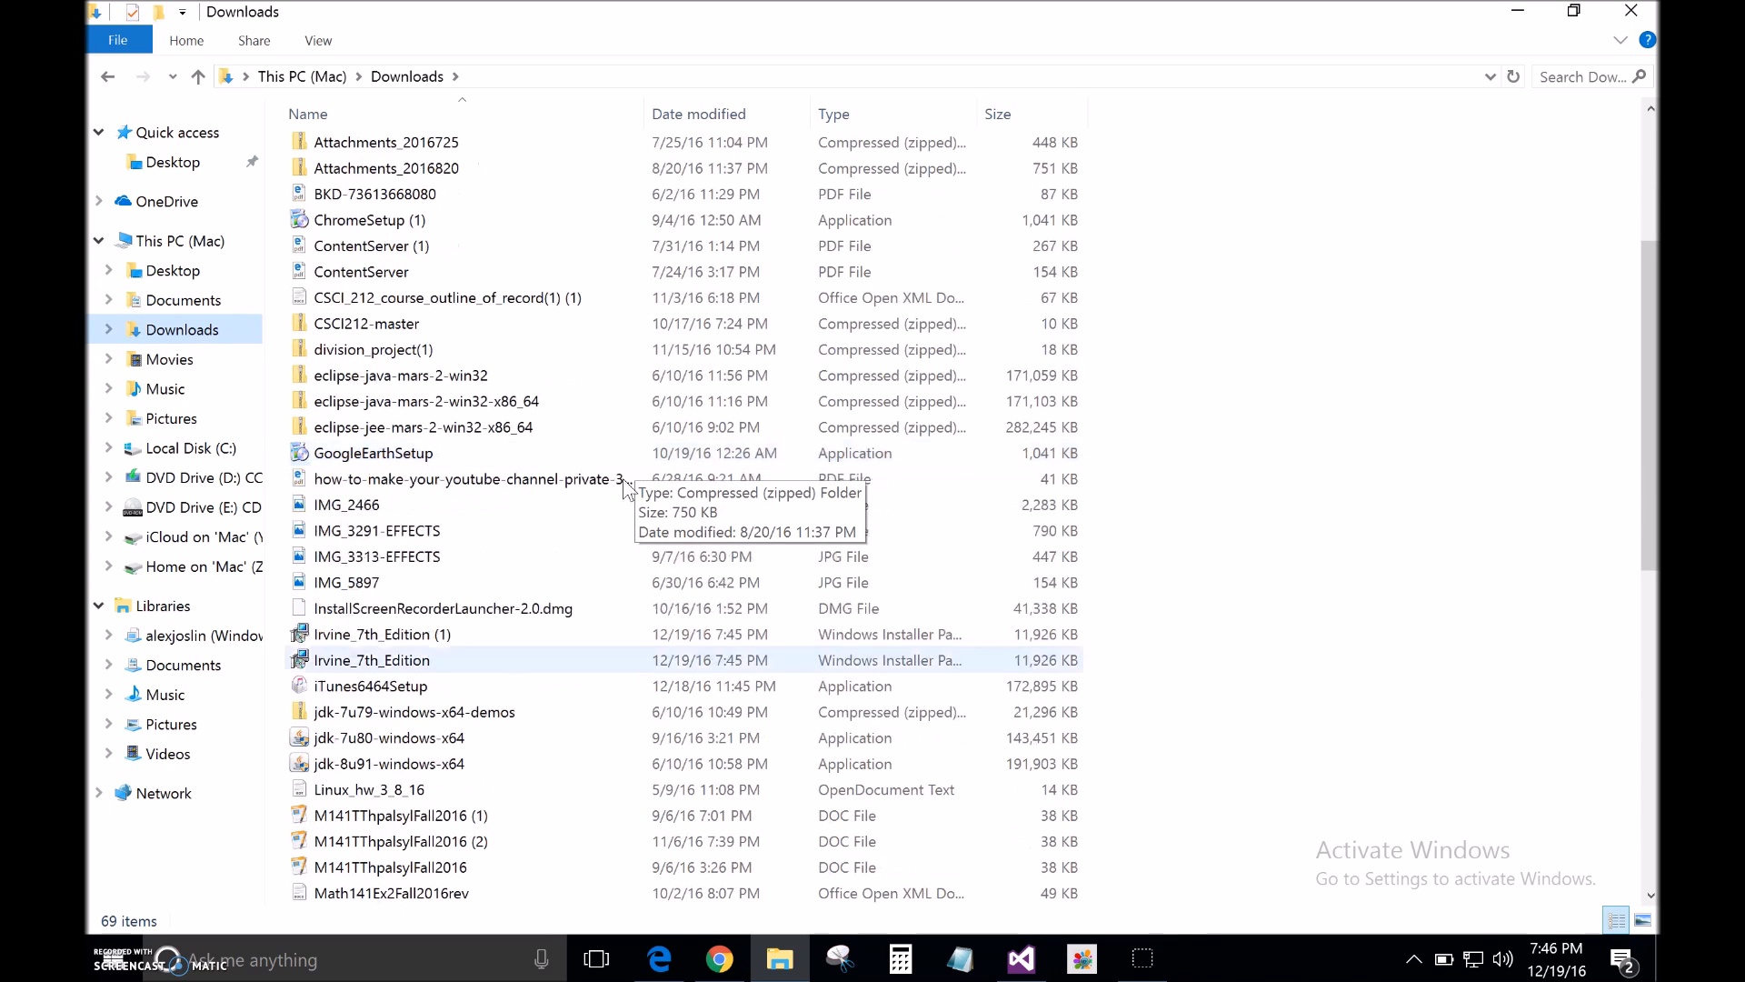
scroll(down, 3)
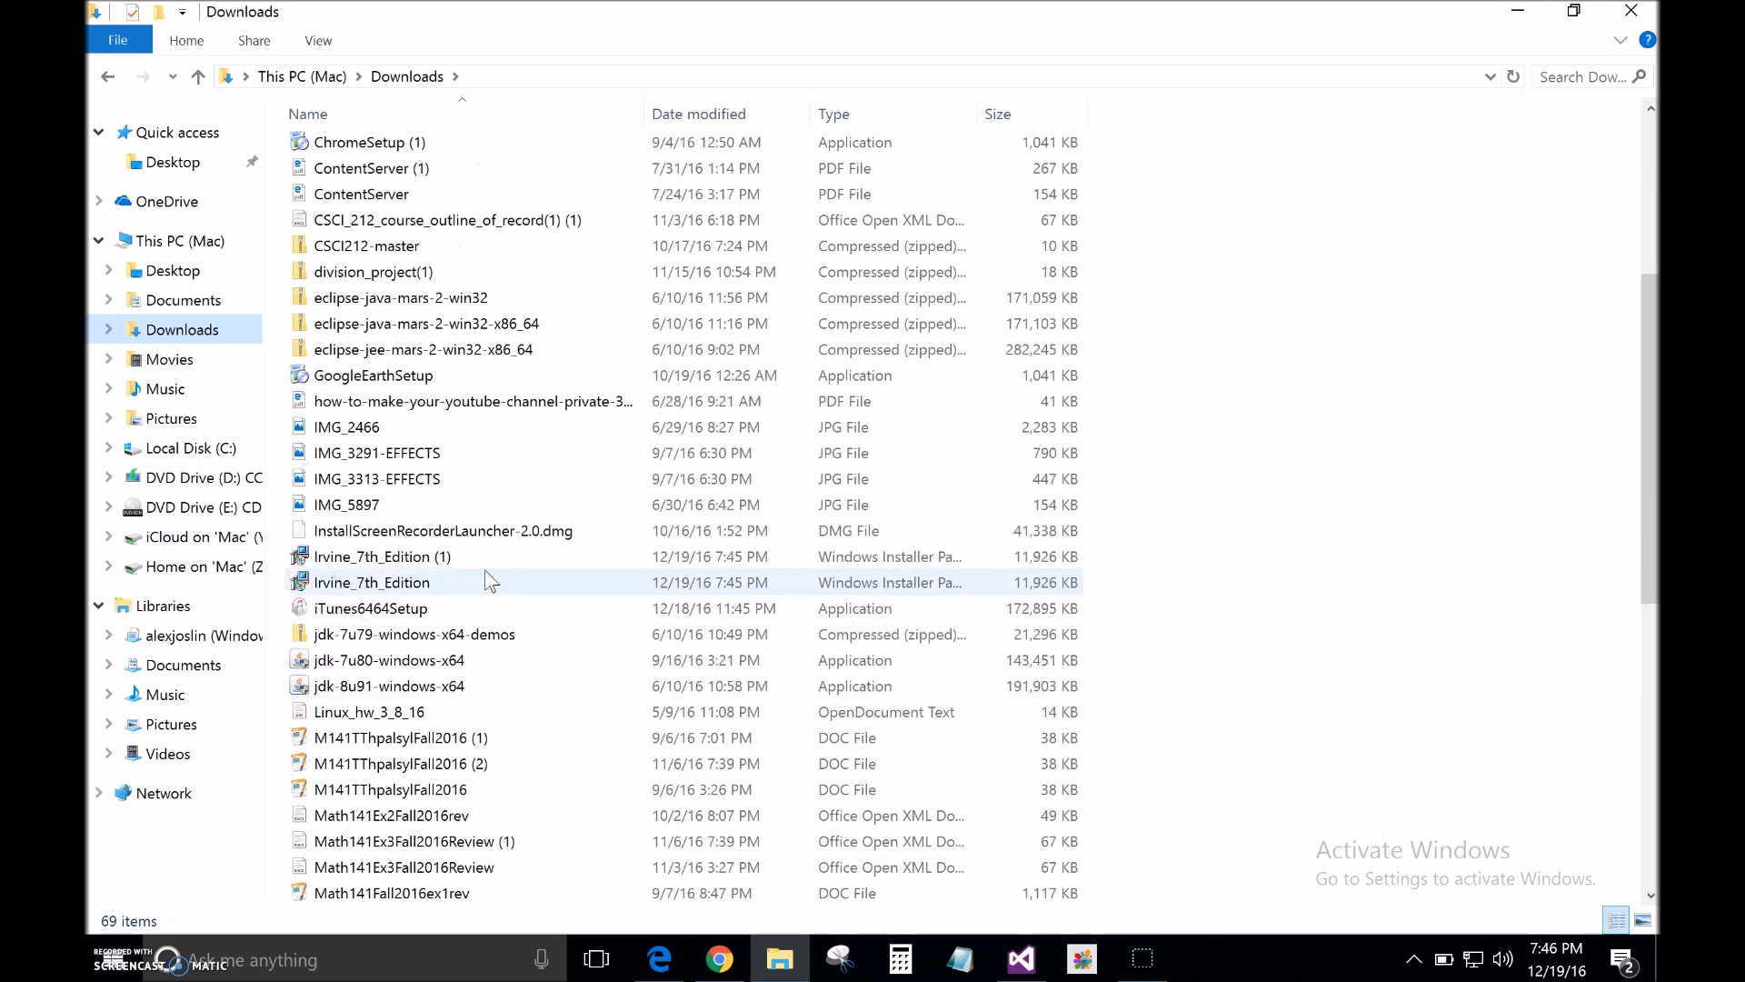
mouse_move(480, 590)
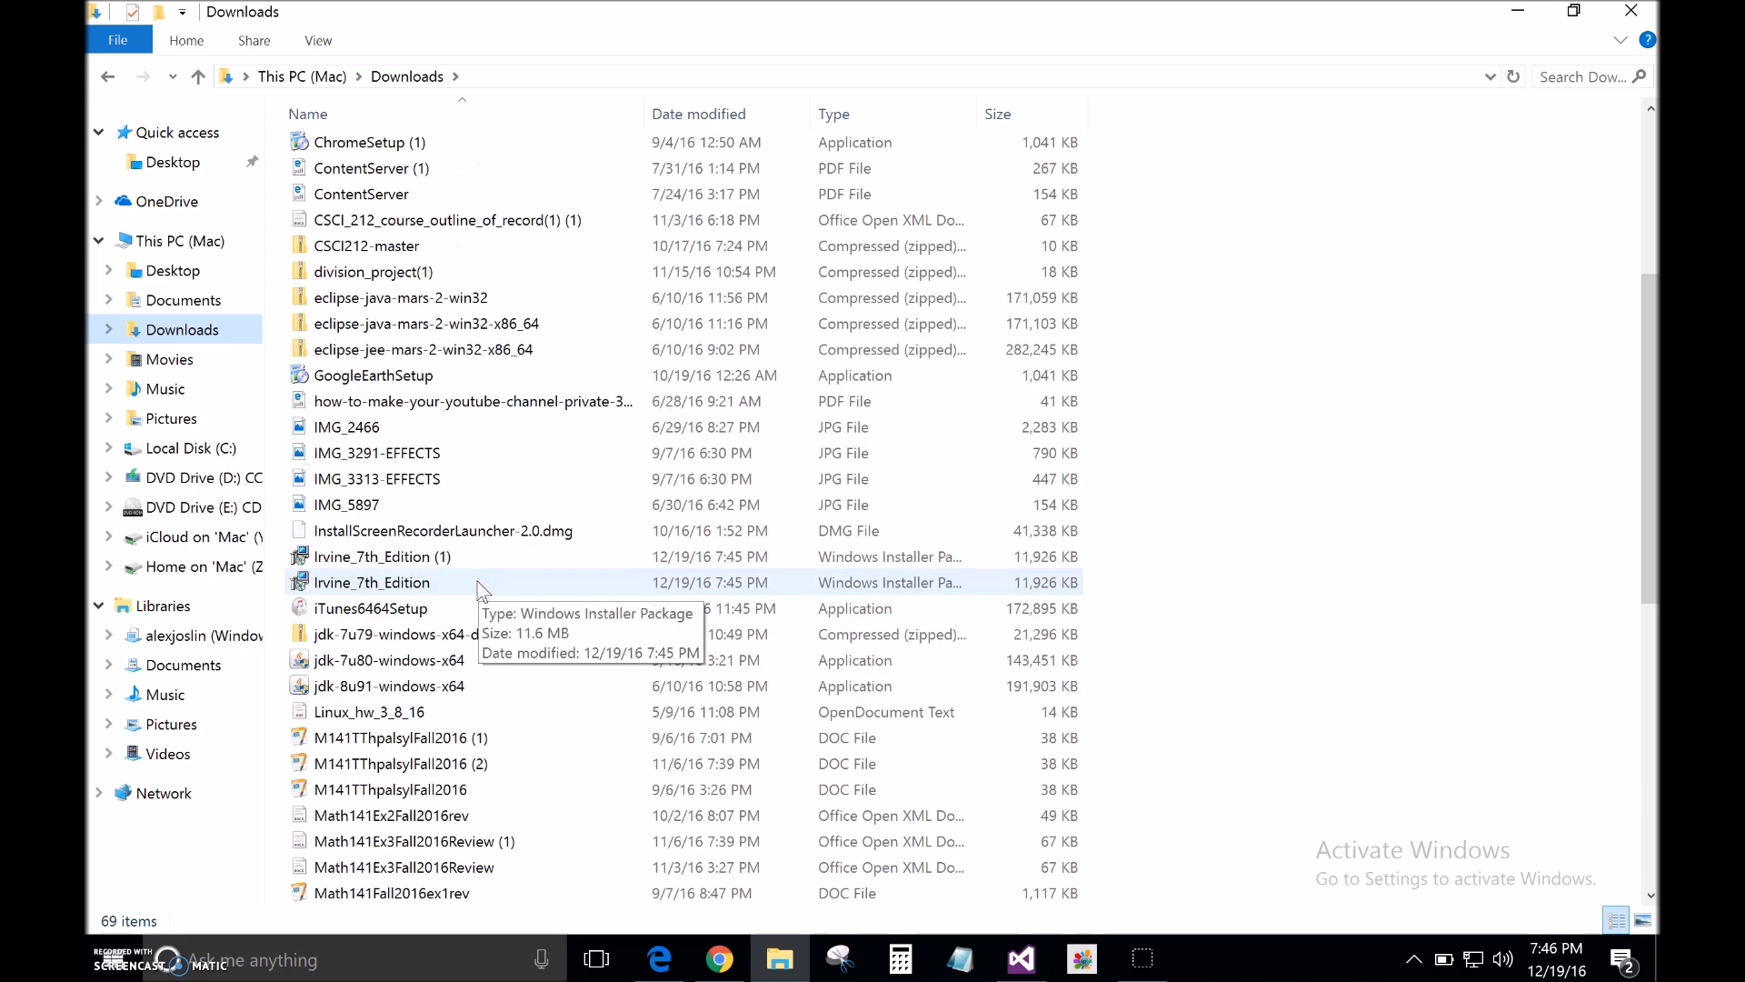
click(372, 583)
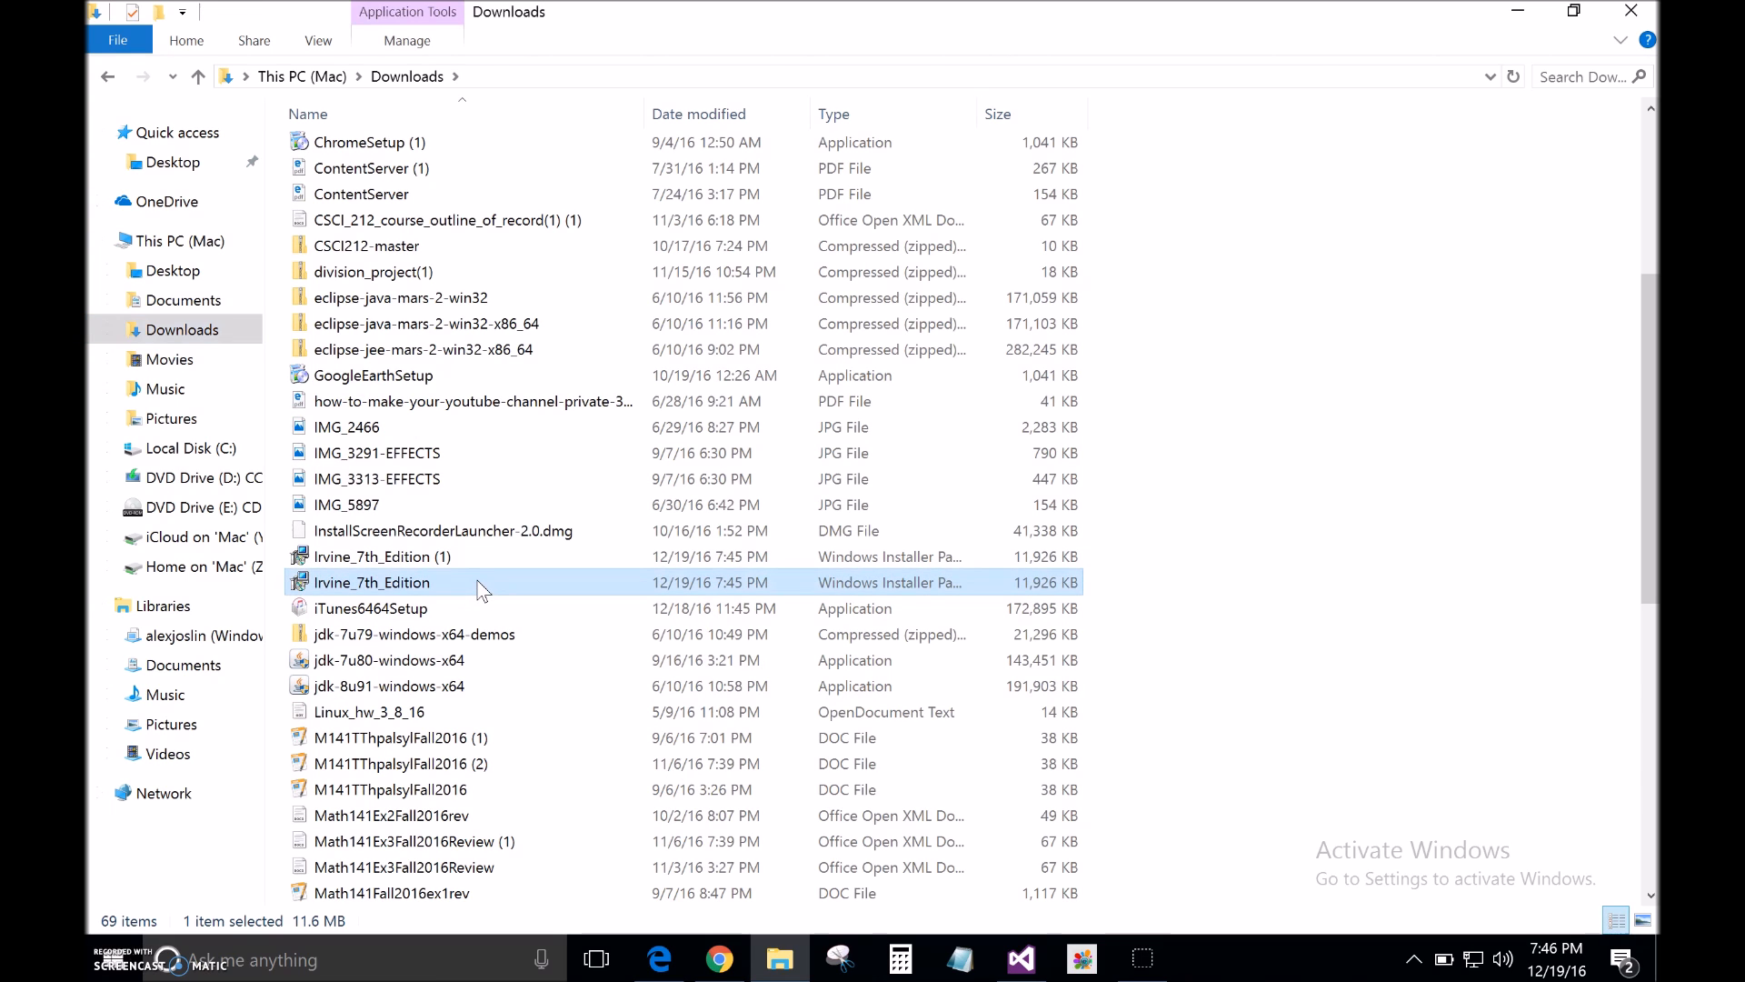
double_click(371, 582)
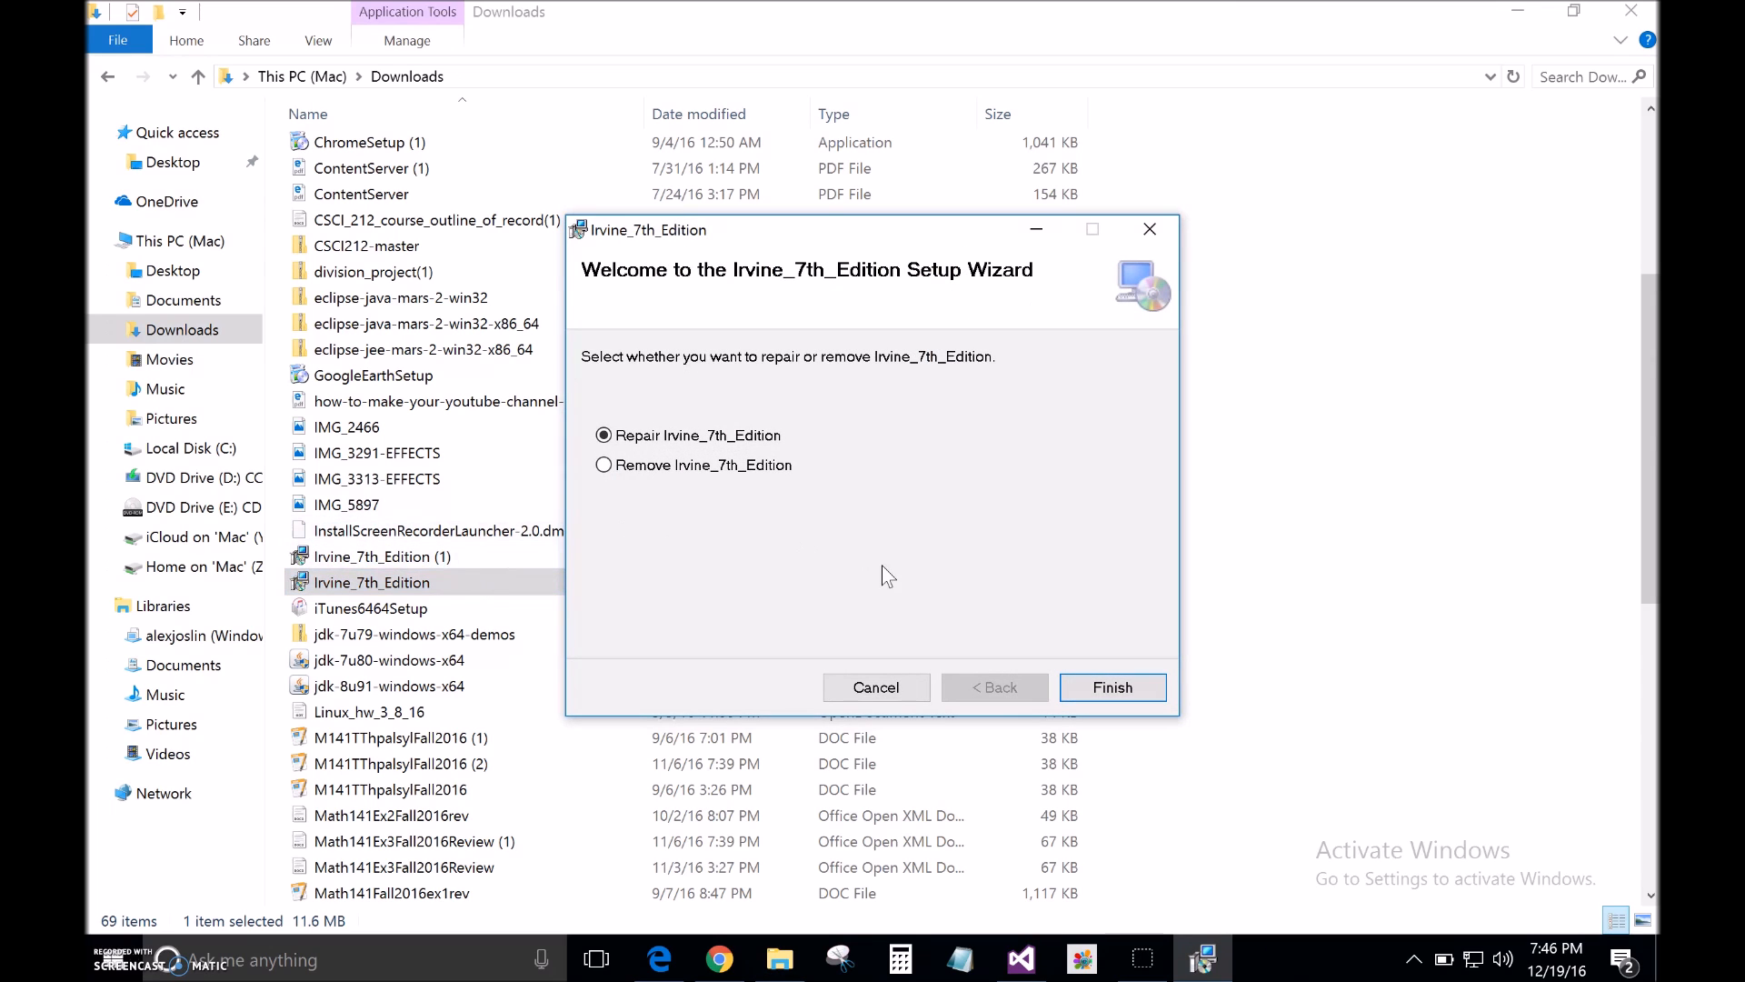
mouse_move(1107, 703)
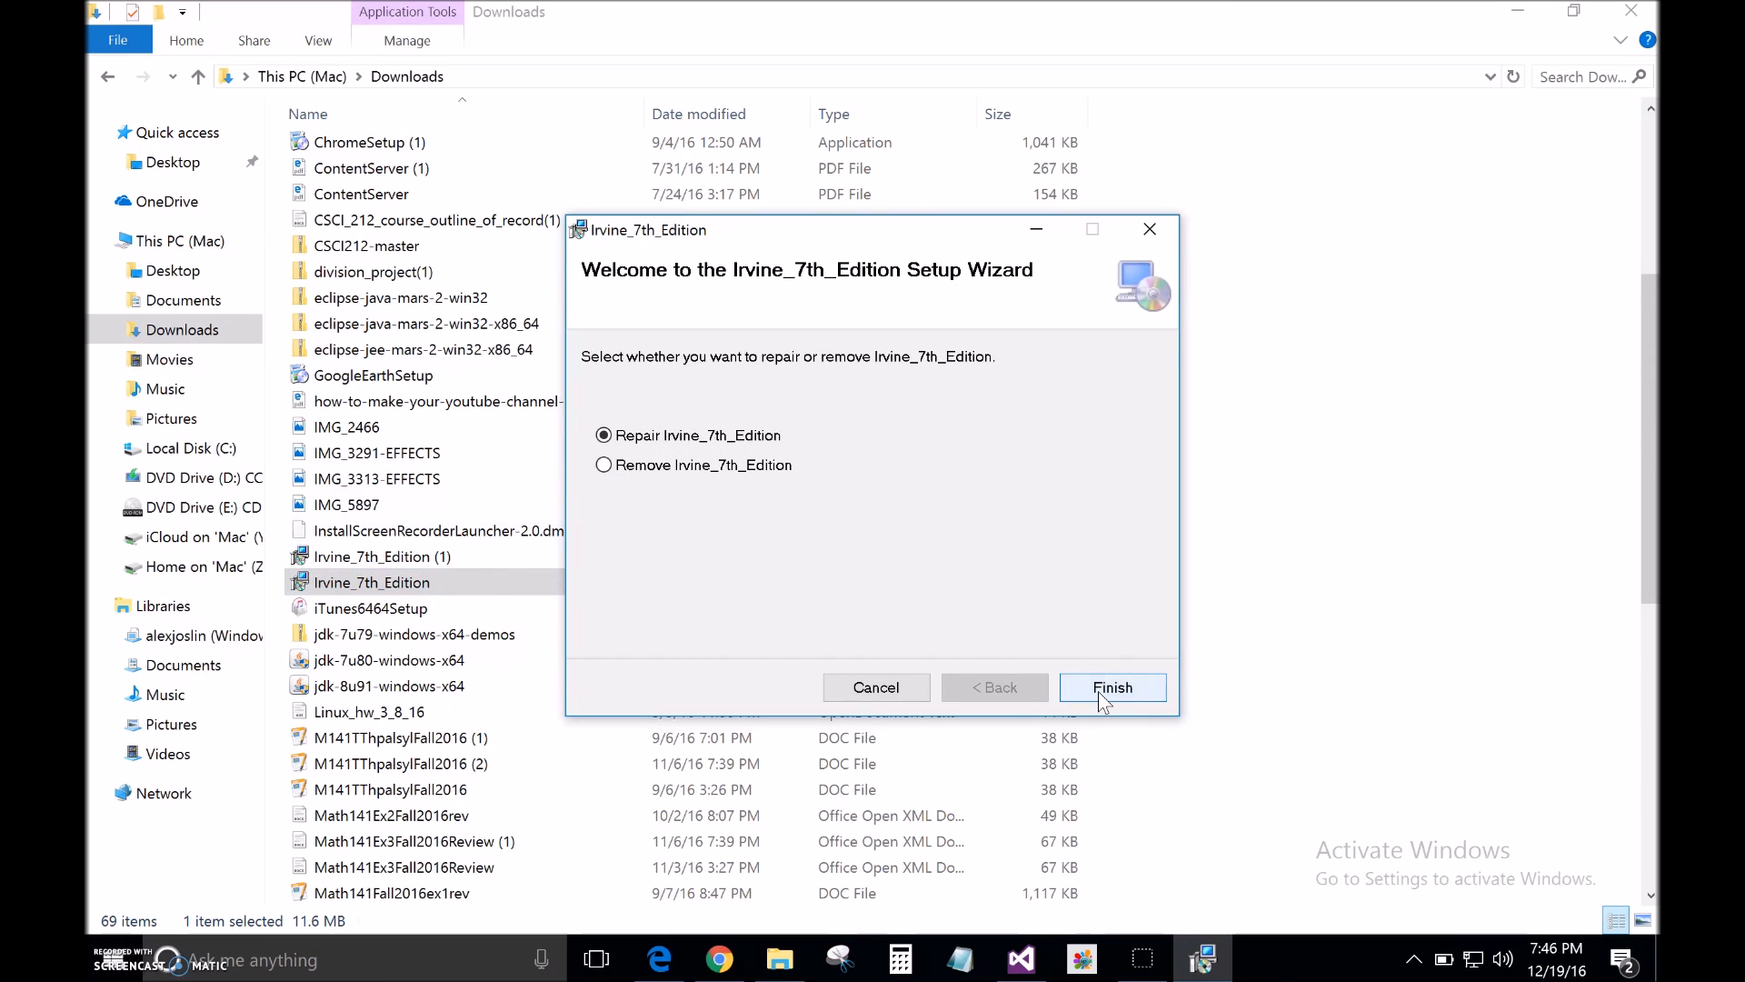
click(1112, 687)
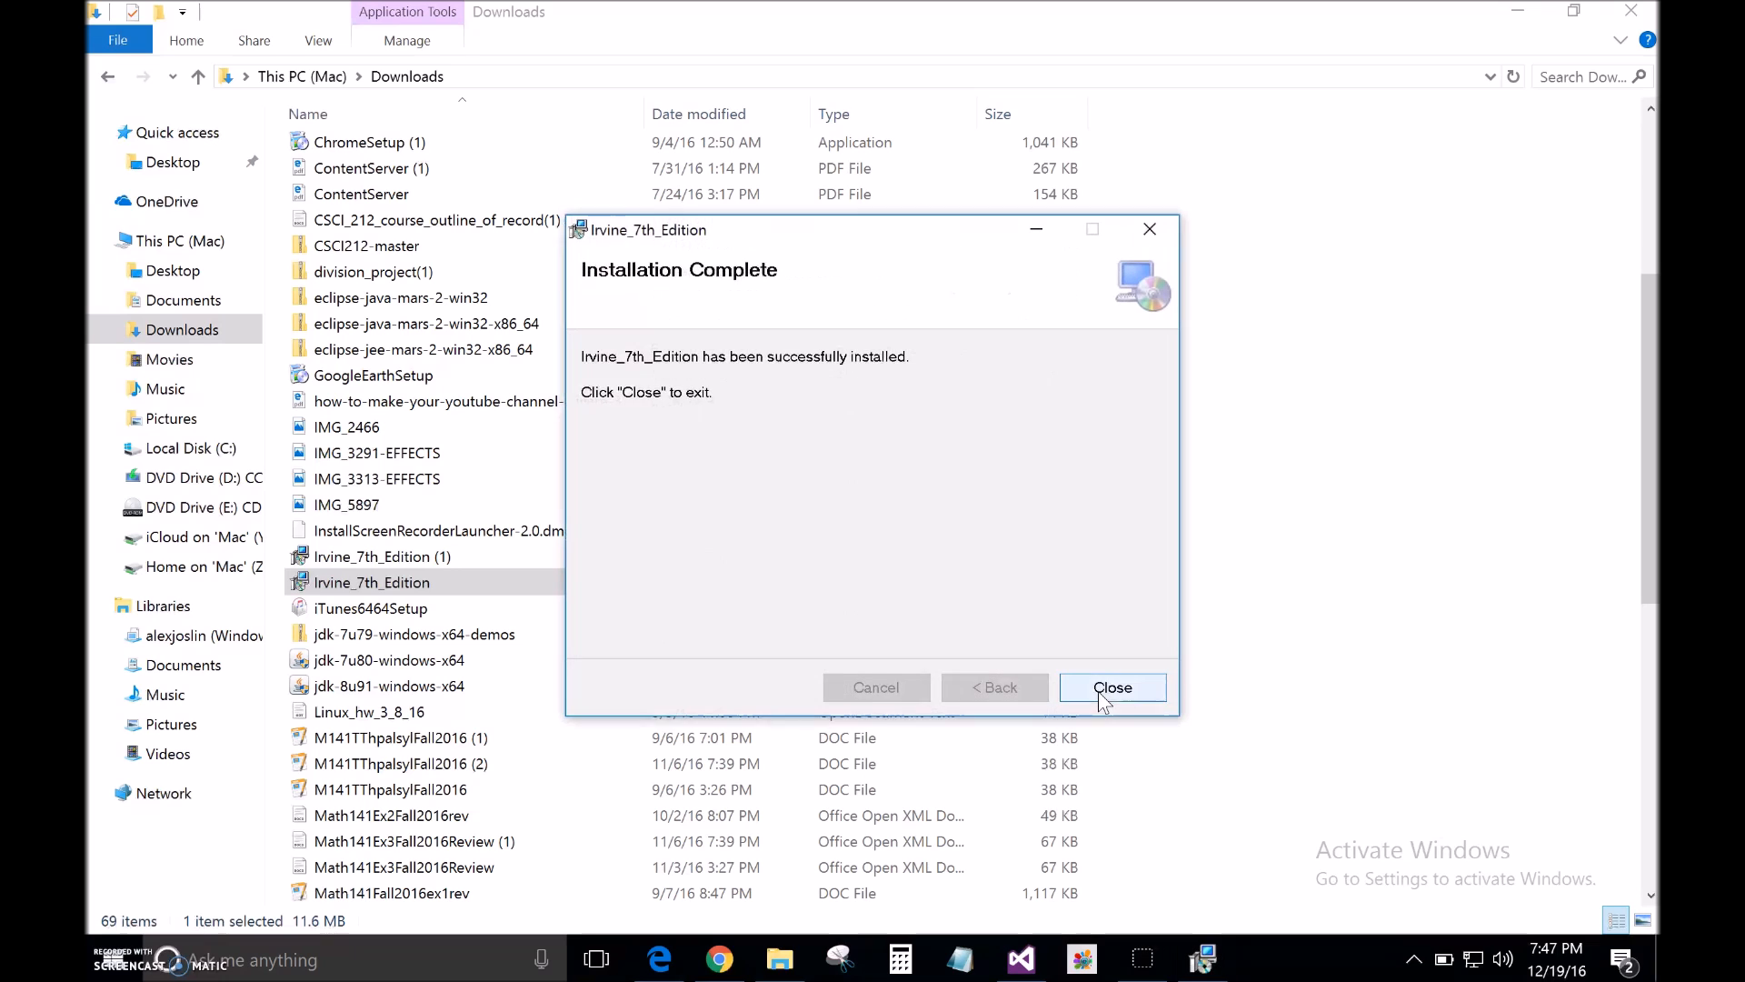
click(1112, 687)
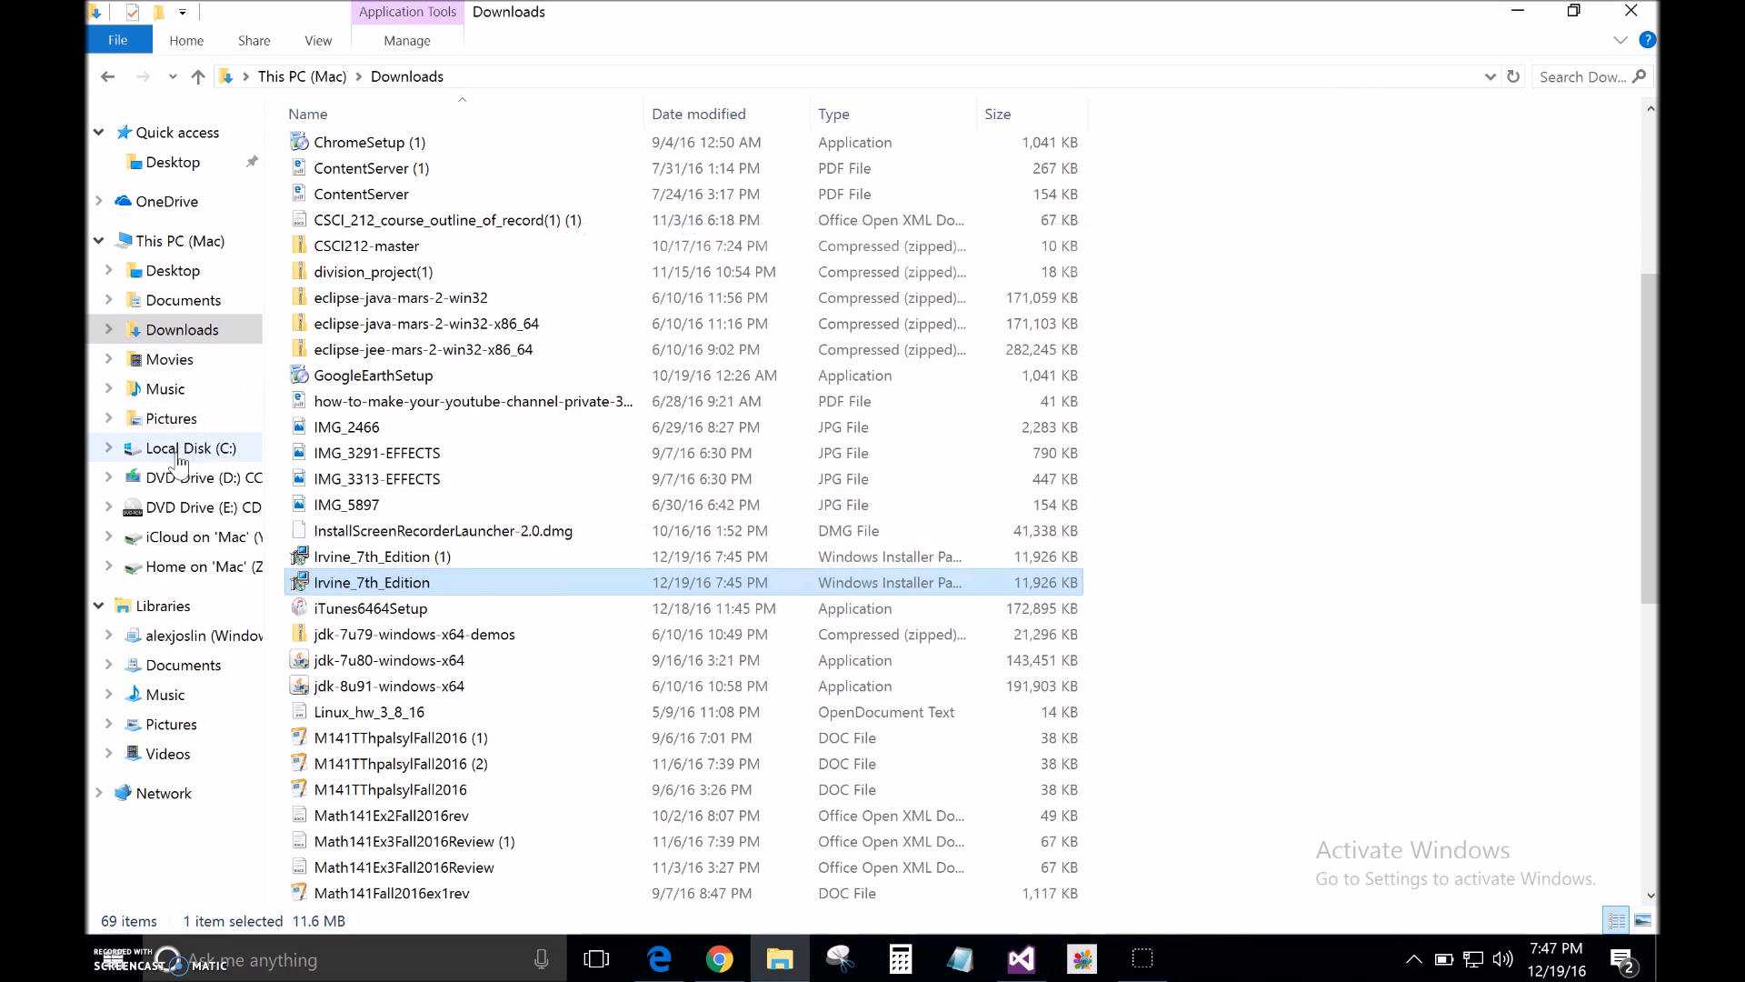
Browse to C:\Irvine to view the Irvine32 libraries, include files and Examples.
click(191, 448)
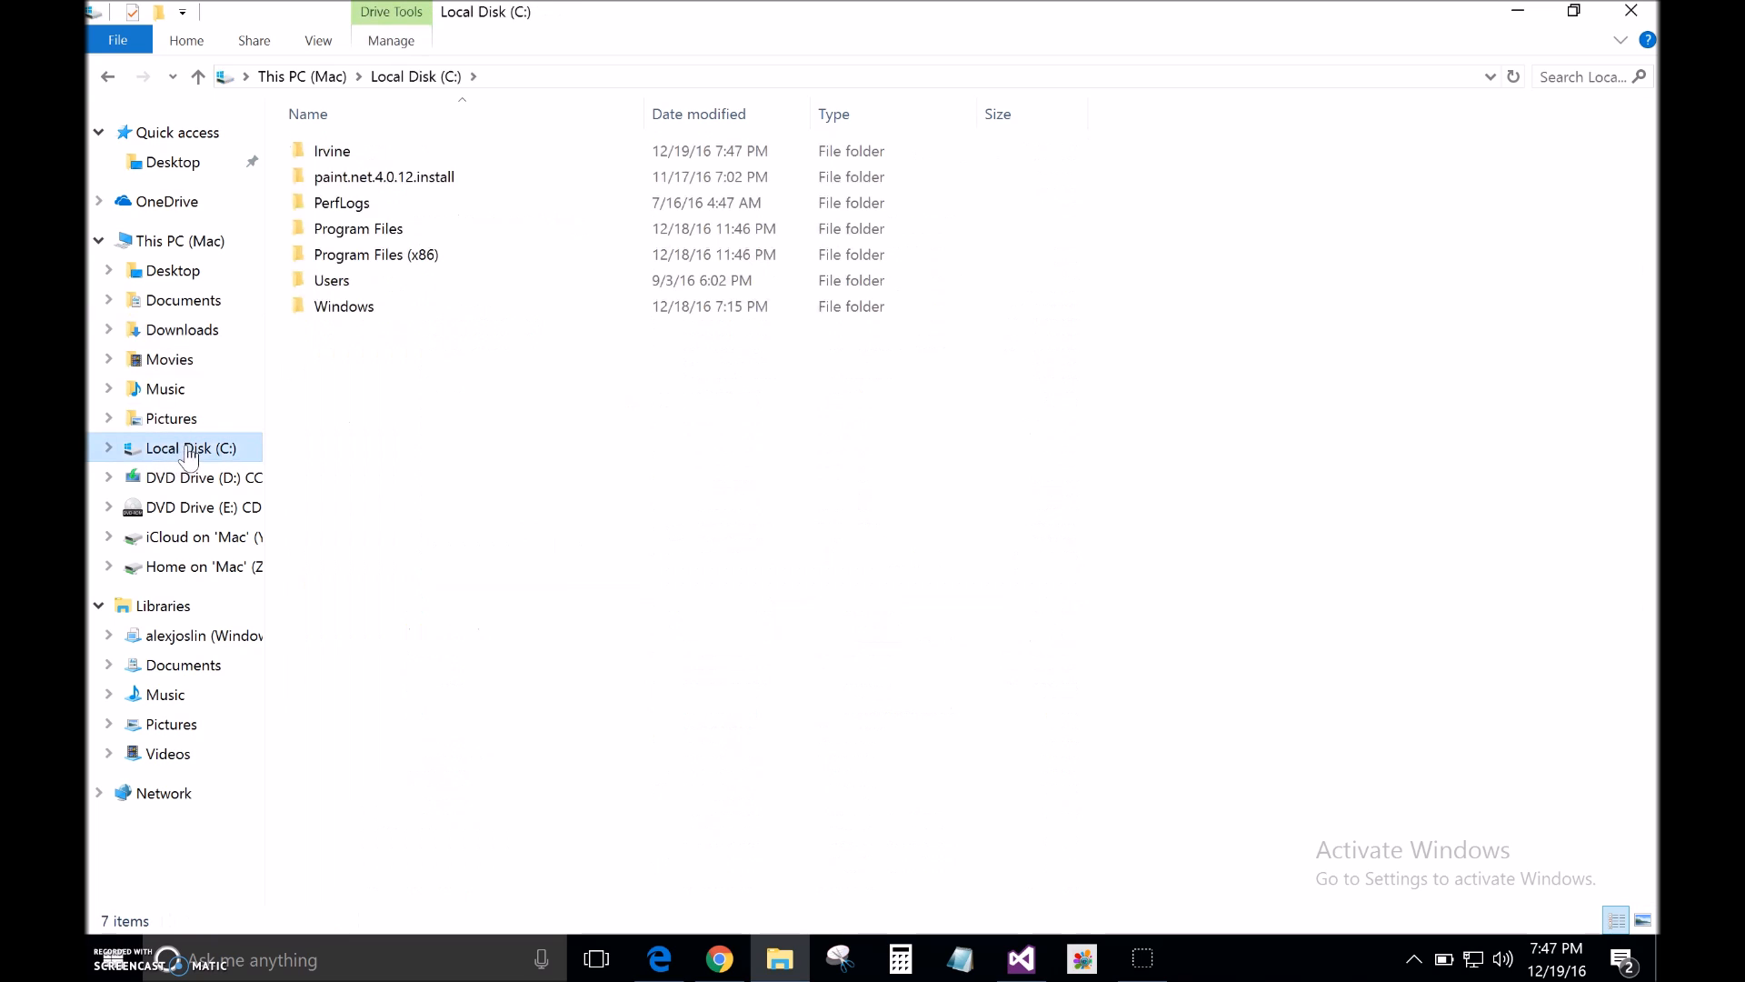
click(332, 151)
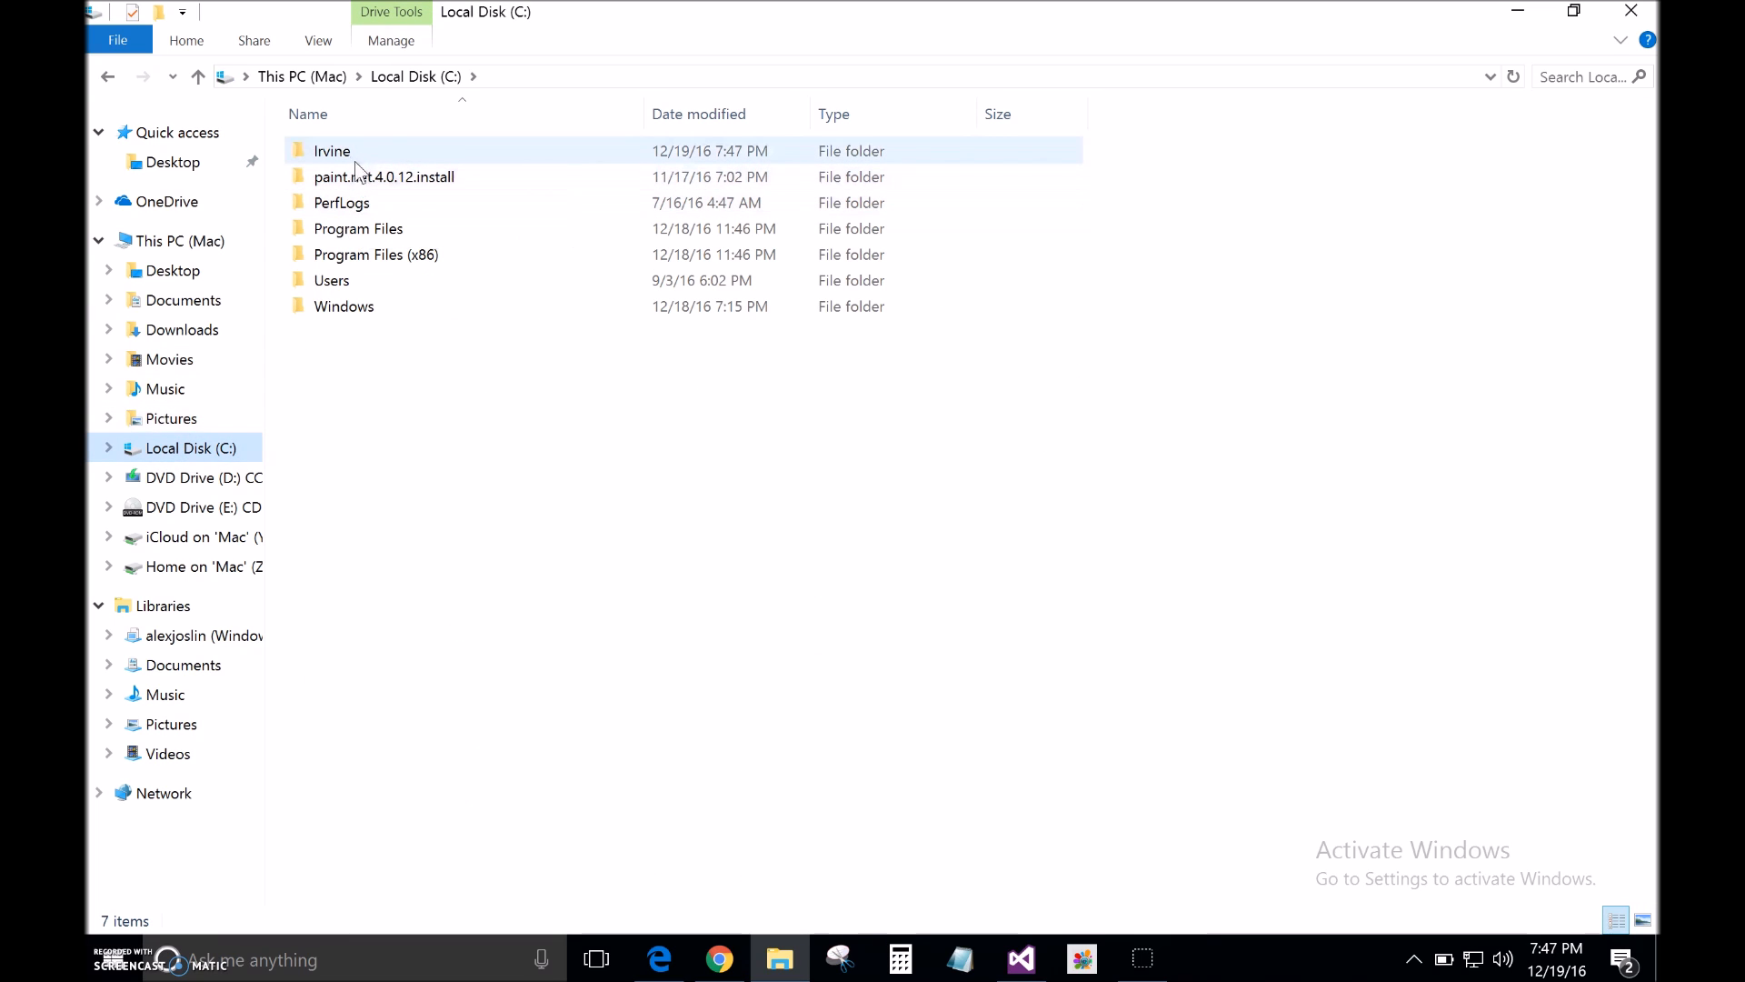
click(332, 151)
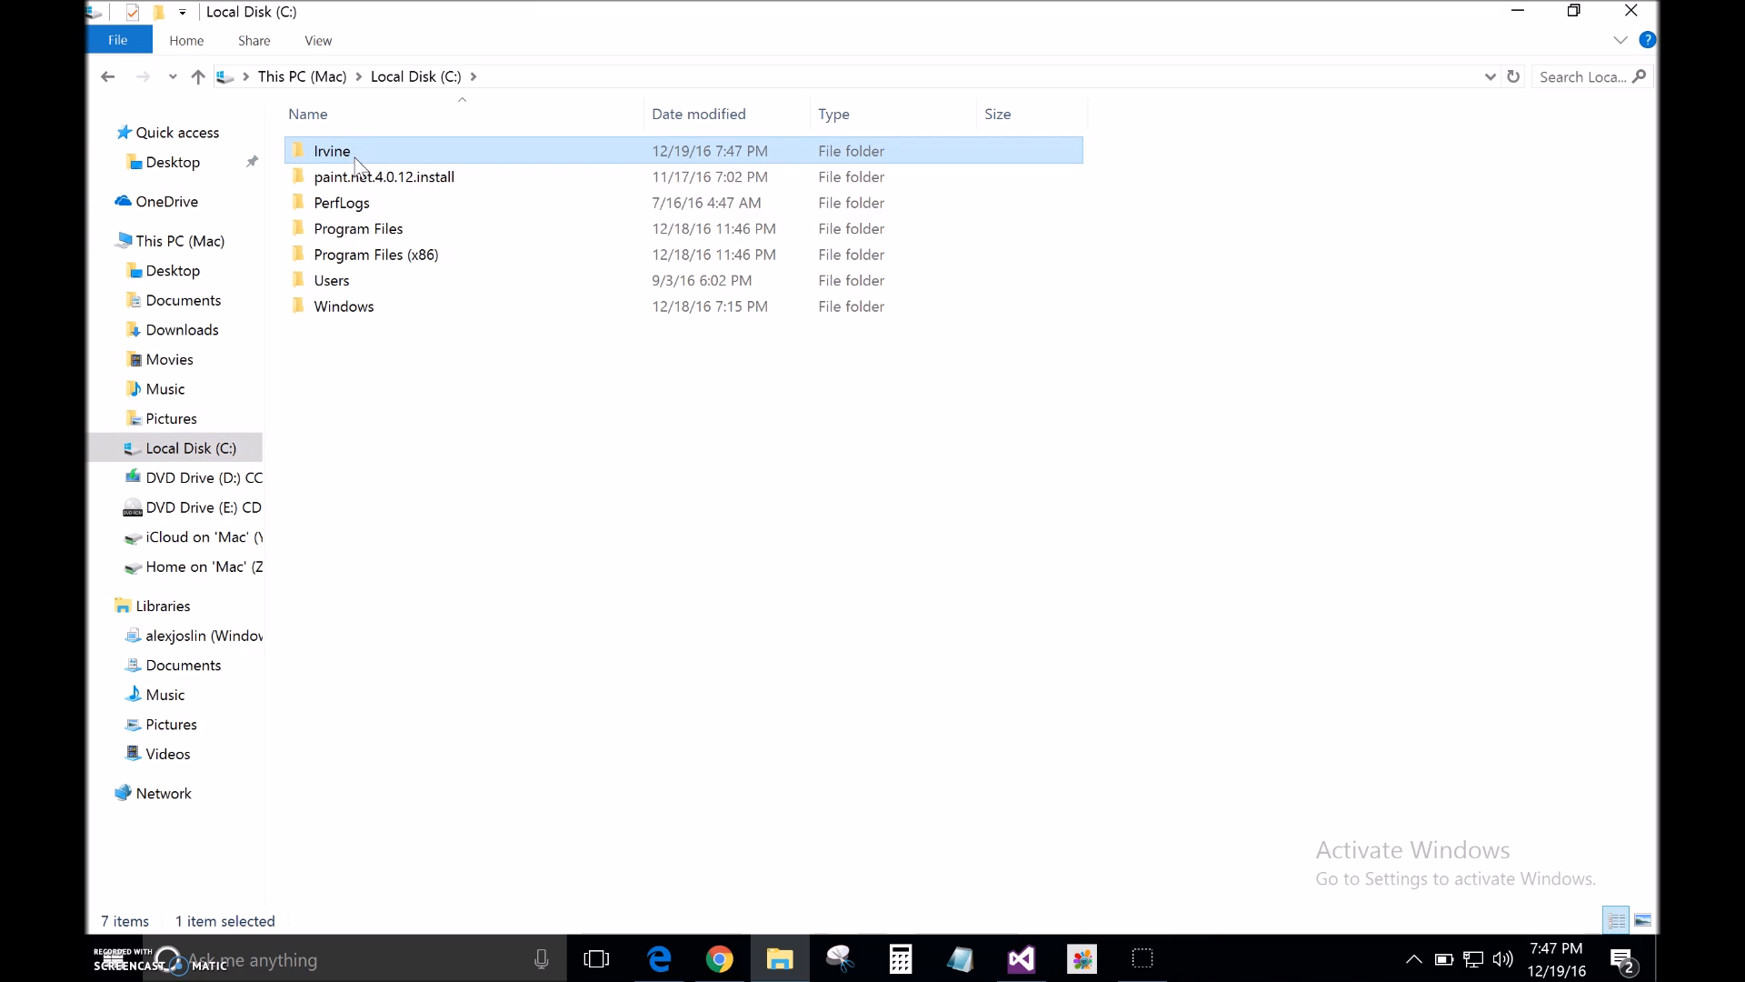
mouse_move(356, 157)
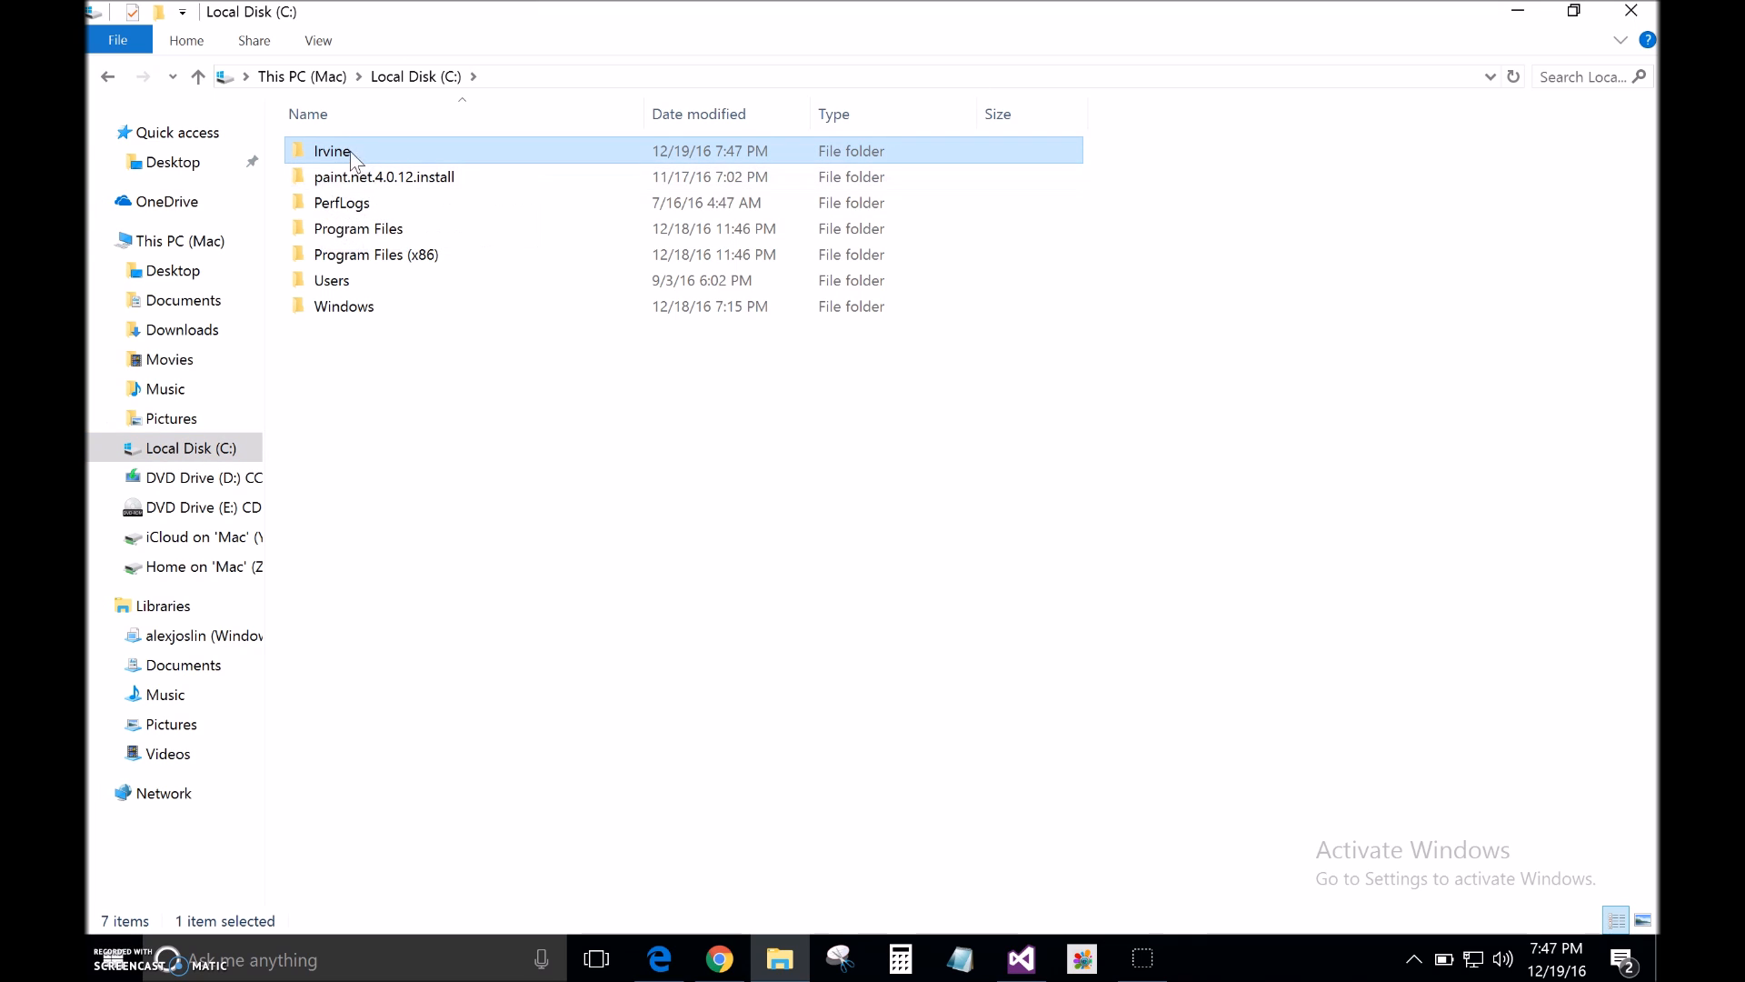
mouse_move(330, 165)
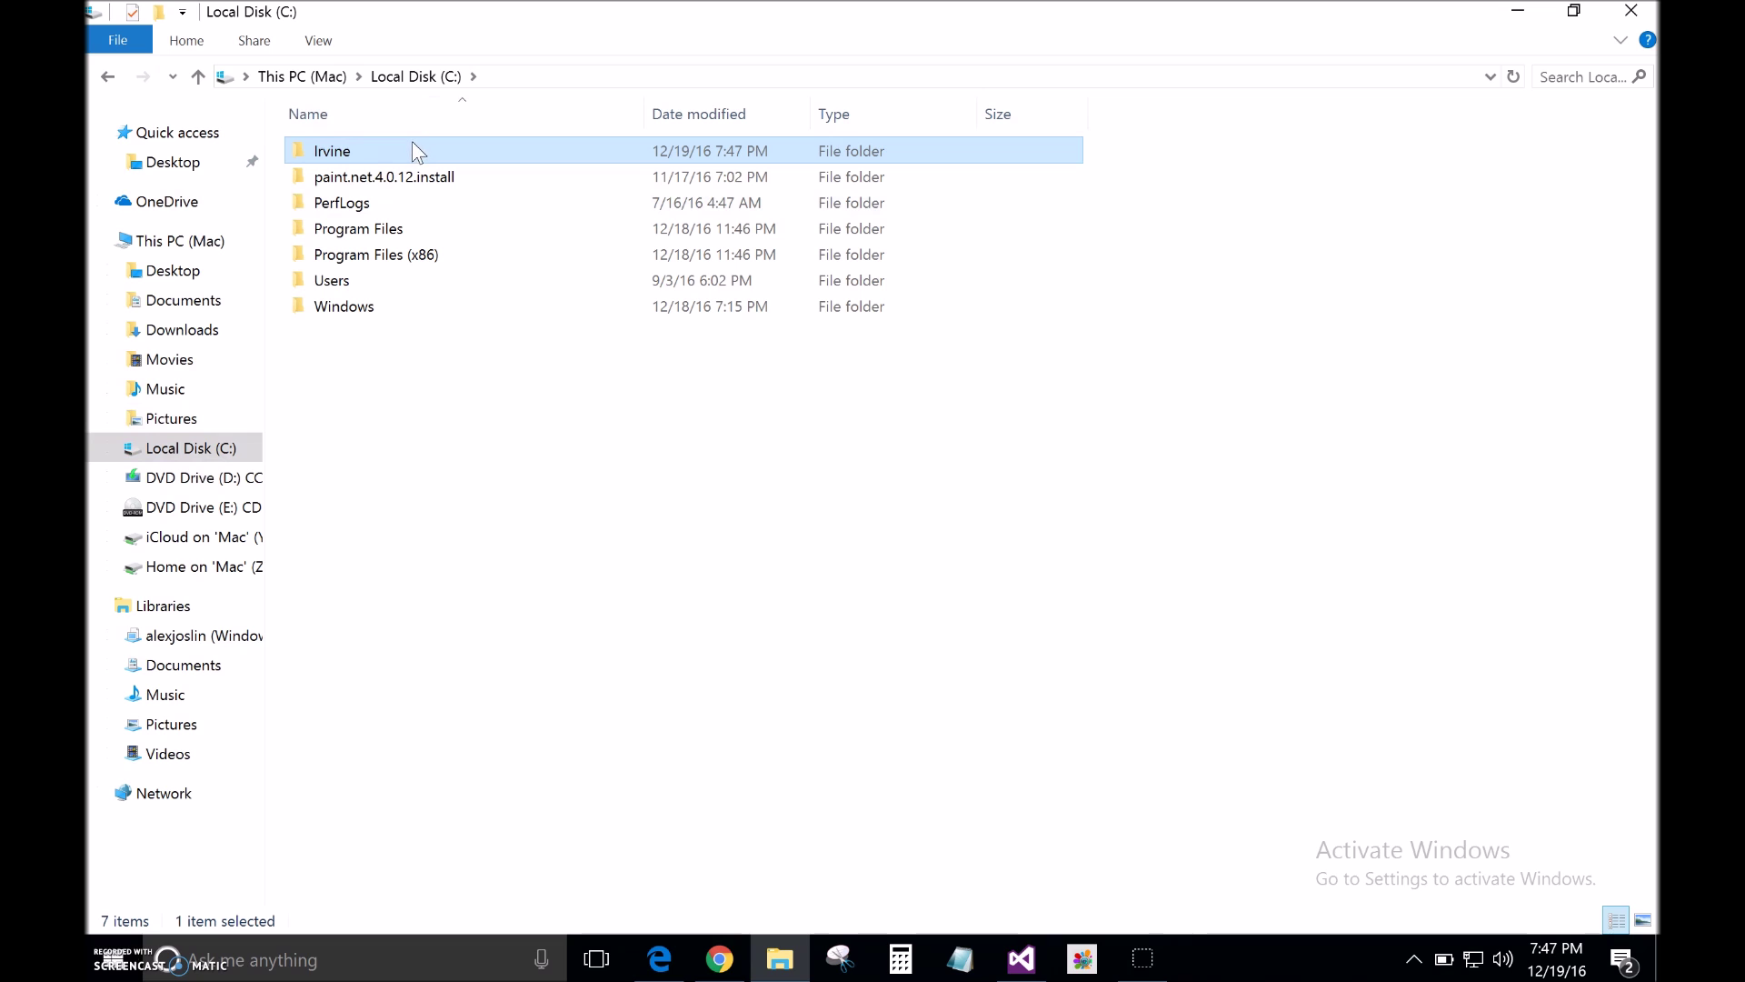
double_click(332, 151)
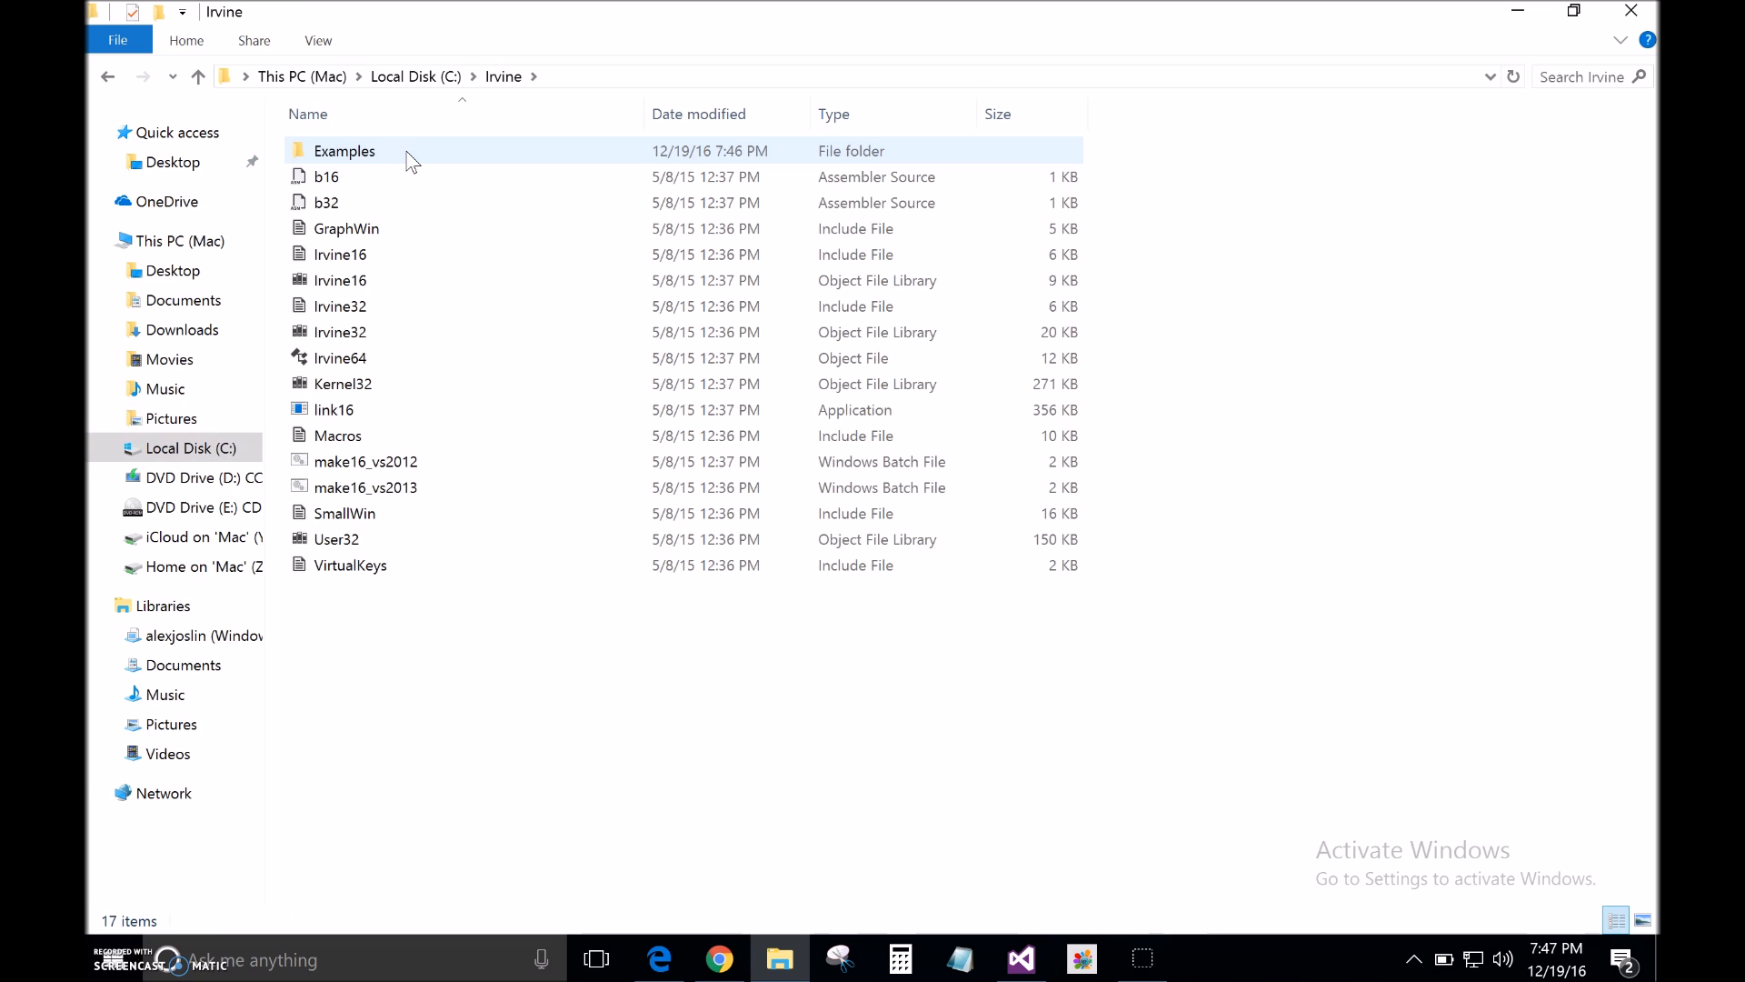
double_click(345, 151)
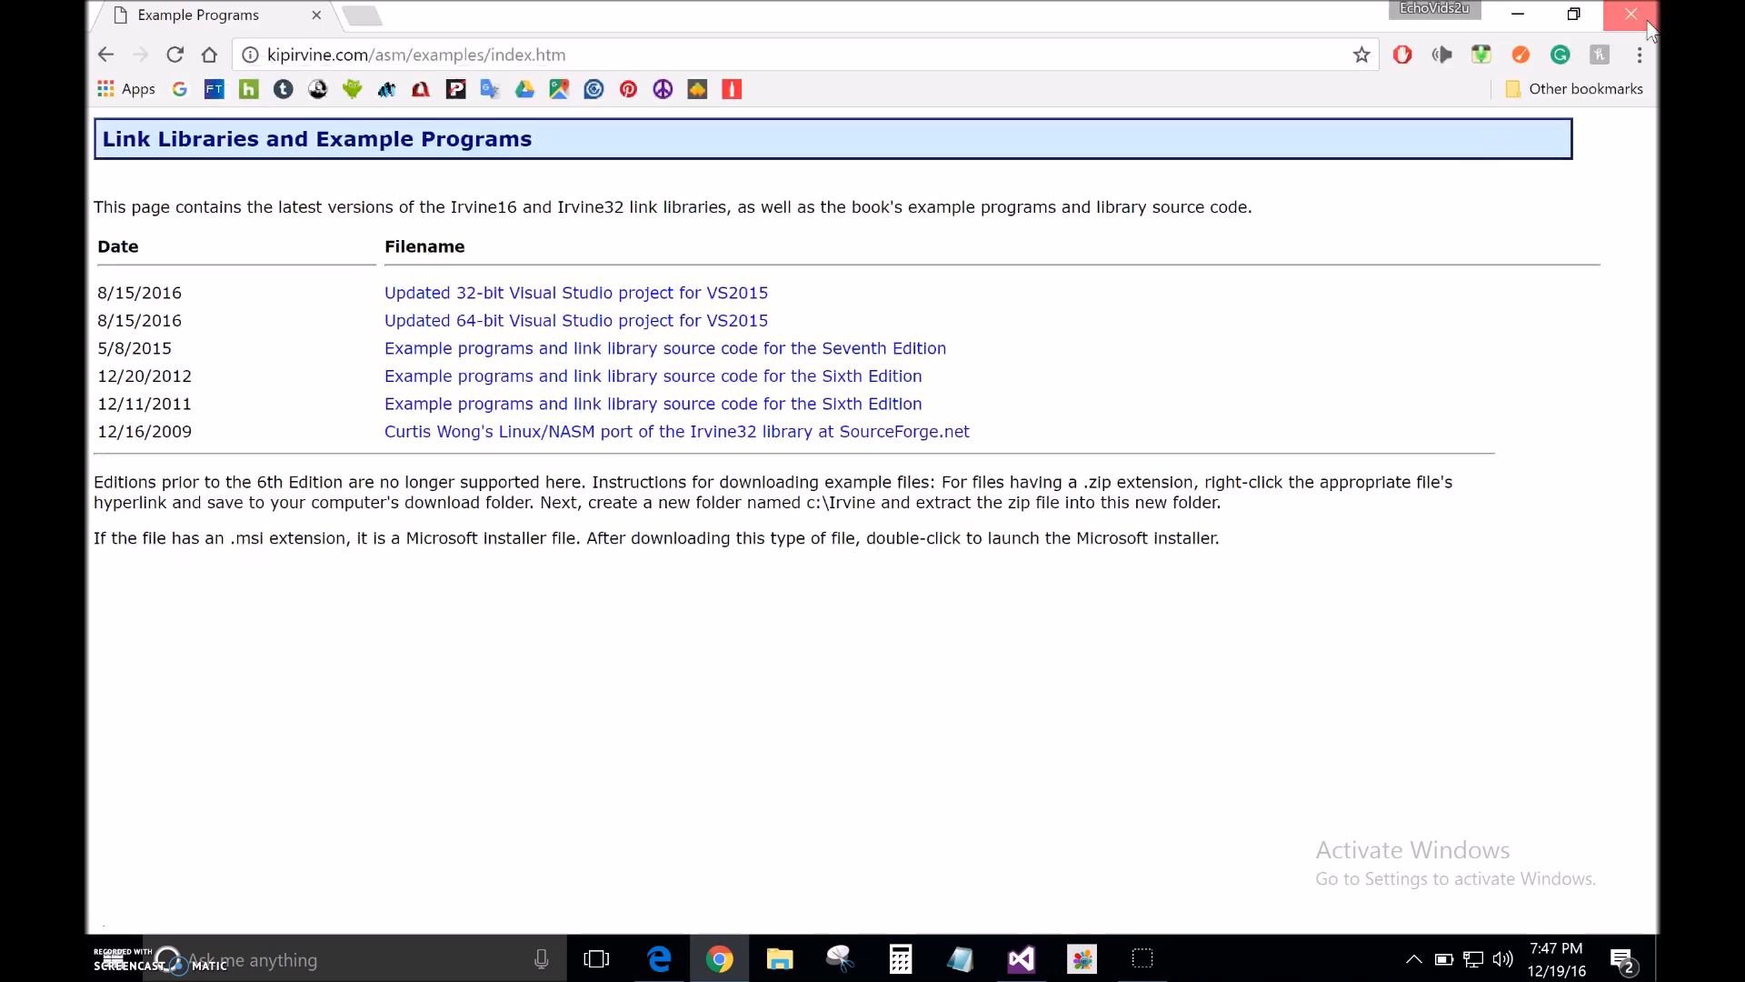
Close Chrome and return to the Tutorial assembly source in Visual Studio.
click(1020, 959)
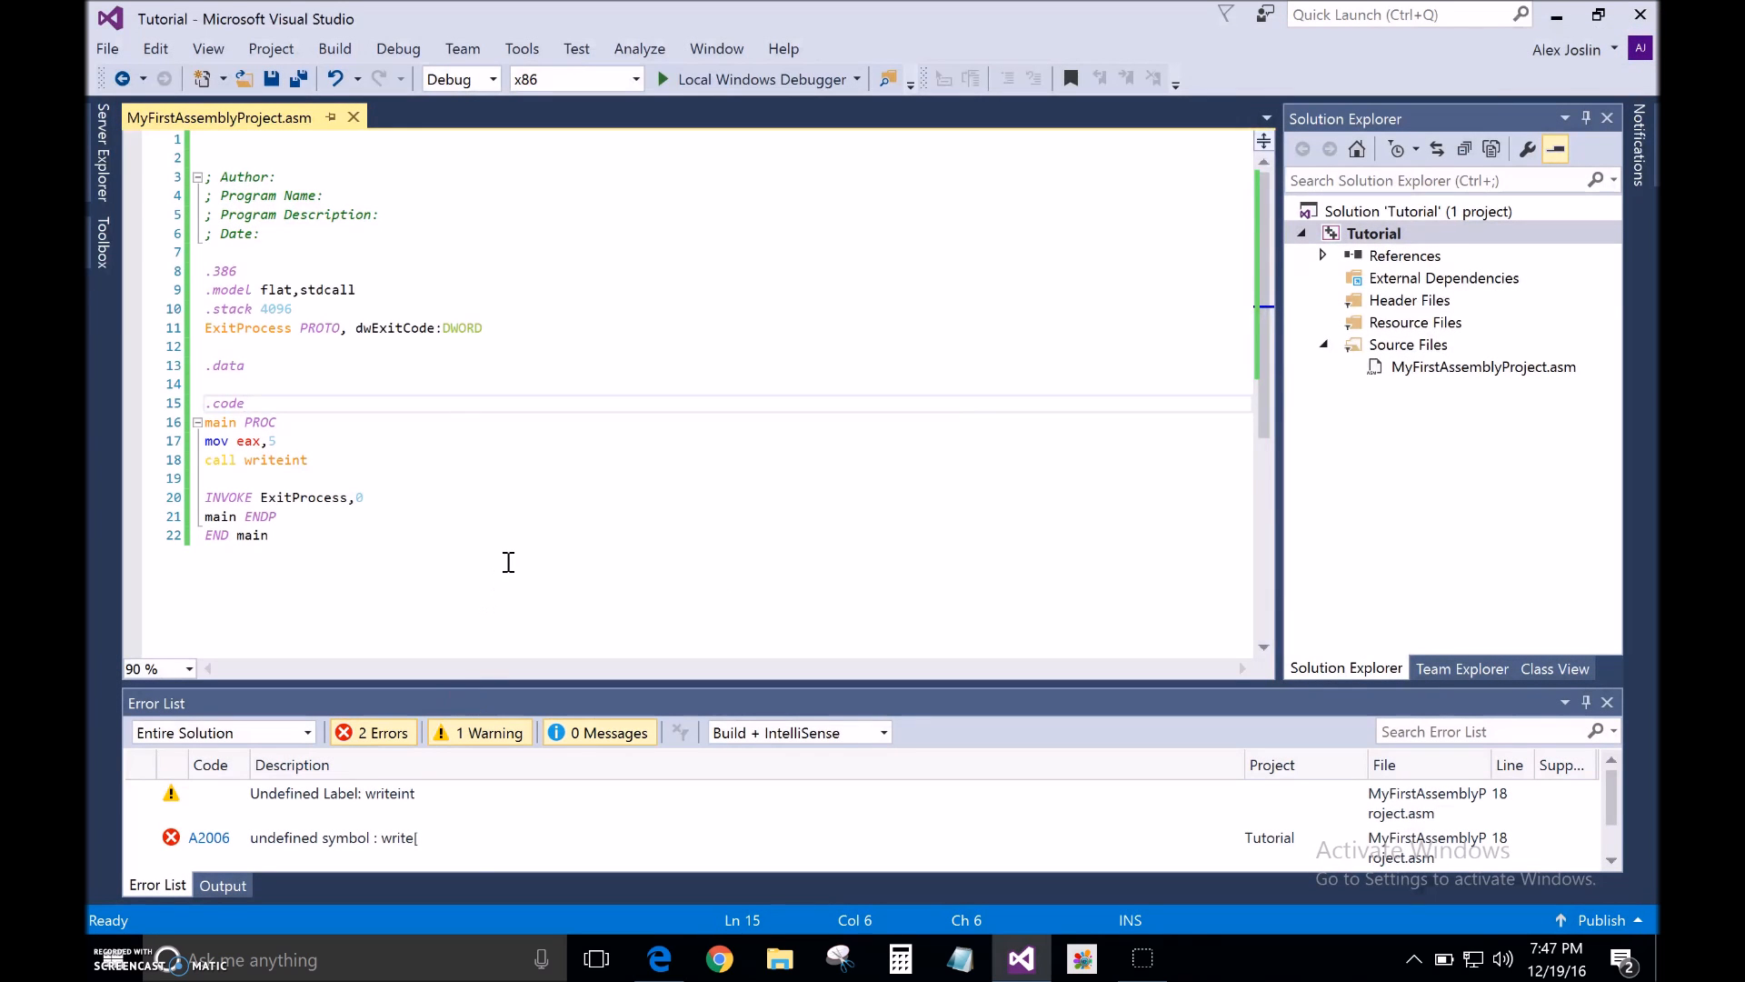
click(398, 48)
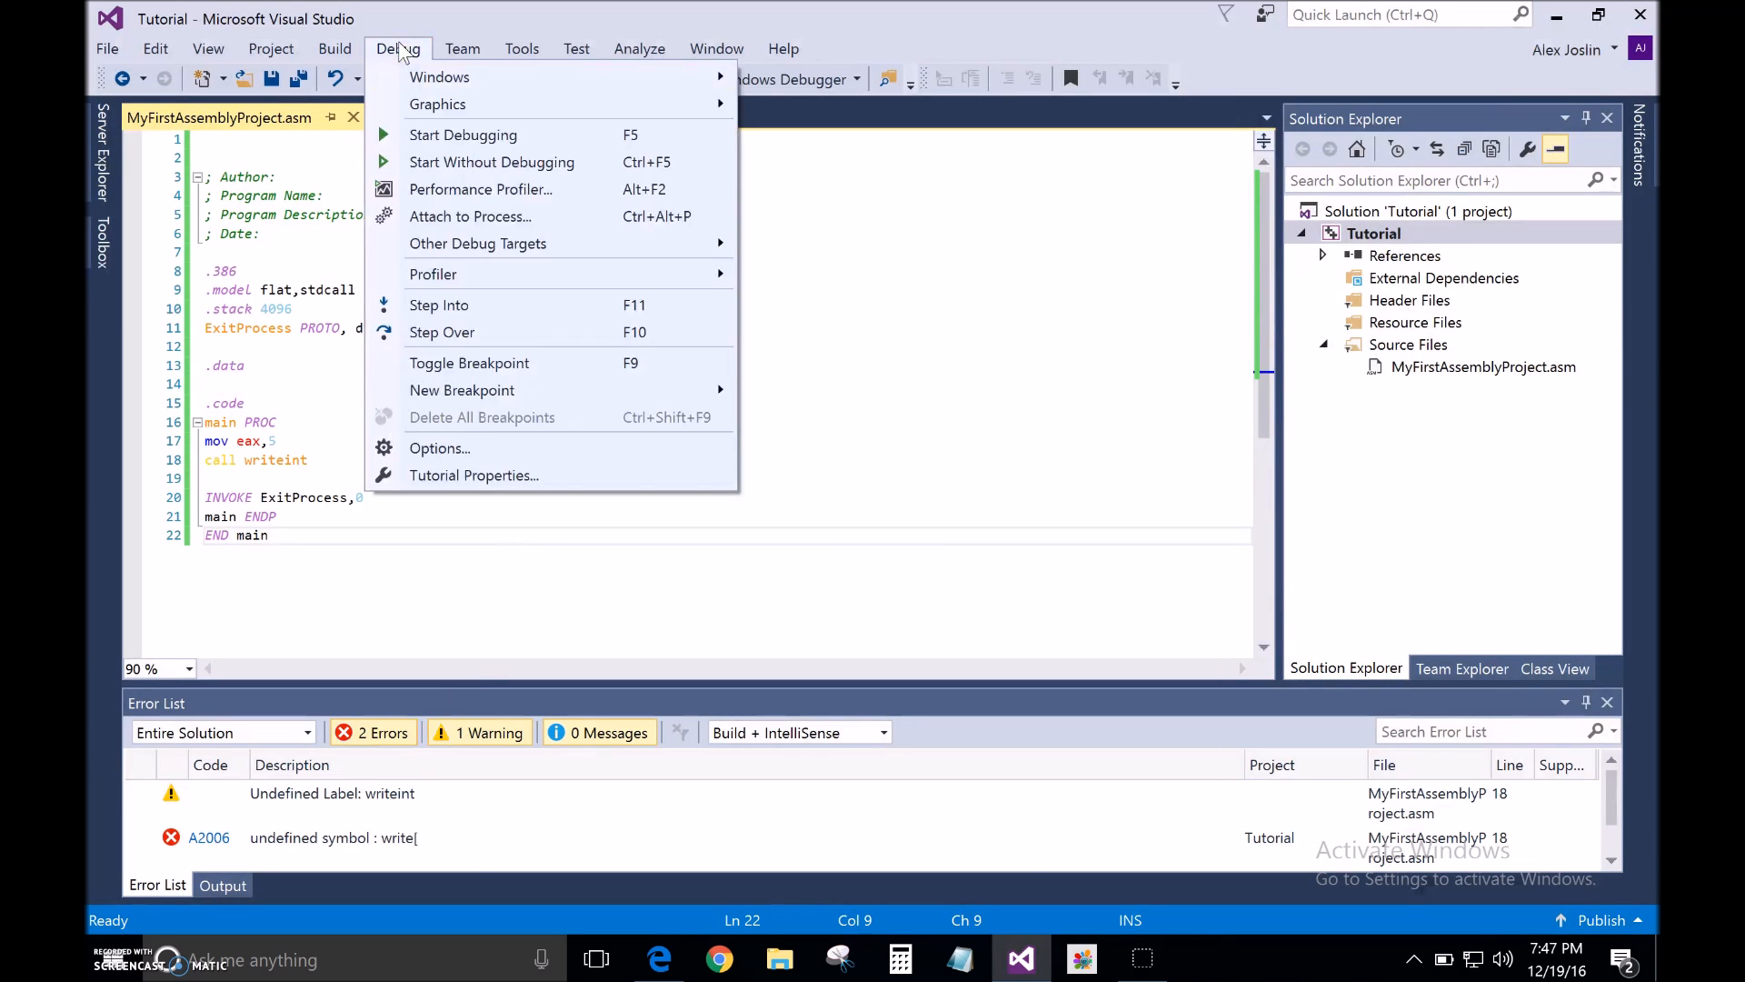
click(485, 328)
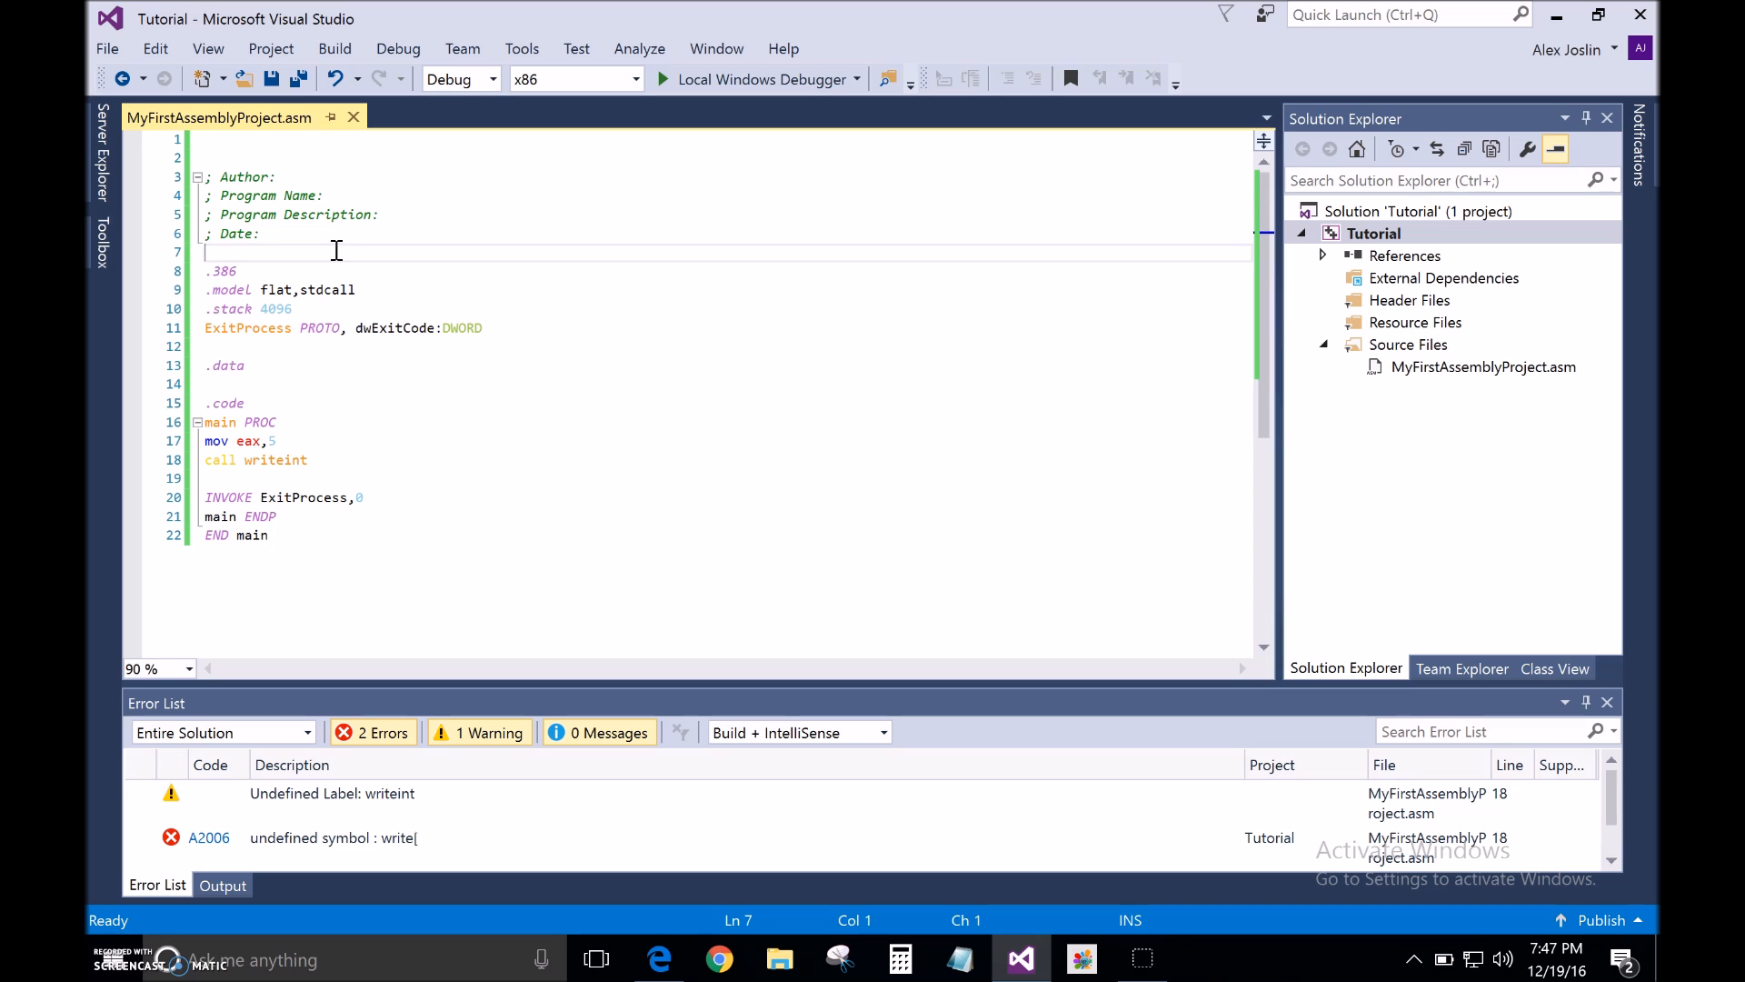
mouse_move(927, 930)
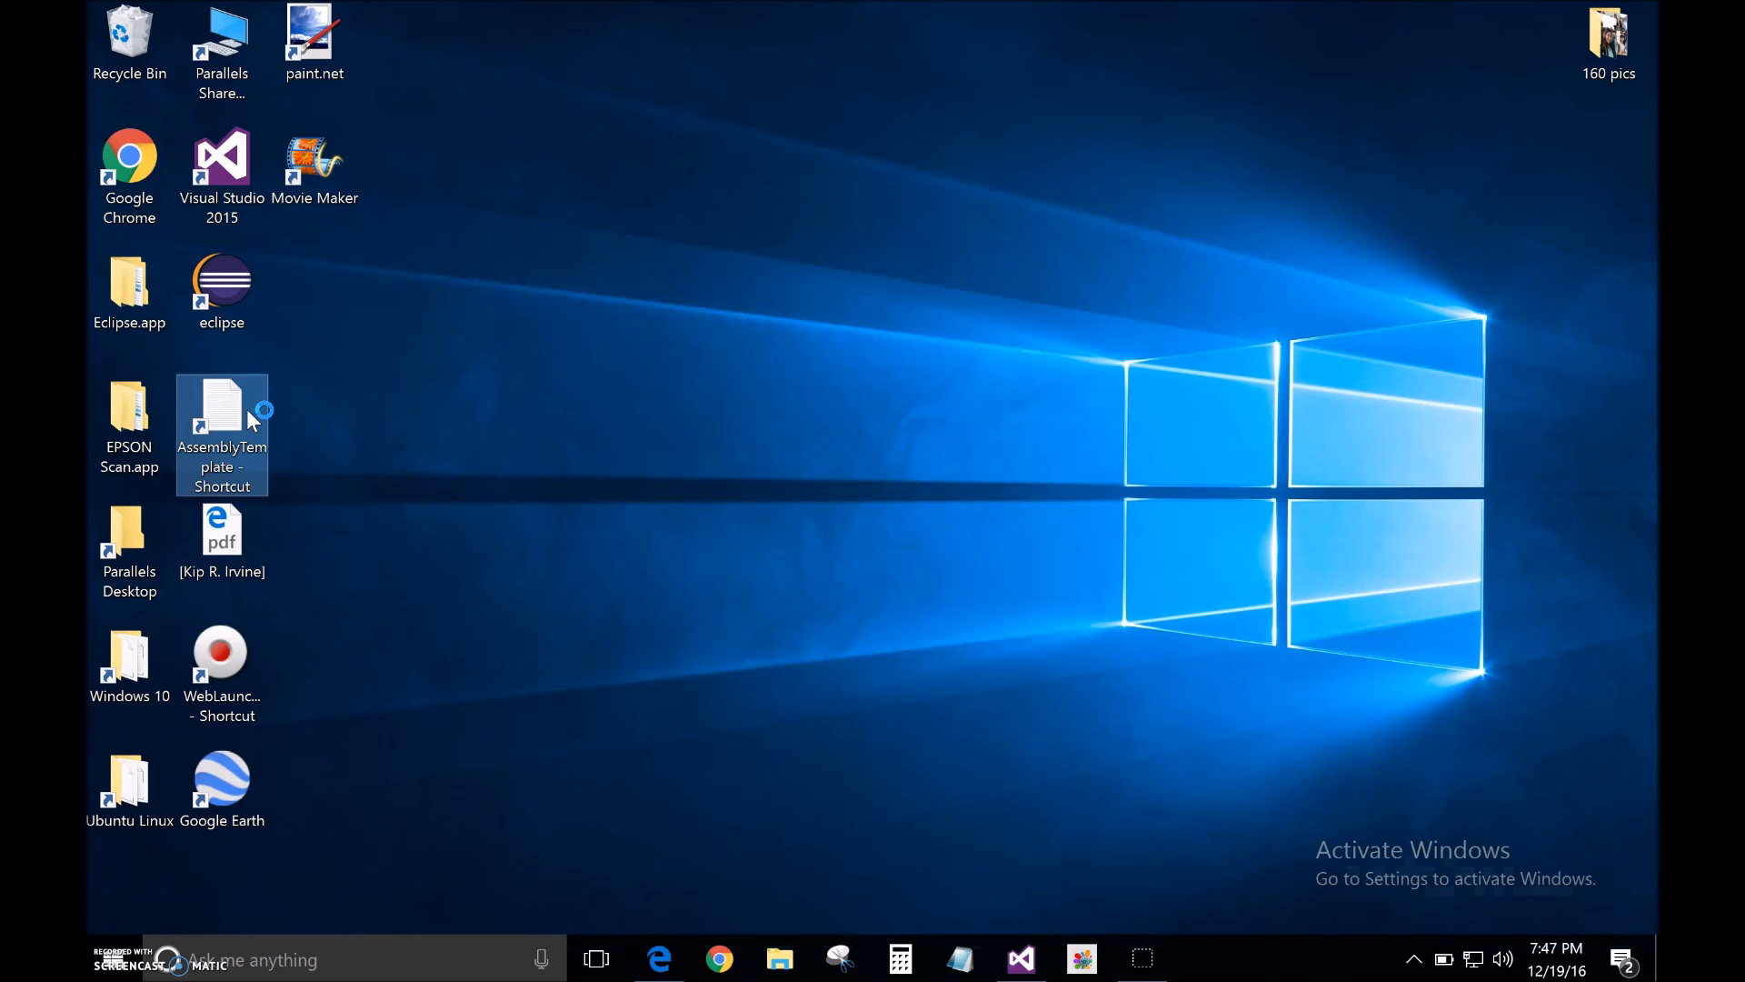
Copy the Irvine32 template text from AssemblyTemplate in Notepad, then return to Visual Studio.
double_click(222, 434)
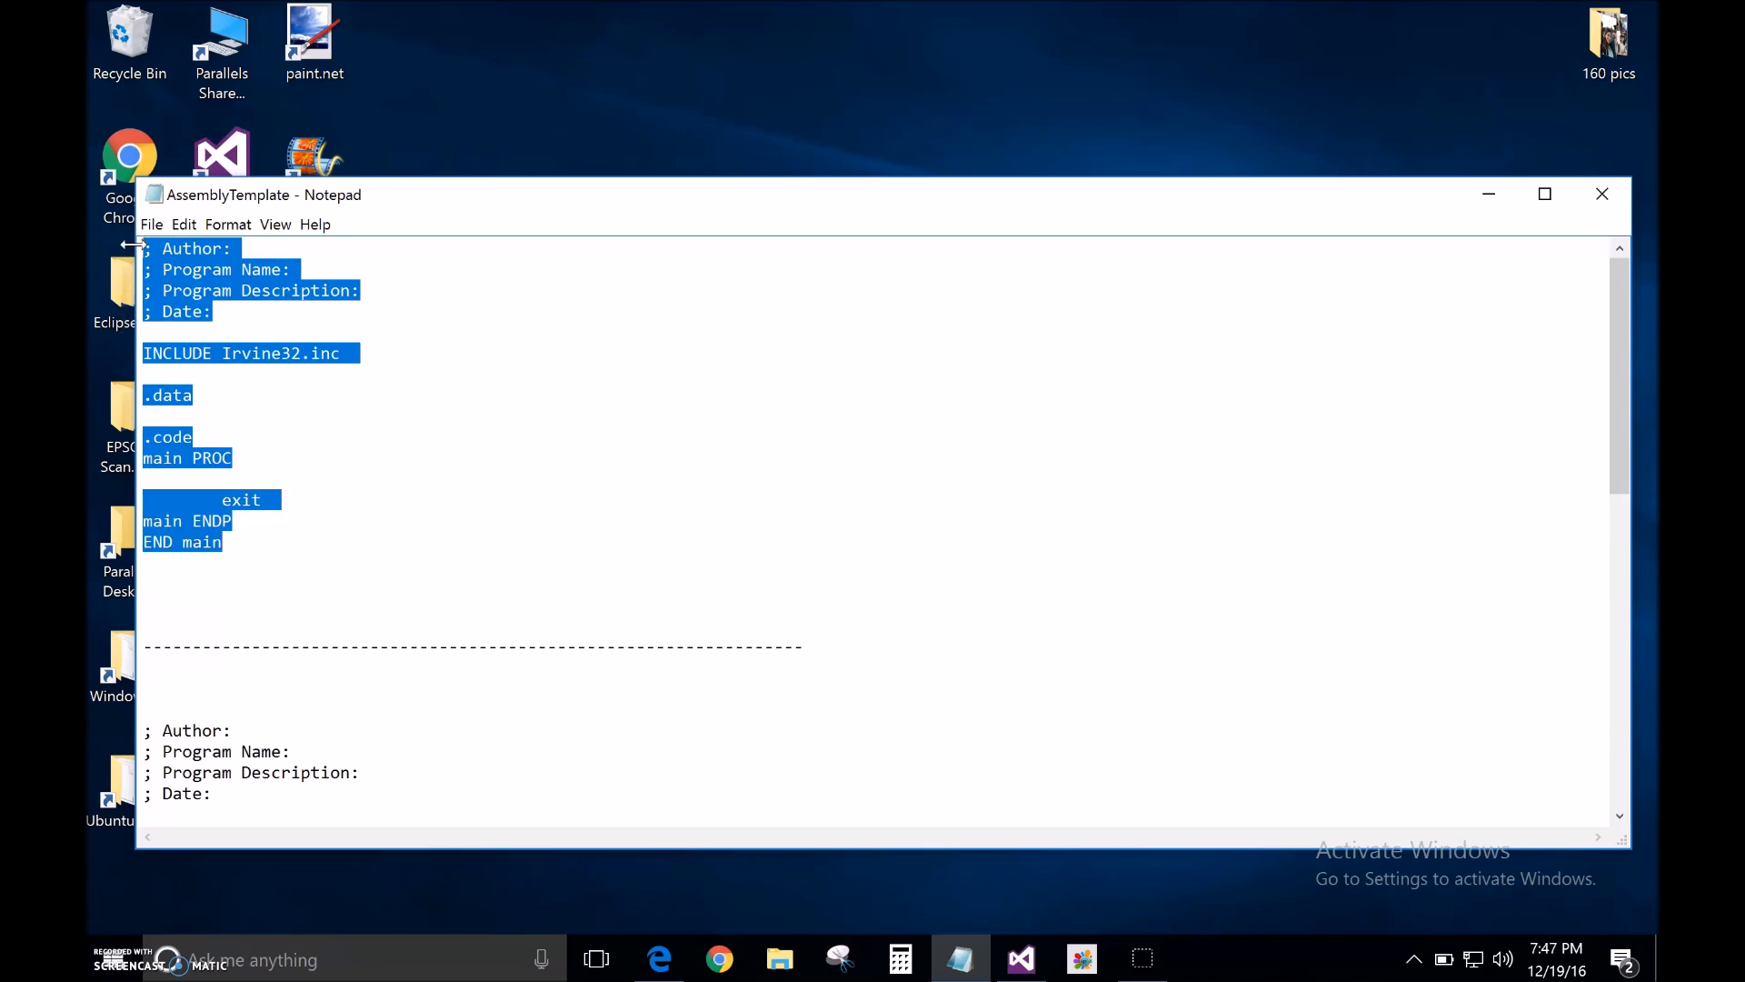
right_click(228, 344)
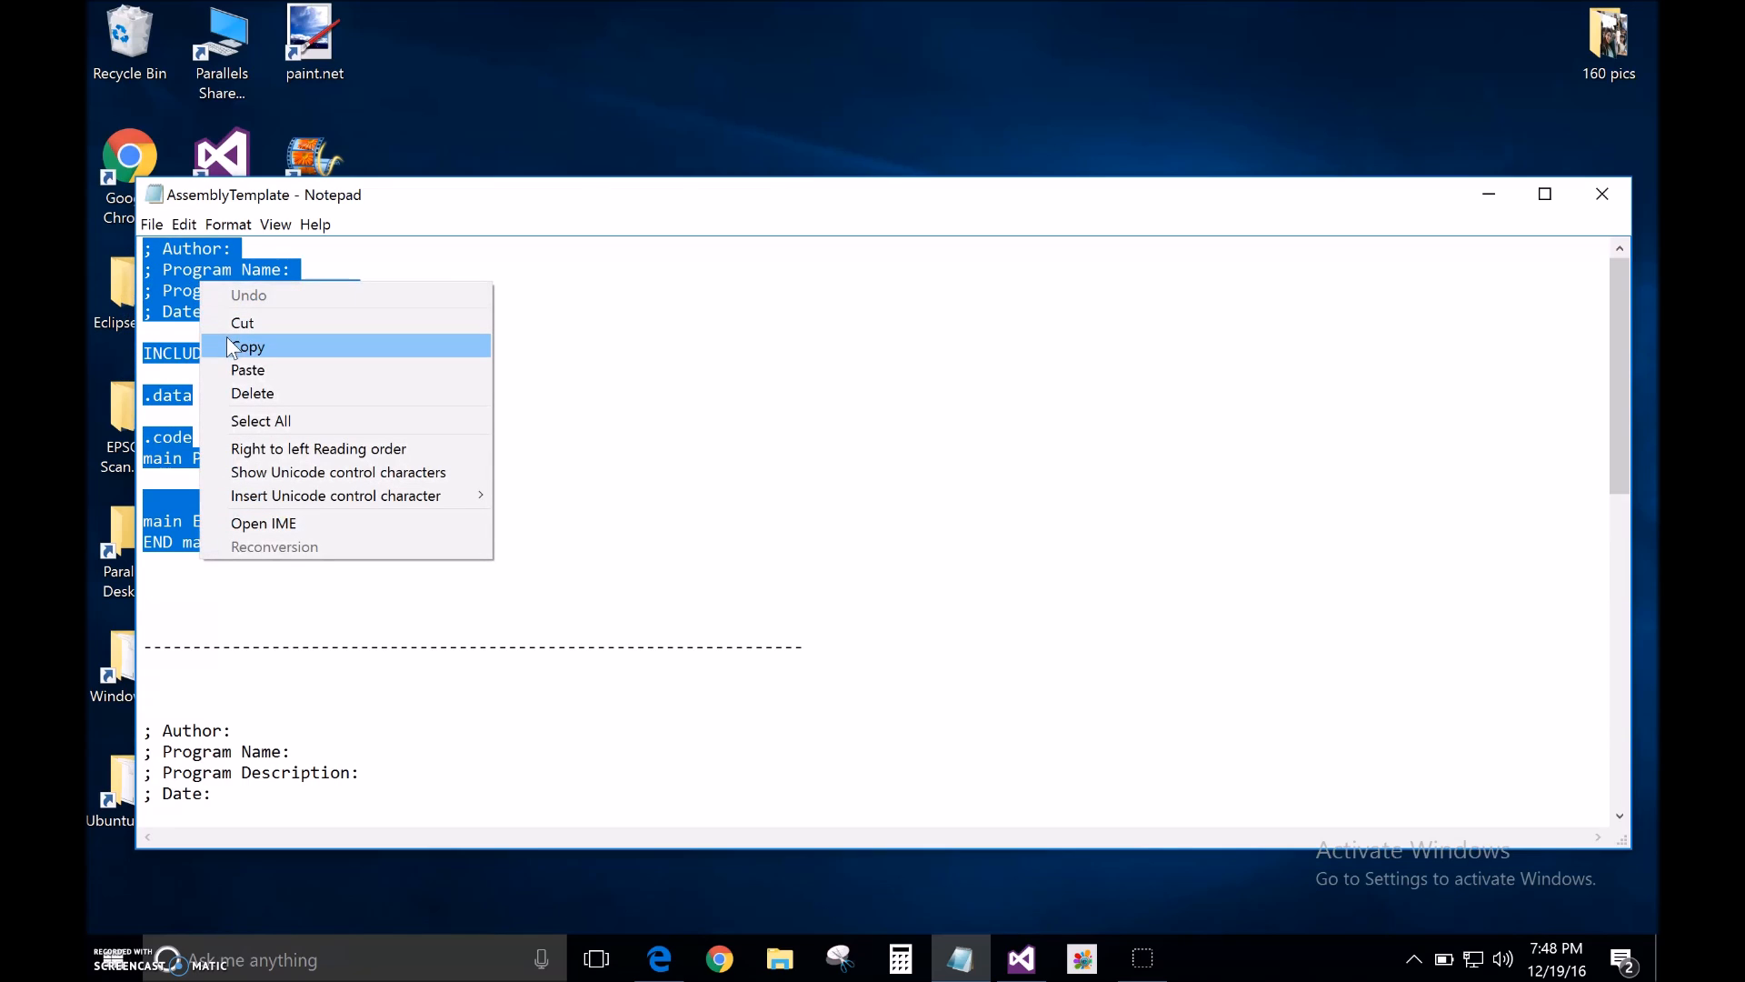
click(249, 346)
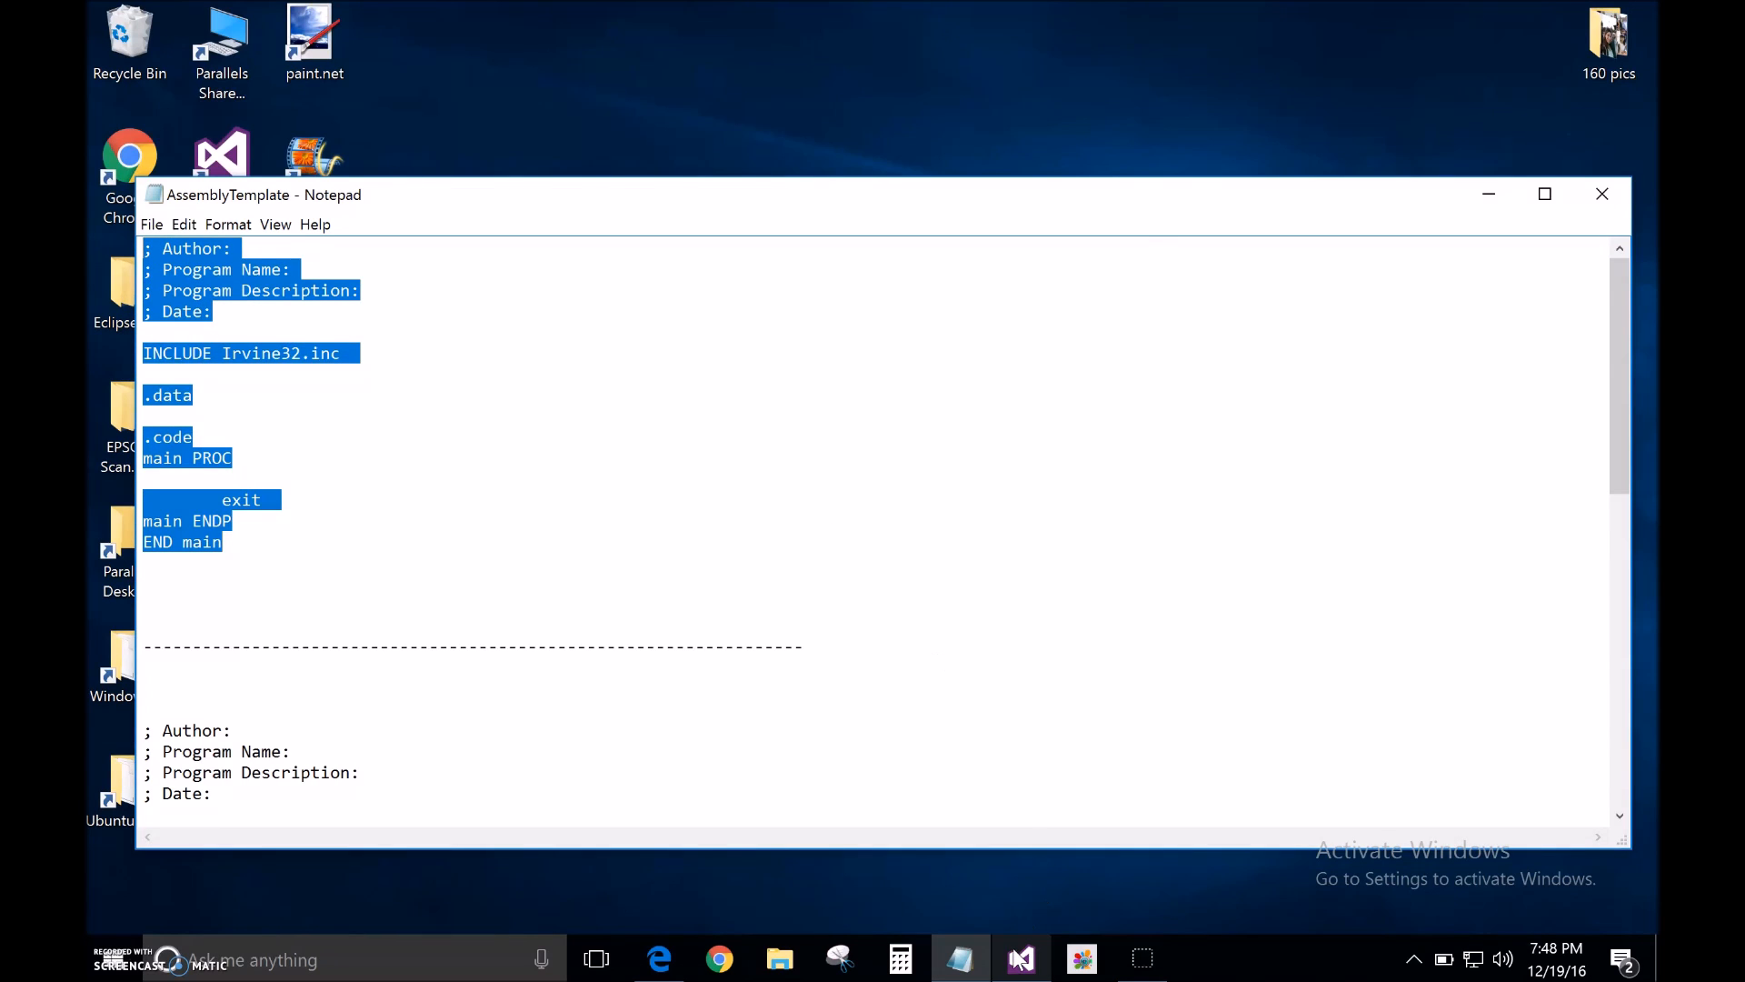
click(1022, 958)
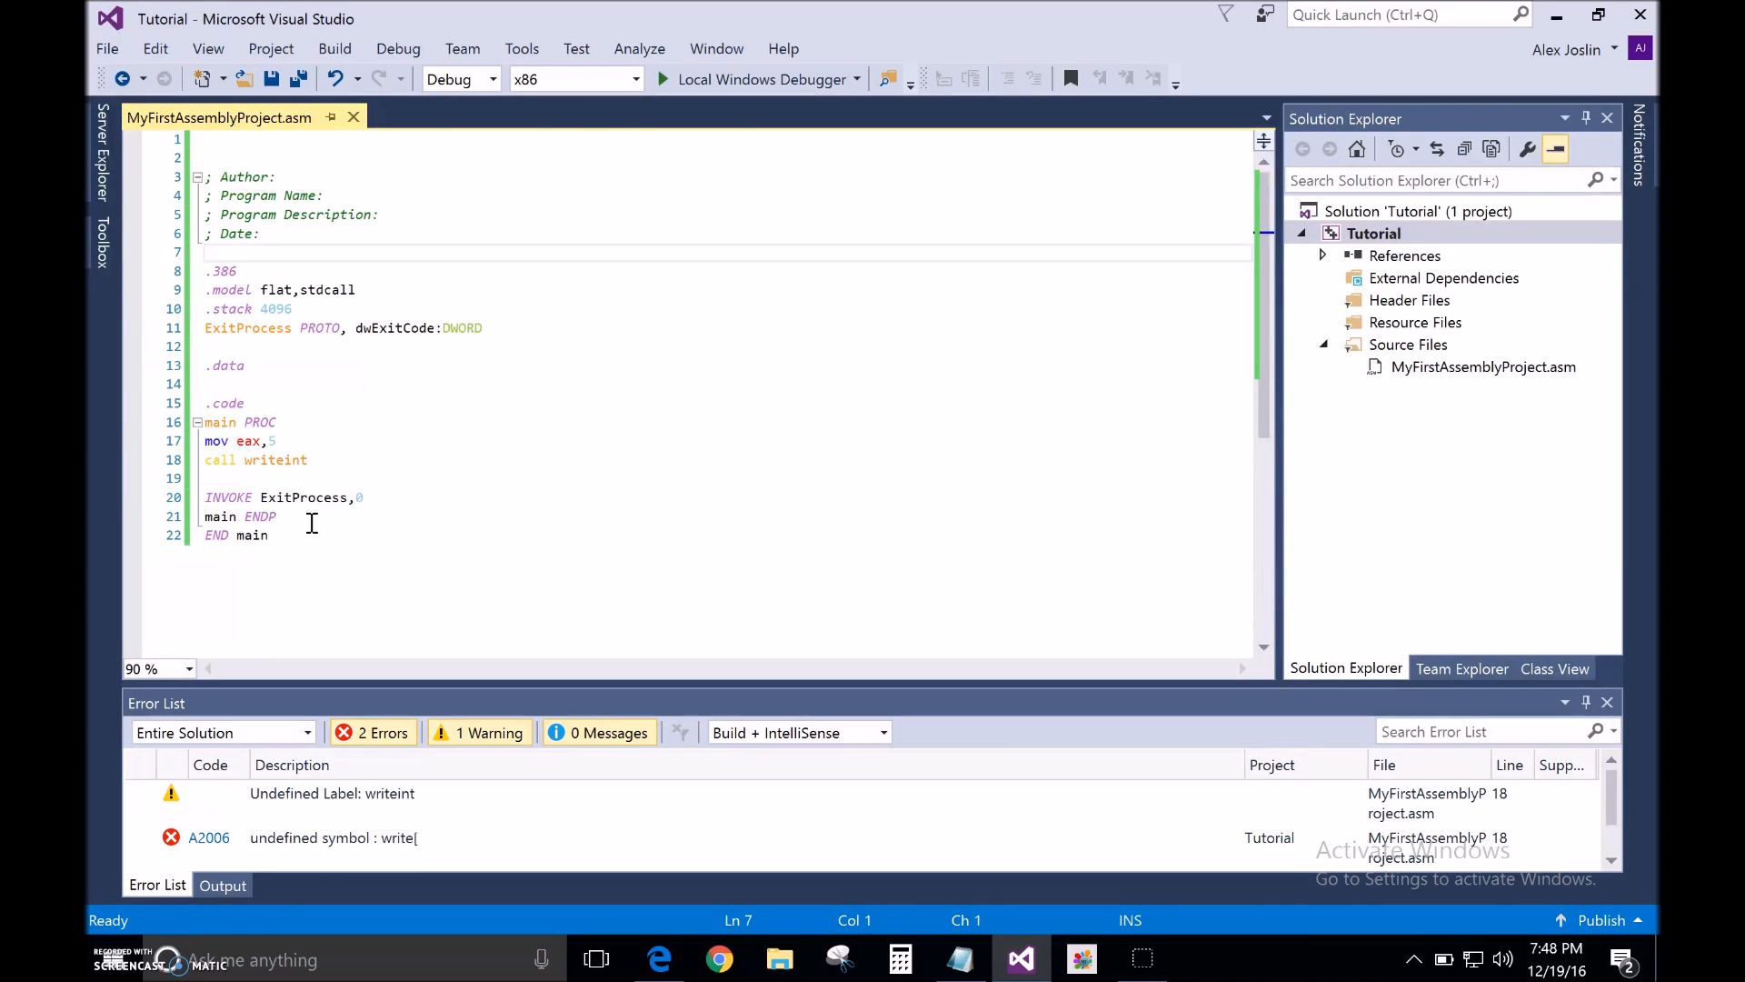
Paste the Irvine32 template over the source, add 'mov eax,5' and 'call writeint', and build.
key(ctrl+a)
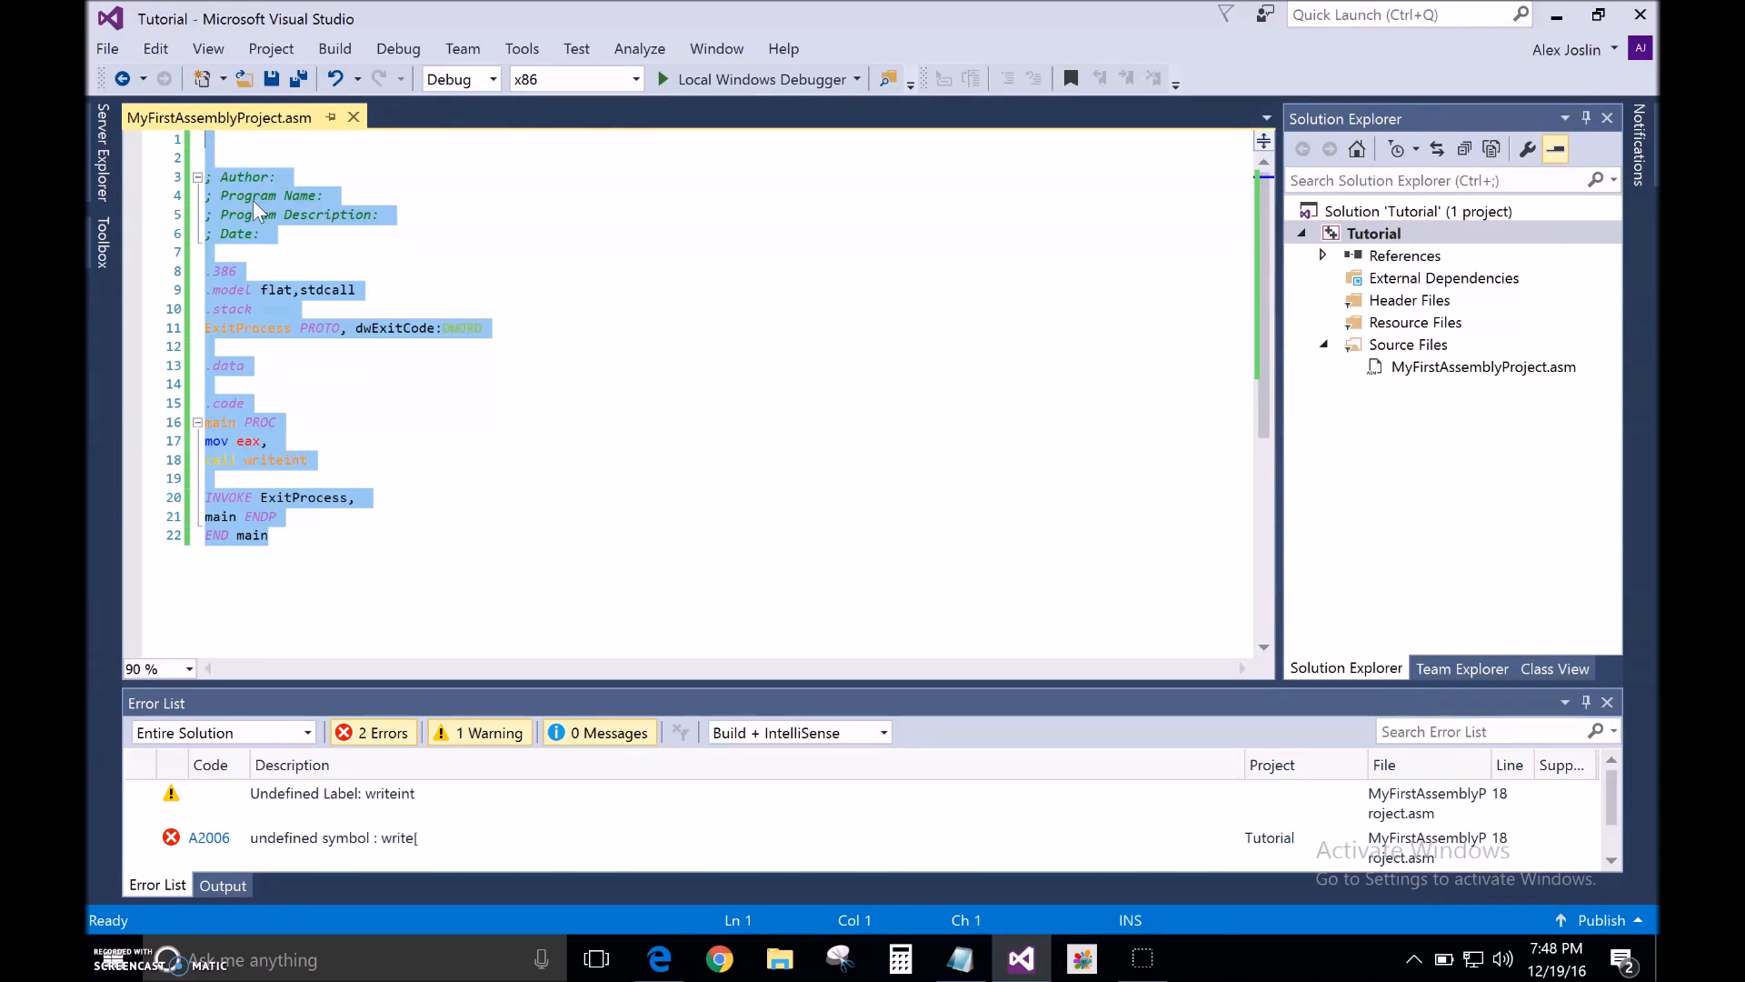
right_click(259, 211)
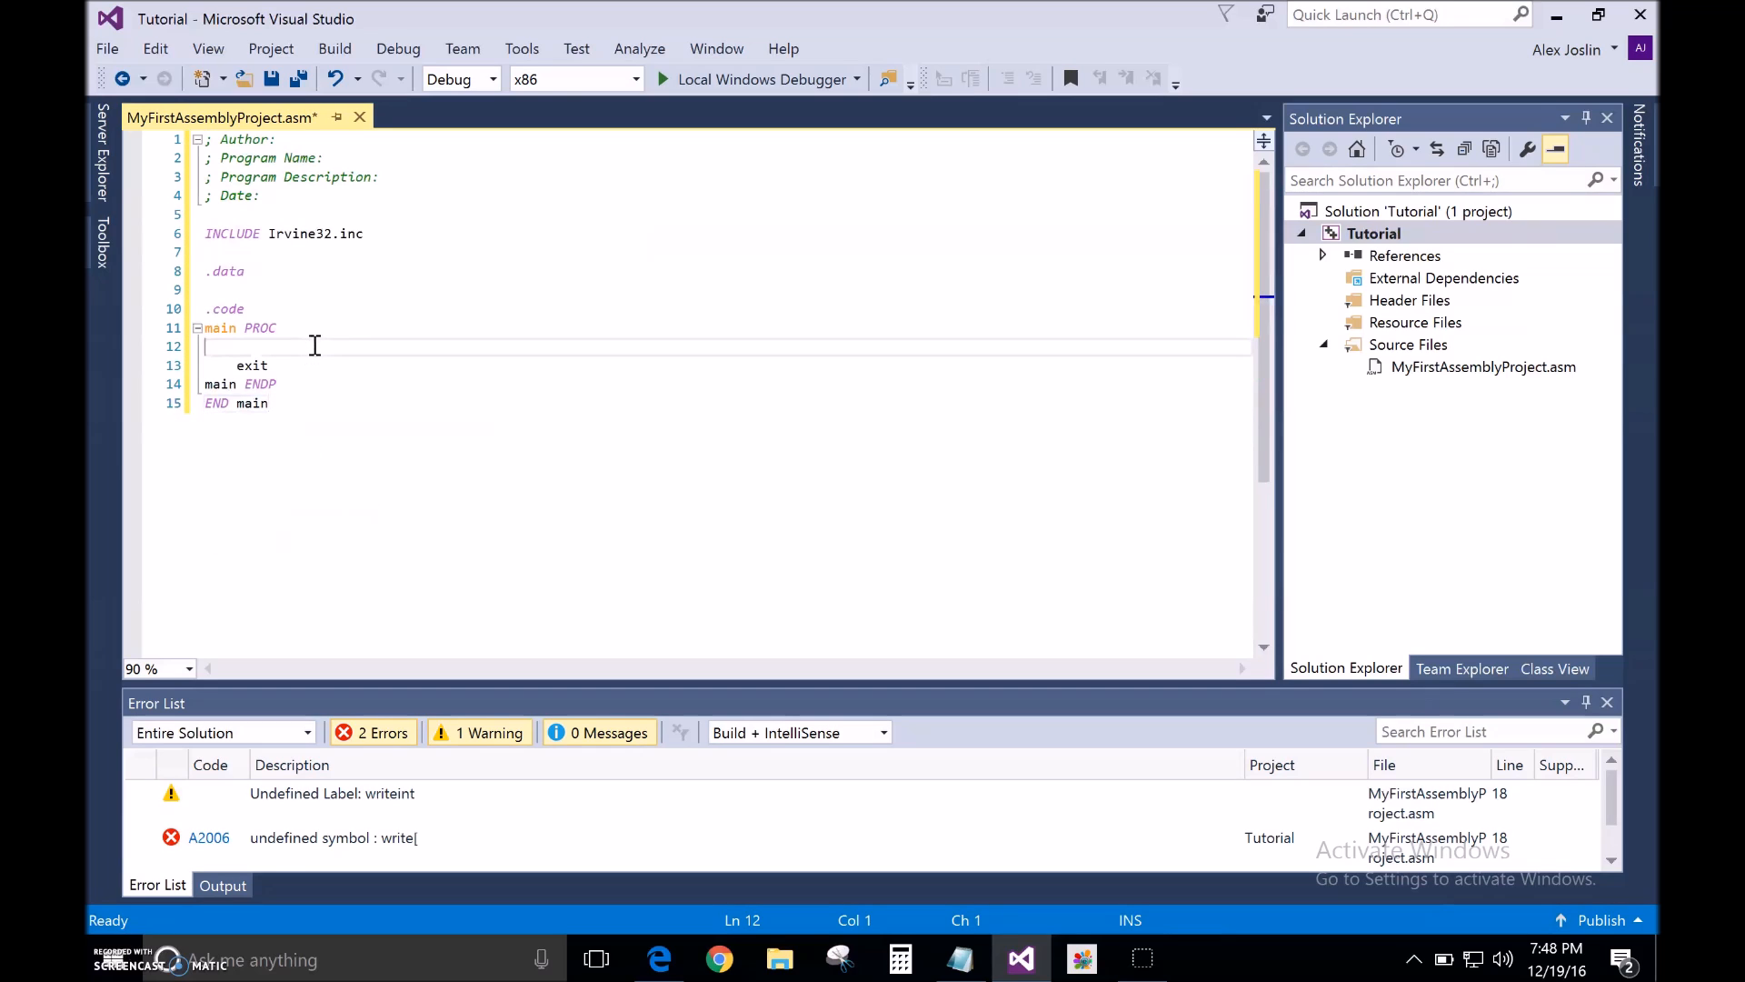
text(mov eax,5)
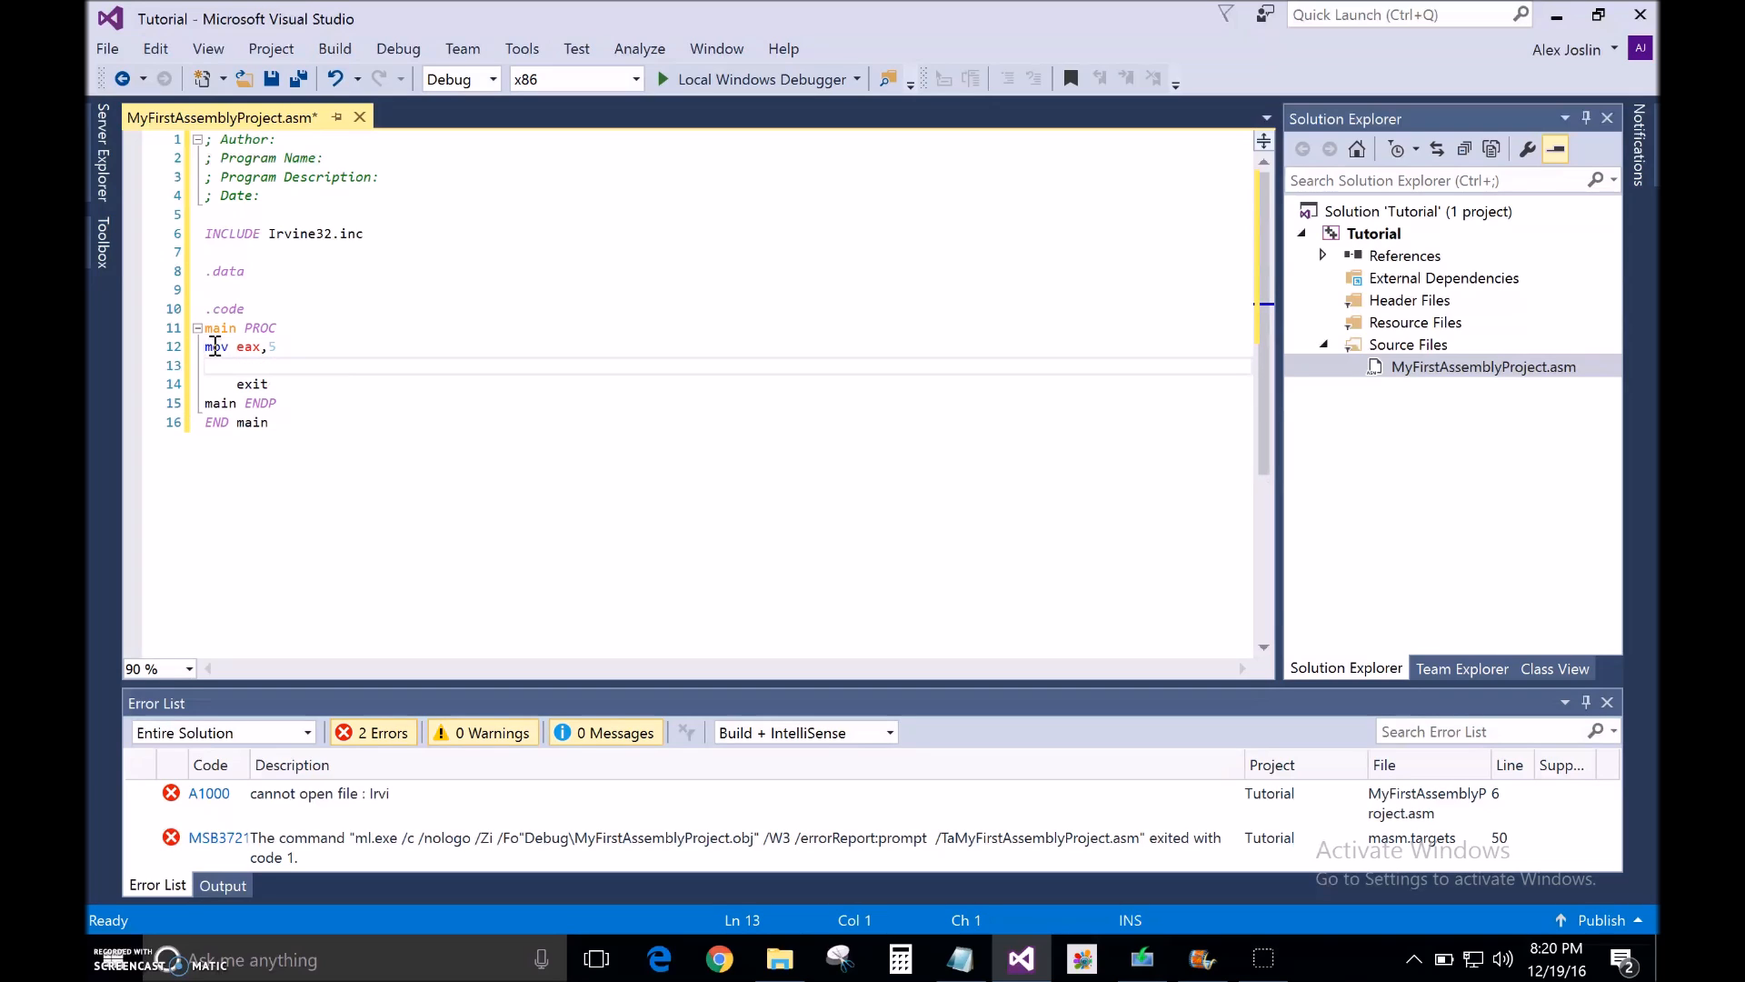
text(call writ)
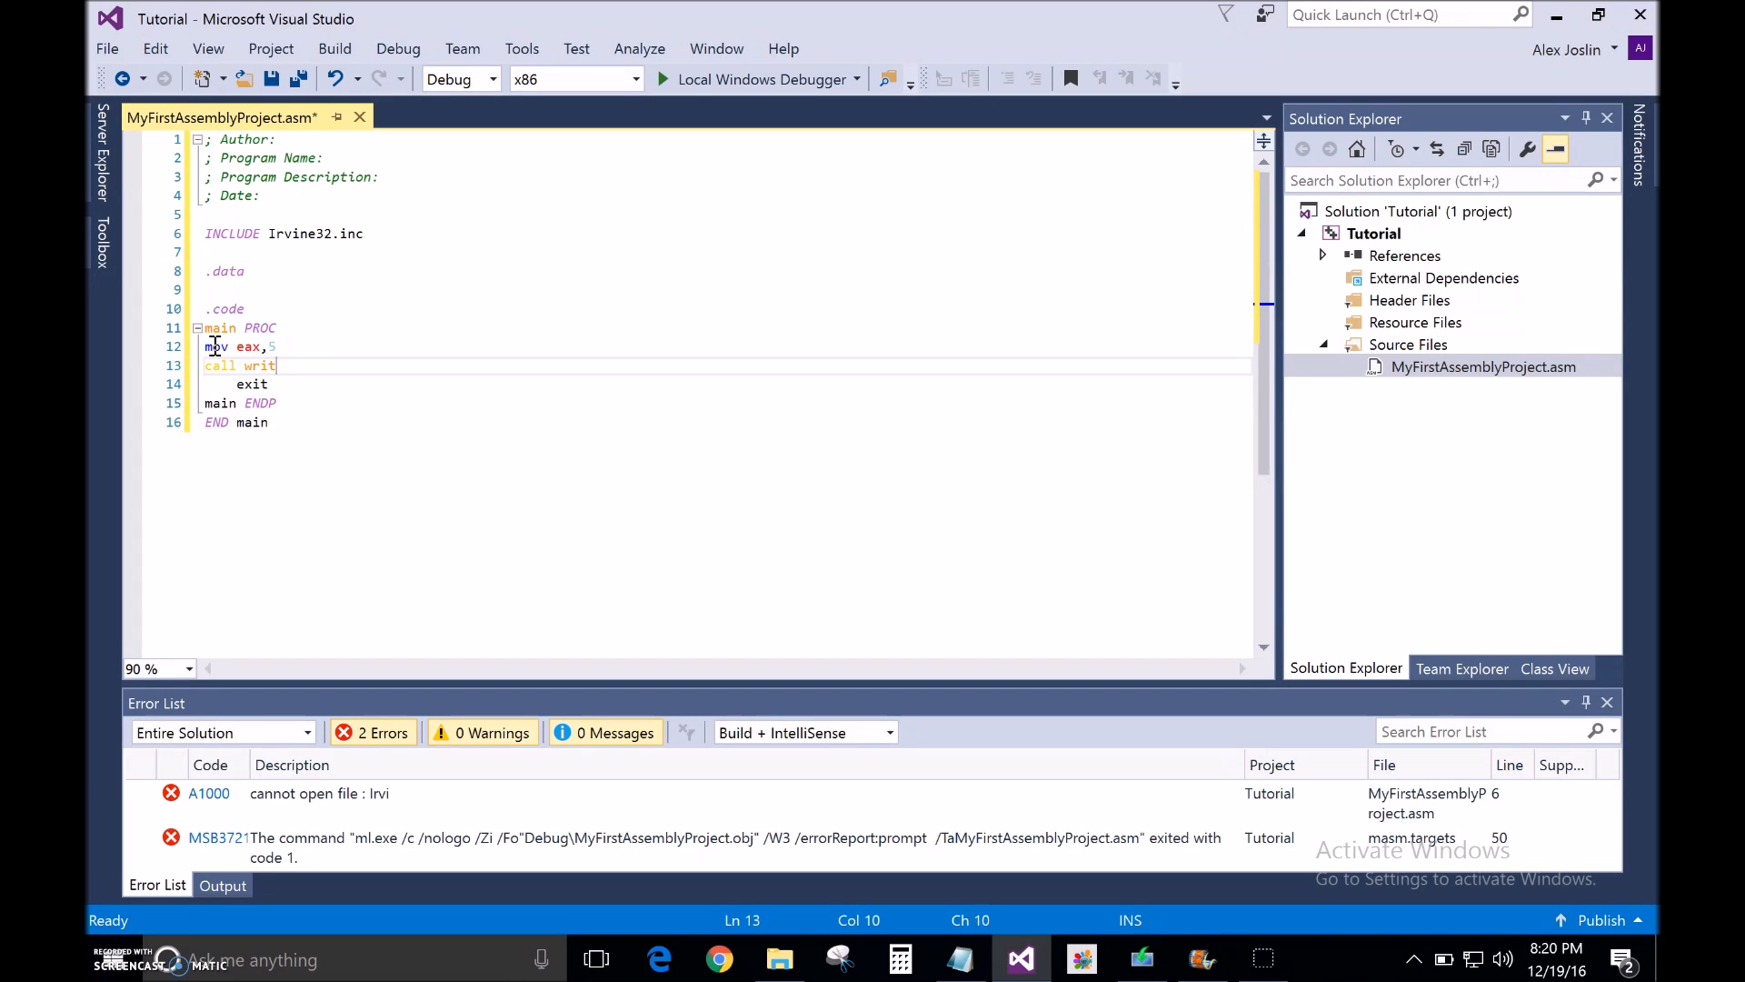
text(eint)
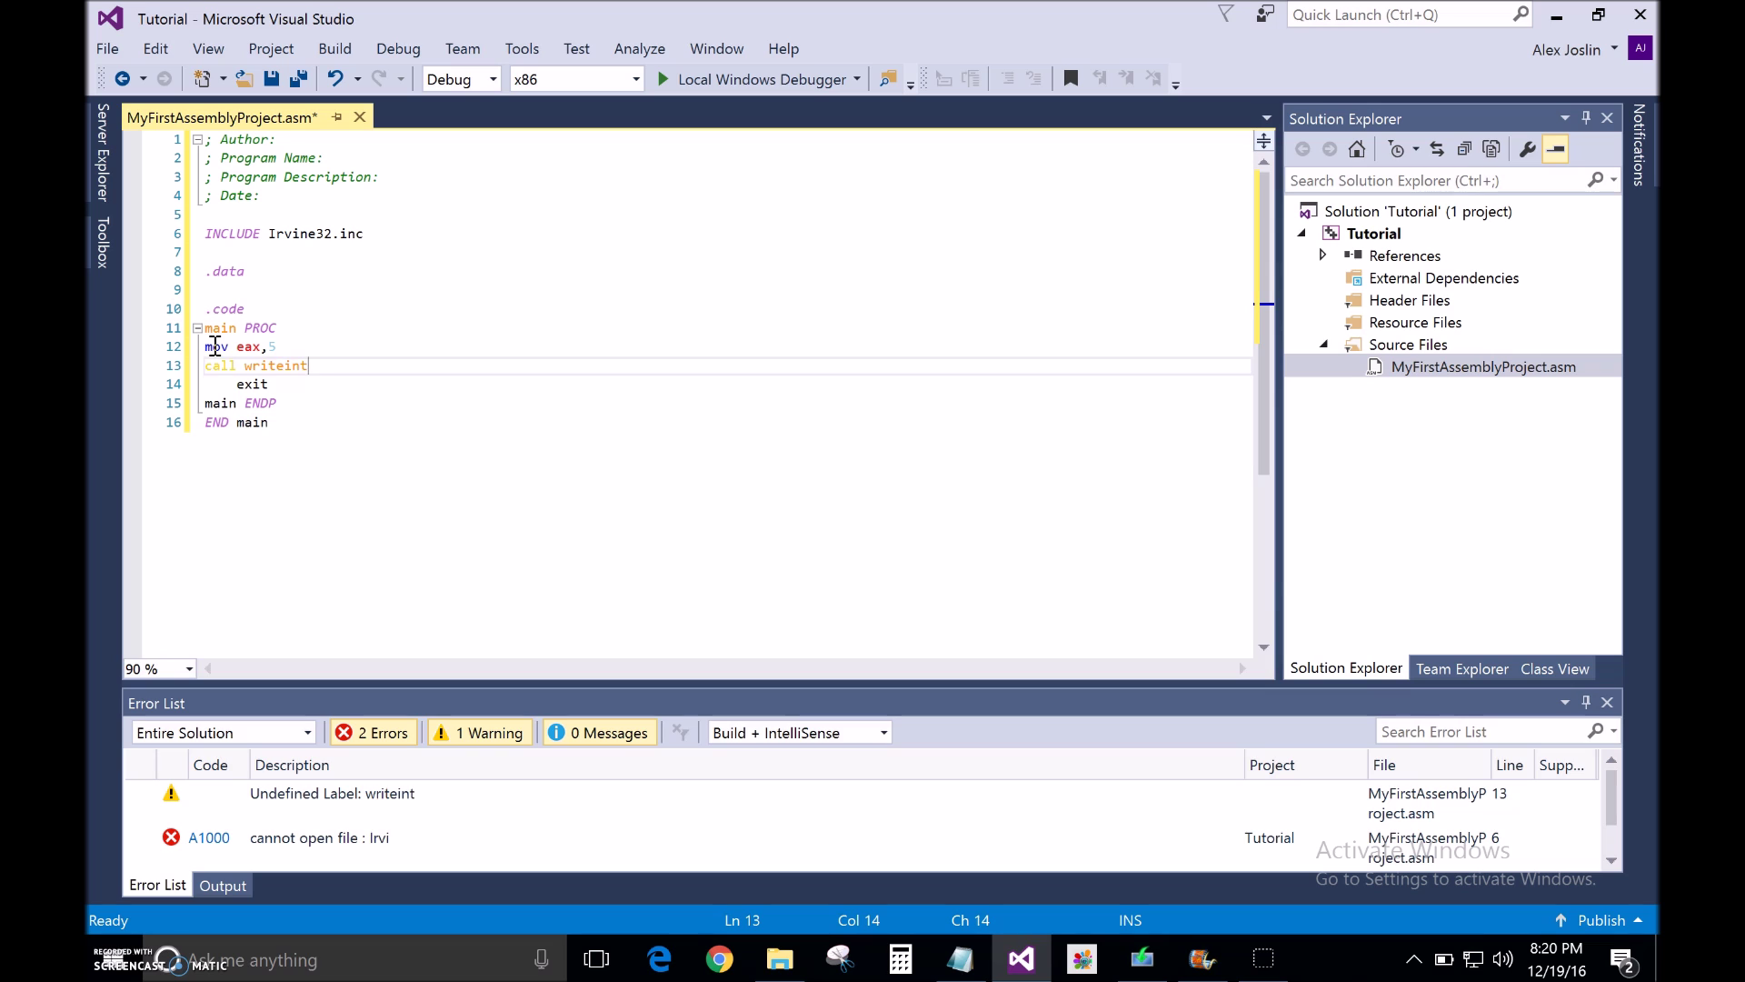
click(391, 346)
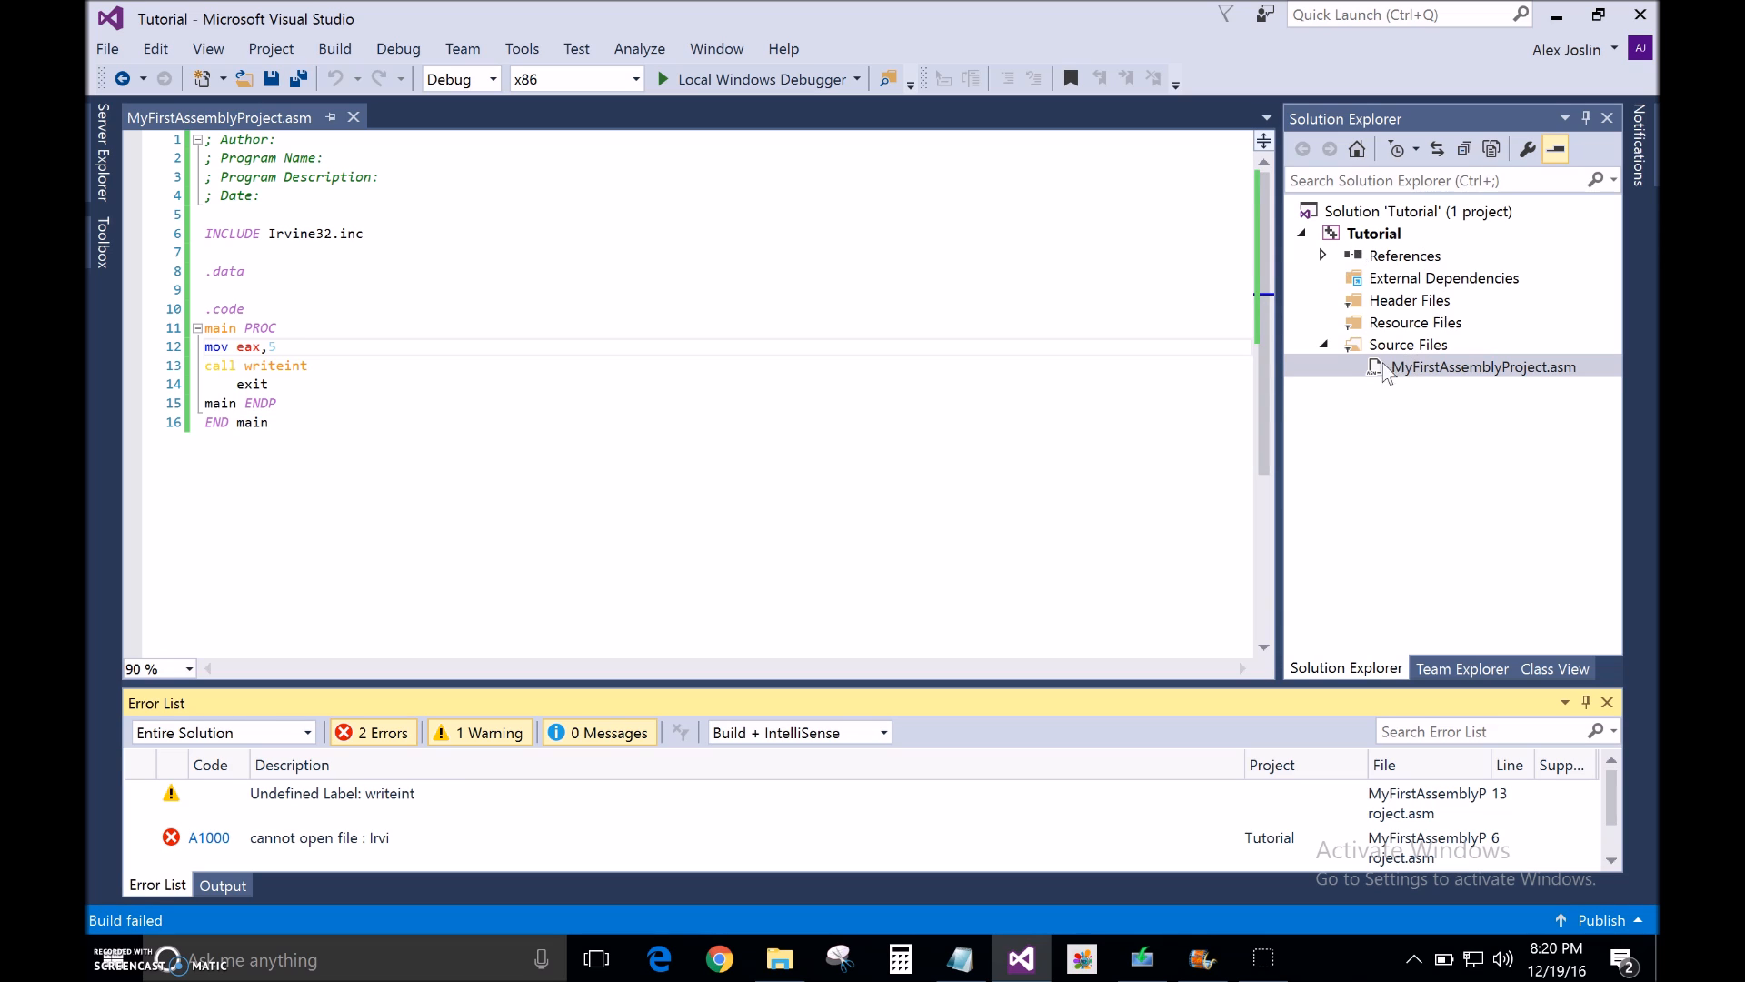
click(1482, 366)
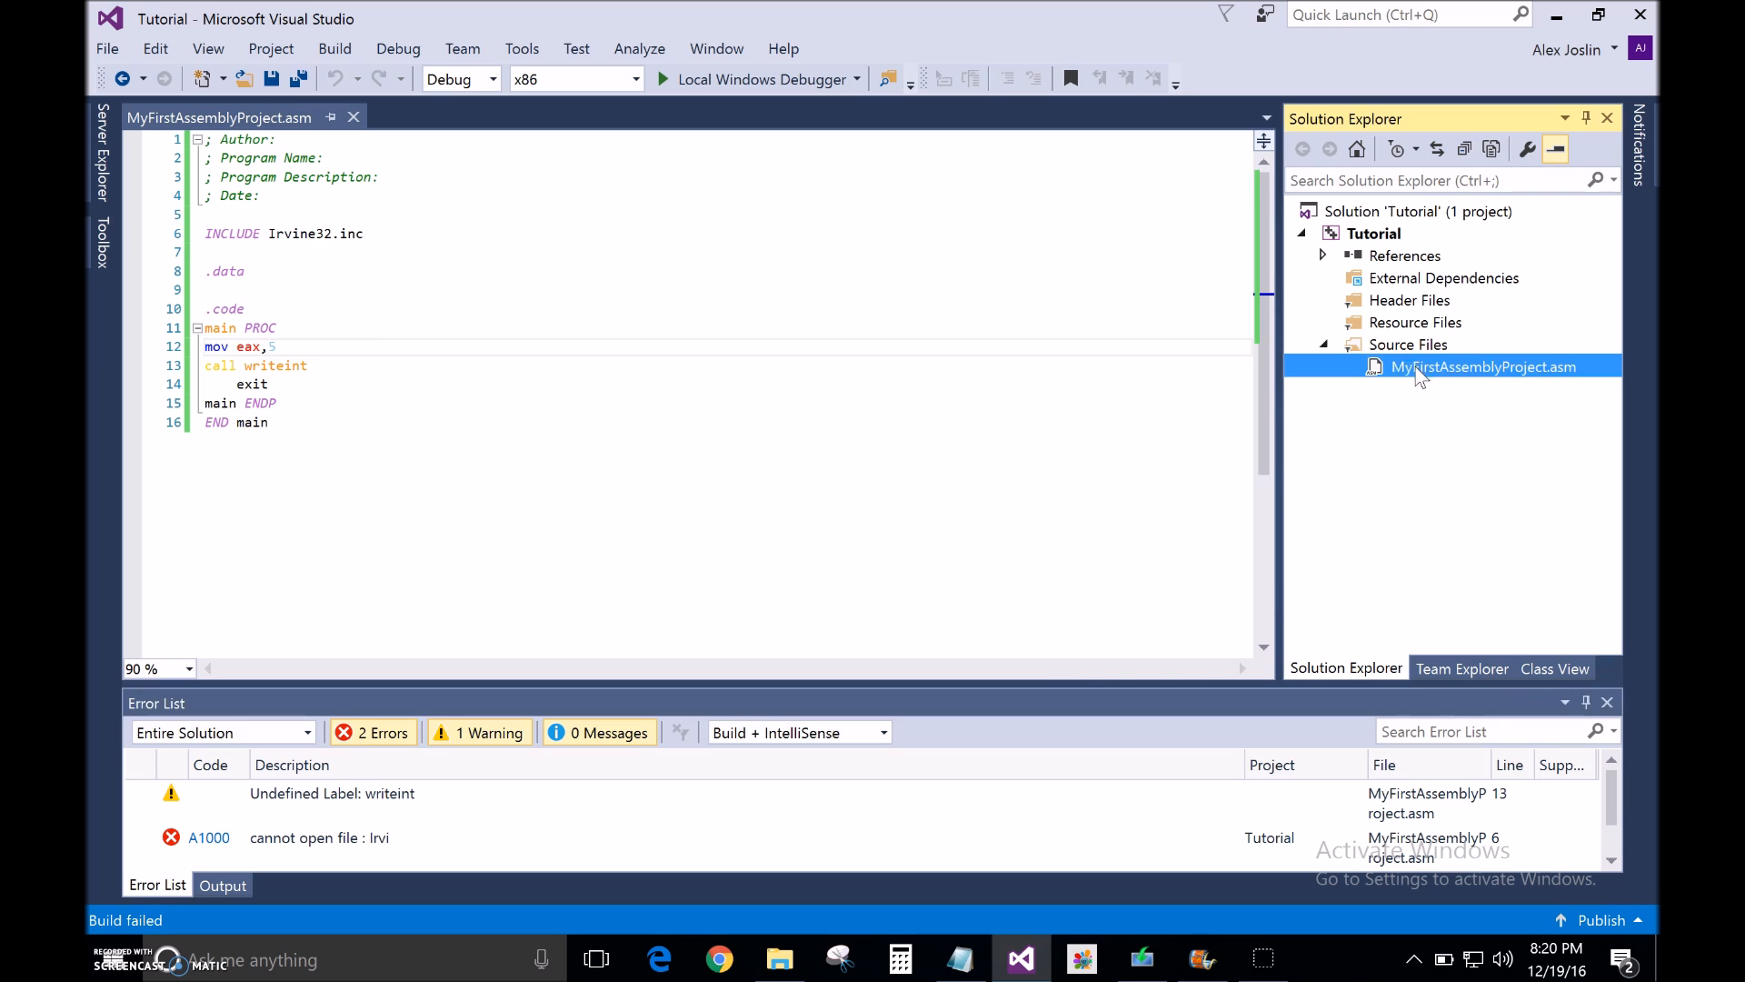
click(1484, 366)
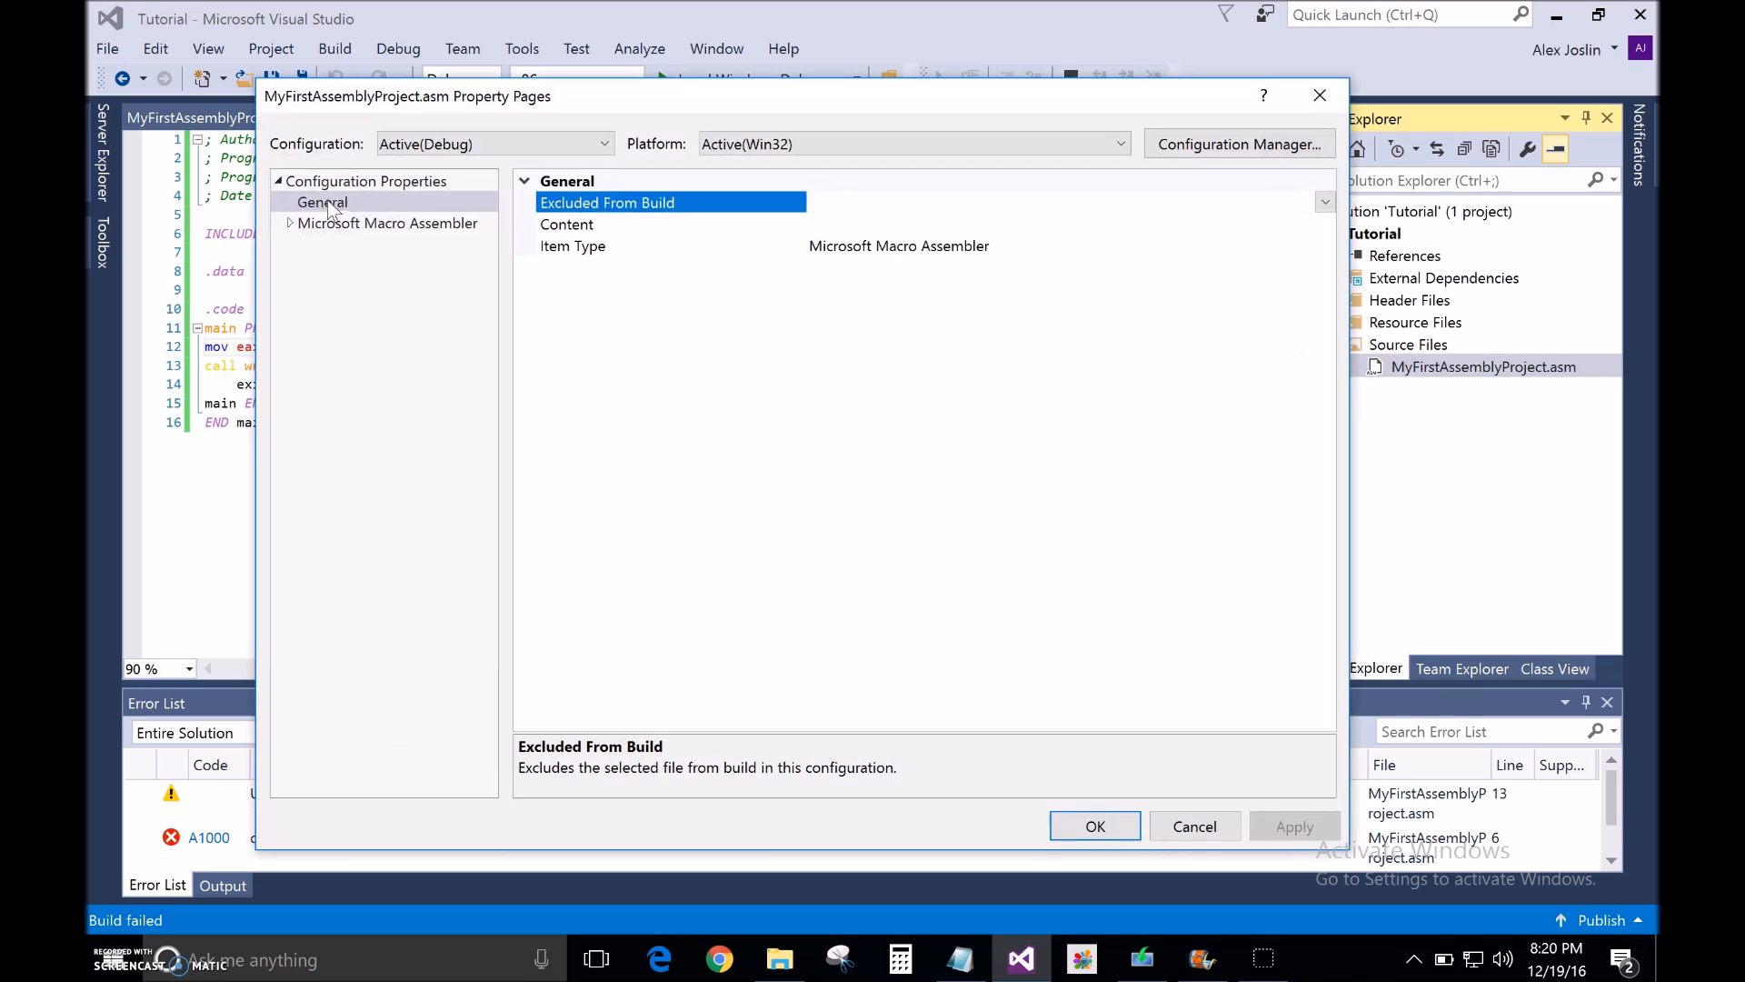
mouse_move(898, 263)
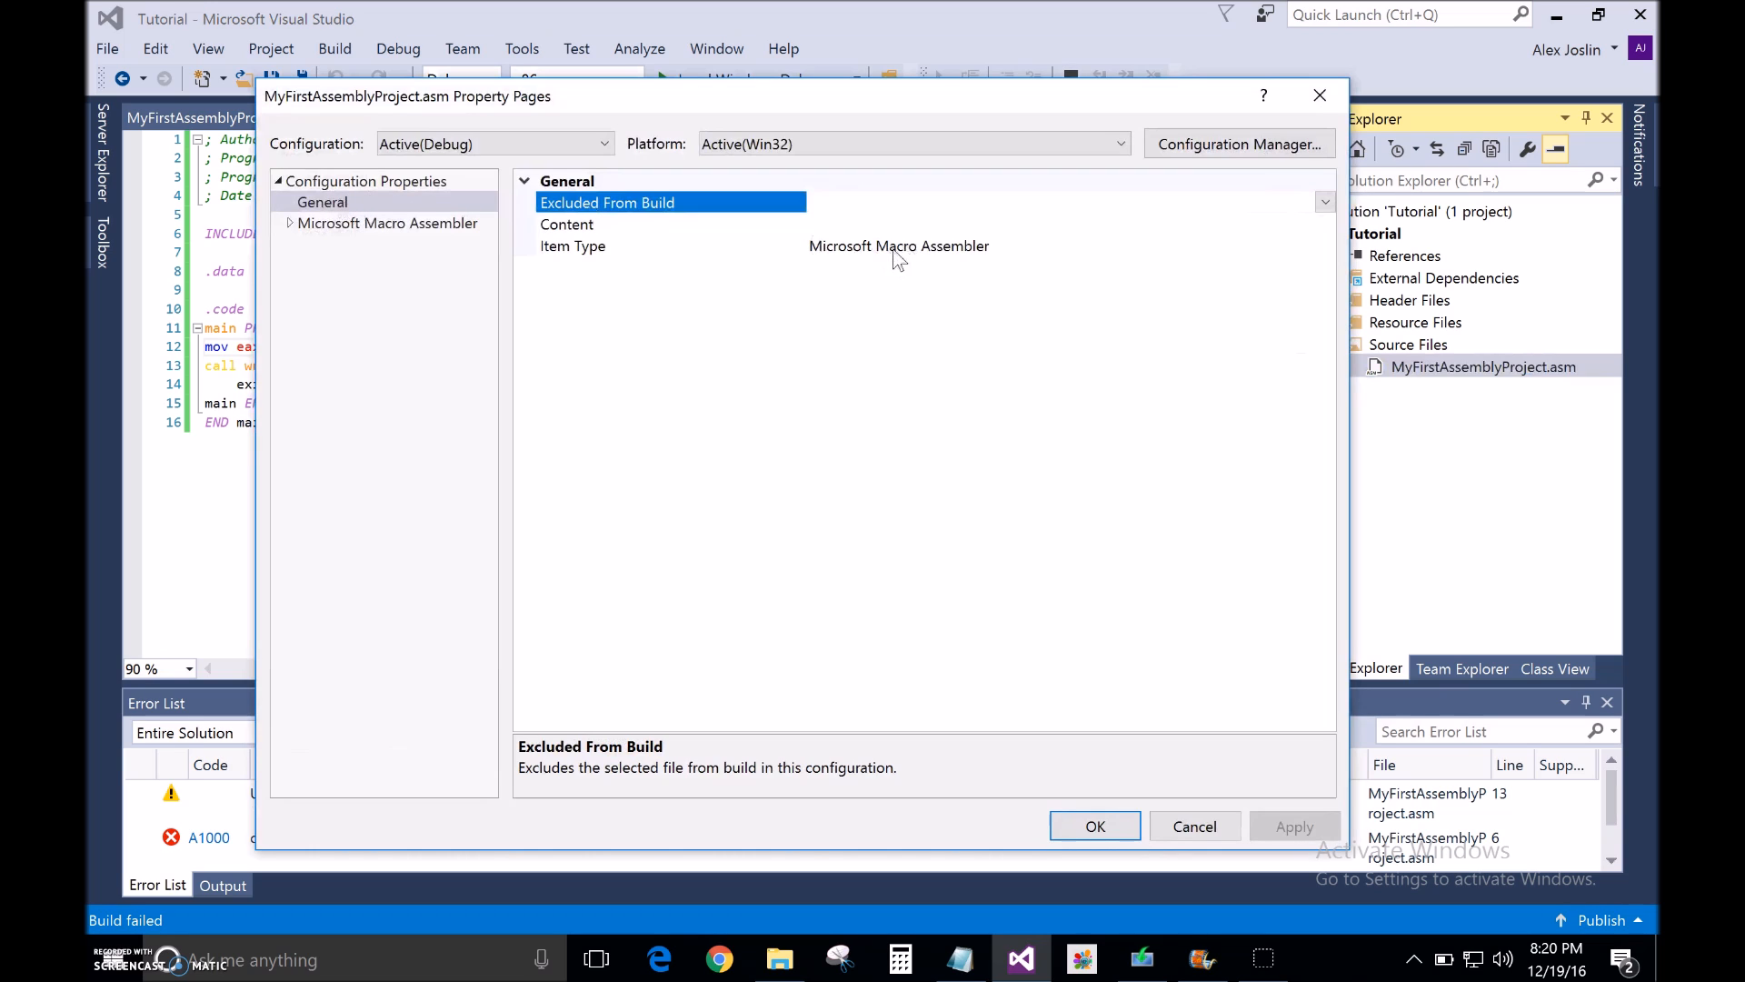
mouse_move(863, 264)
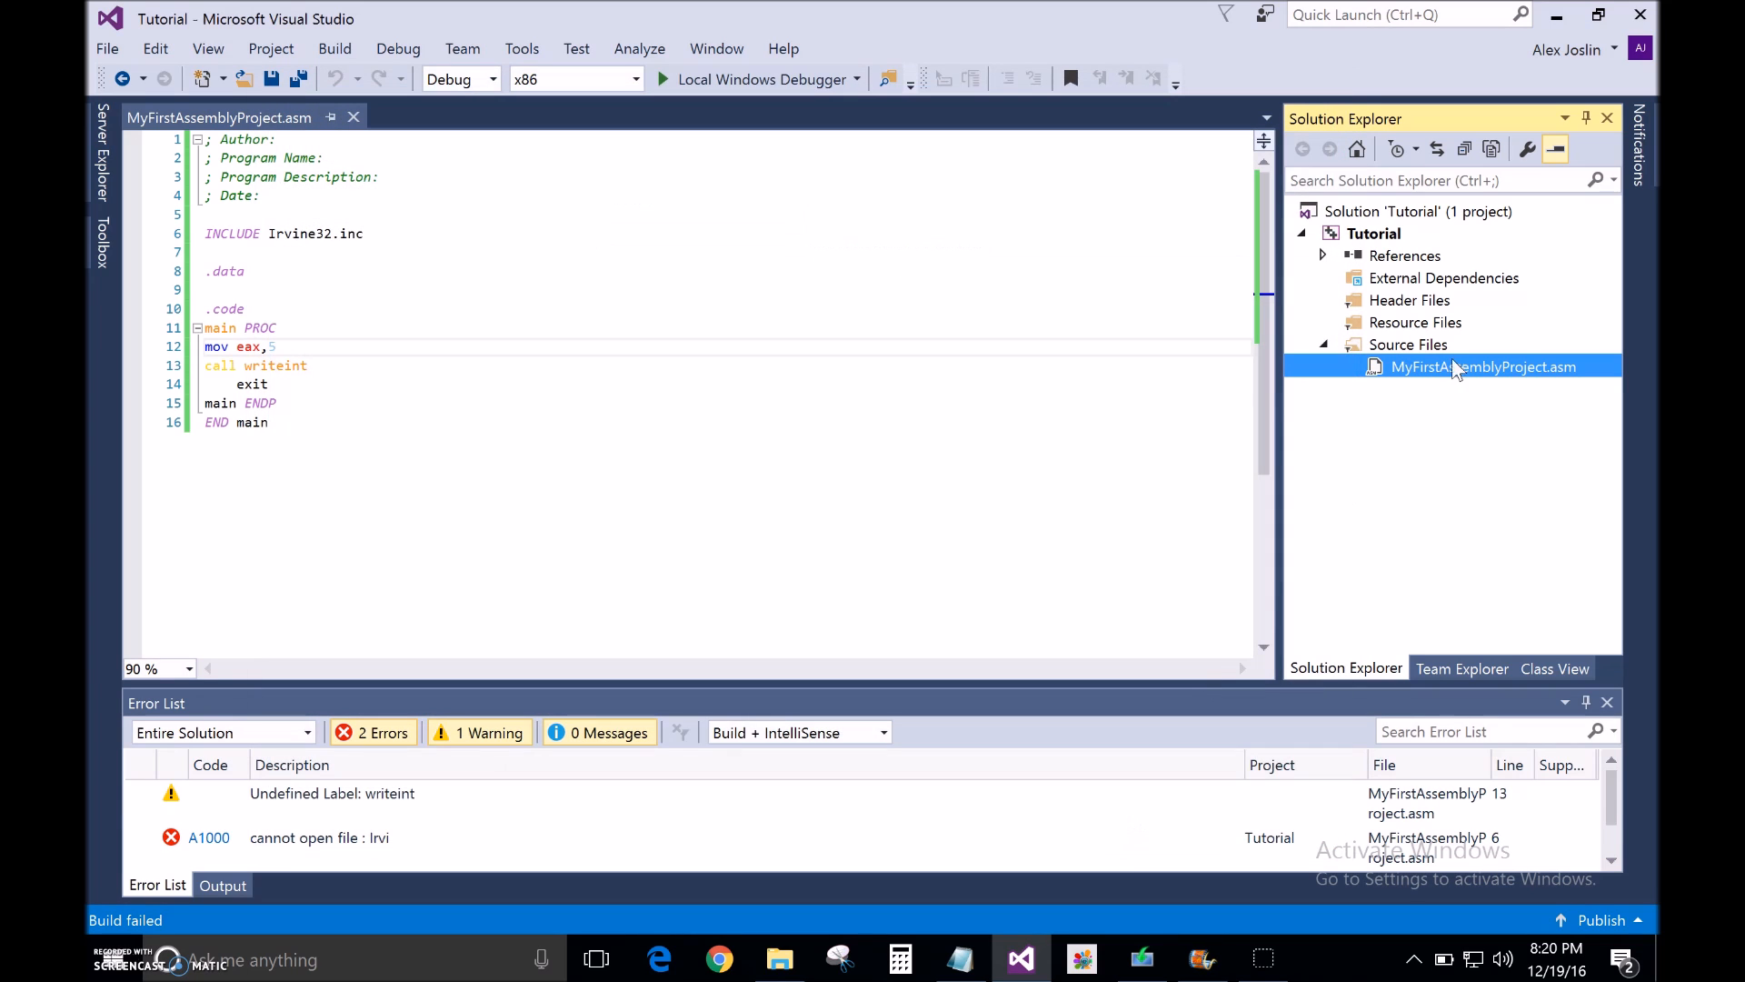
Check that masm is ticked in the Tutorial project's Build Customizations.
click(1373, 233)
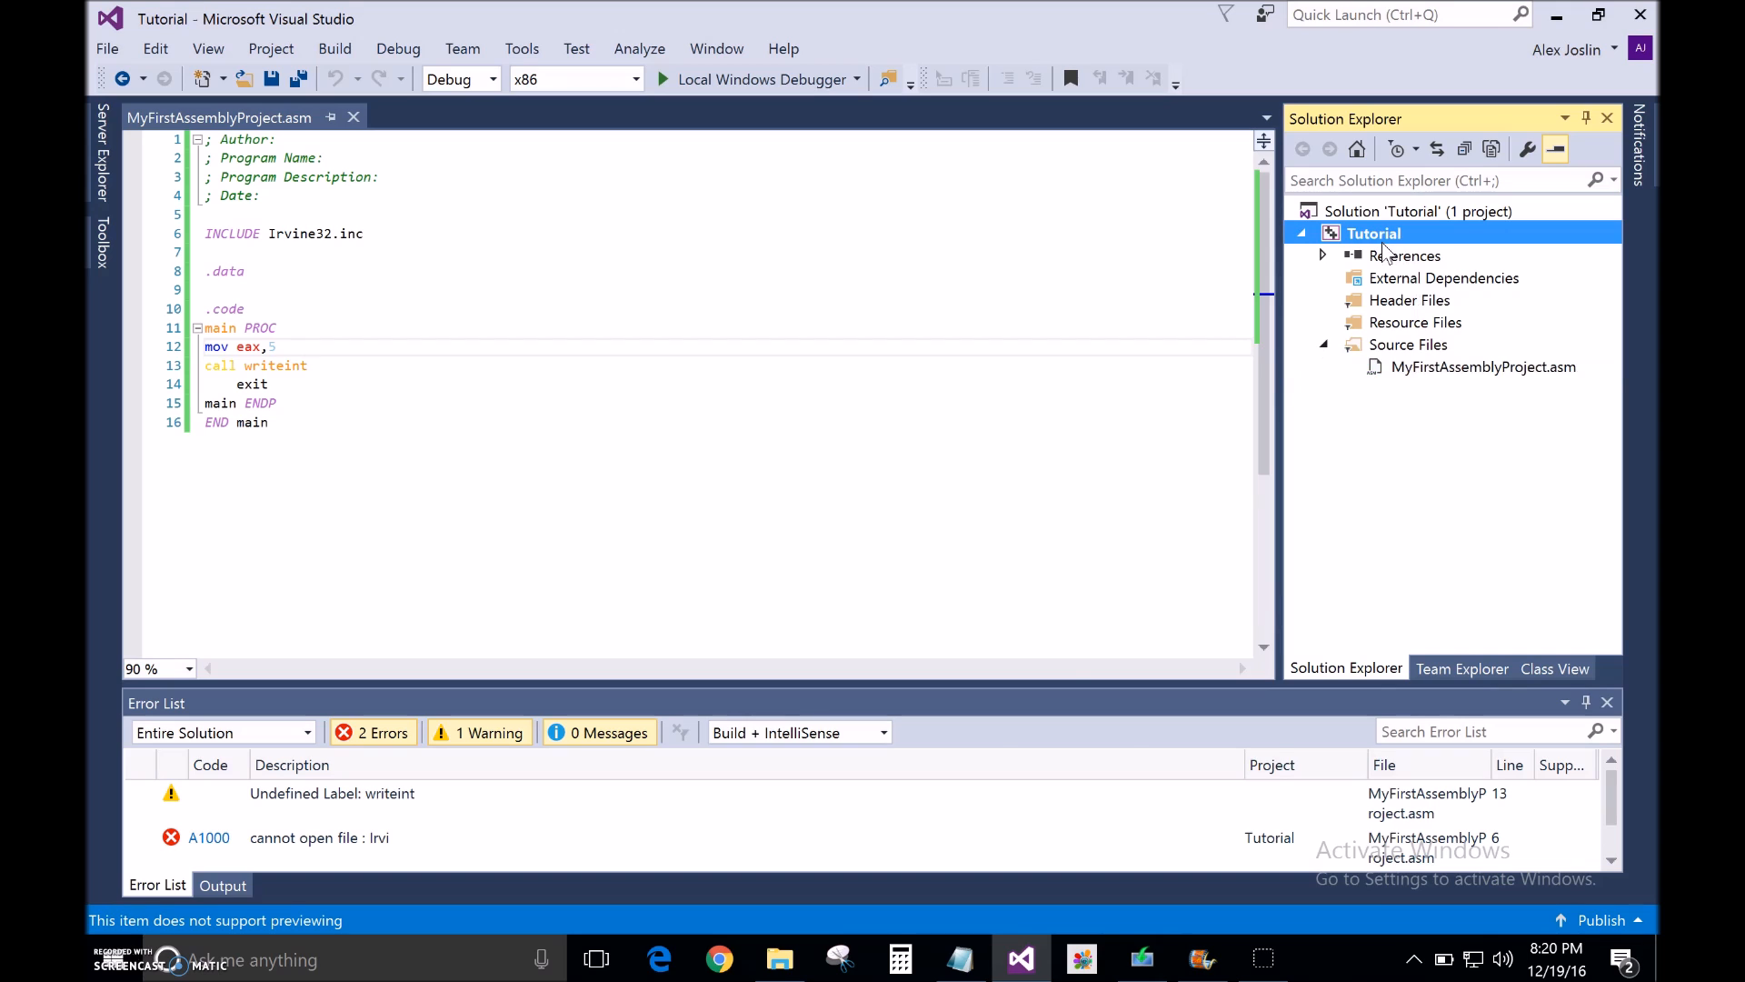
right_click(1373, 232)
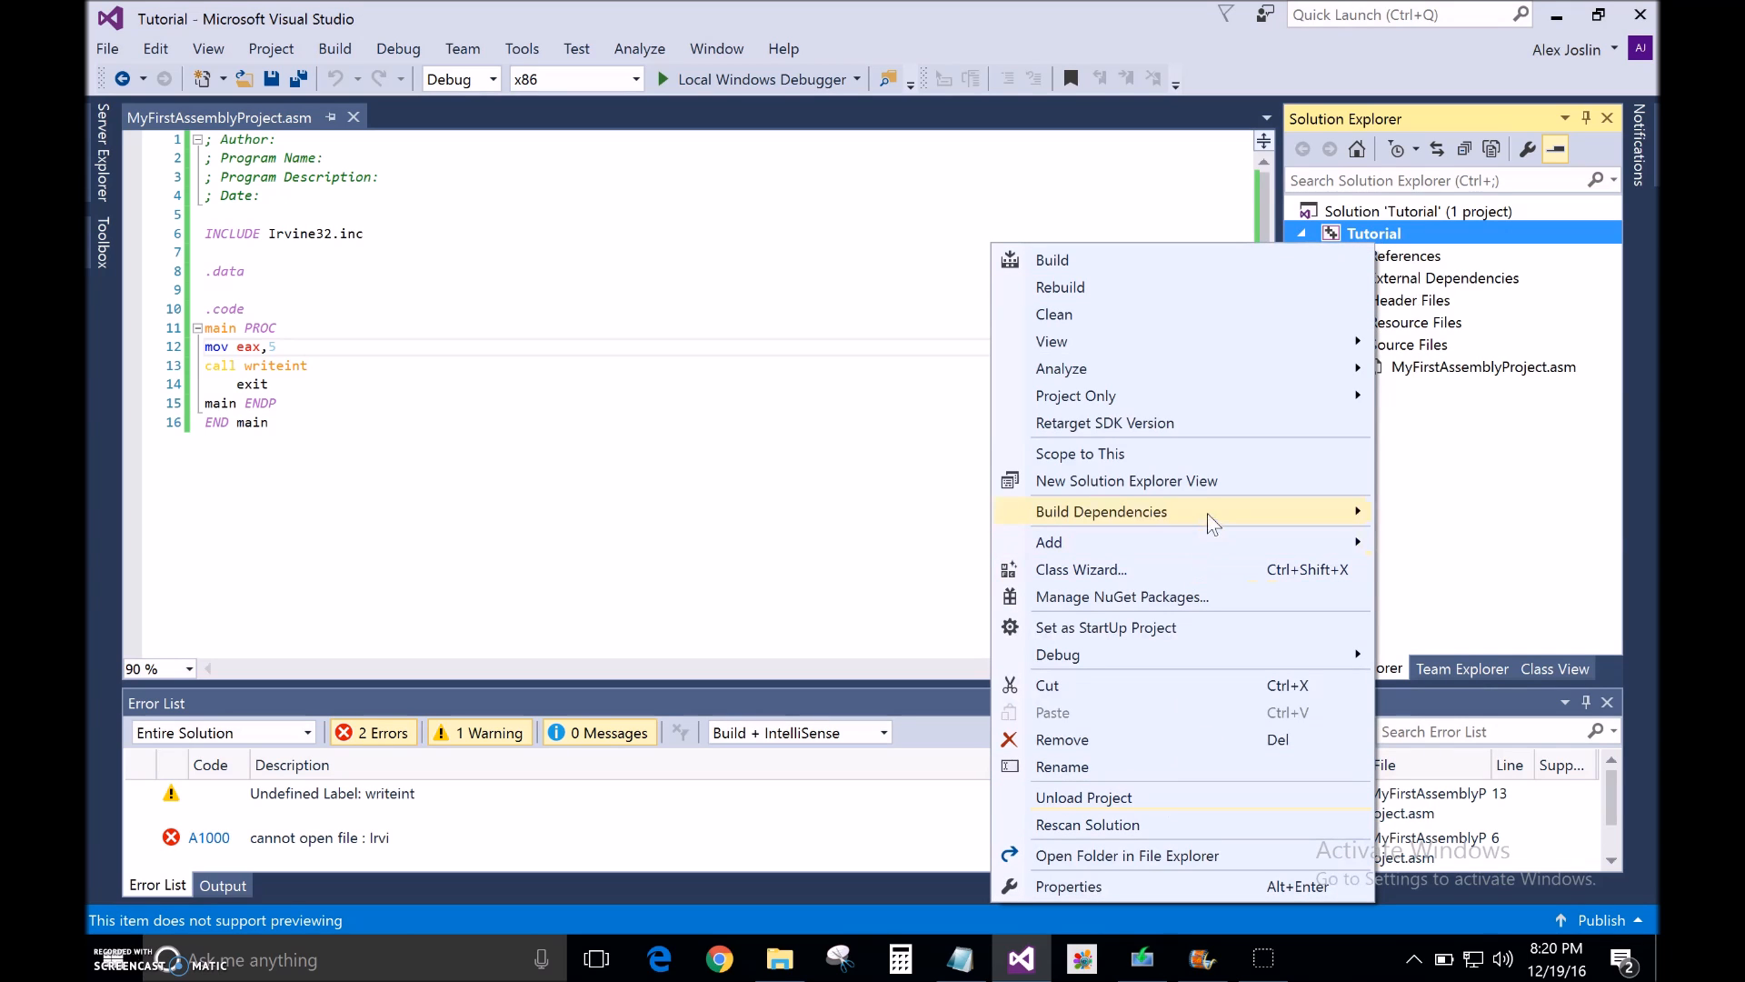
click(1102, 512)
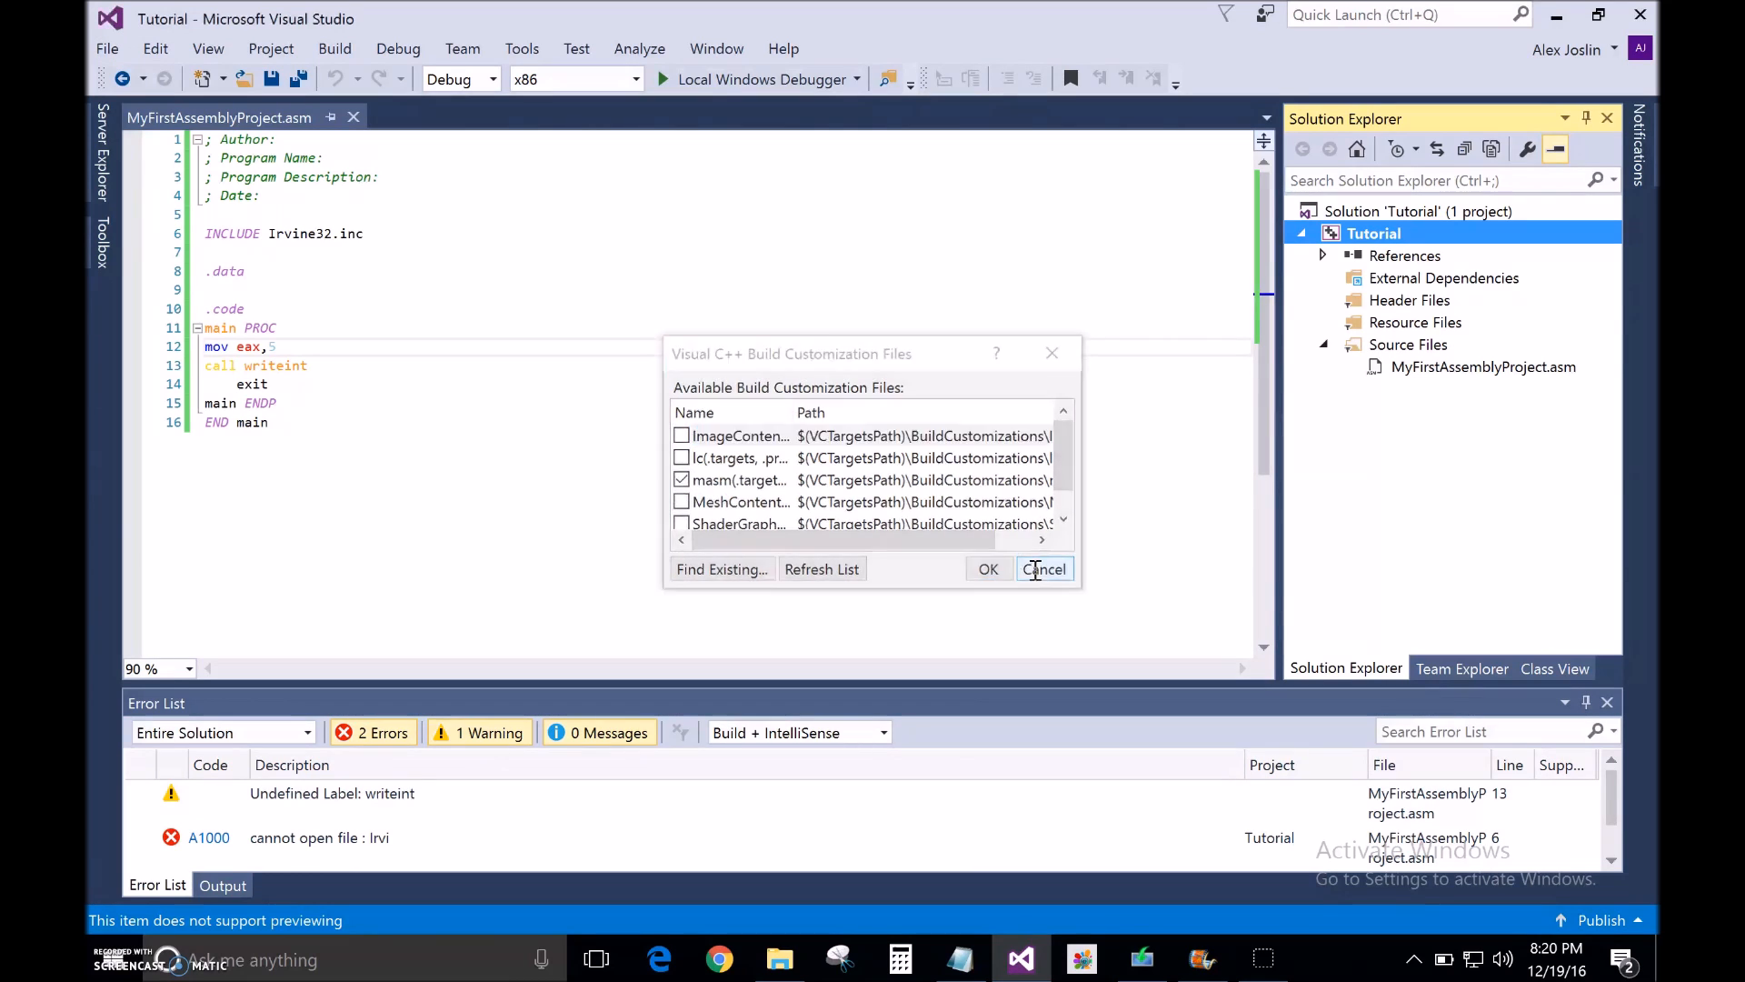
right_click(1373, 233)
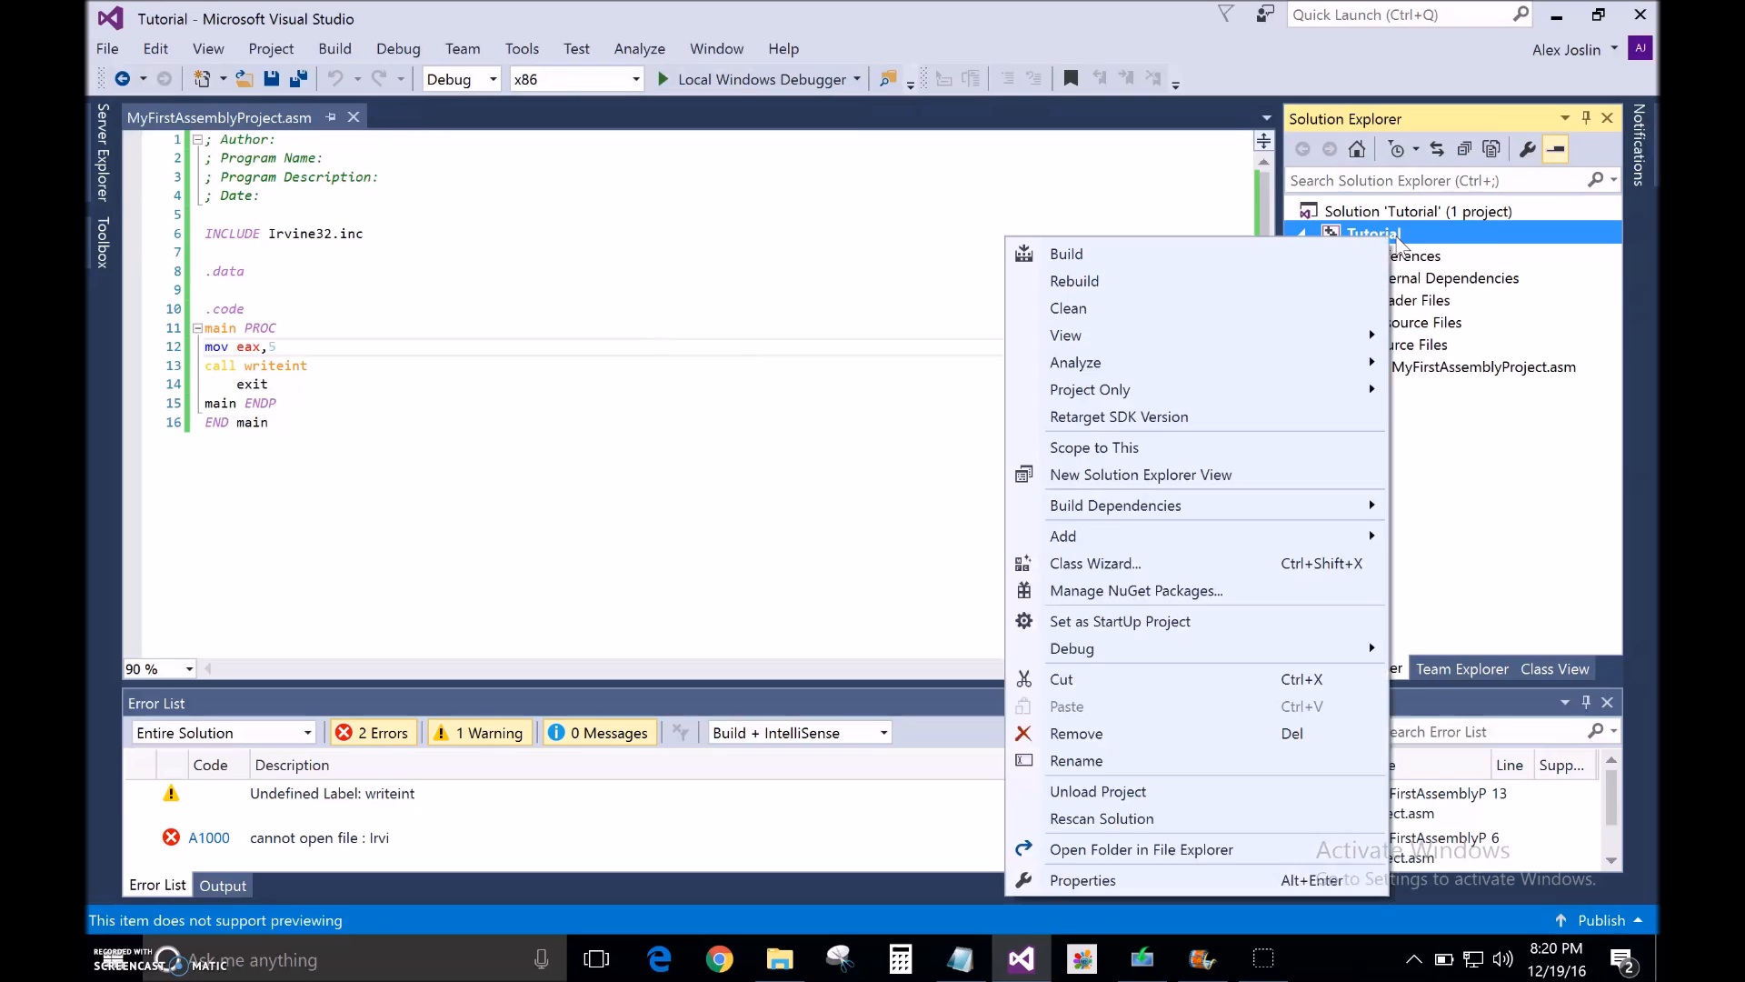
mouse_move(1106, 849)
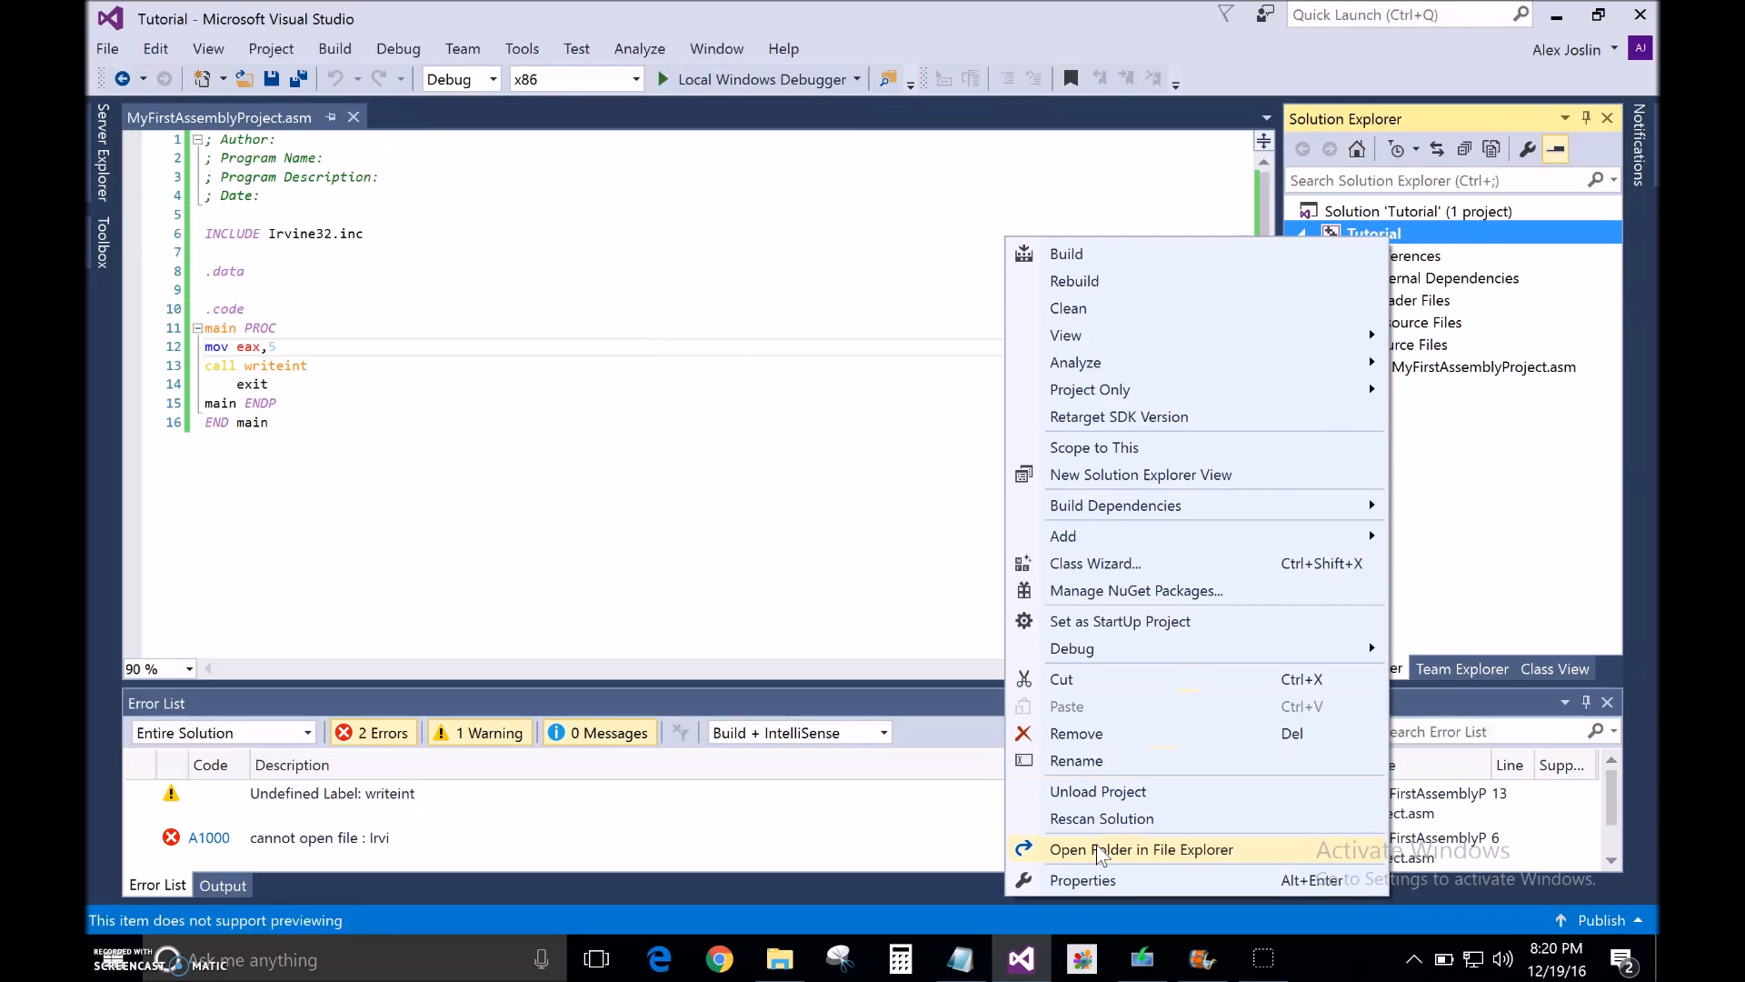
In Tutorial Properties > Linker > General, enter c:\Irvine as Additional Library Directories.
click(1082, 880)
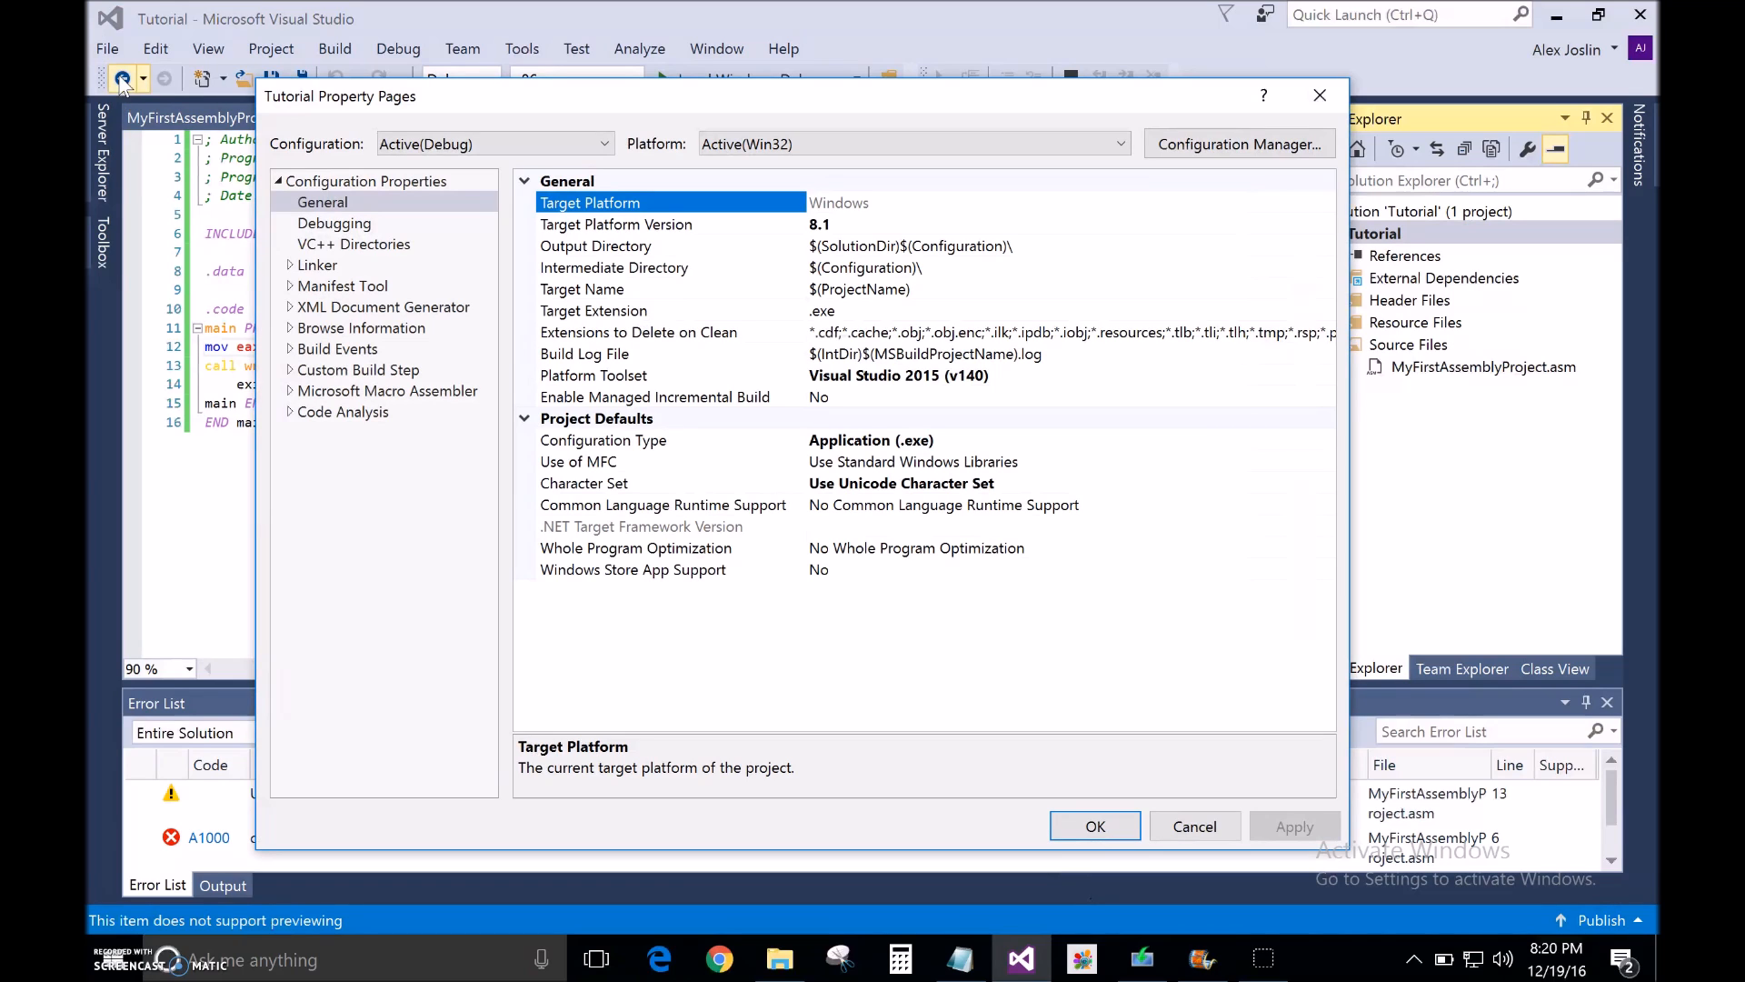
click(317, 265)
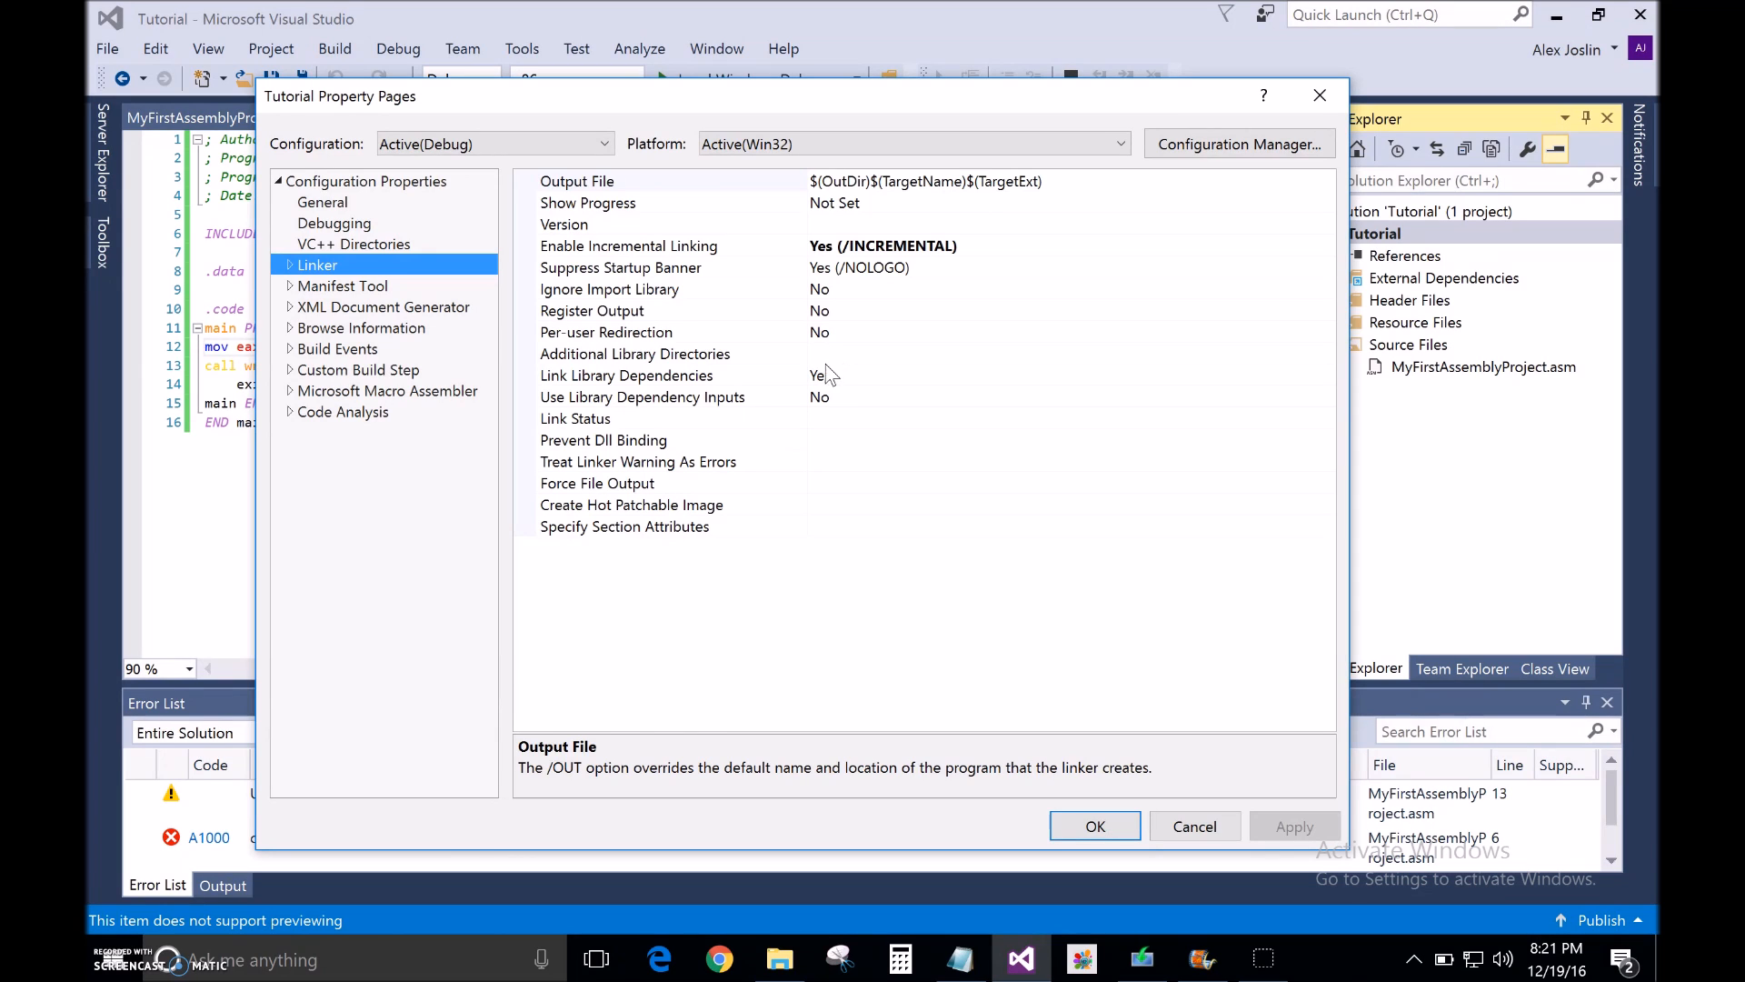
click(636, 354)
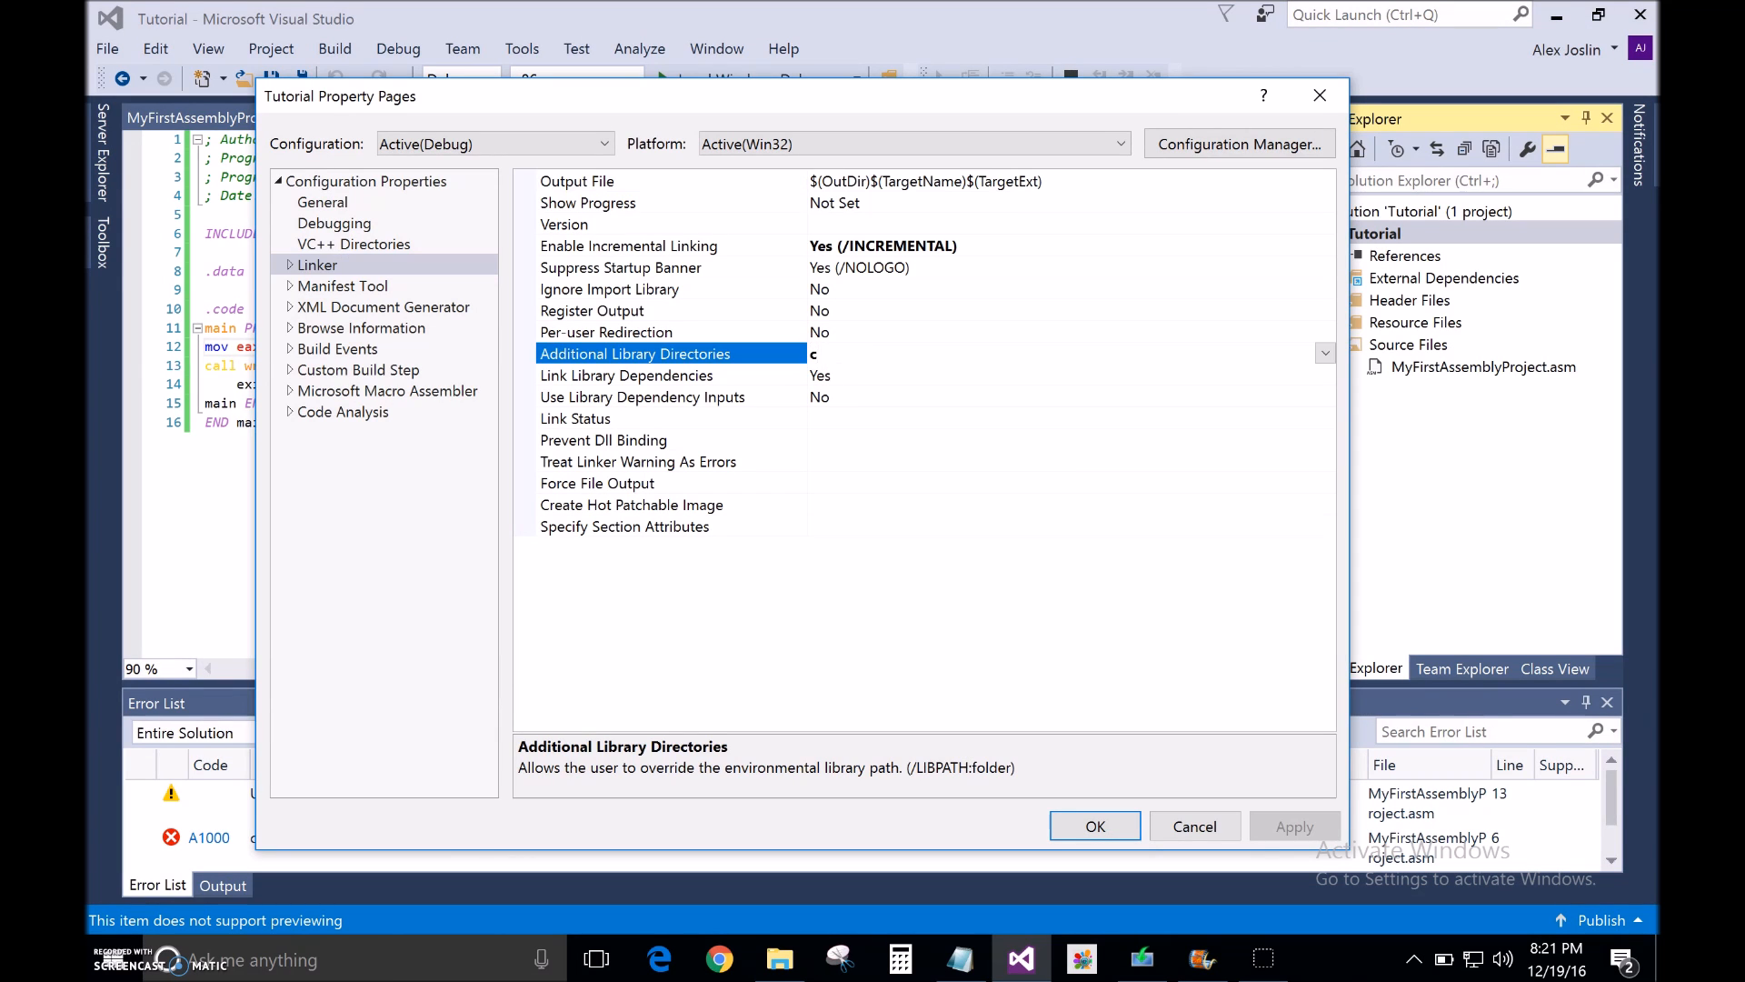
text(:)
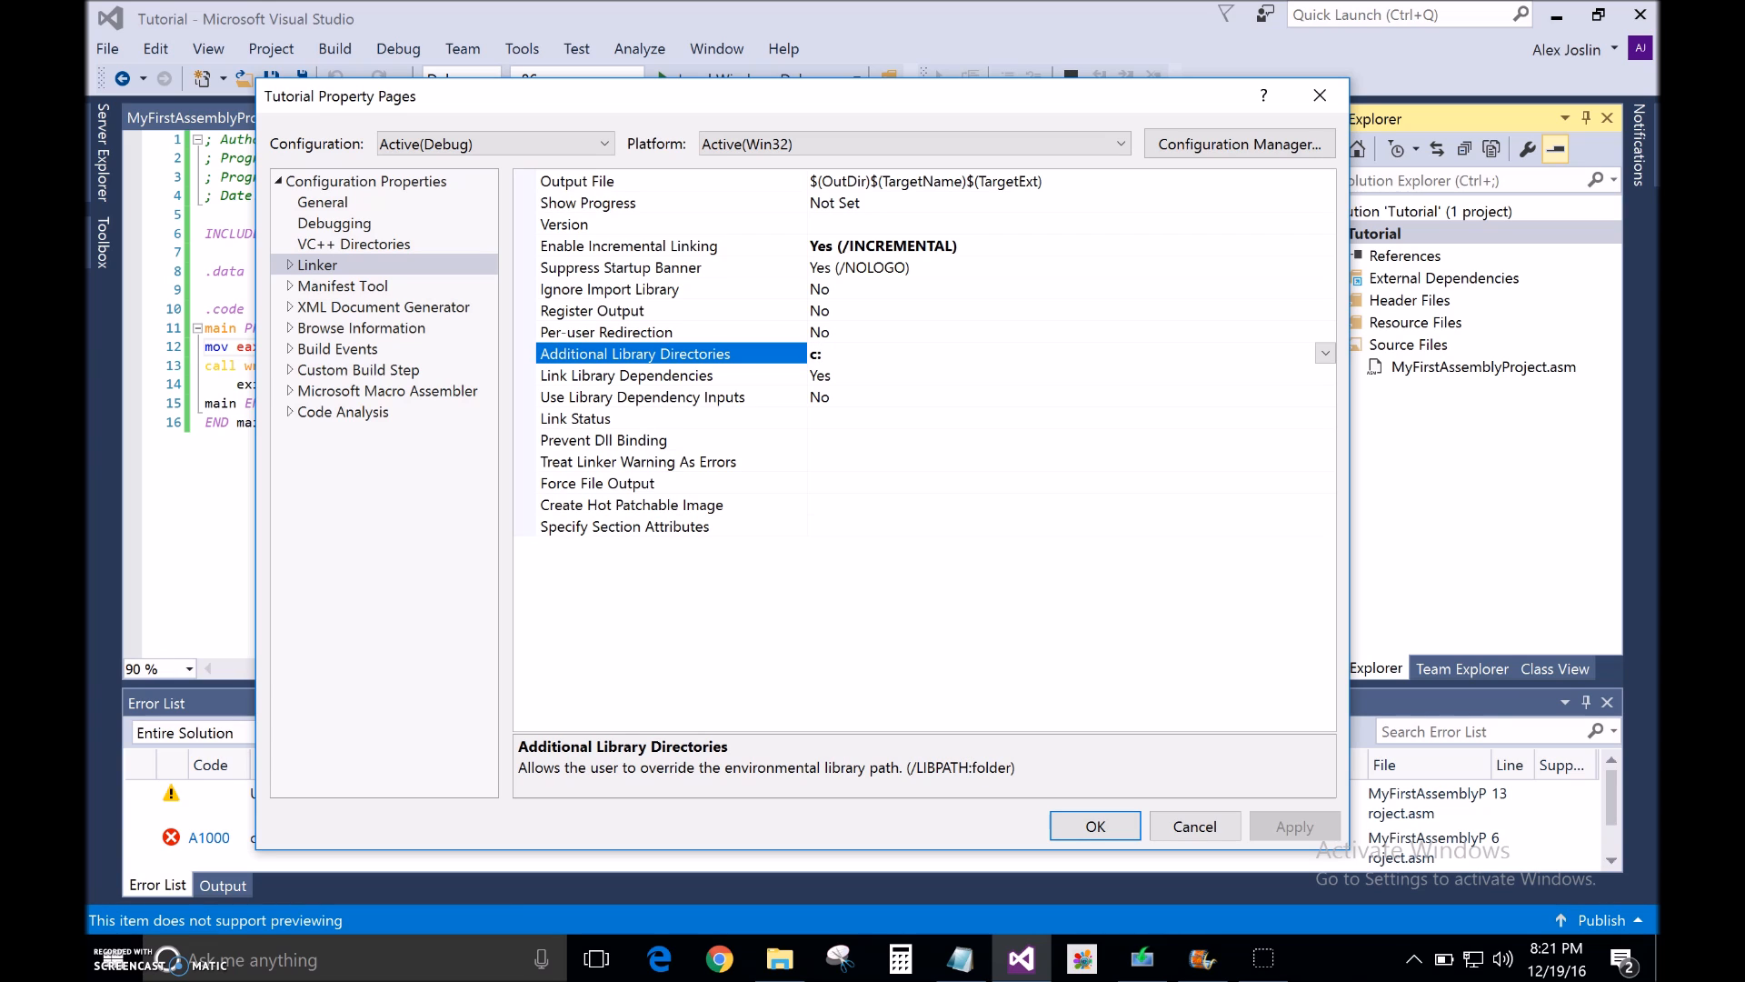
text(\)
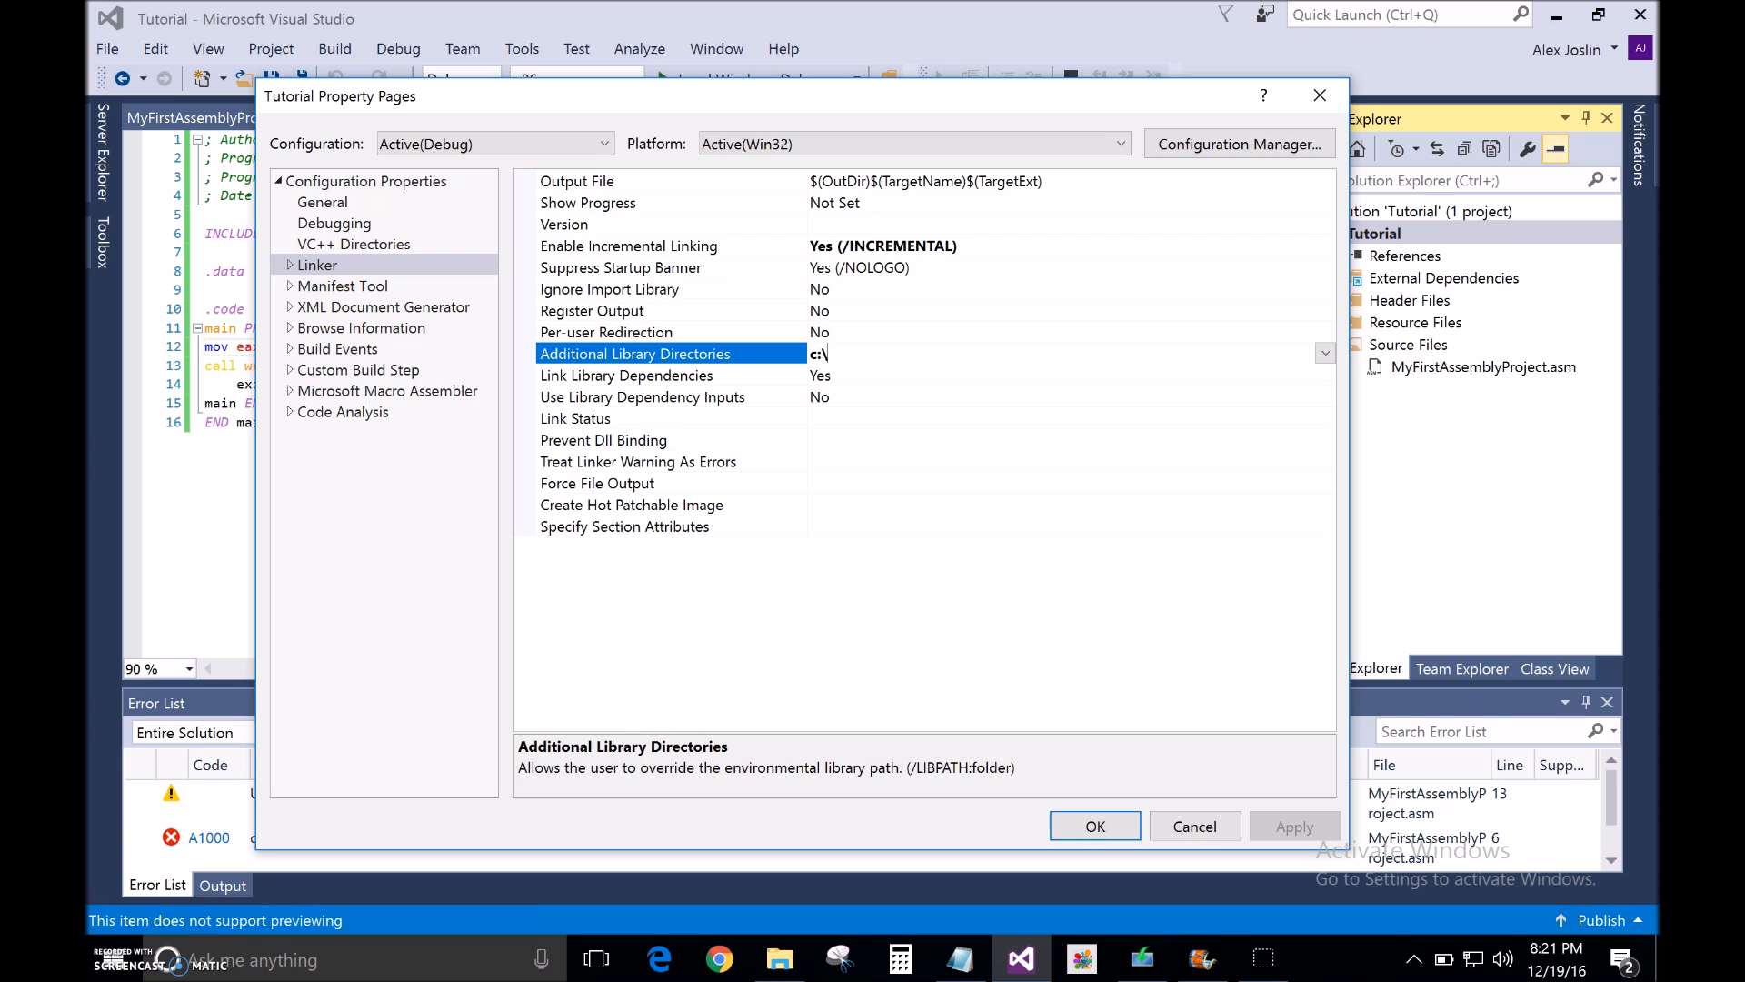
text(Ir)
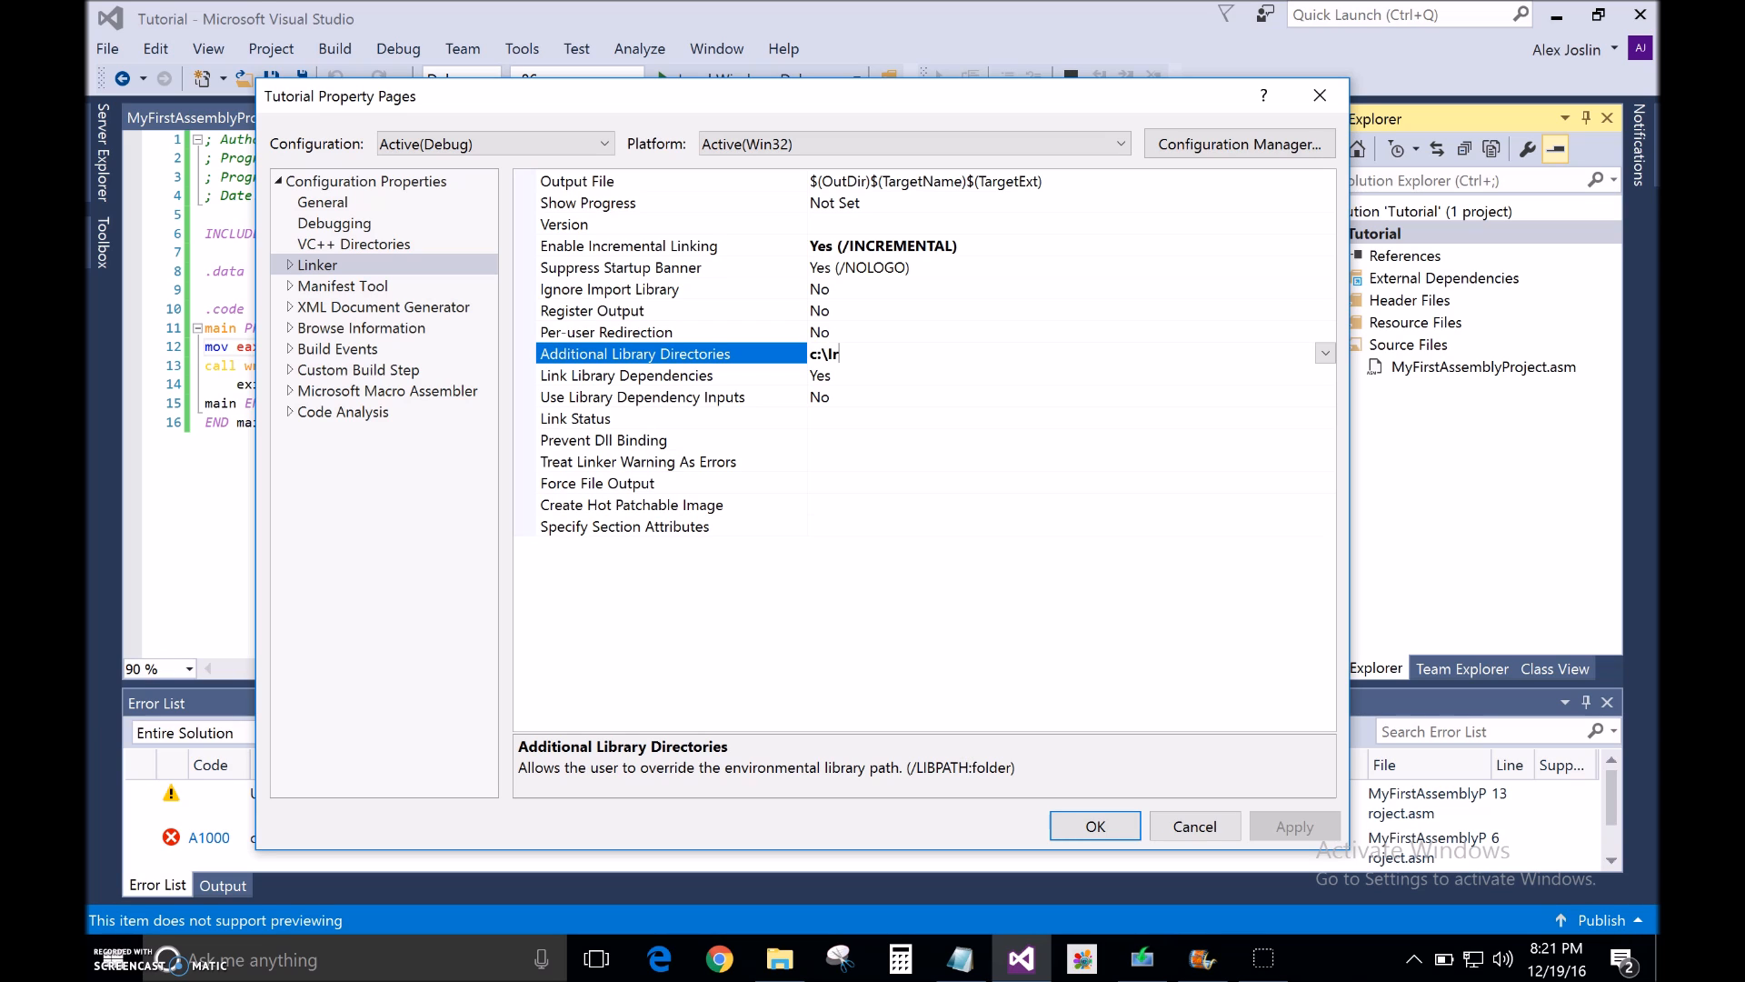
text(vine)
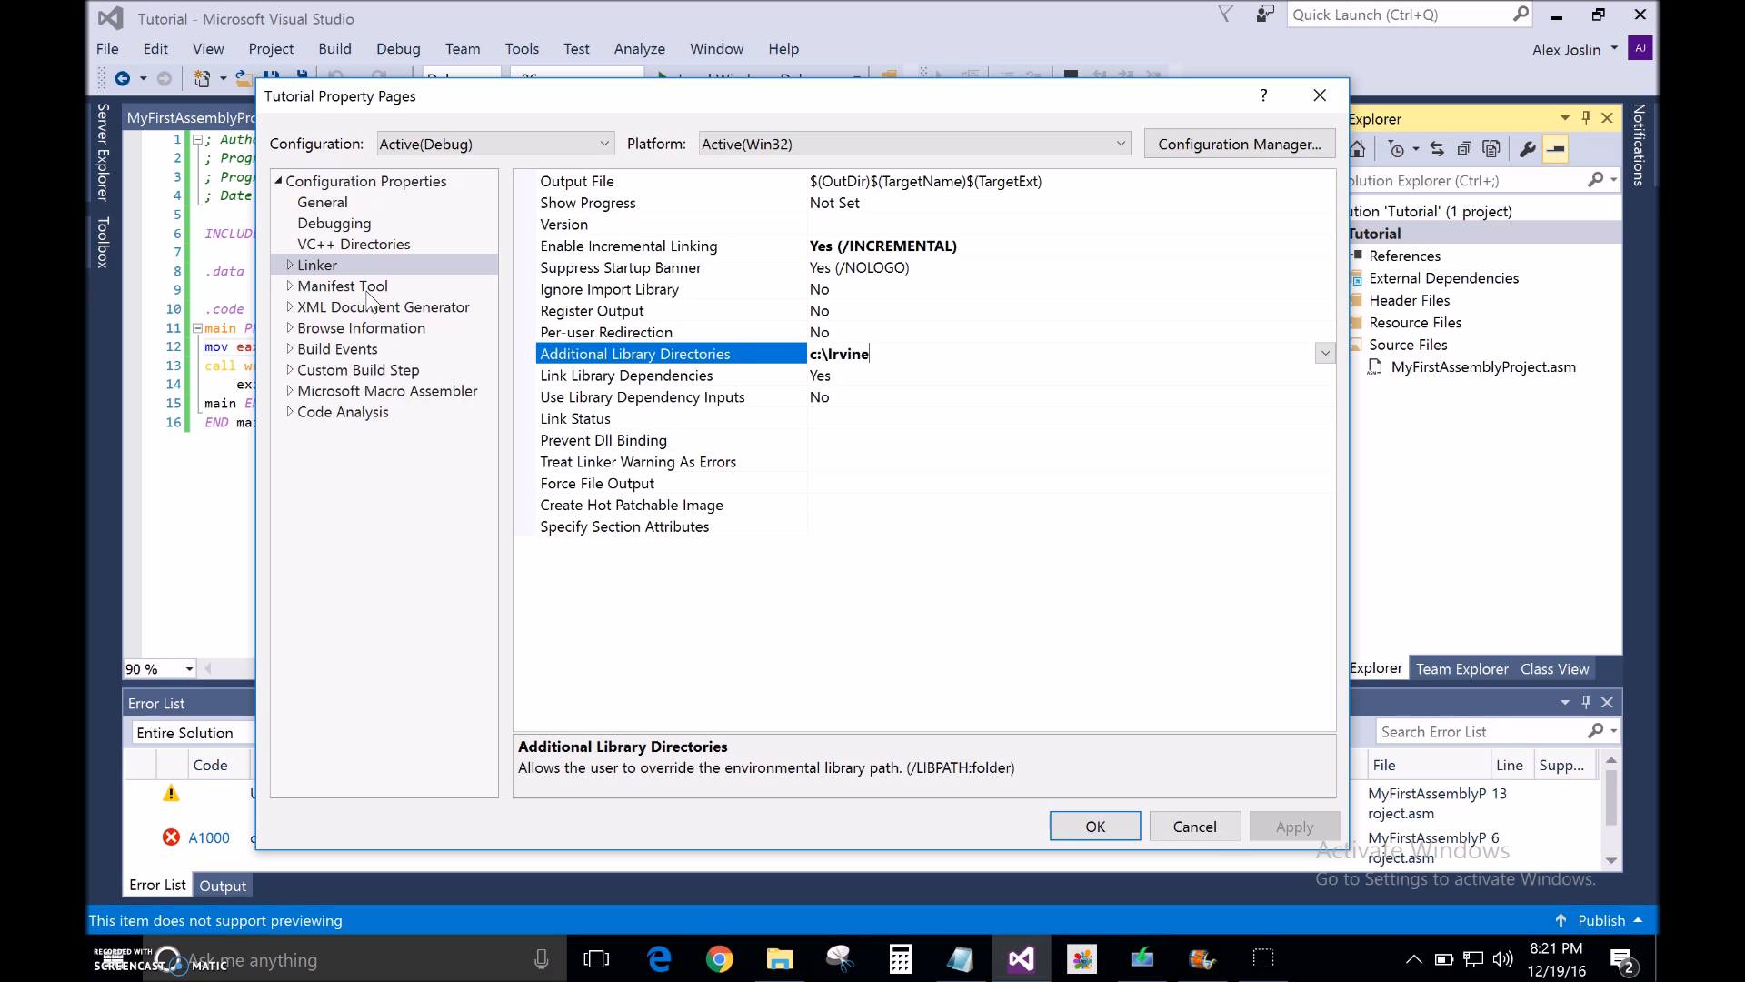
mouse_move(303, 287)
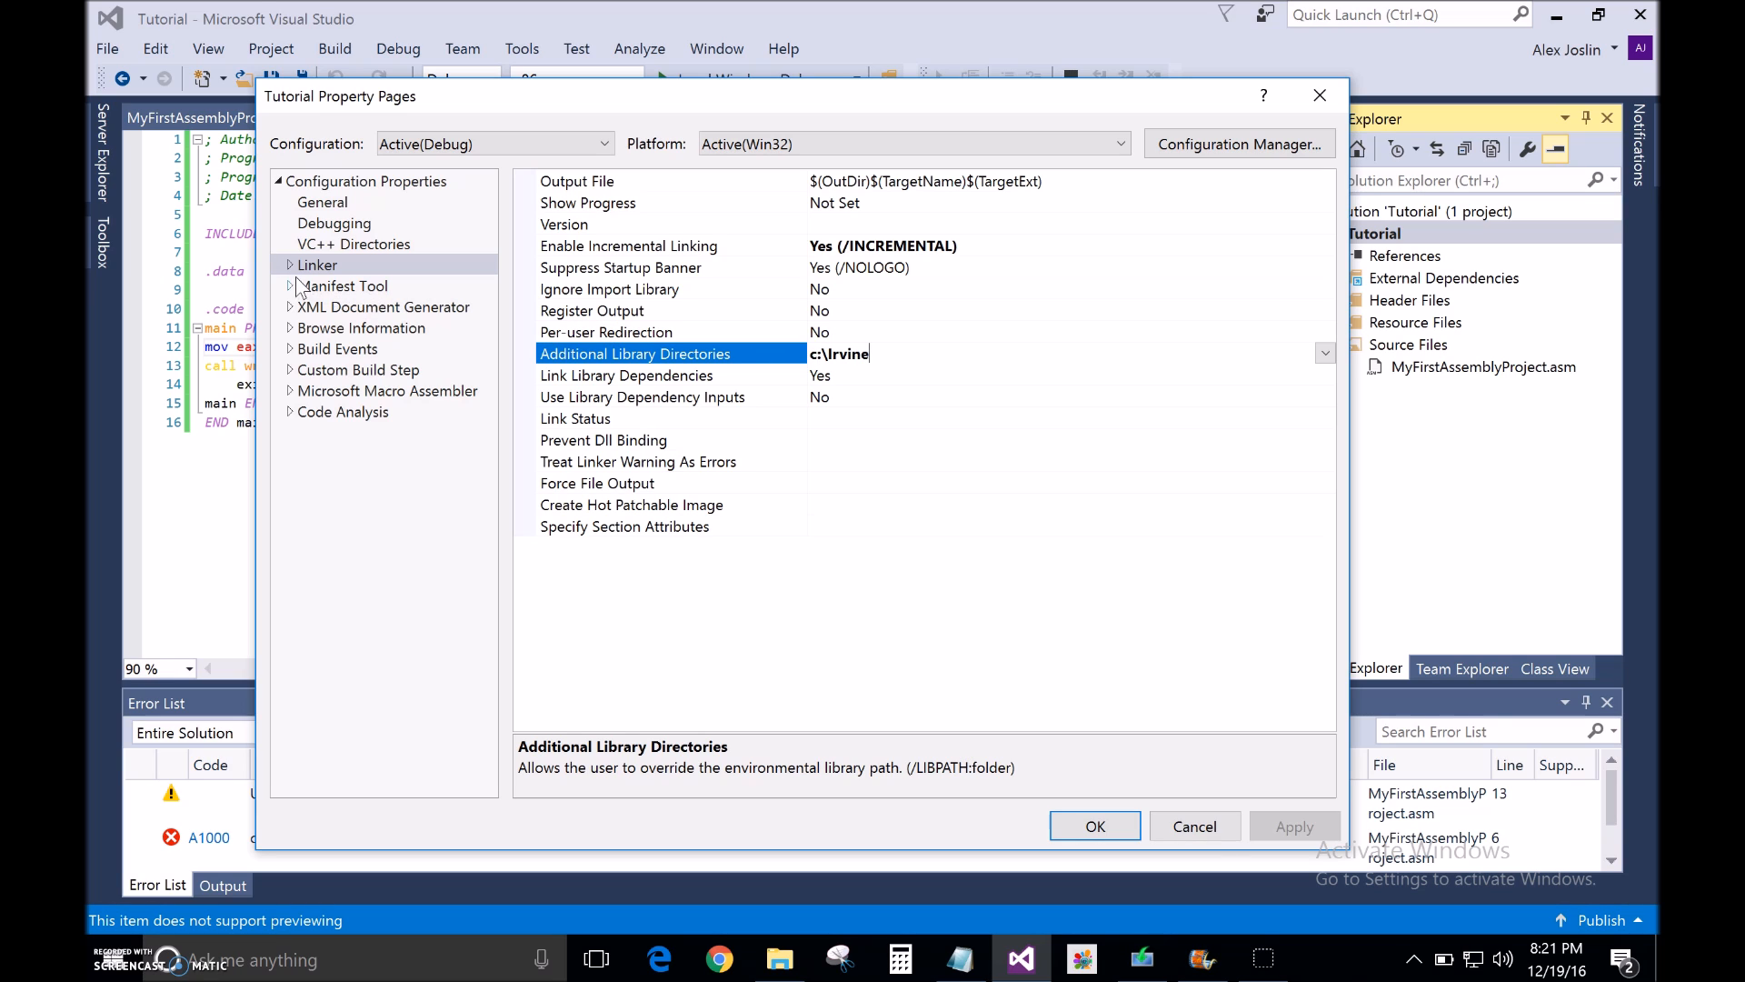
Enter irvine32.lib at the start of the Linker Input additional dependencies.
click(291, 264)
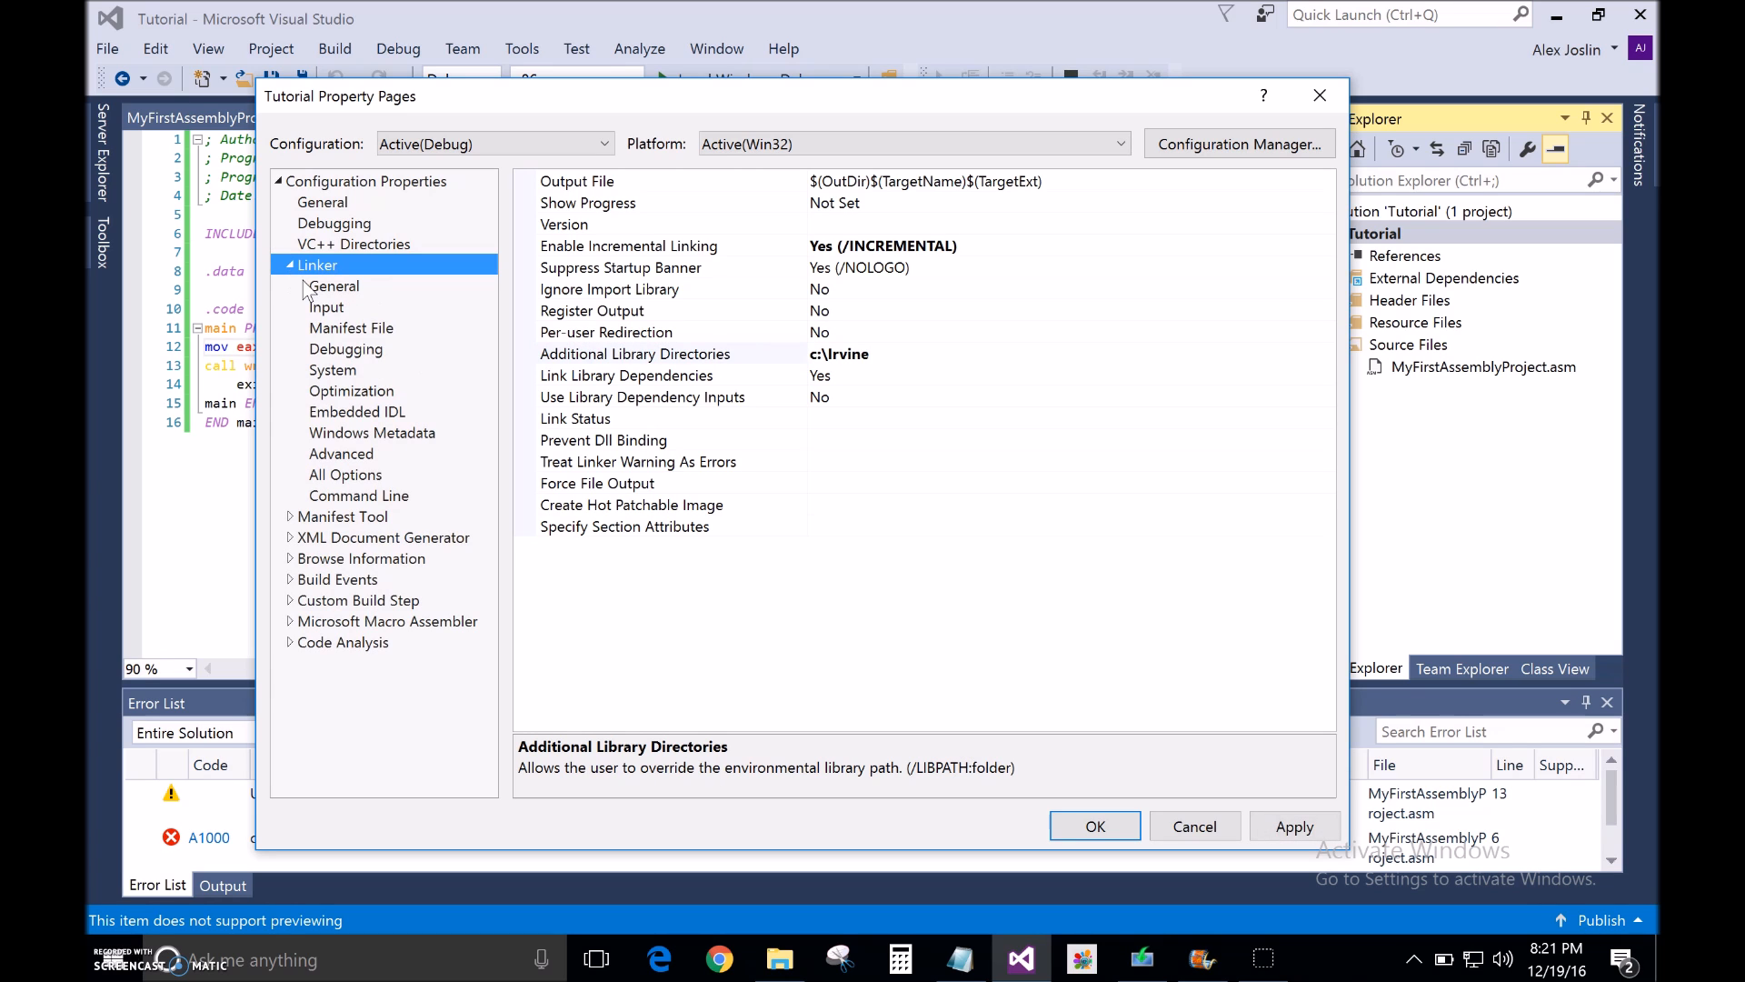
click(327, 307)
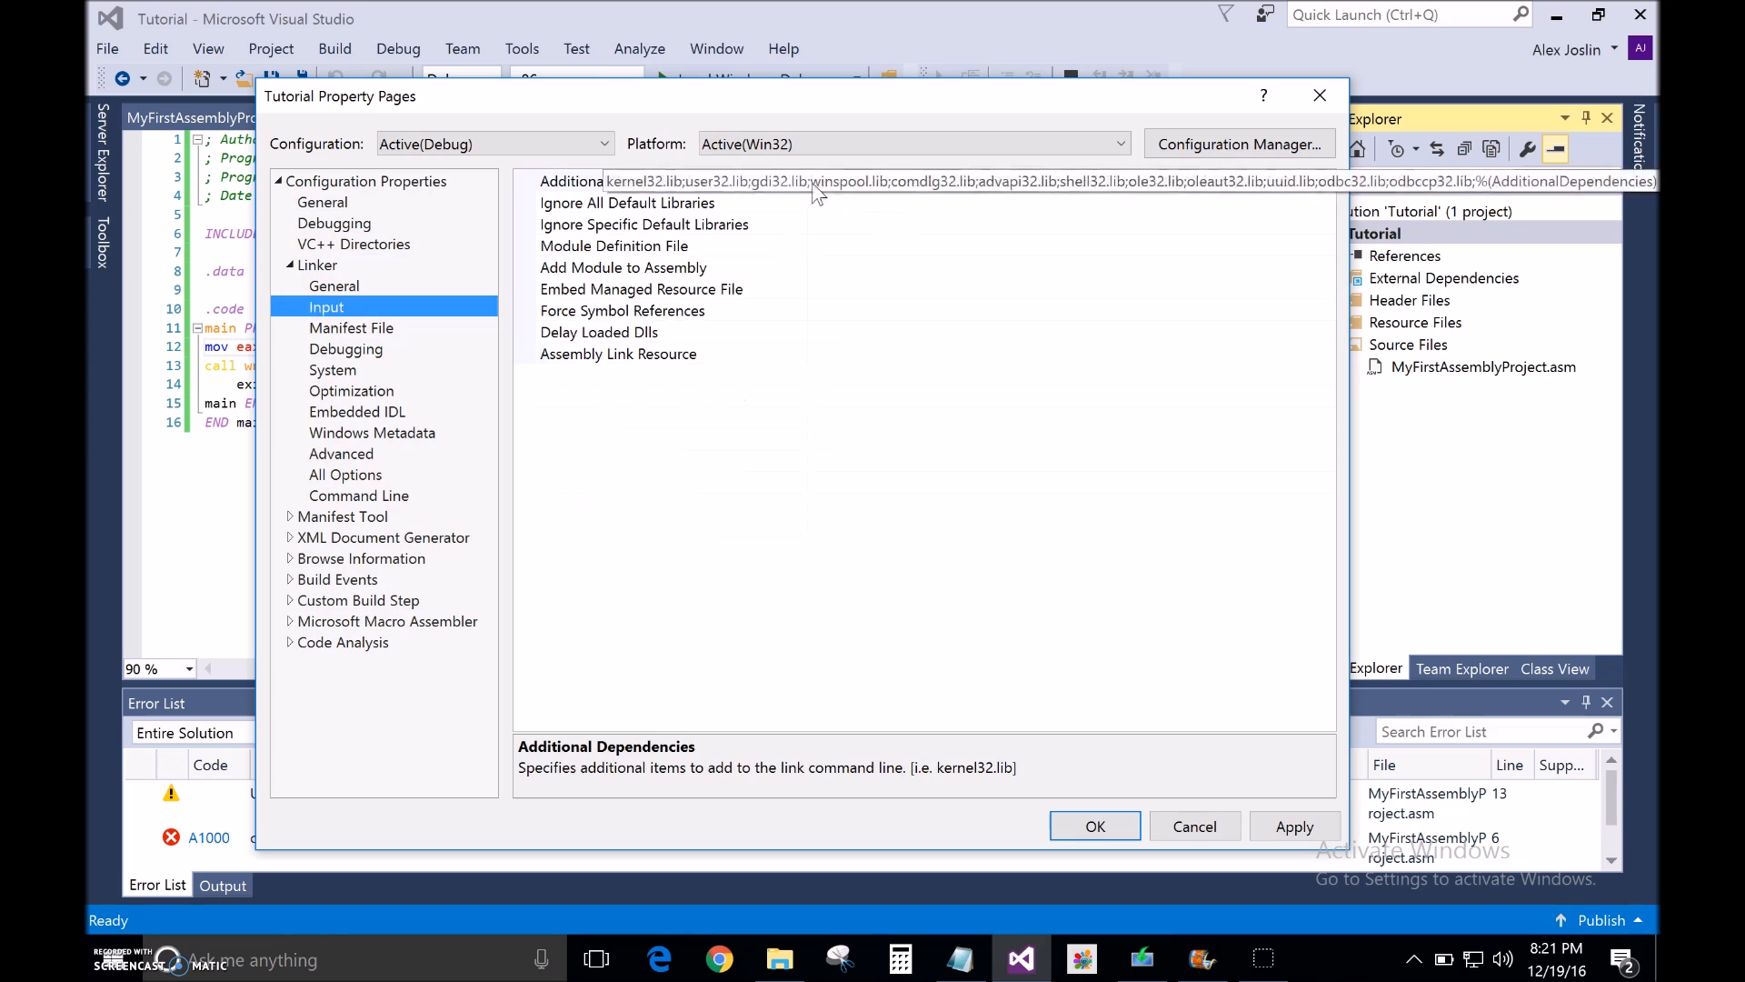
click(622, 181)
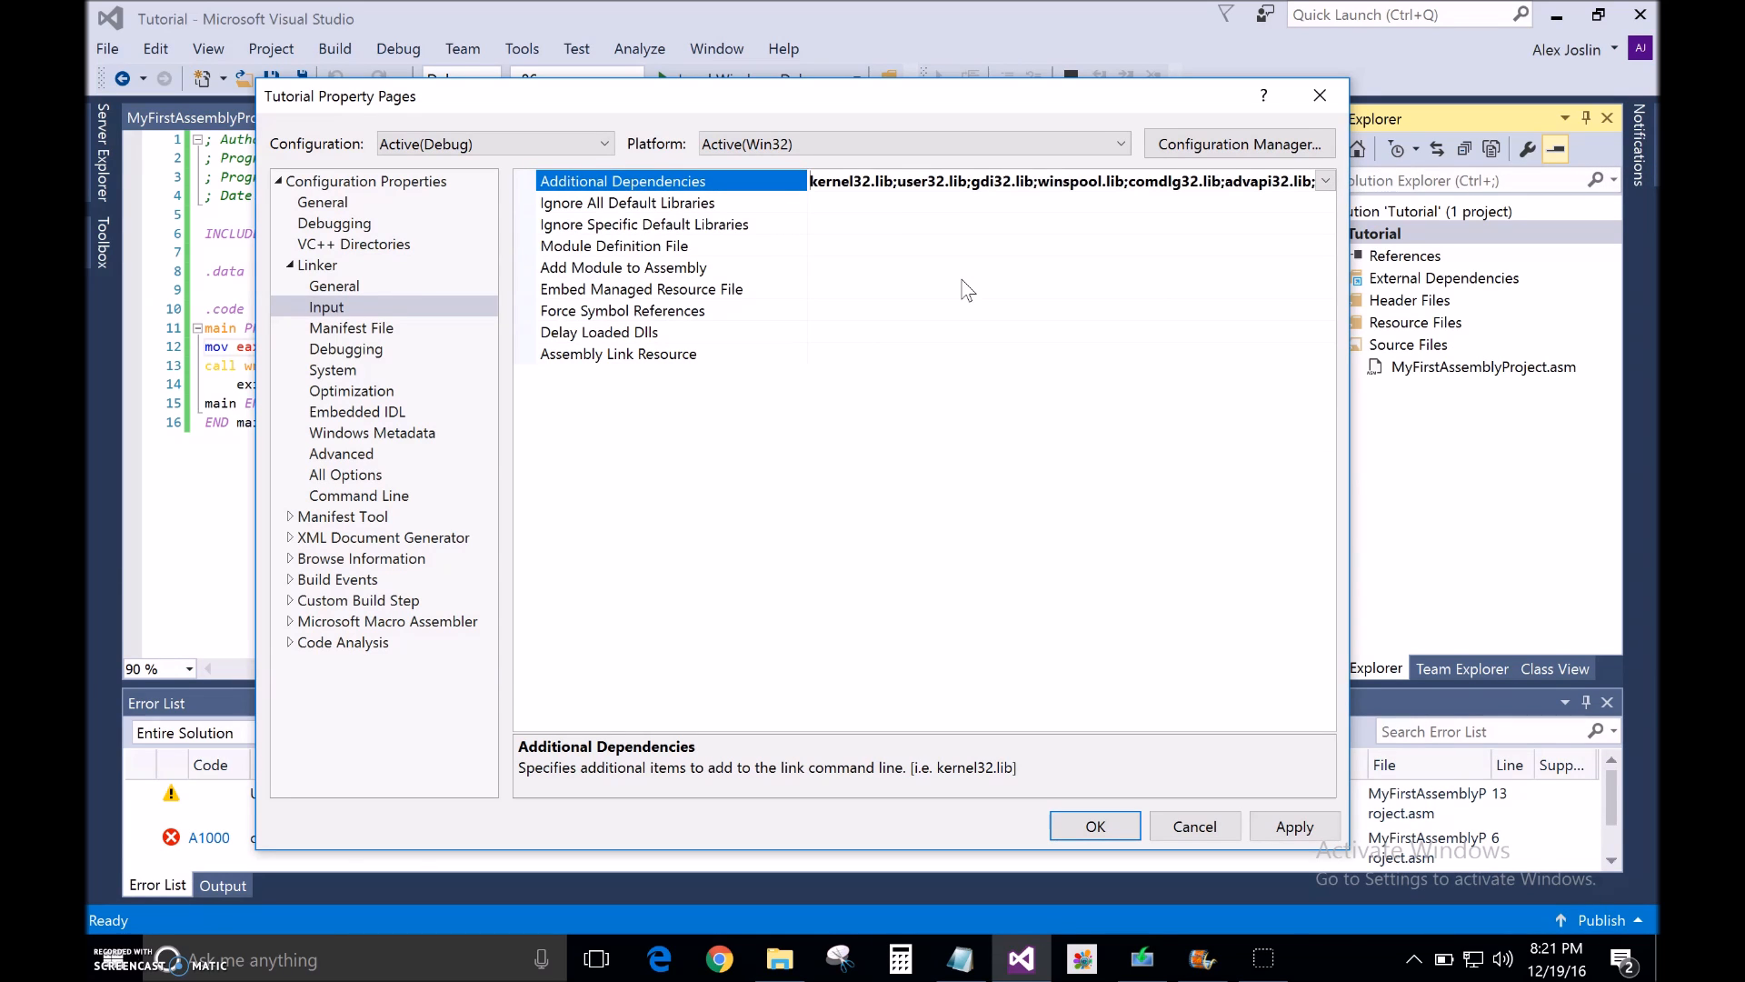
text(irvine)
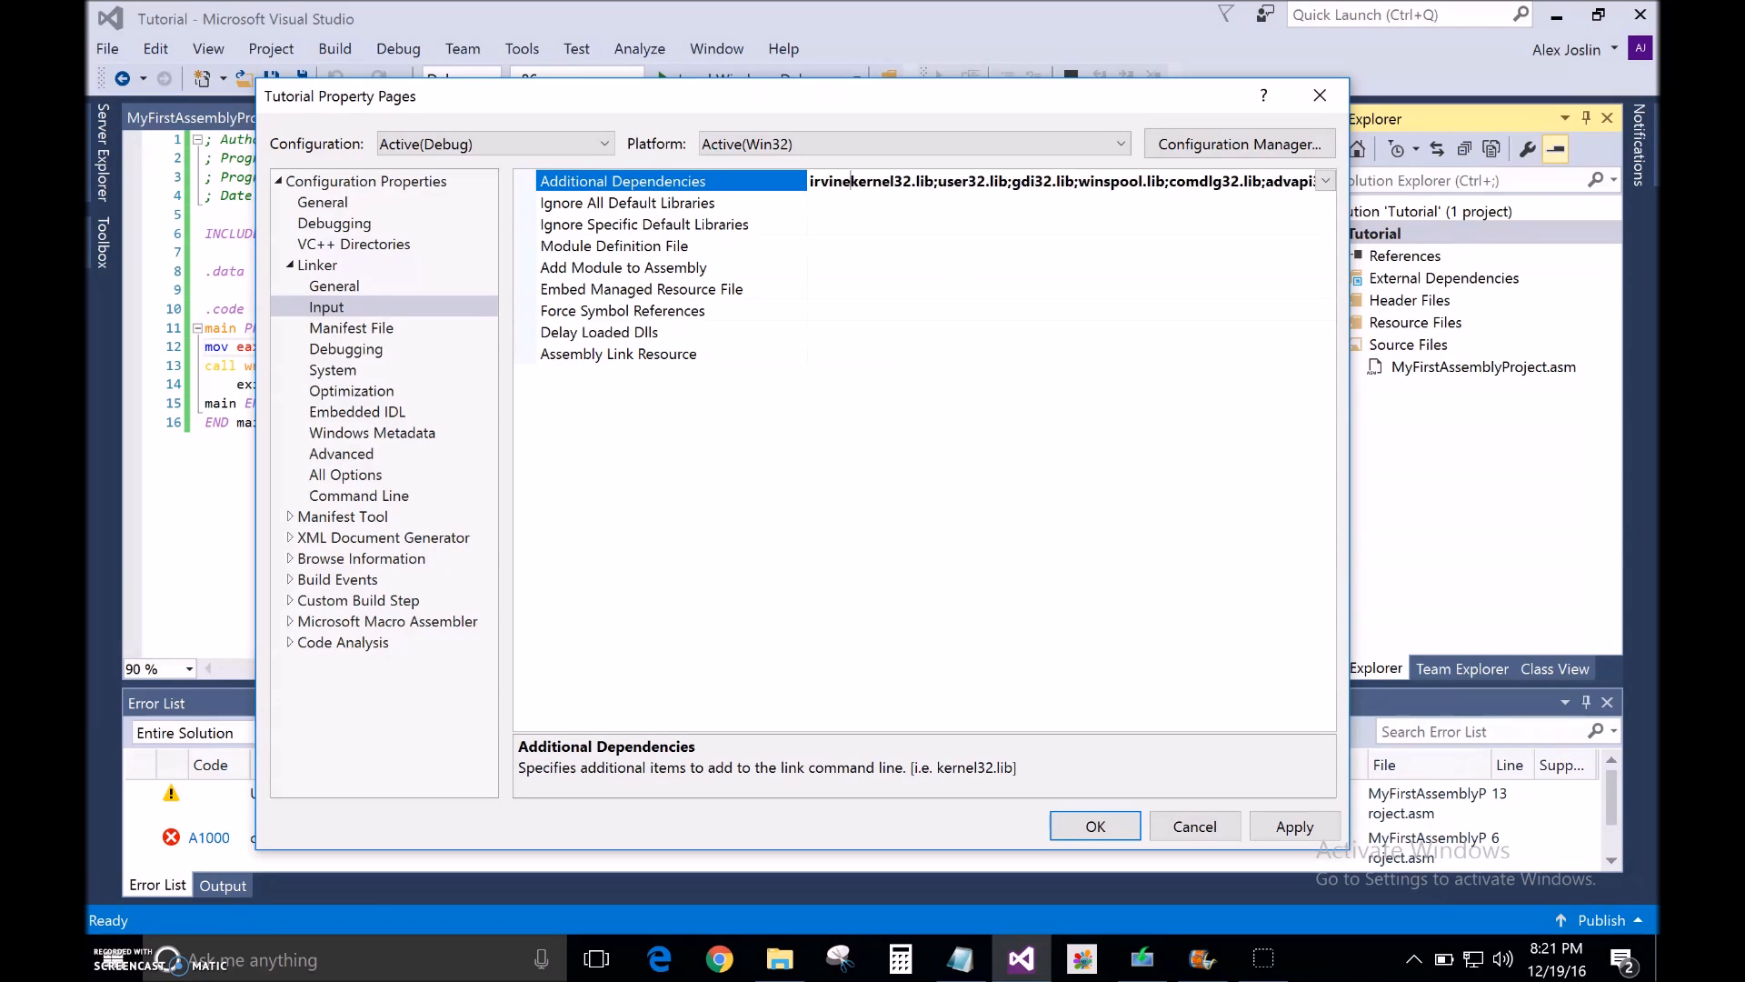
text(32.lib;)
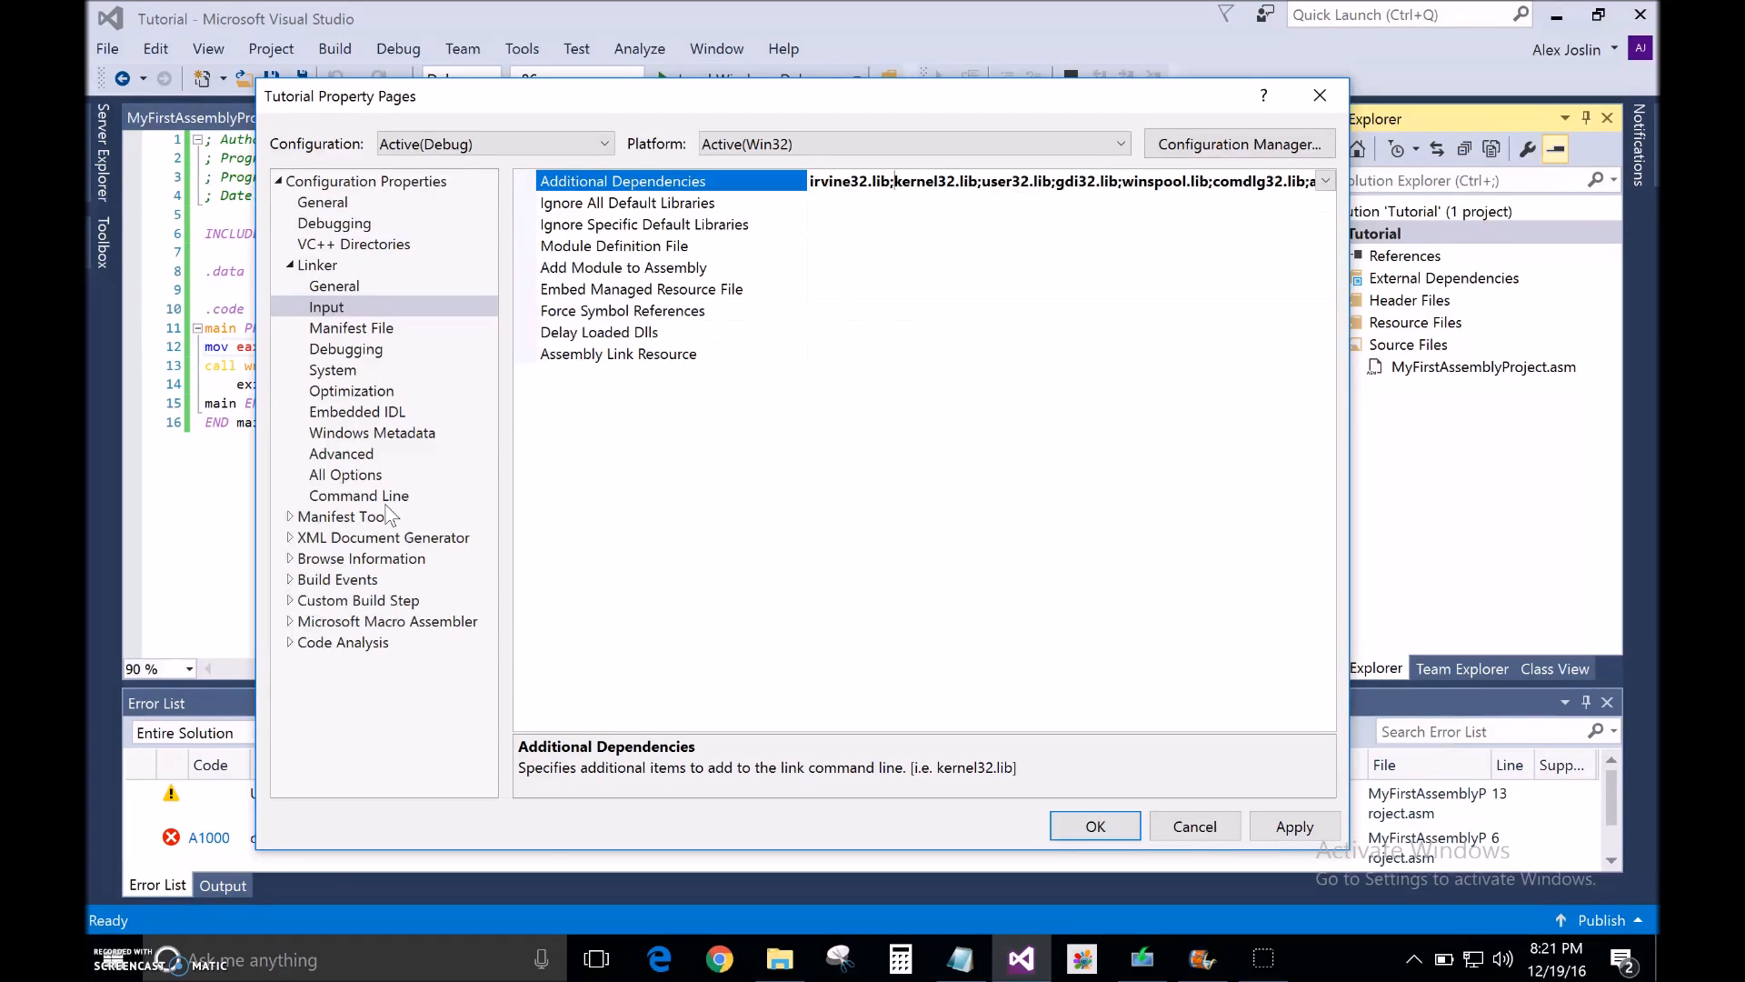
Enter c:\Irvine as the Microsoft Macro Assembler General include path.
click(289, 621)
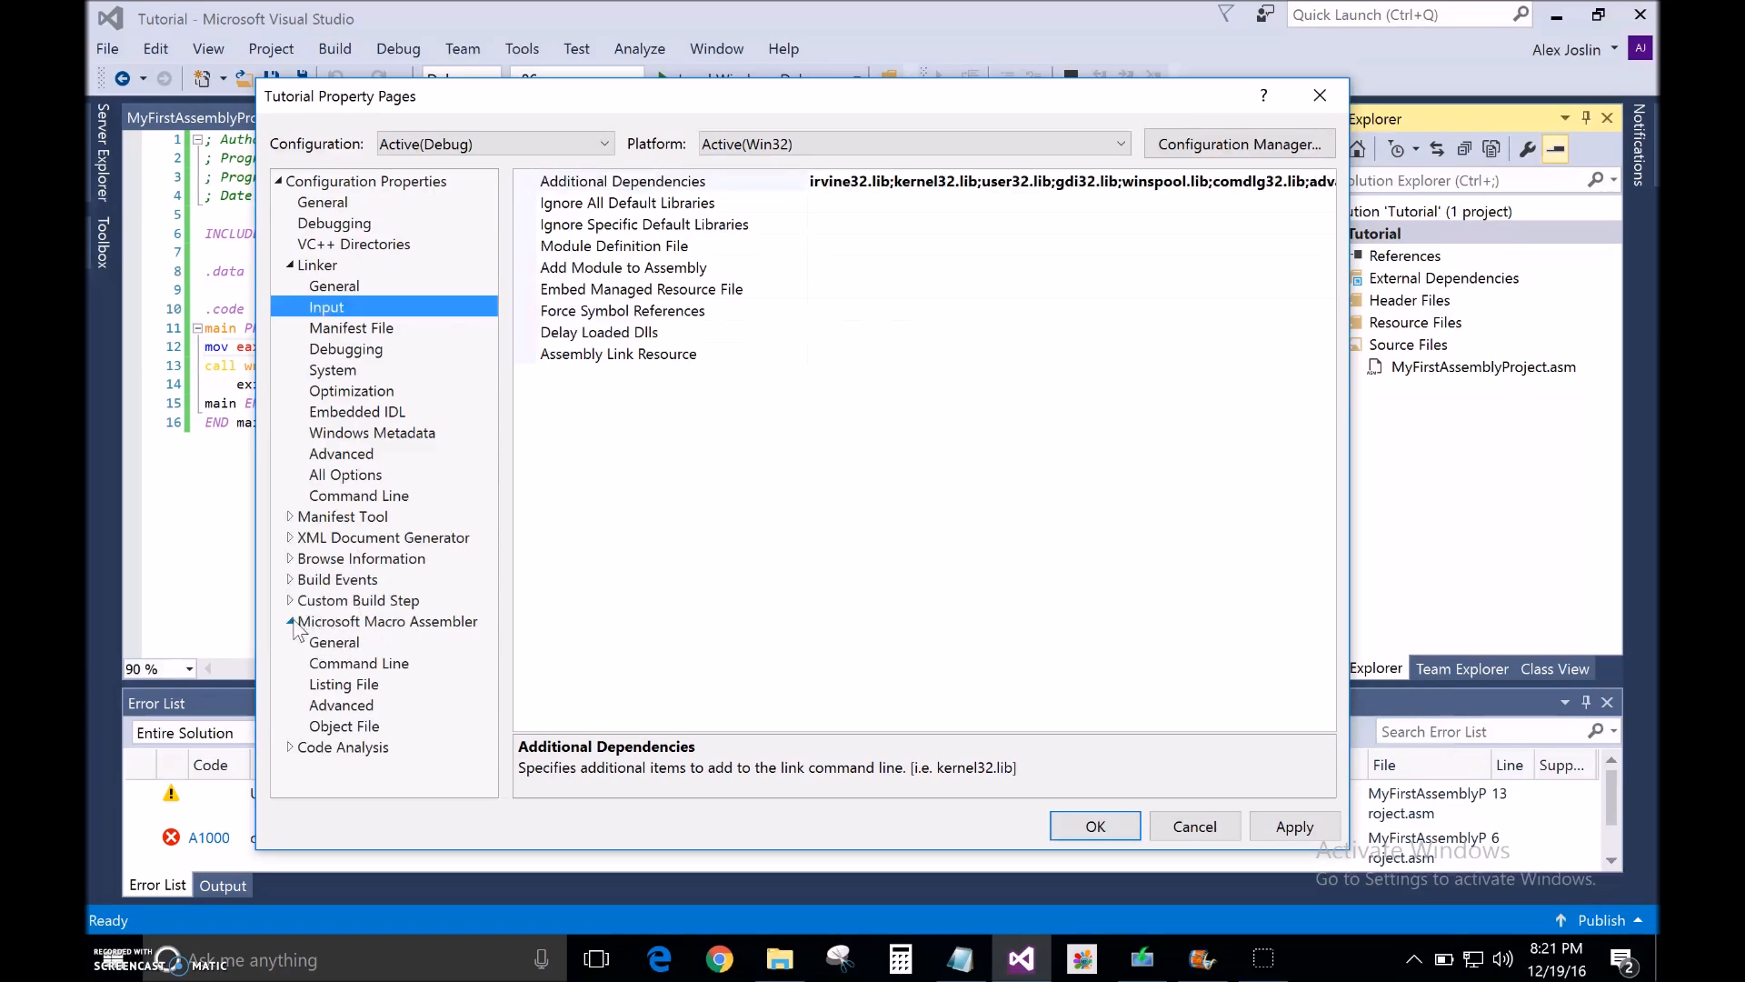
click(333, 642)
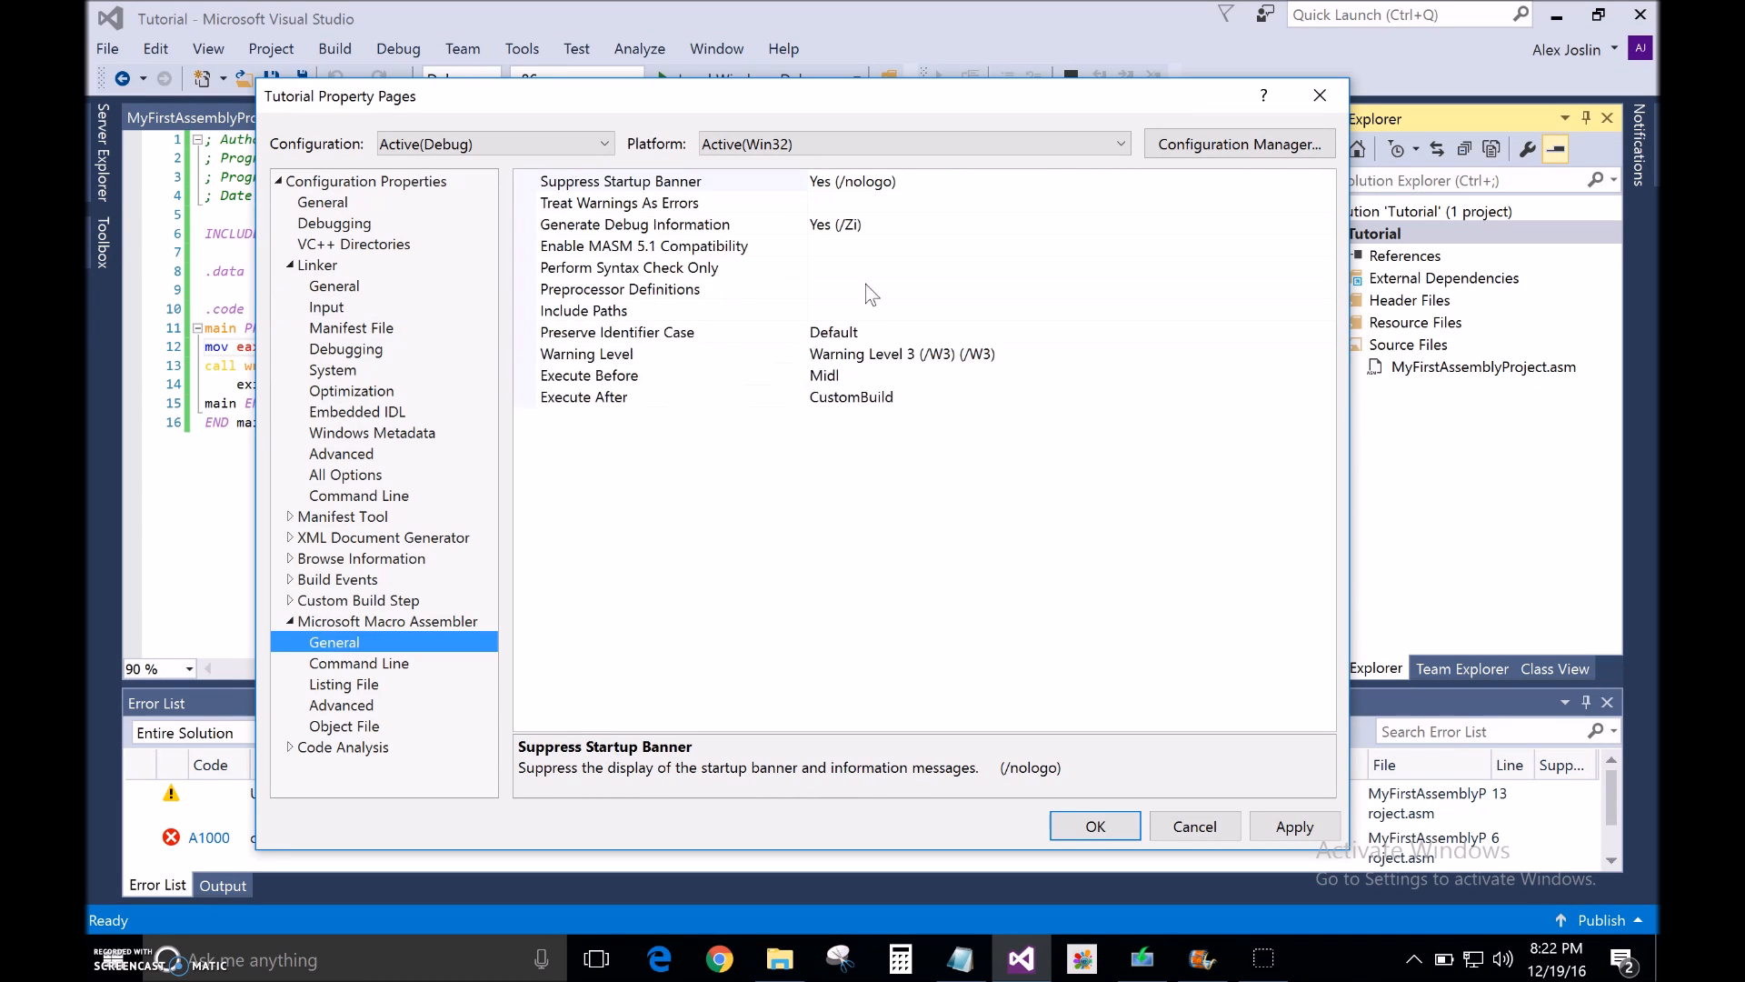
click(584, 310)
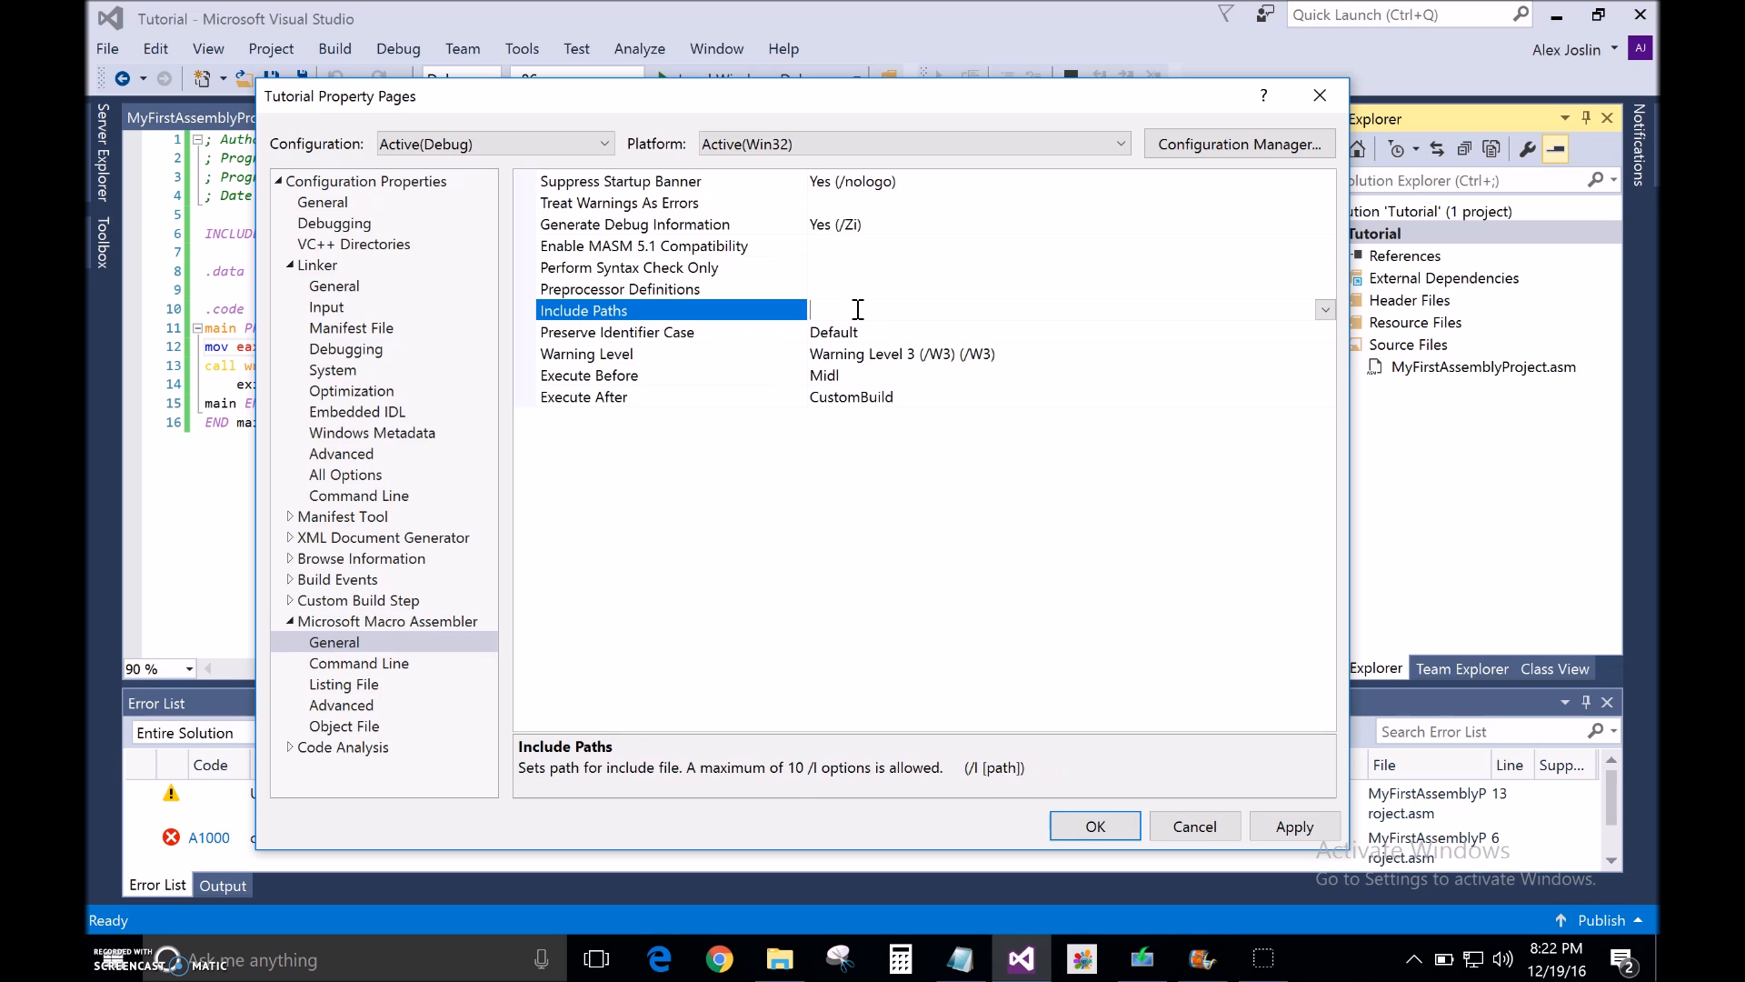
text(c:)
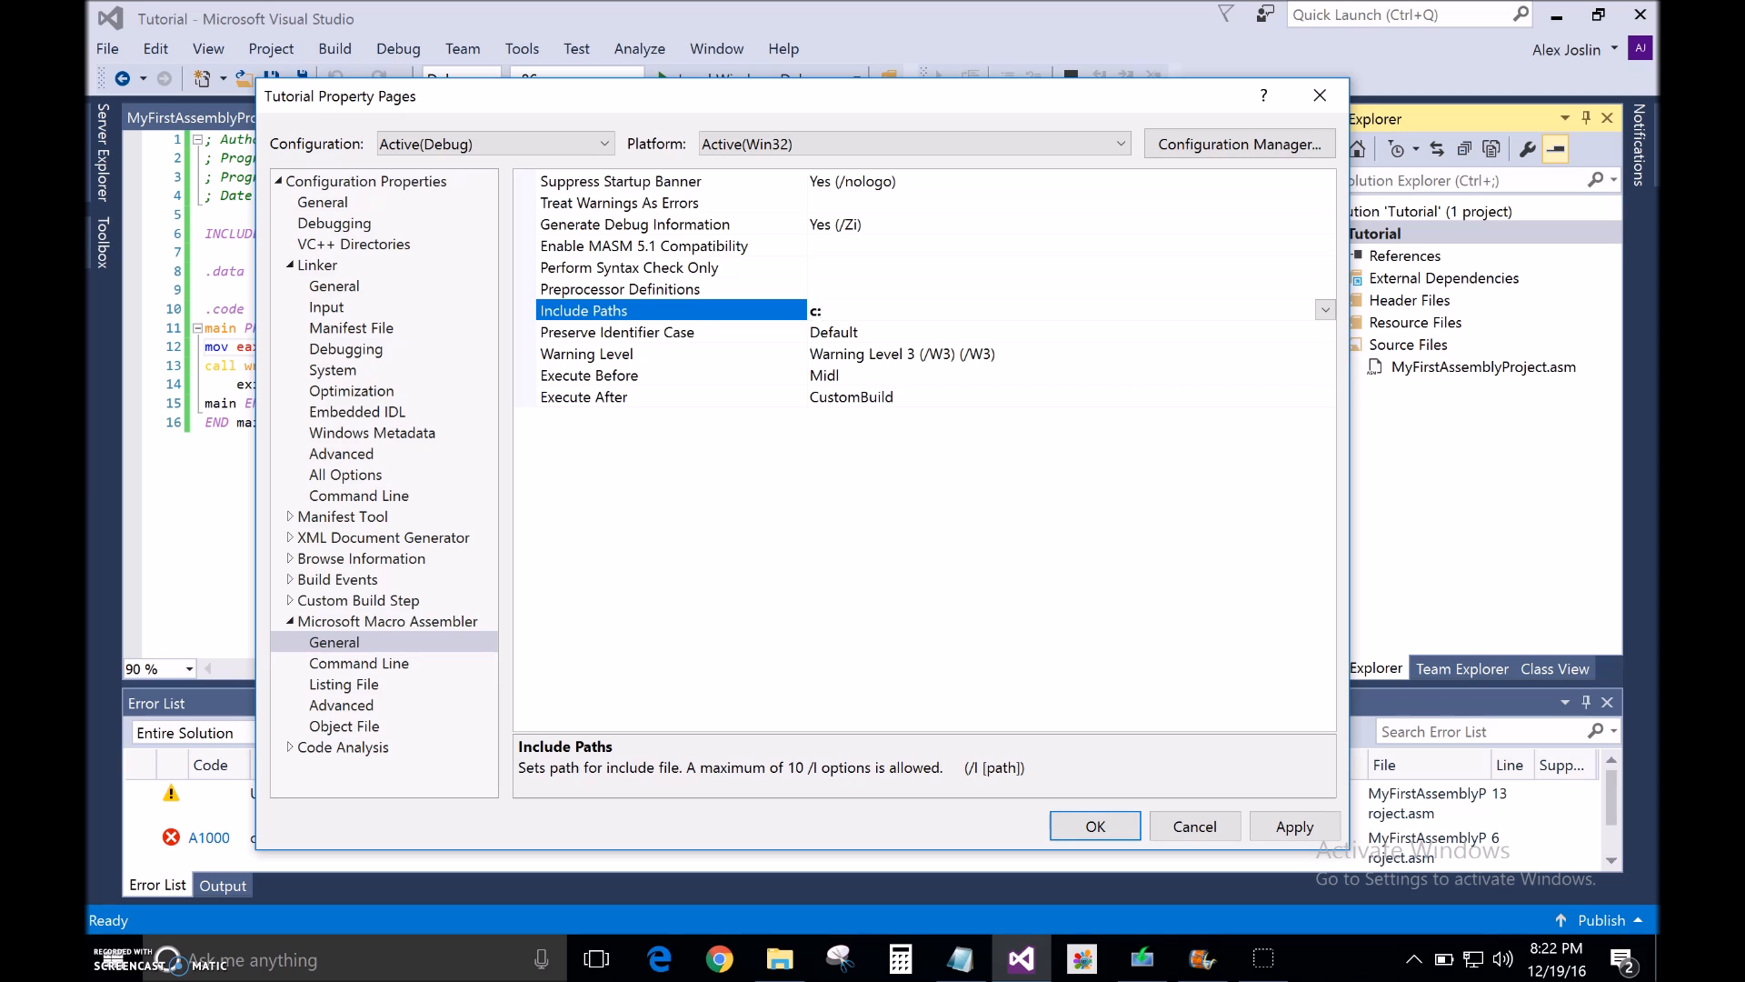
text(\Irvine)
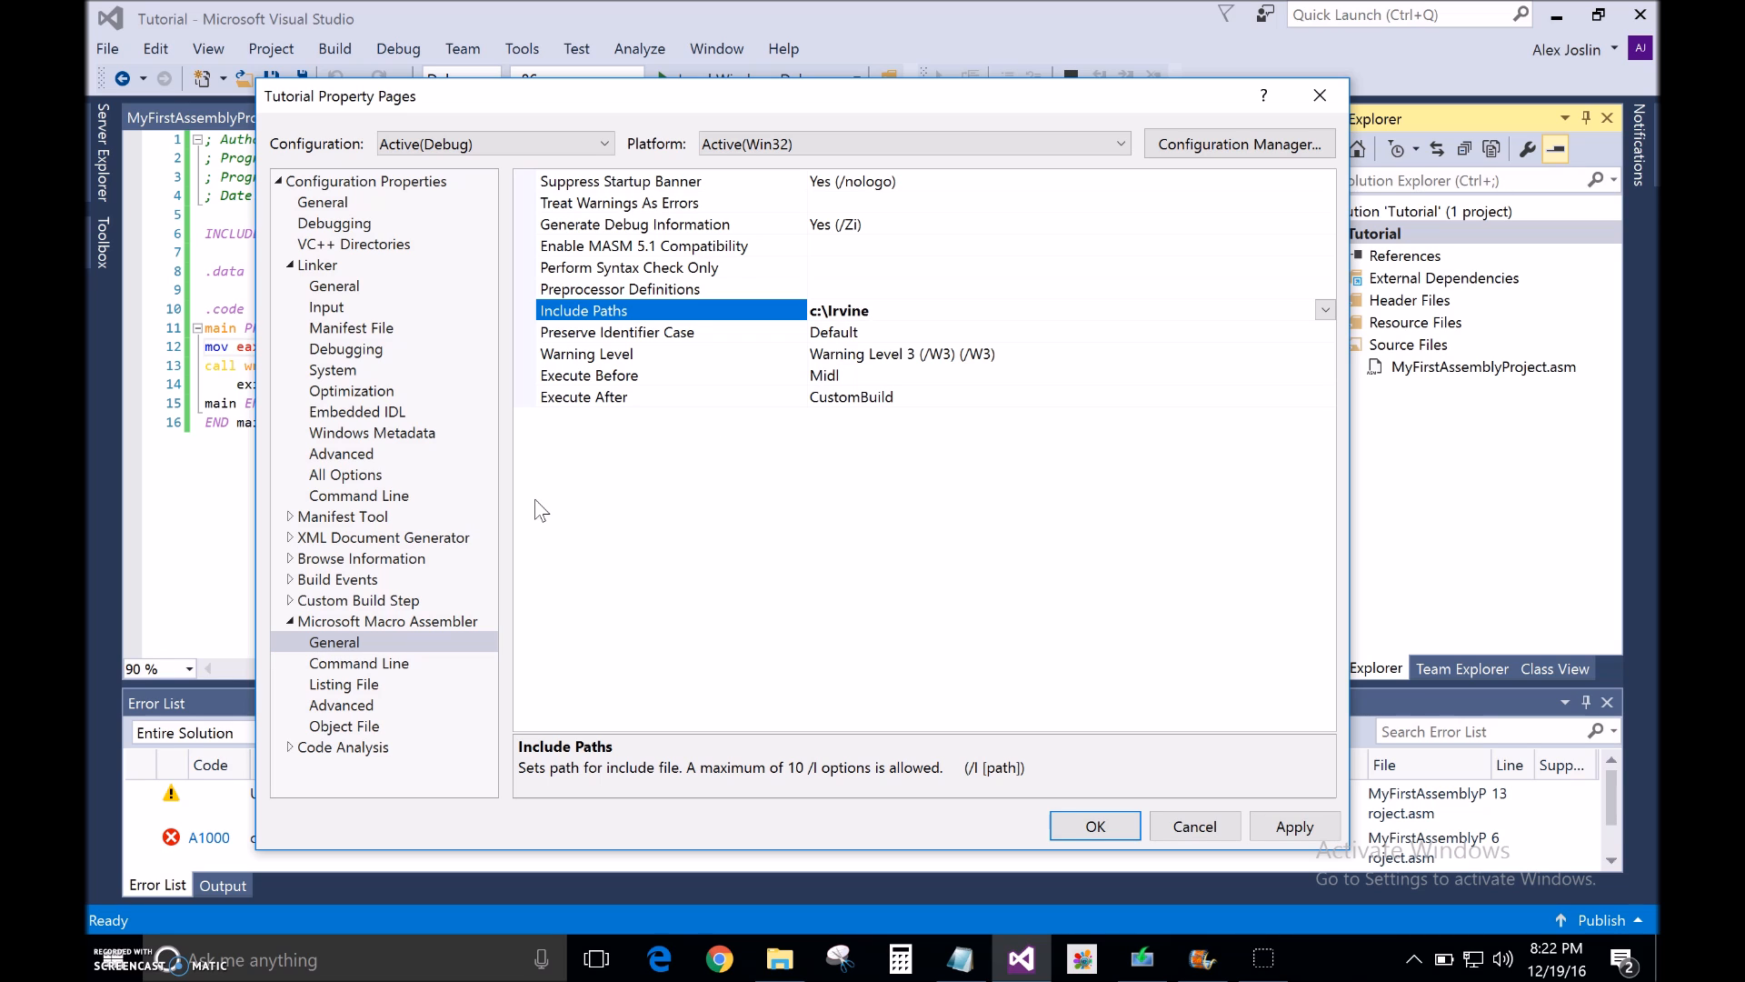
mouse_move(884, 743)
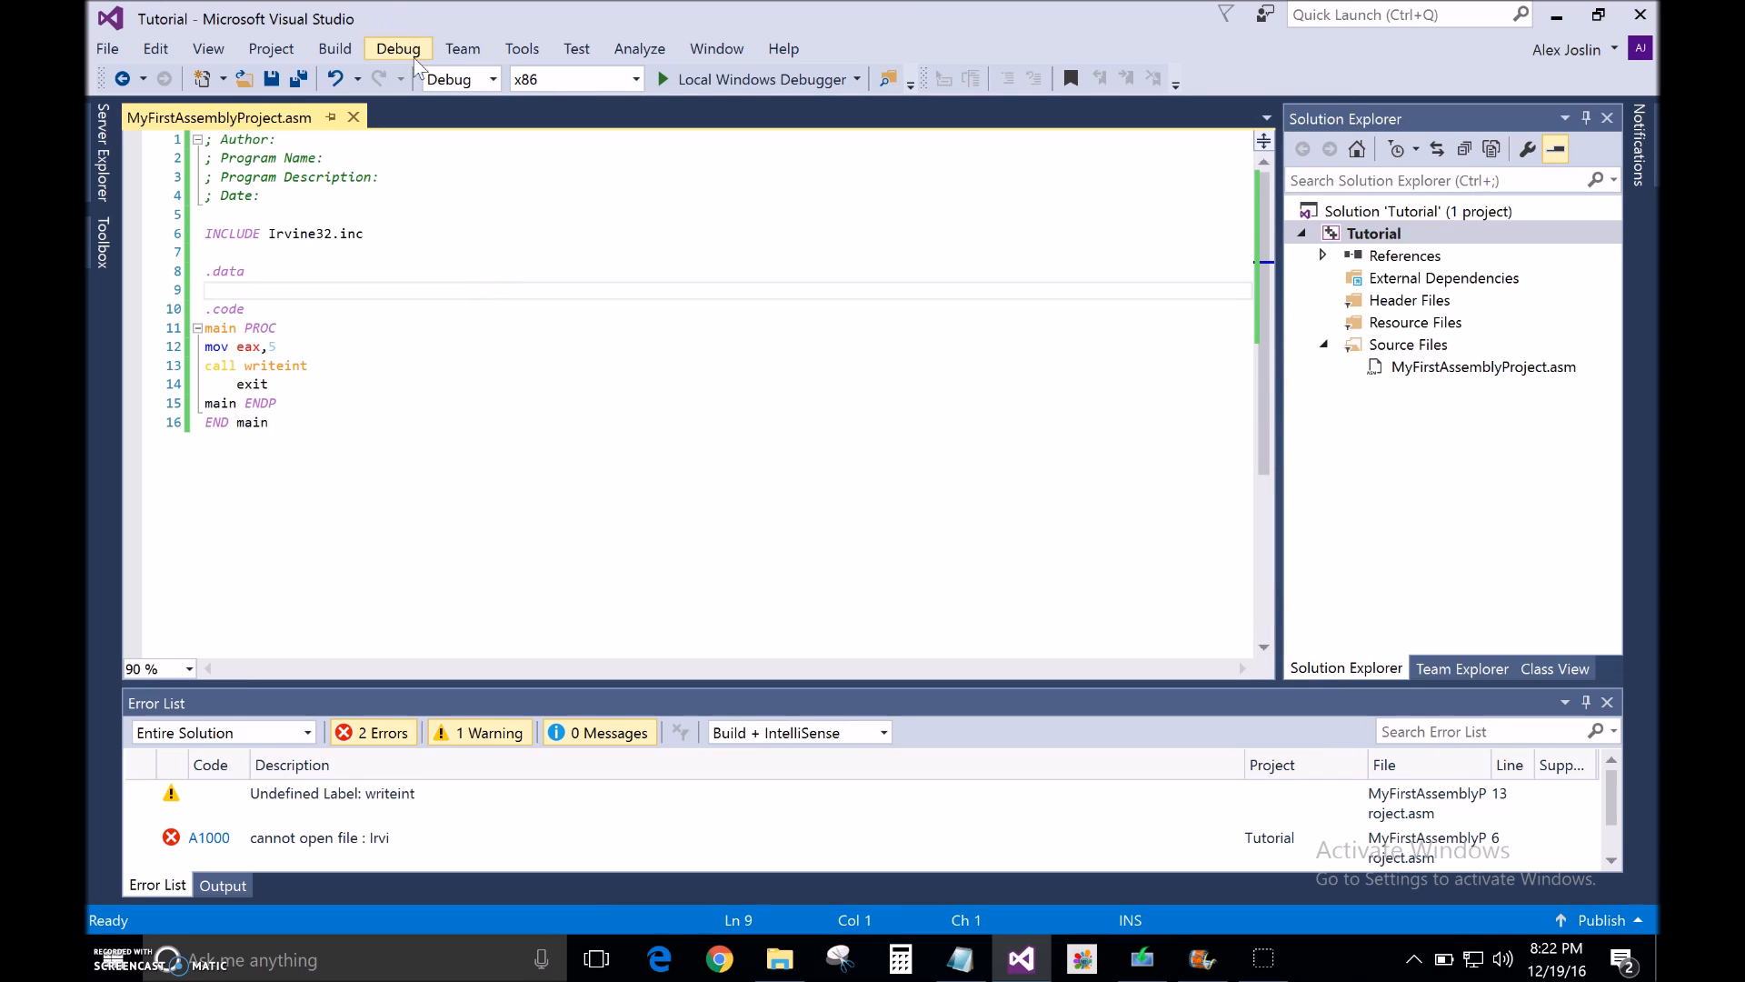
Run the program without debugging, see +5 in the console, and close it.
click(397, 48)
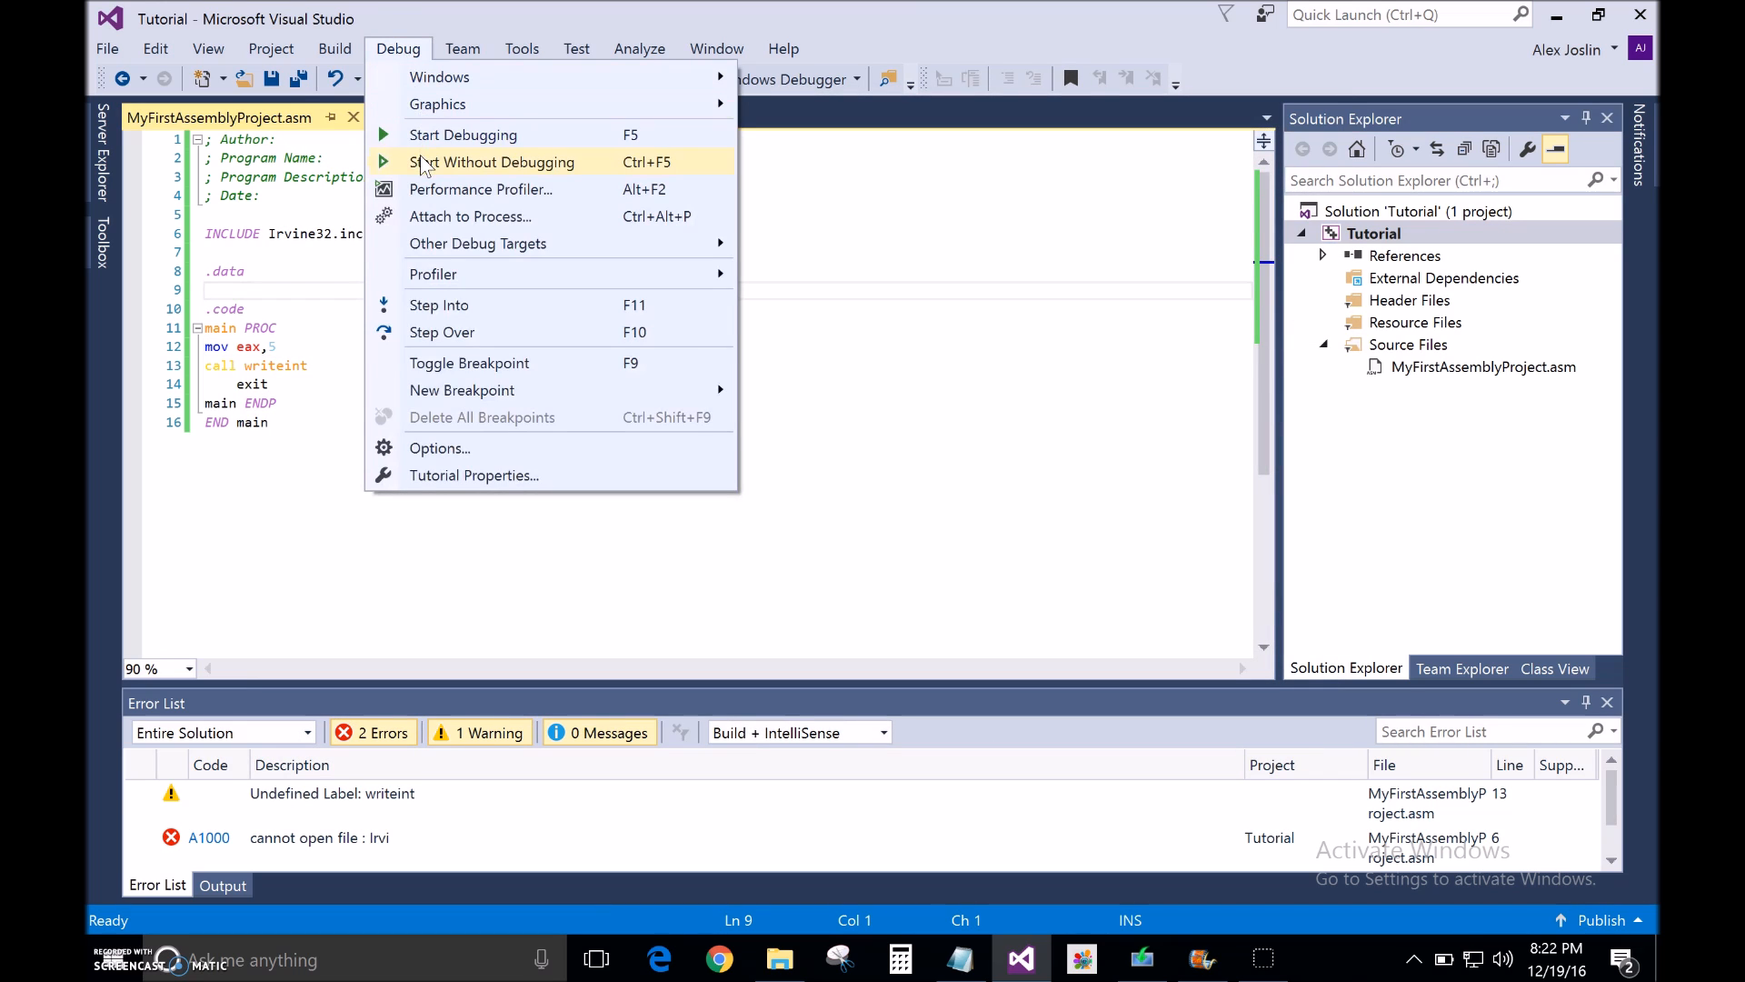
click(493, 162)
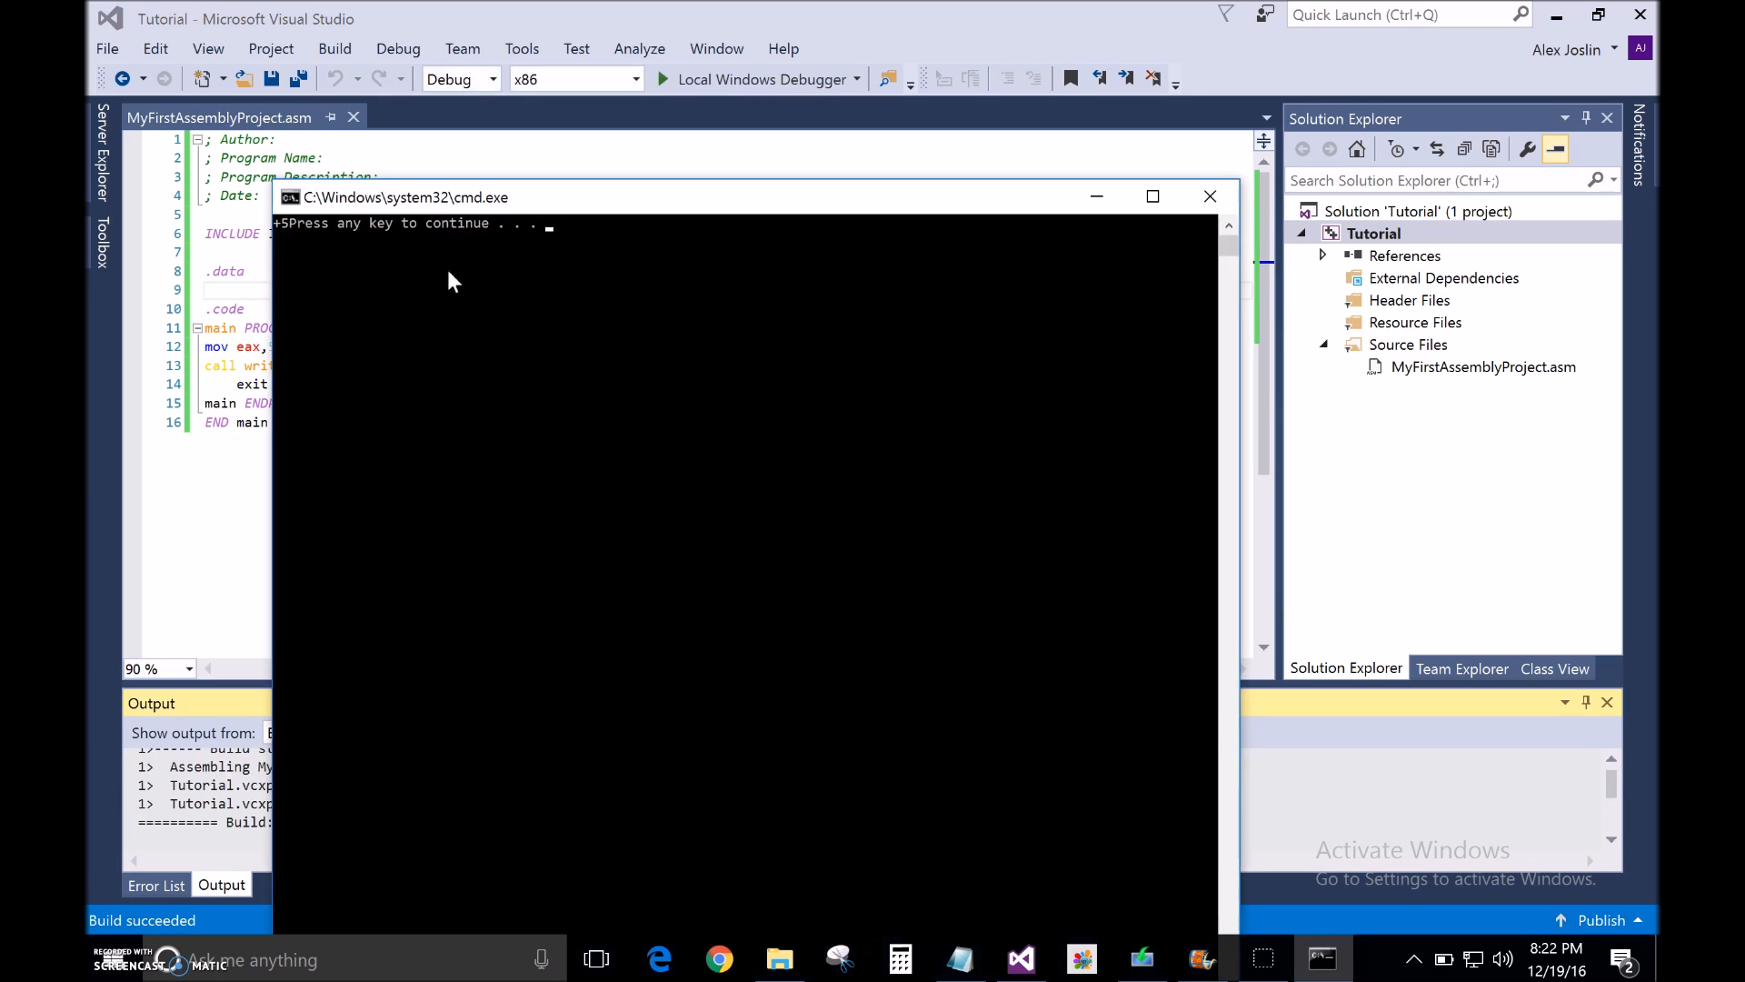
mouse_move(293, 239)
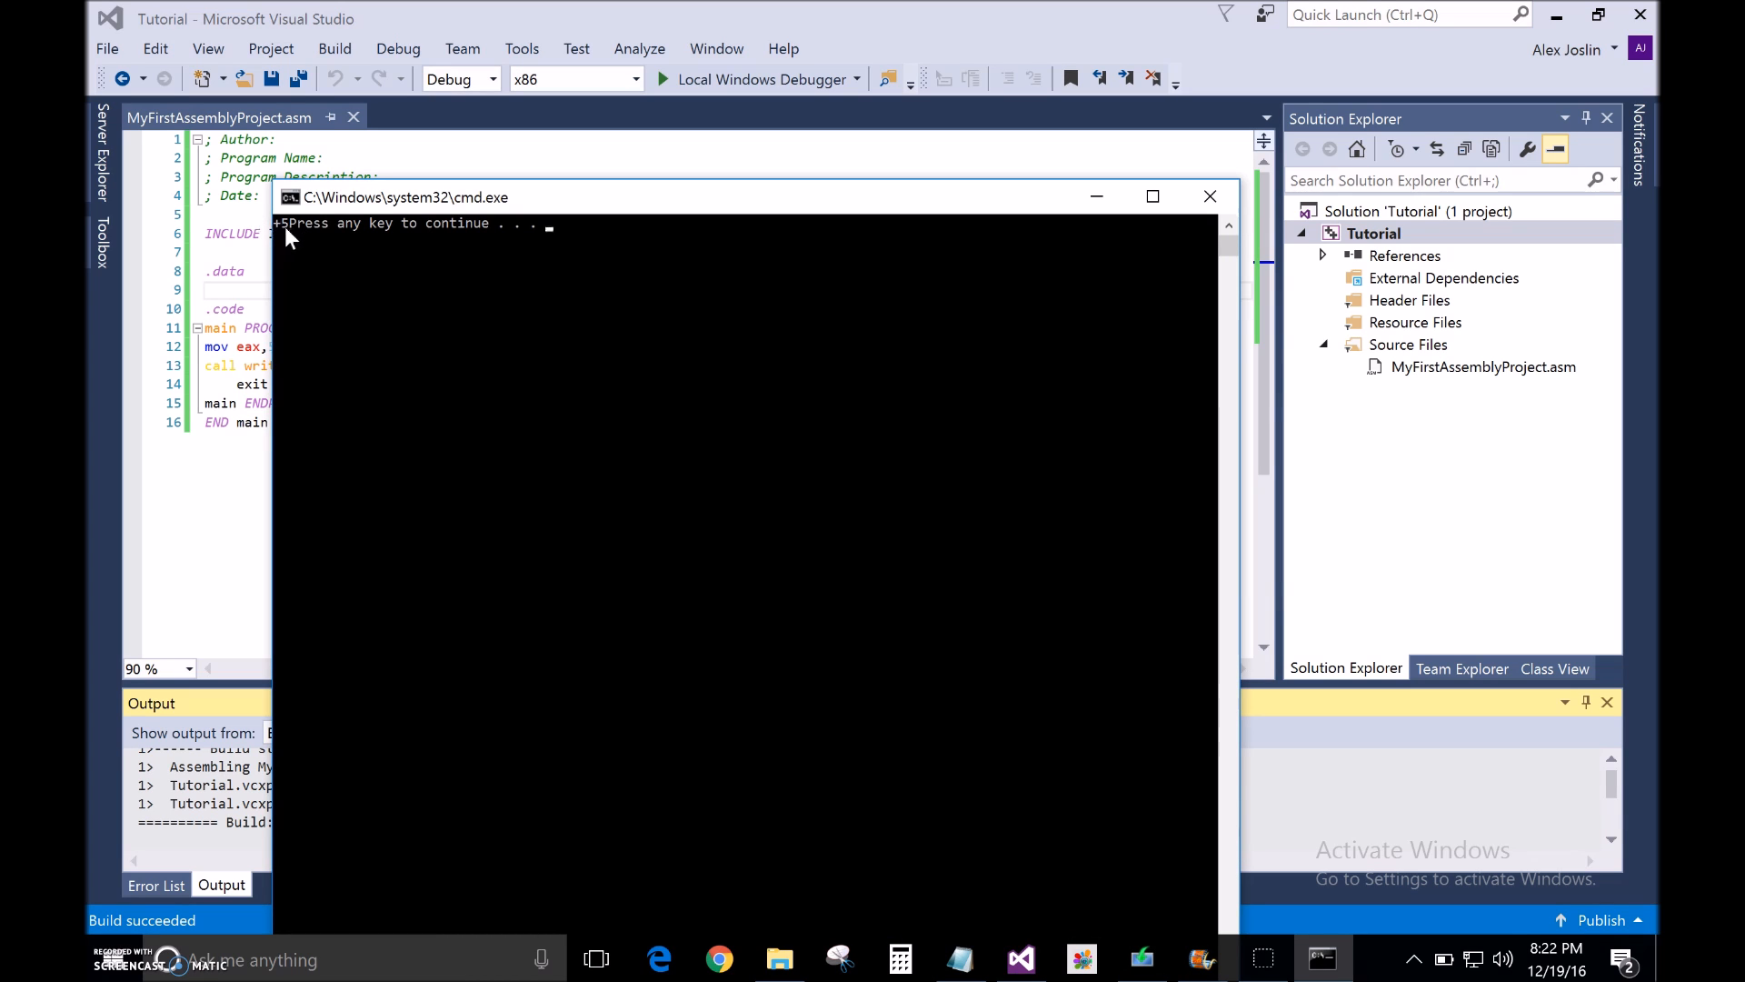
key(enter)
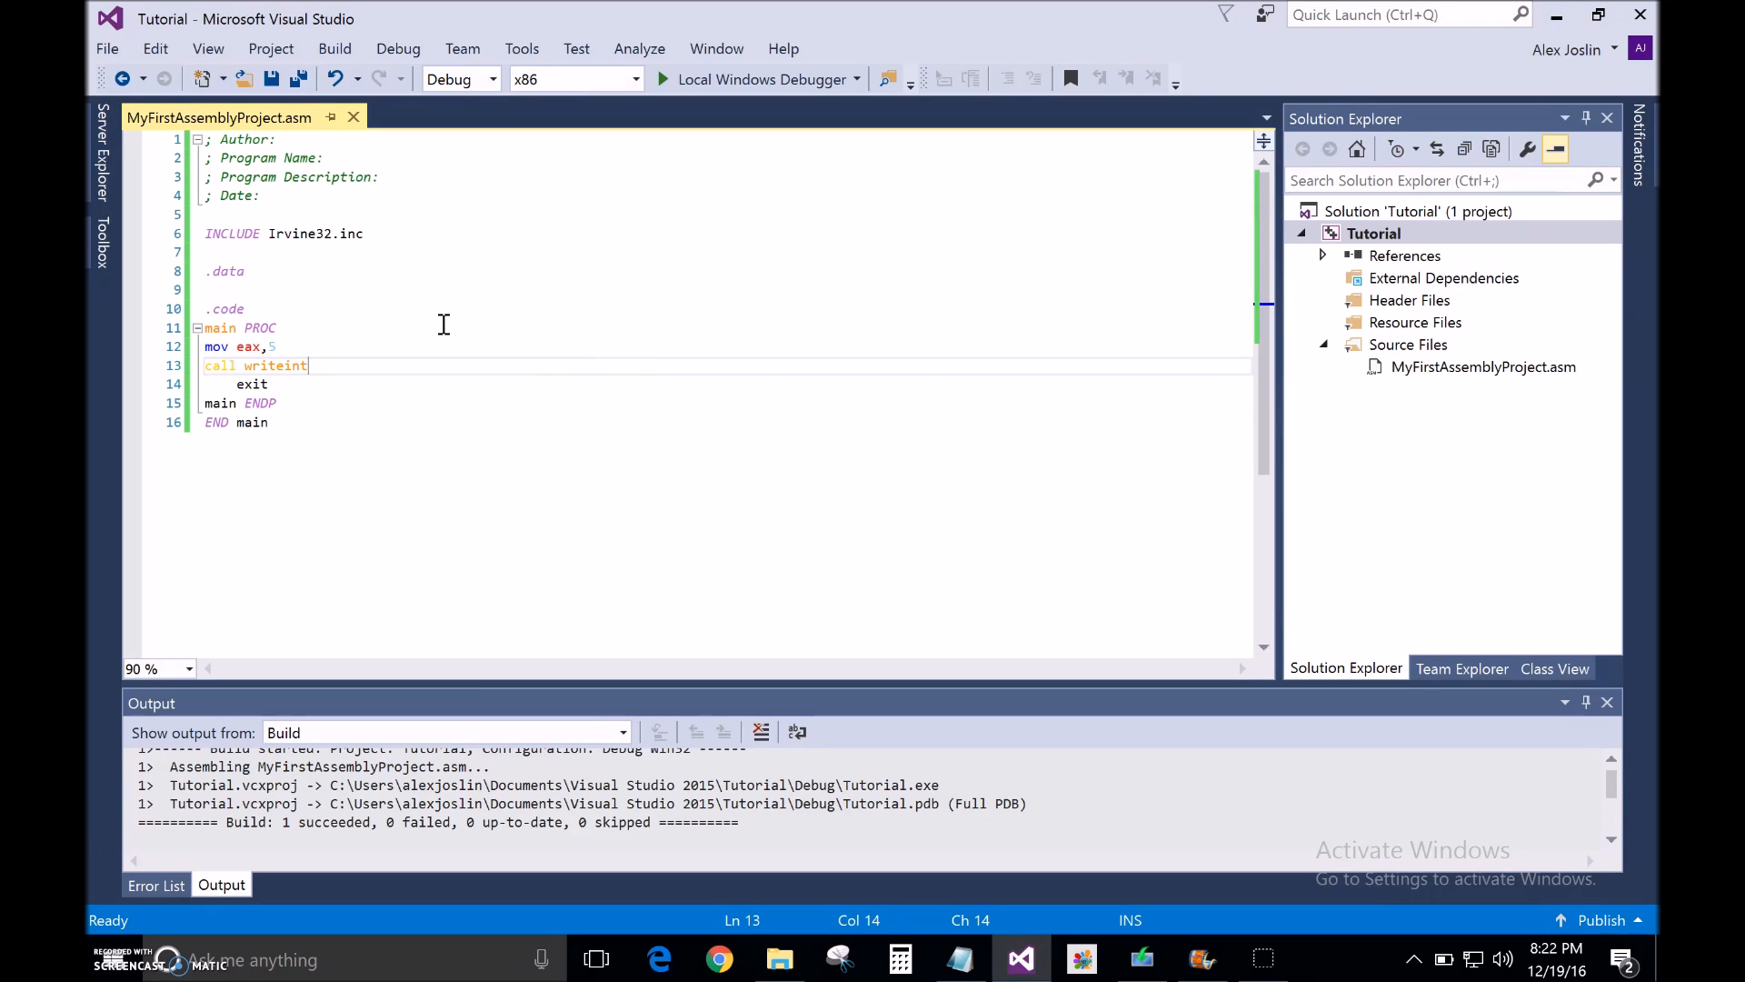
mouse_move(313, 234)
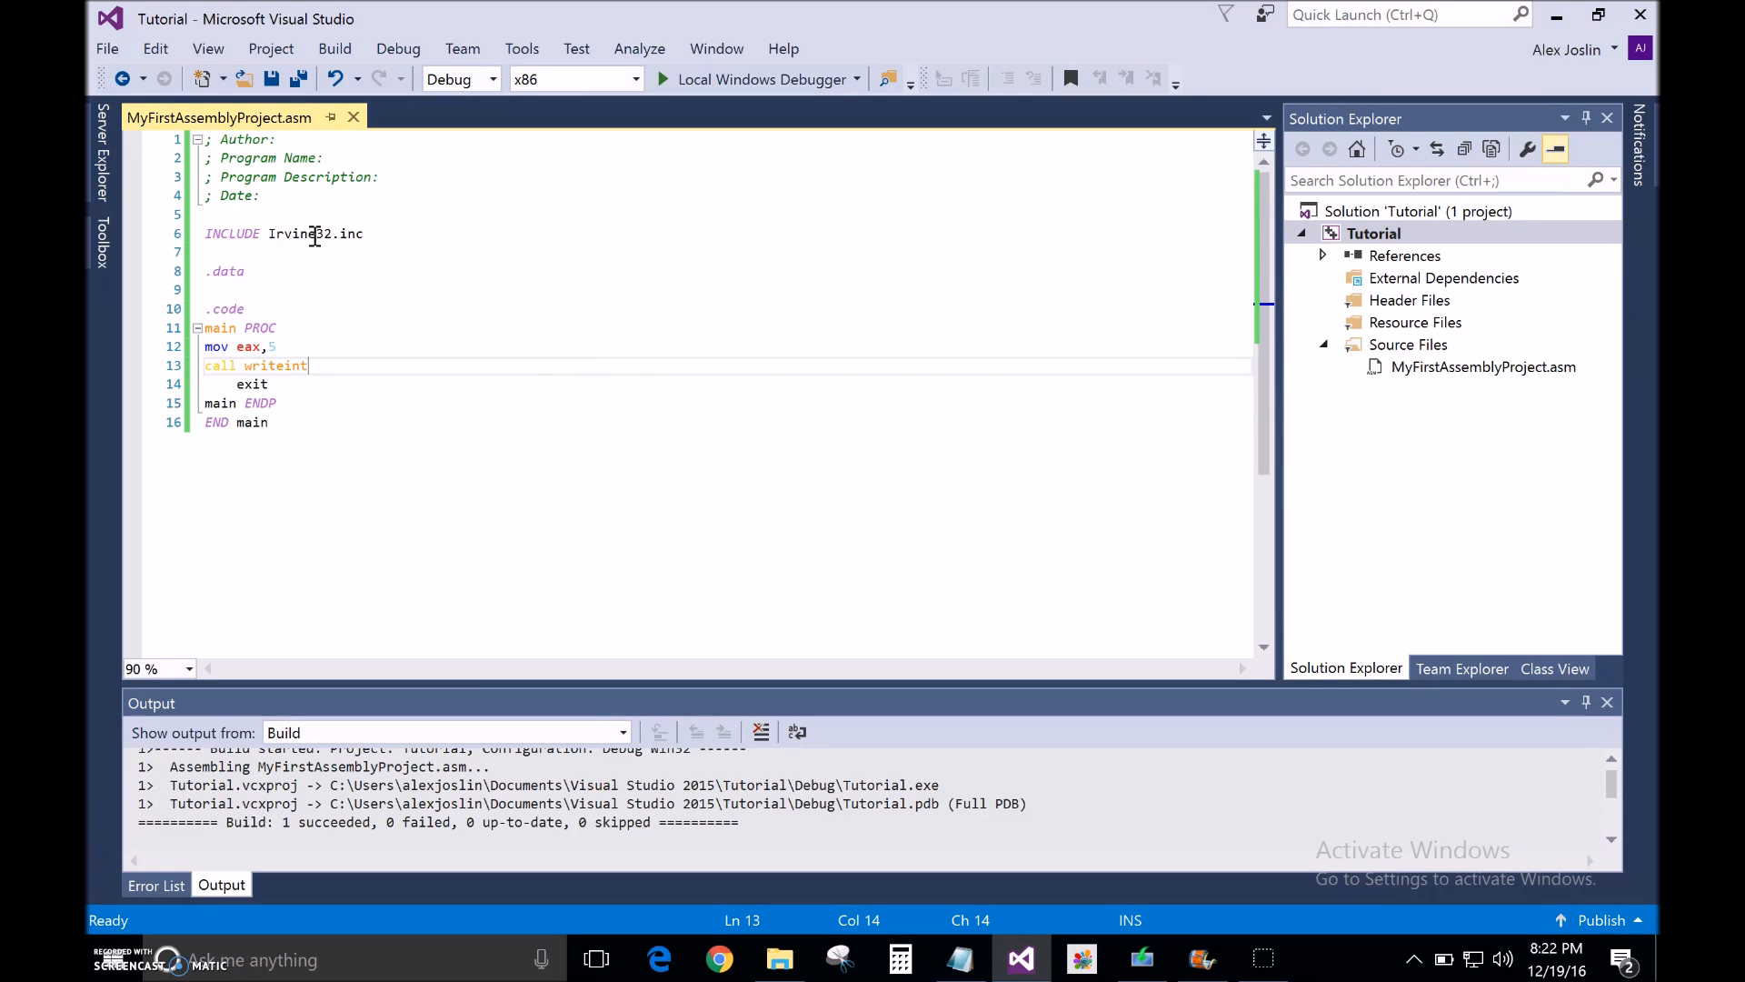
mouse_move(396, 365)
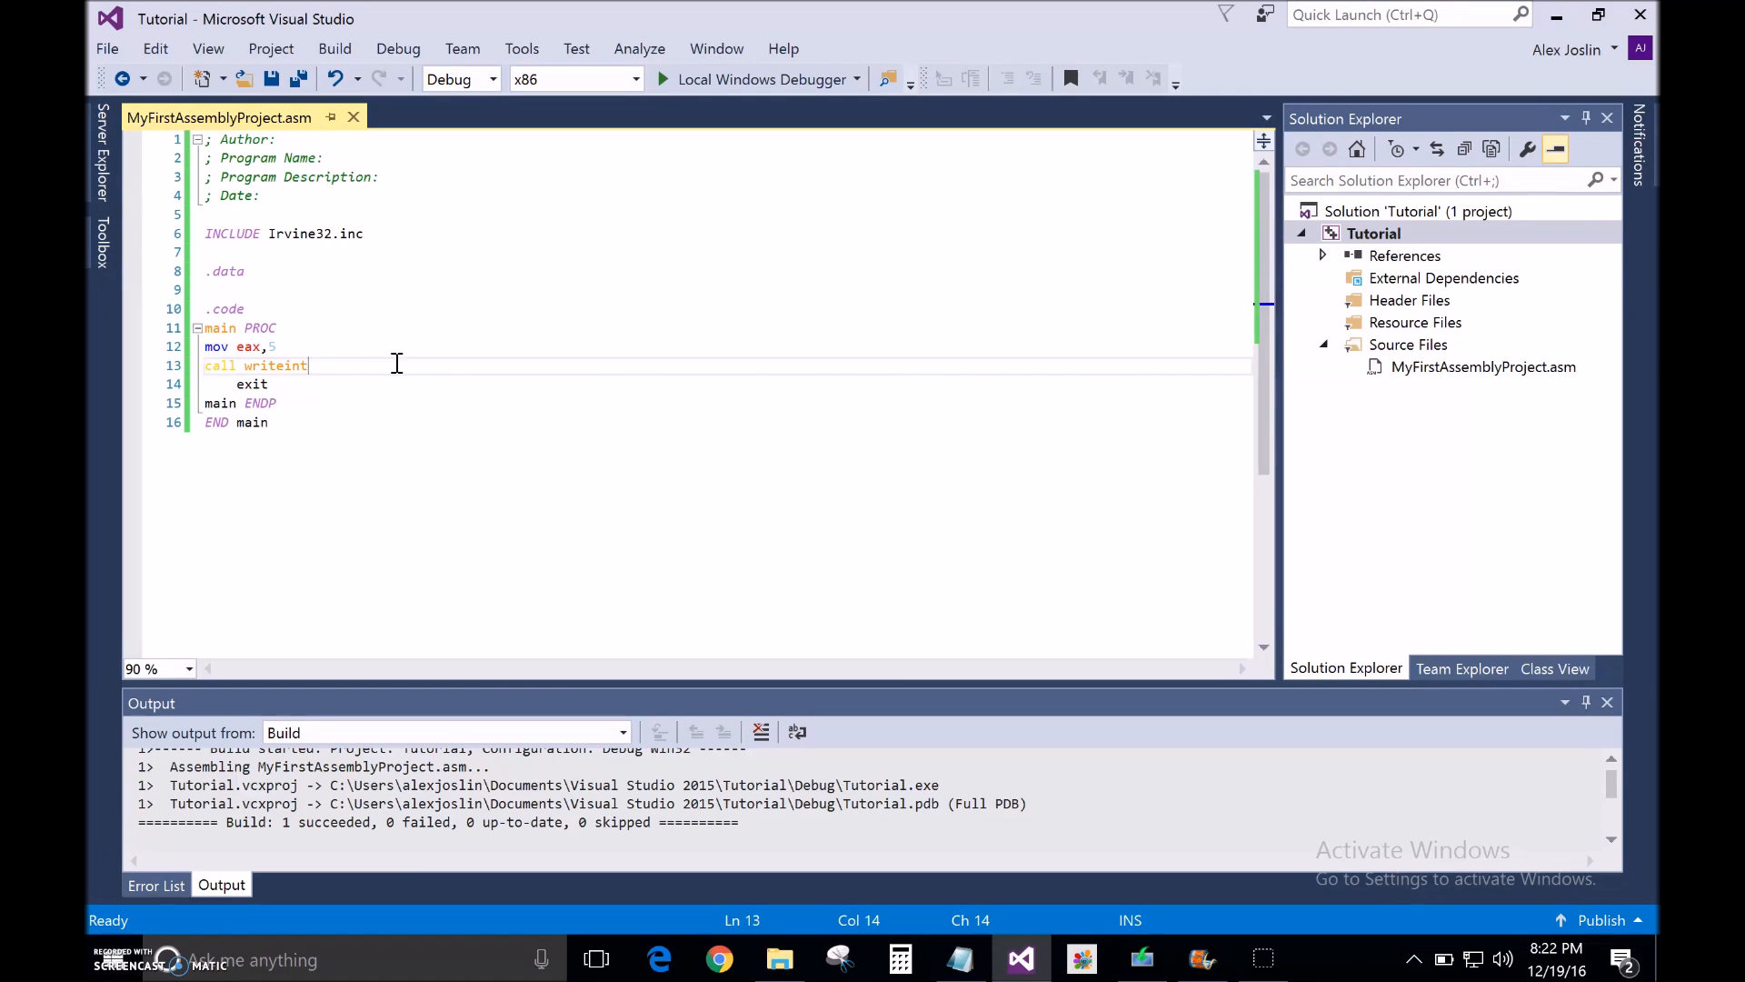